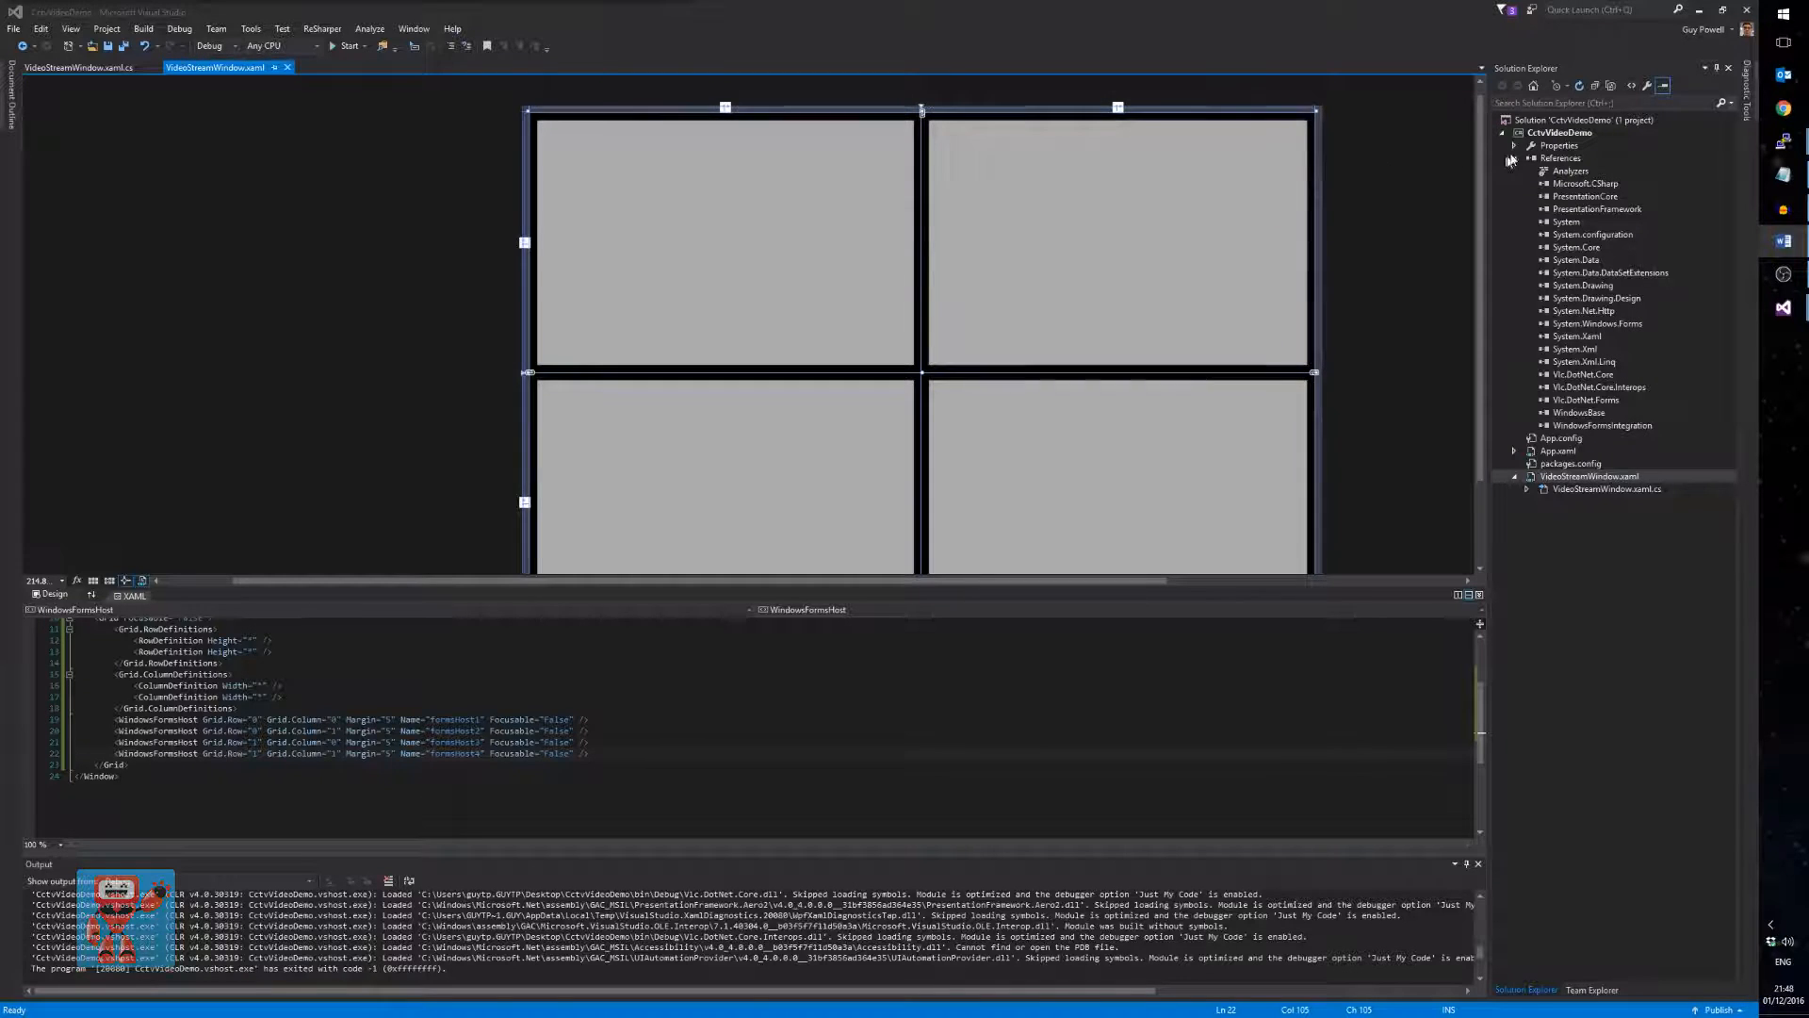
# - Add a new WPF Window item named ControlWindow.xaml to the CctvVideoDemo project
pyautogui.rightClick(1565, 132)
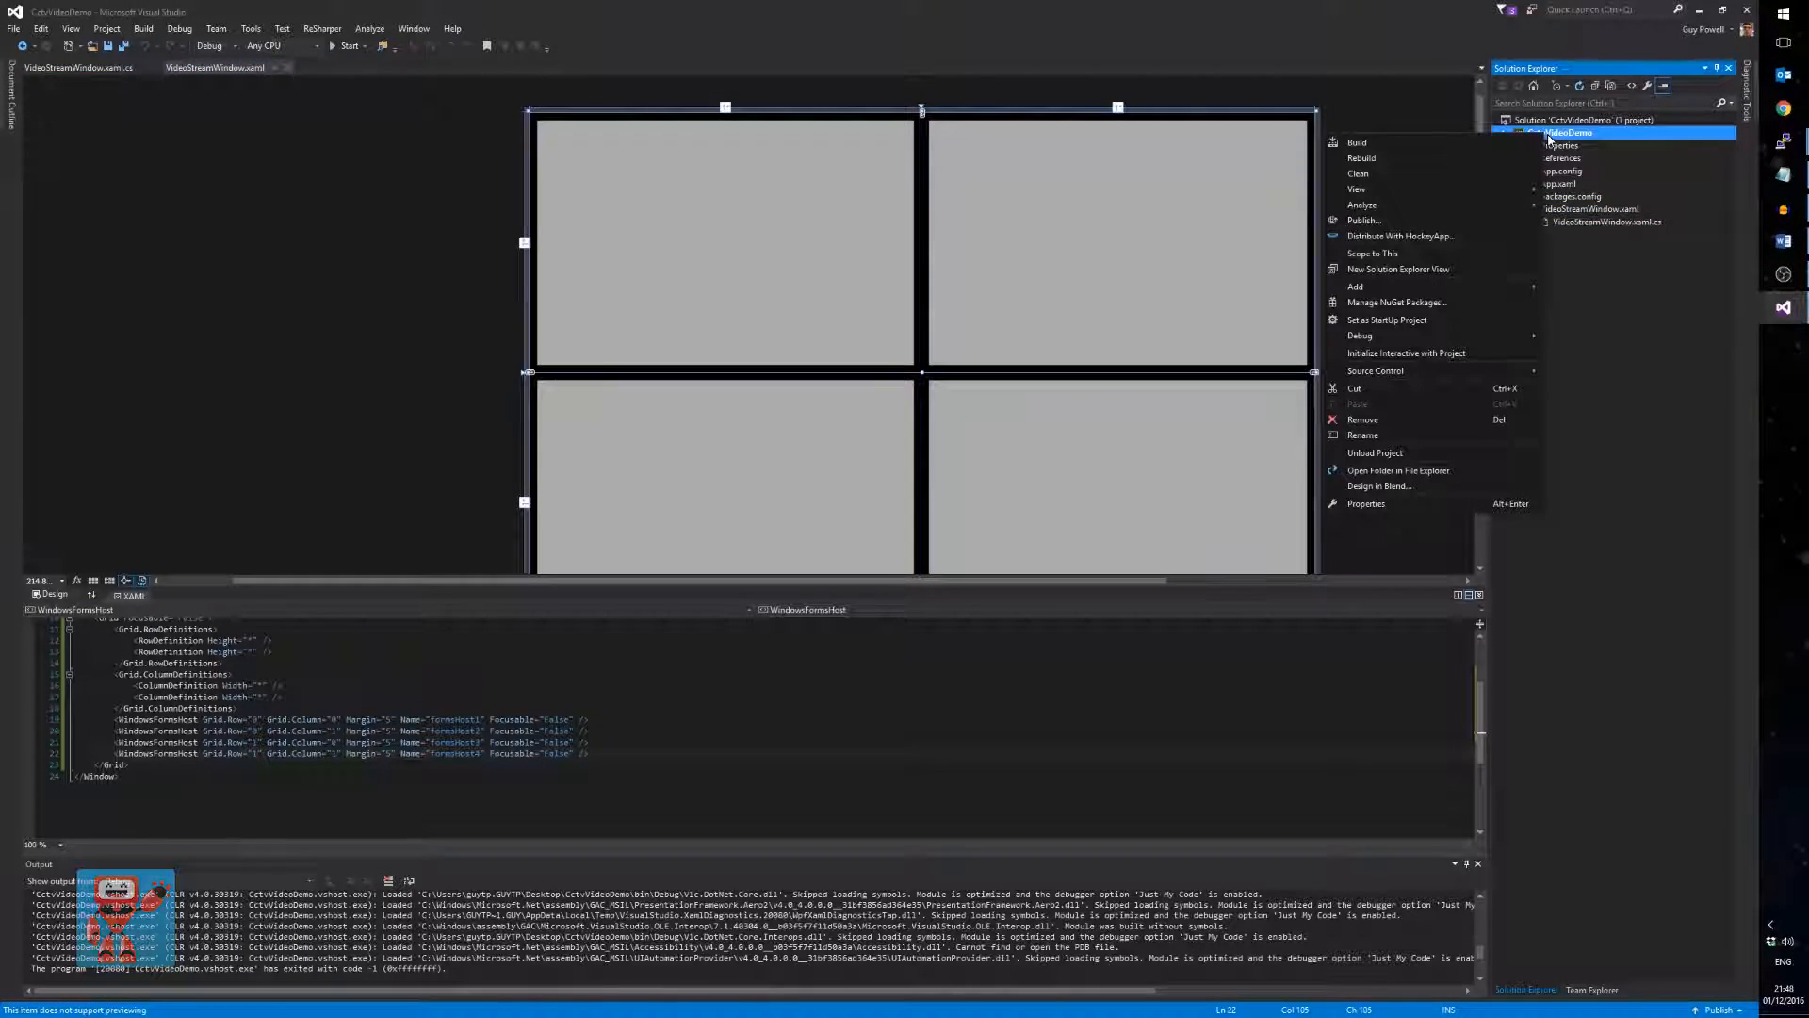
pyautogui.click(1356, 287)
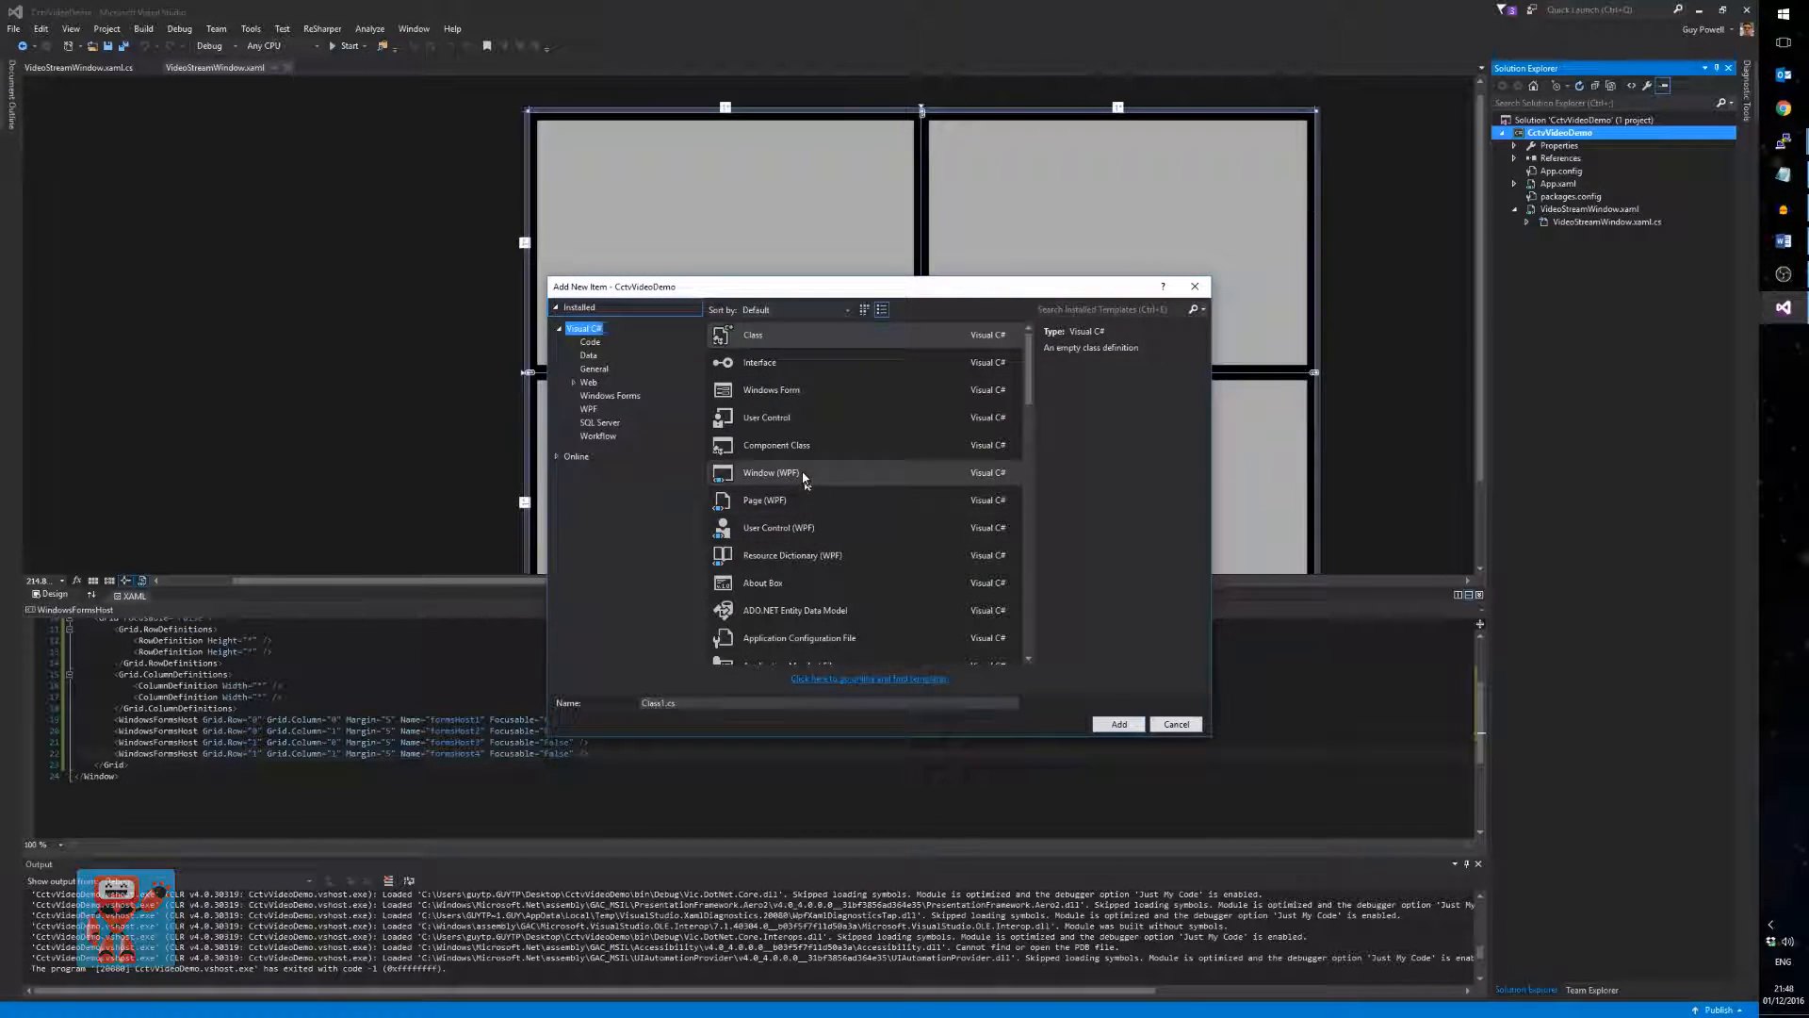
pyautogui.click(771, 471)
pyautogui.write('ControlPanel')
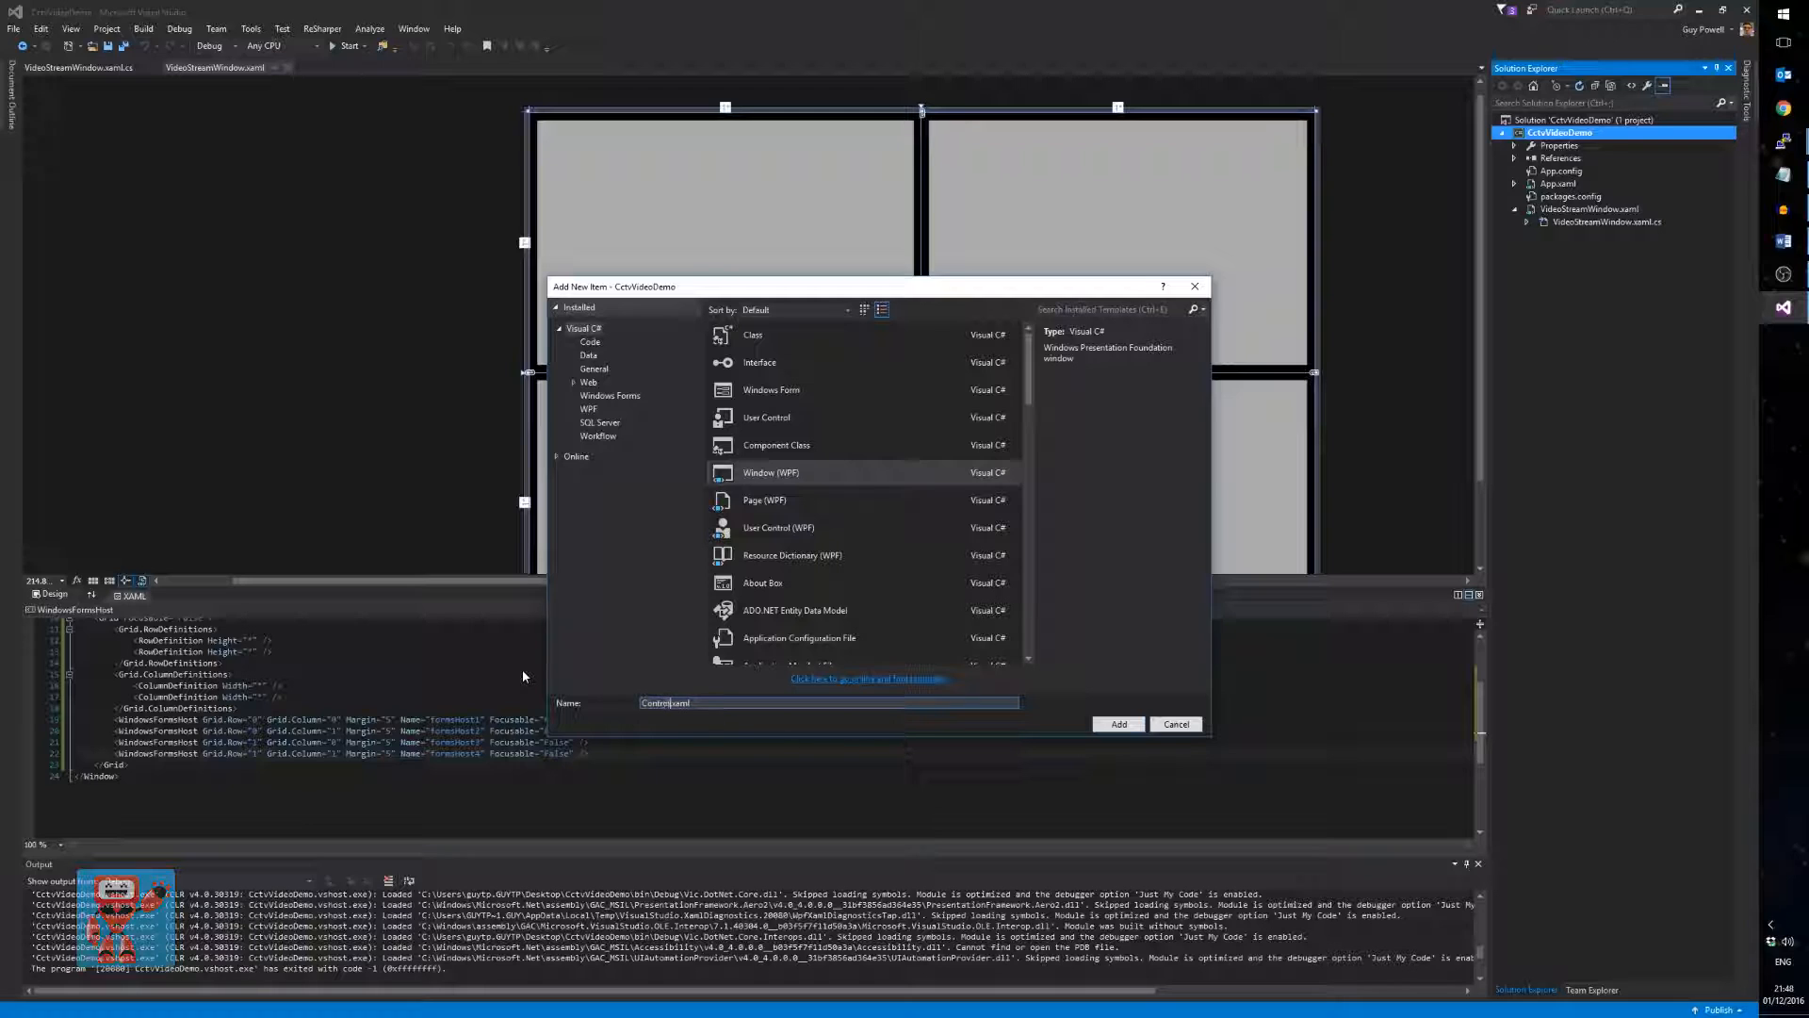
pyautogui.click(1116, 724)
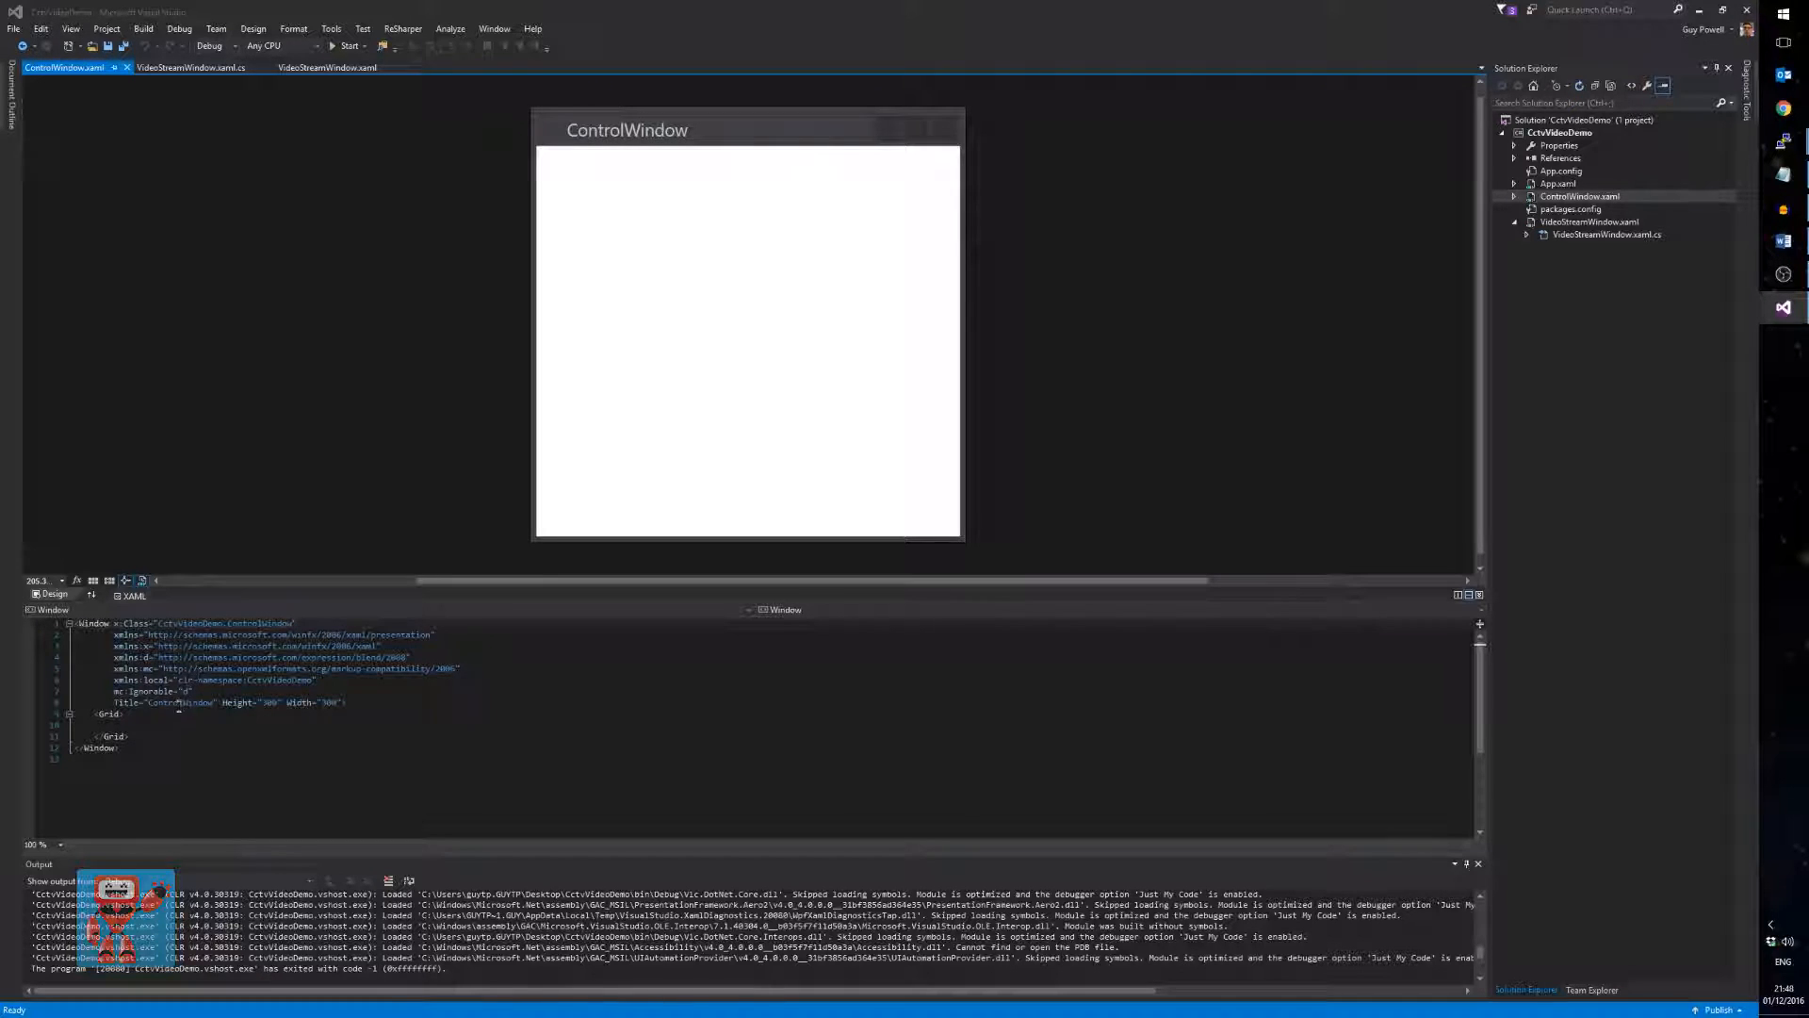
# - Title the window 'CCTV Monitor' with ResizeMode, WindowStyle None and WindowState Normal
pyautogui.write('CCTV Monito')
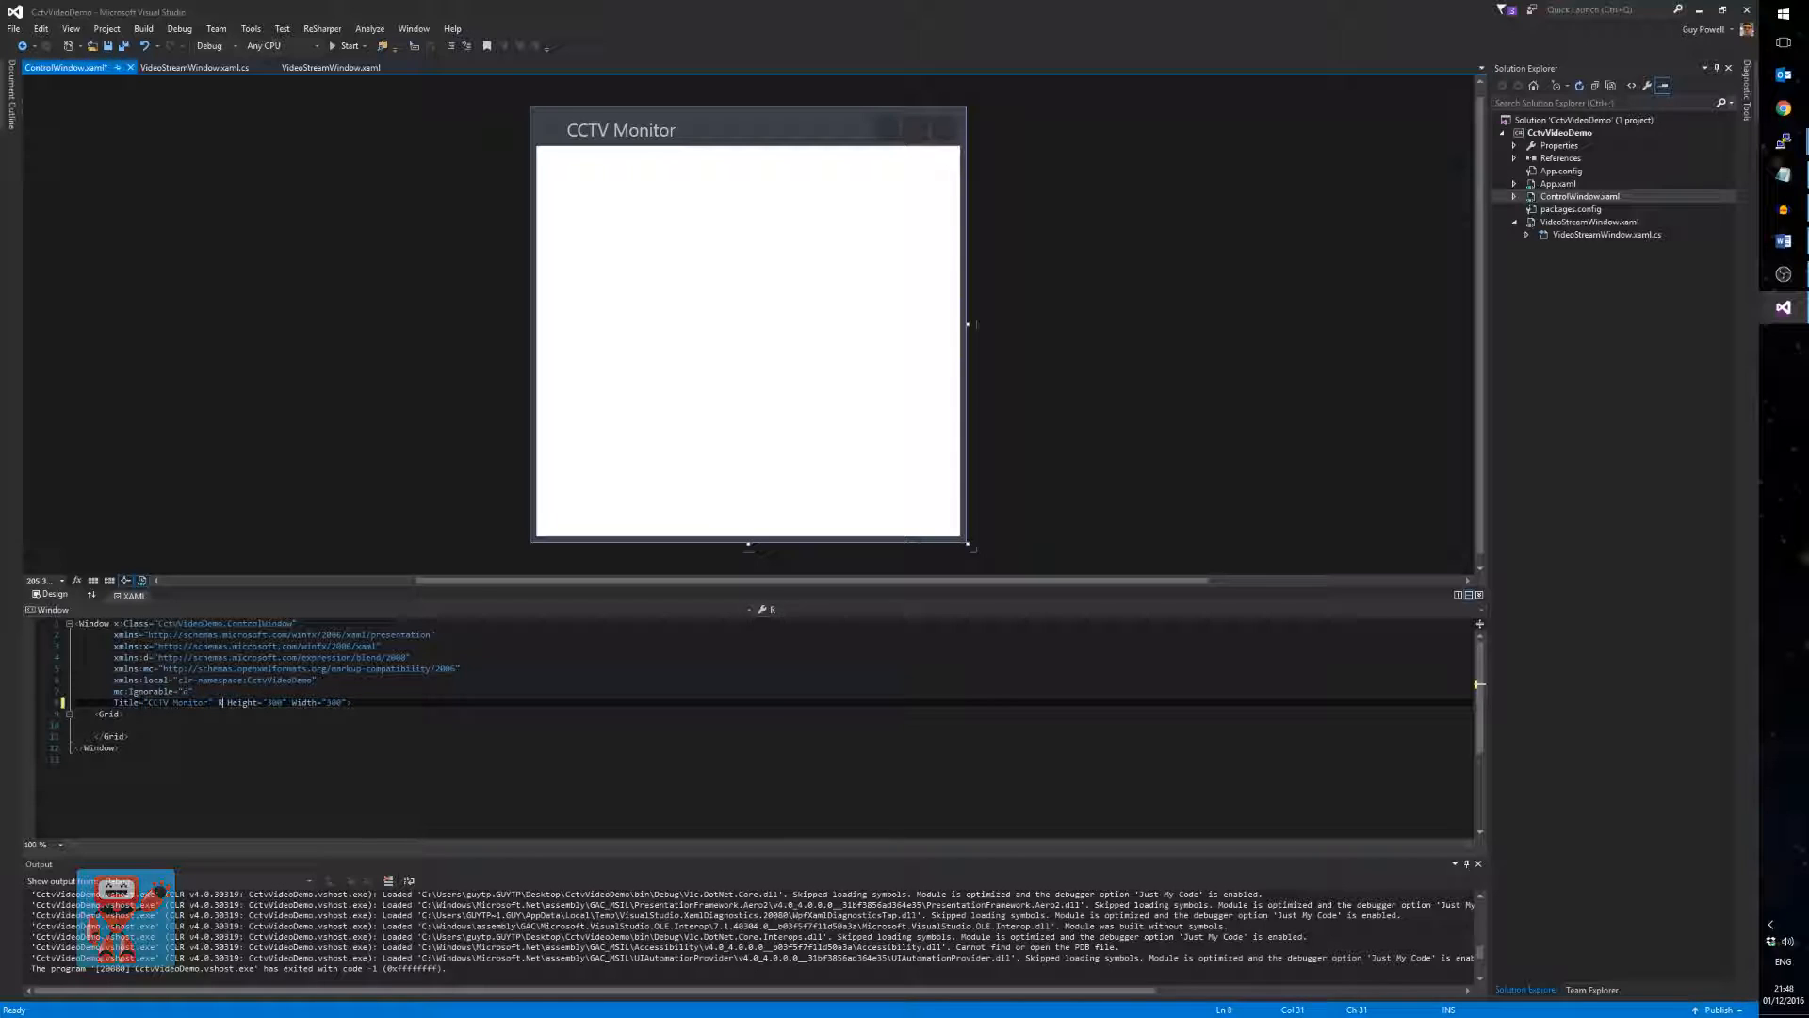
pyautogui.write('ResizeMode="CanResize" WindowStyle="None')
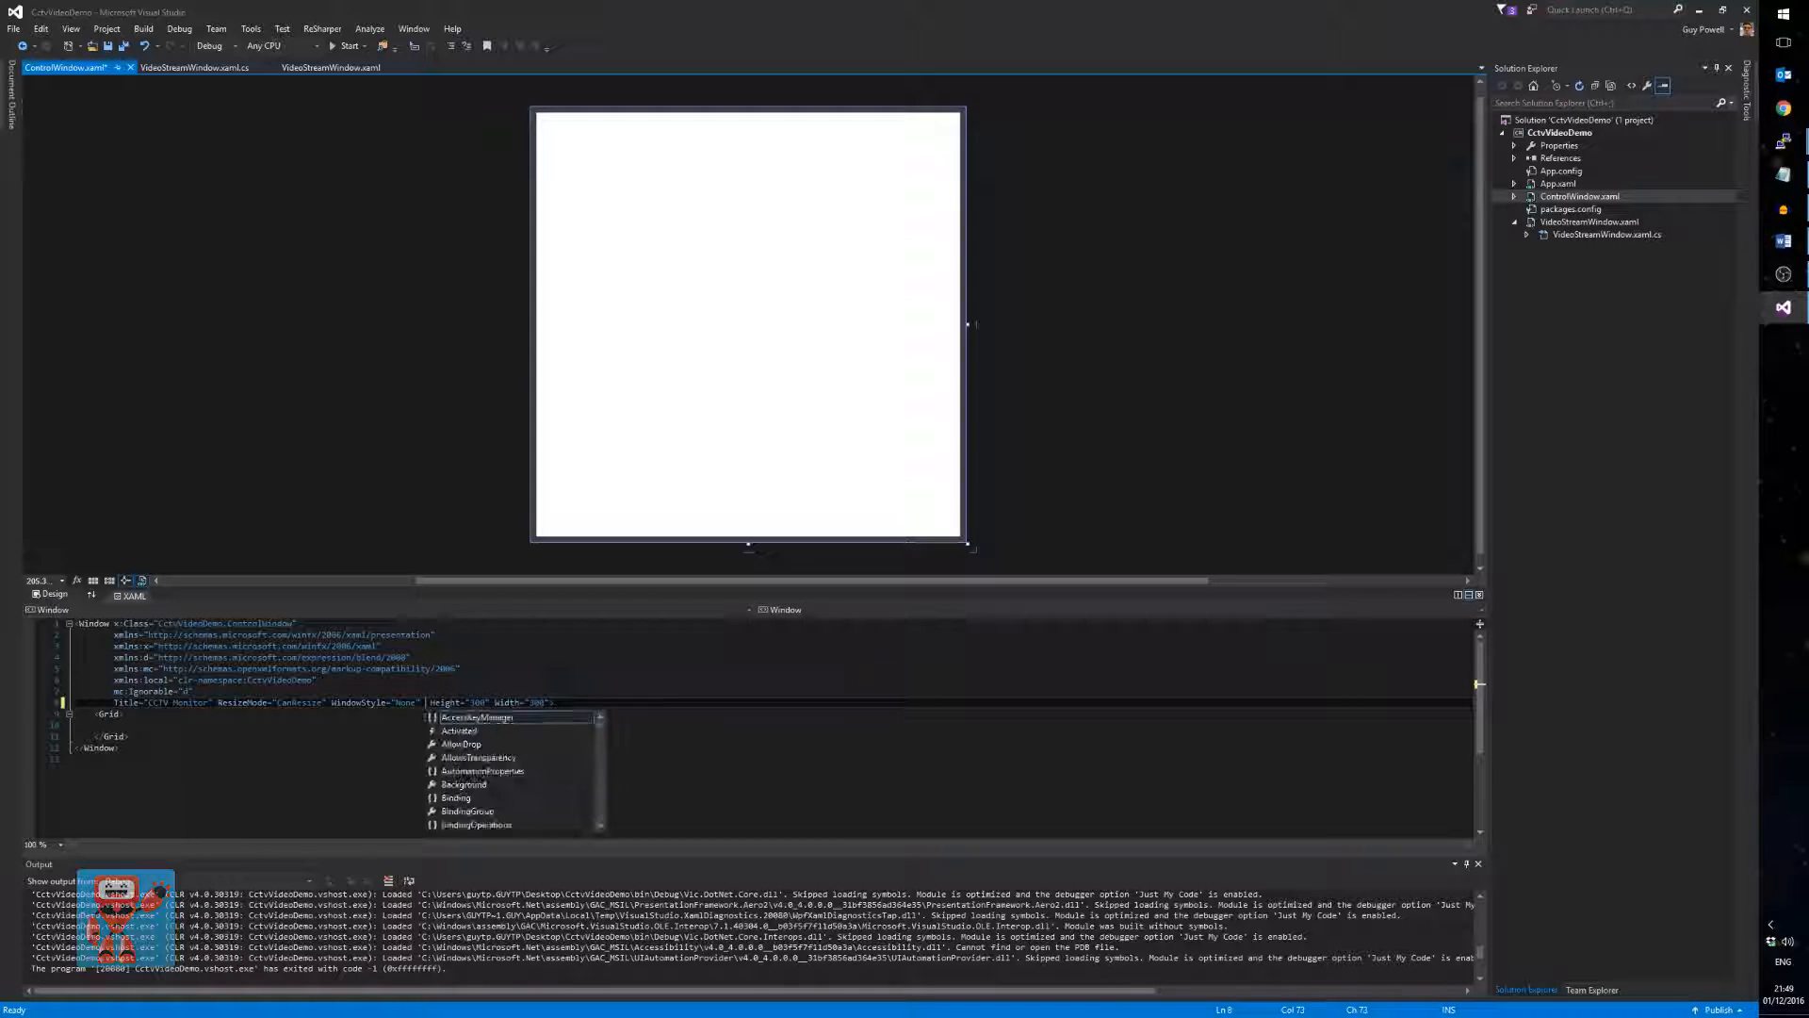
pyautogui.write('WindowState="')
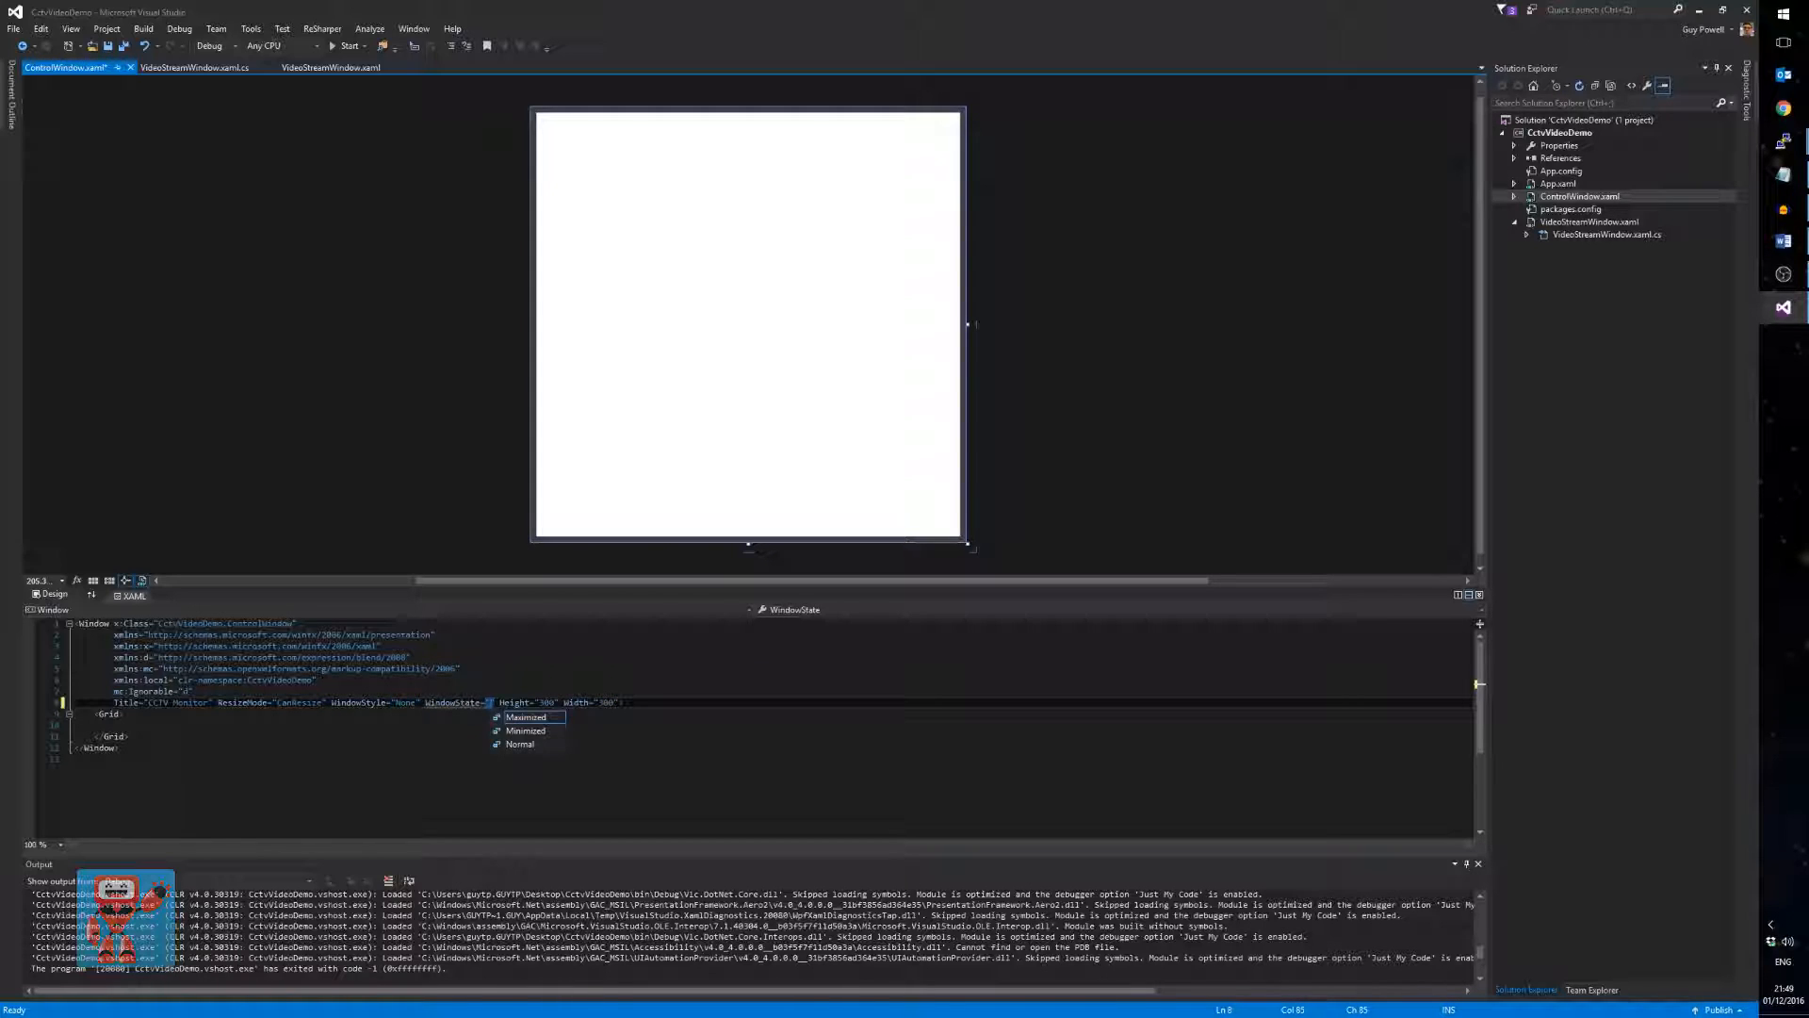
pyautogui.click(520, 744)
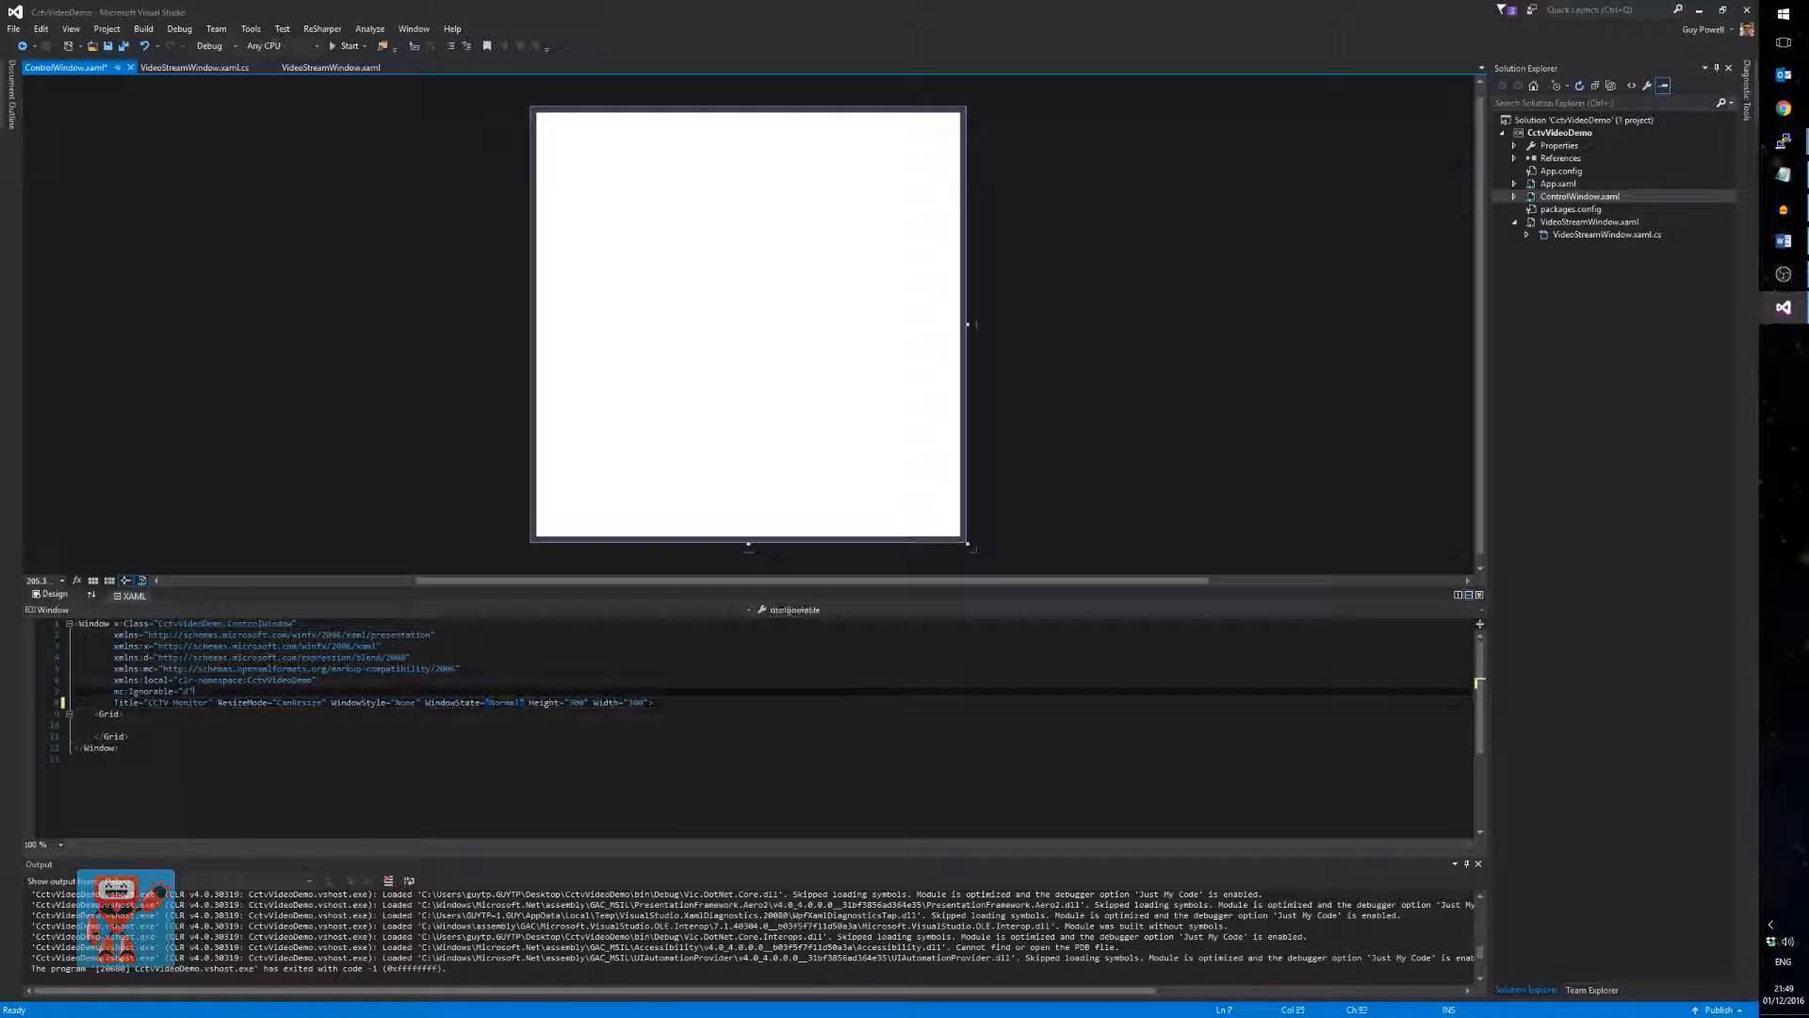
pyautogui.press('enter')
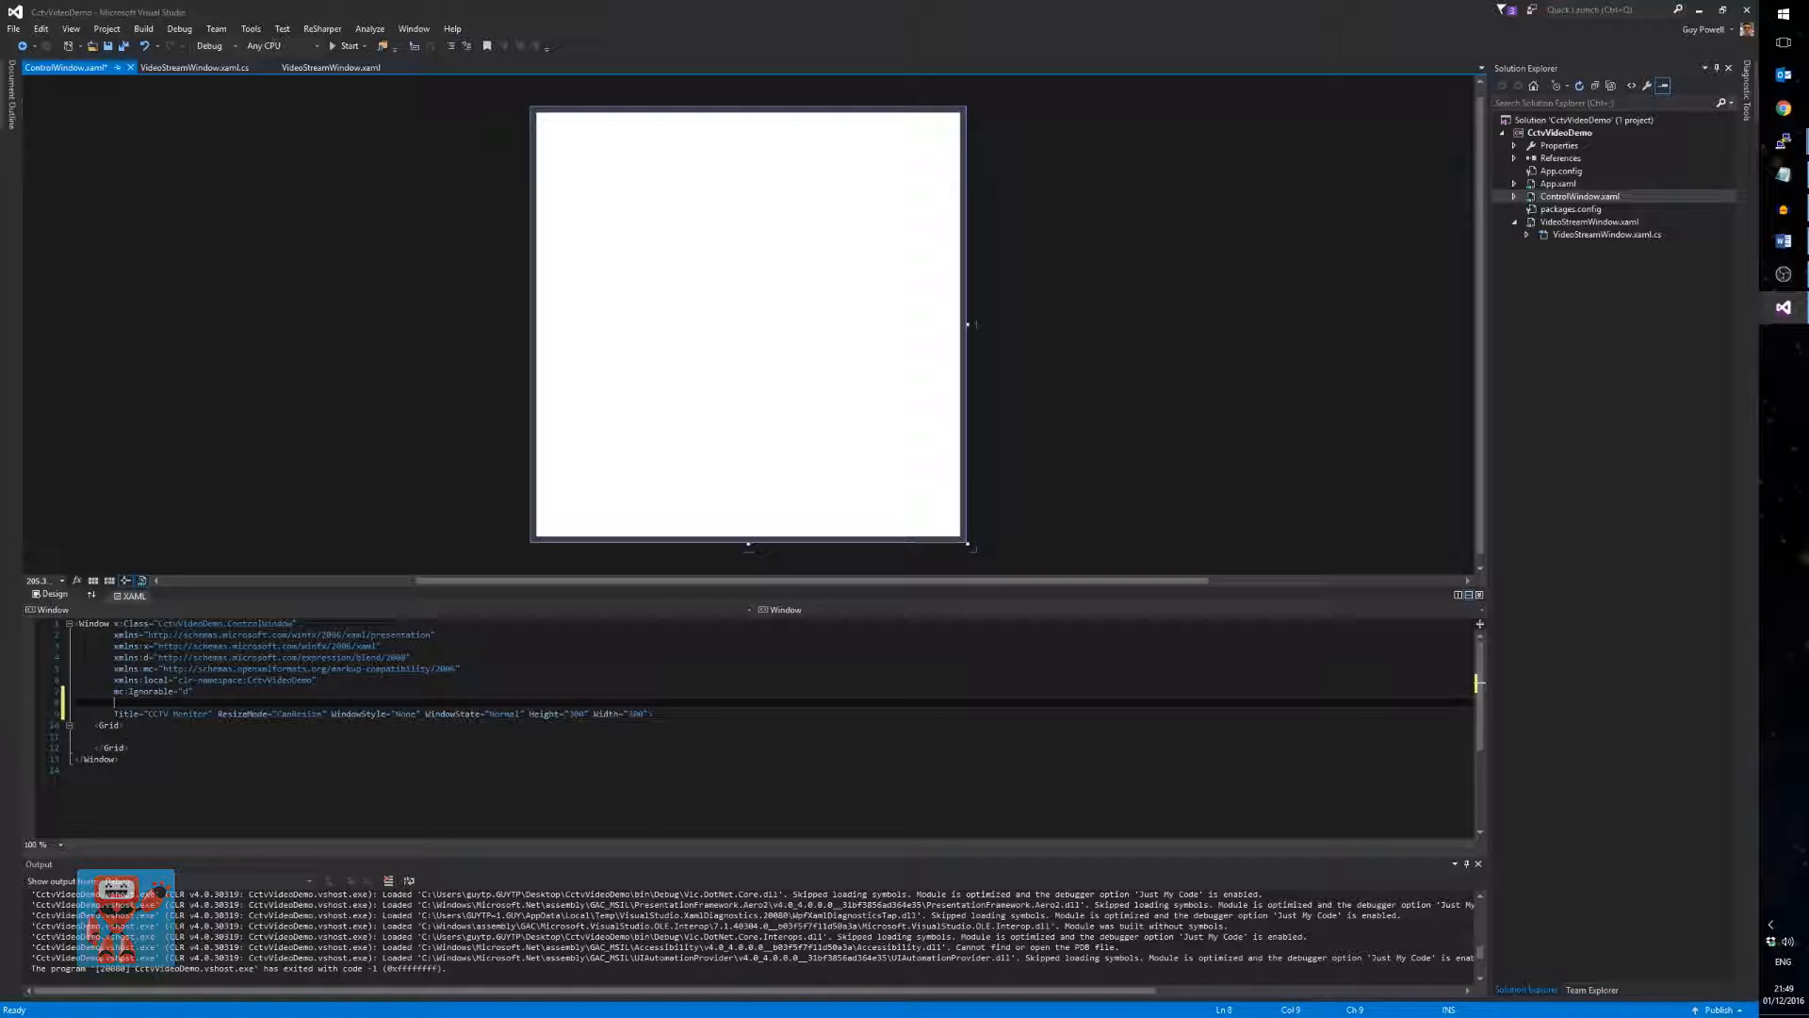
# - Add Loaded and Window_Closing event handlers to ControlWindow's XAML
pyautogui.write('Loaded="Window_Loaded" Closing="')
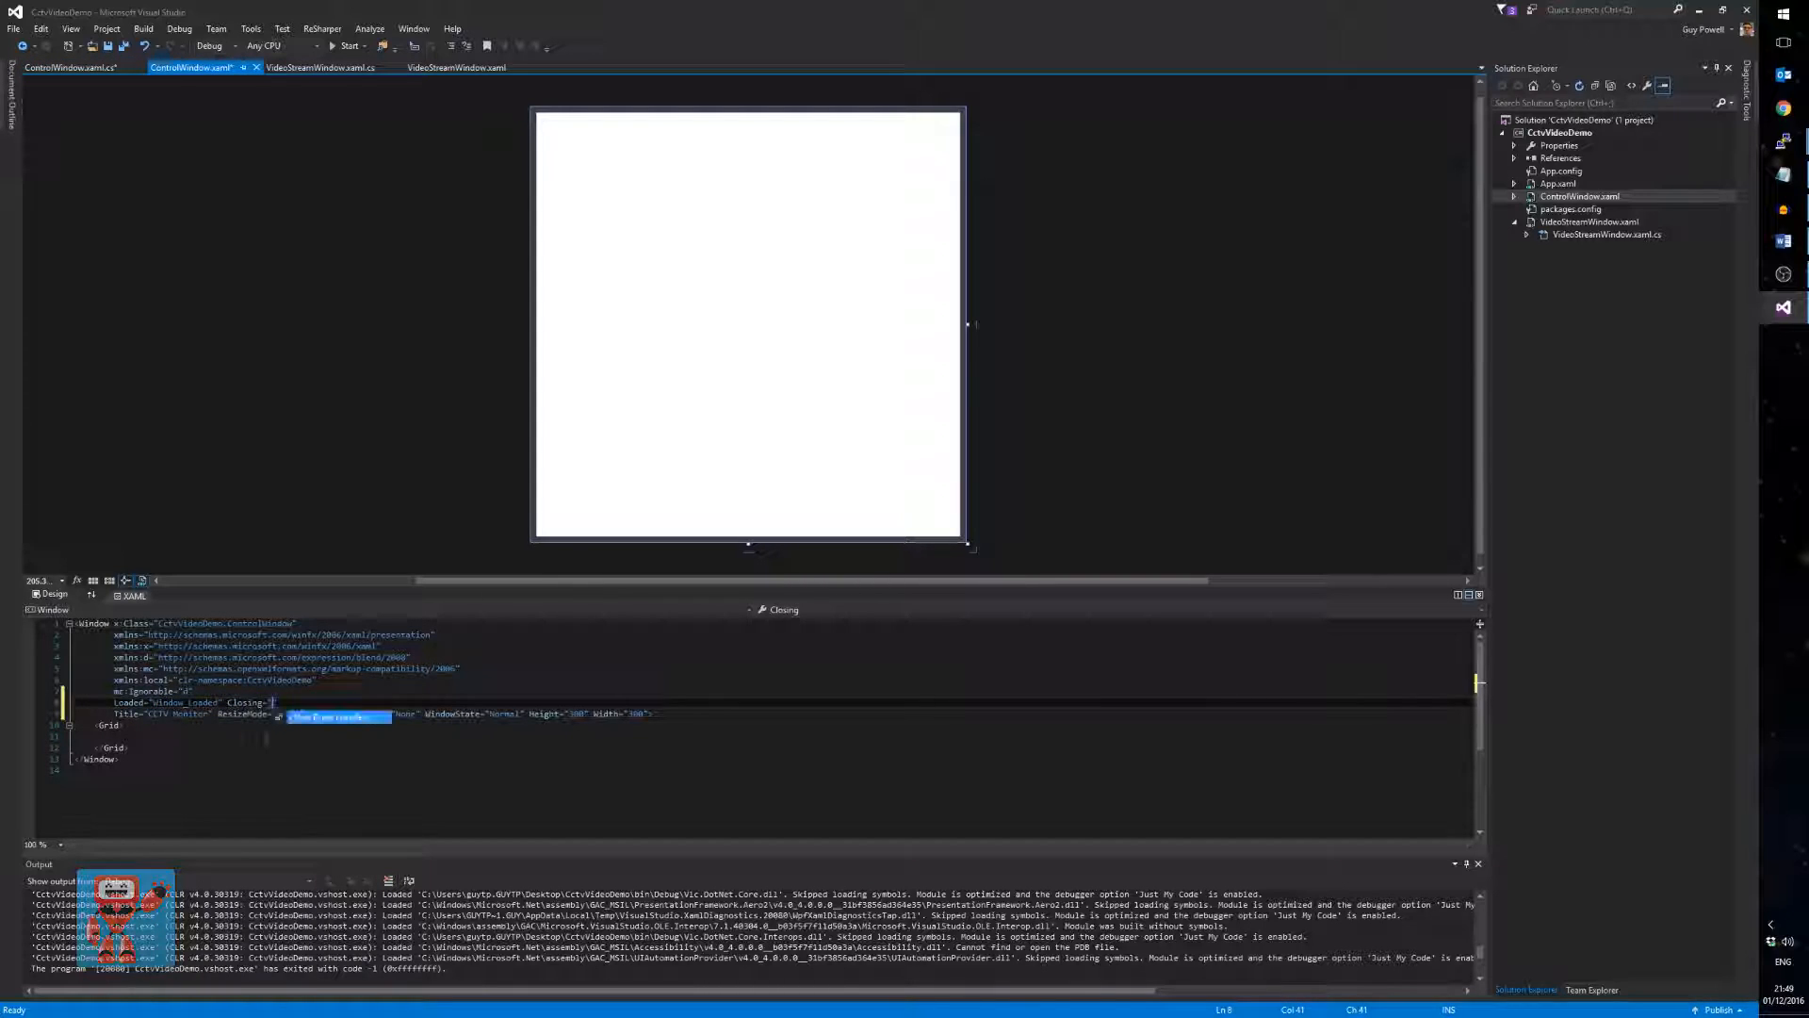
pyautogui.write('Window_Closing')
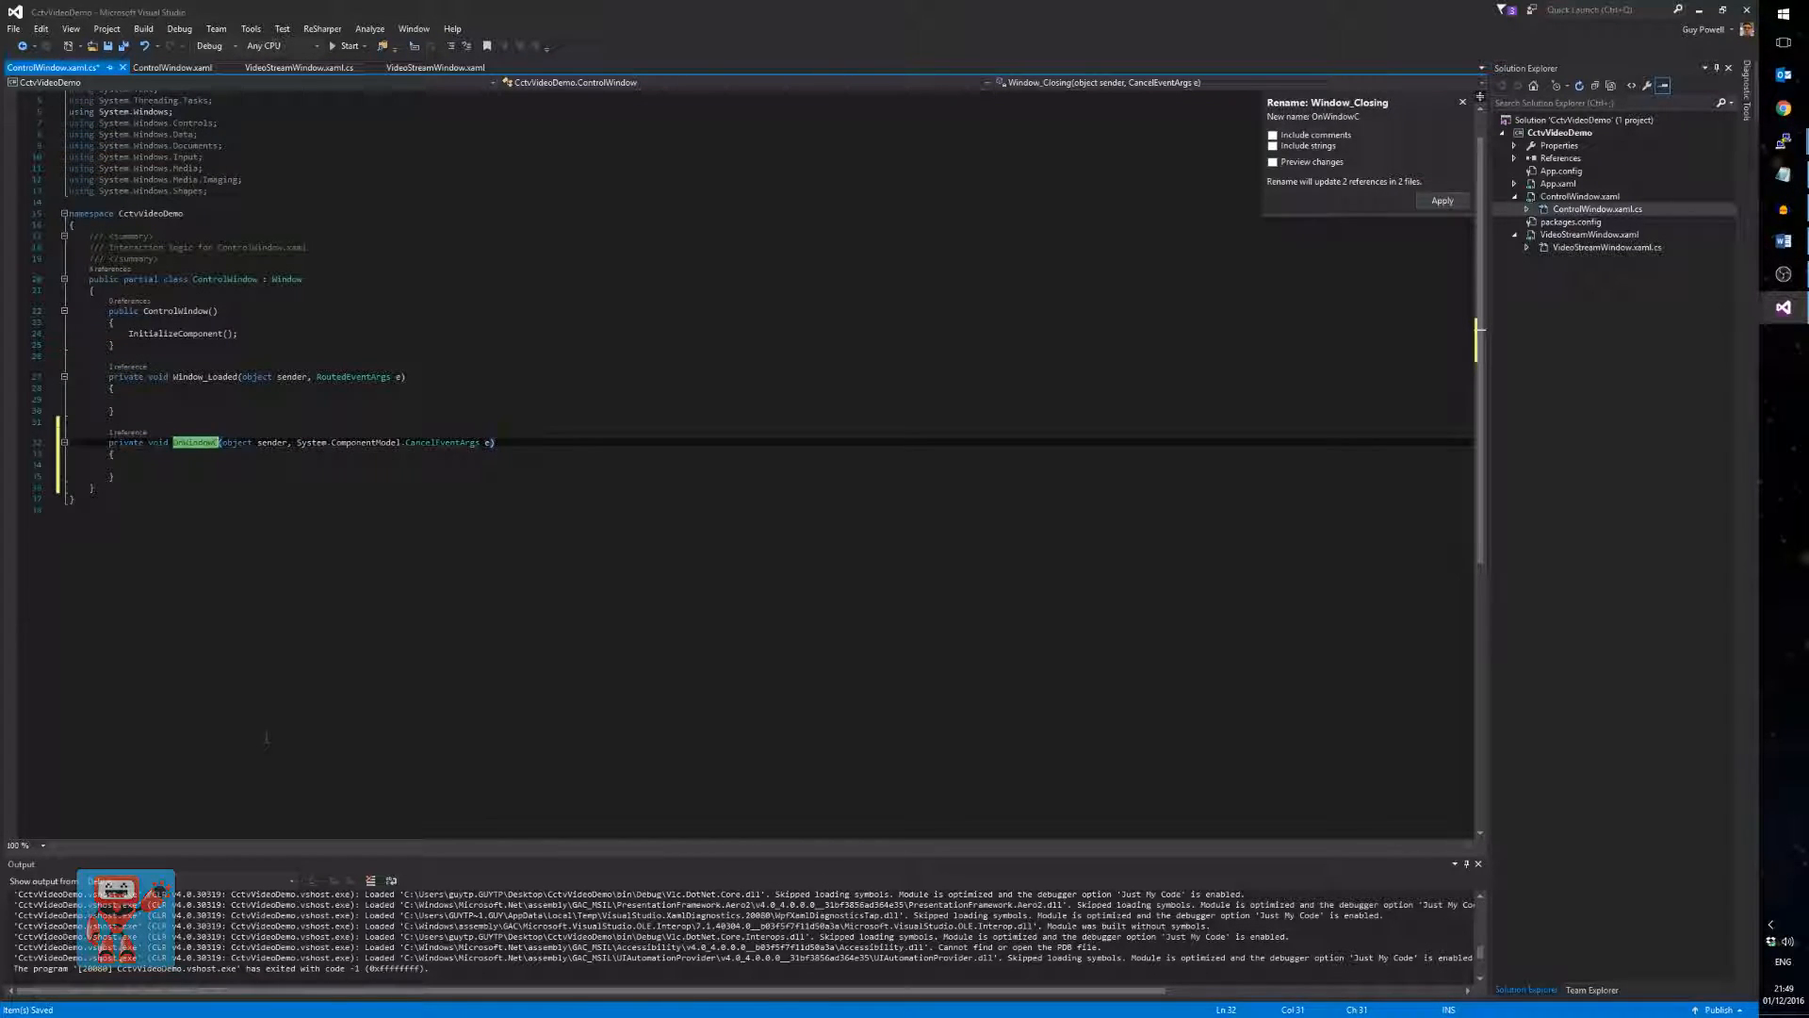
# - Rename the handlers to OnWindowClosing and OnLoaded via Rename refactoring
pyautogui.click(1441, 200)
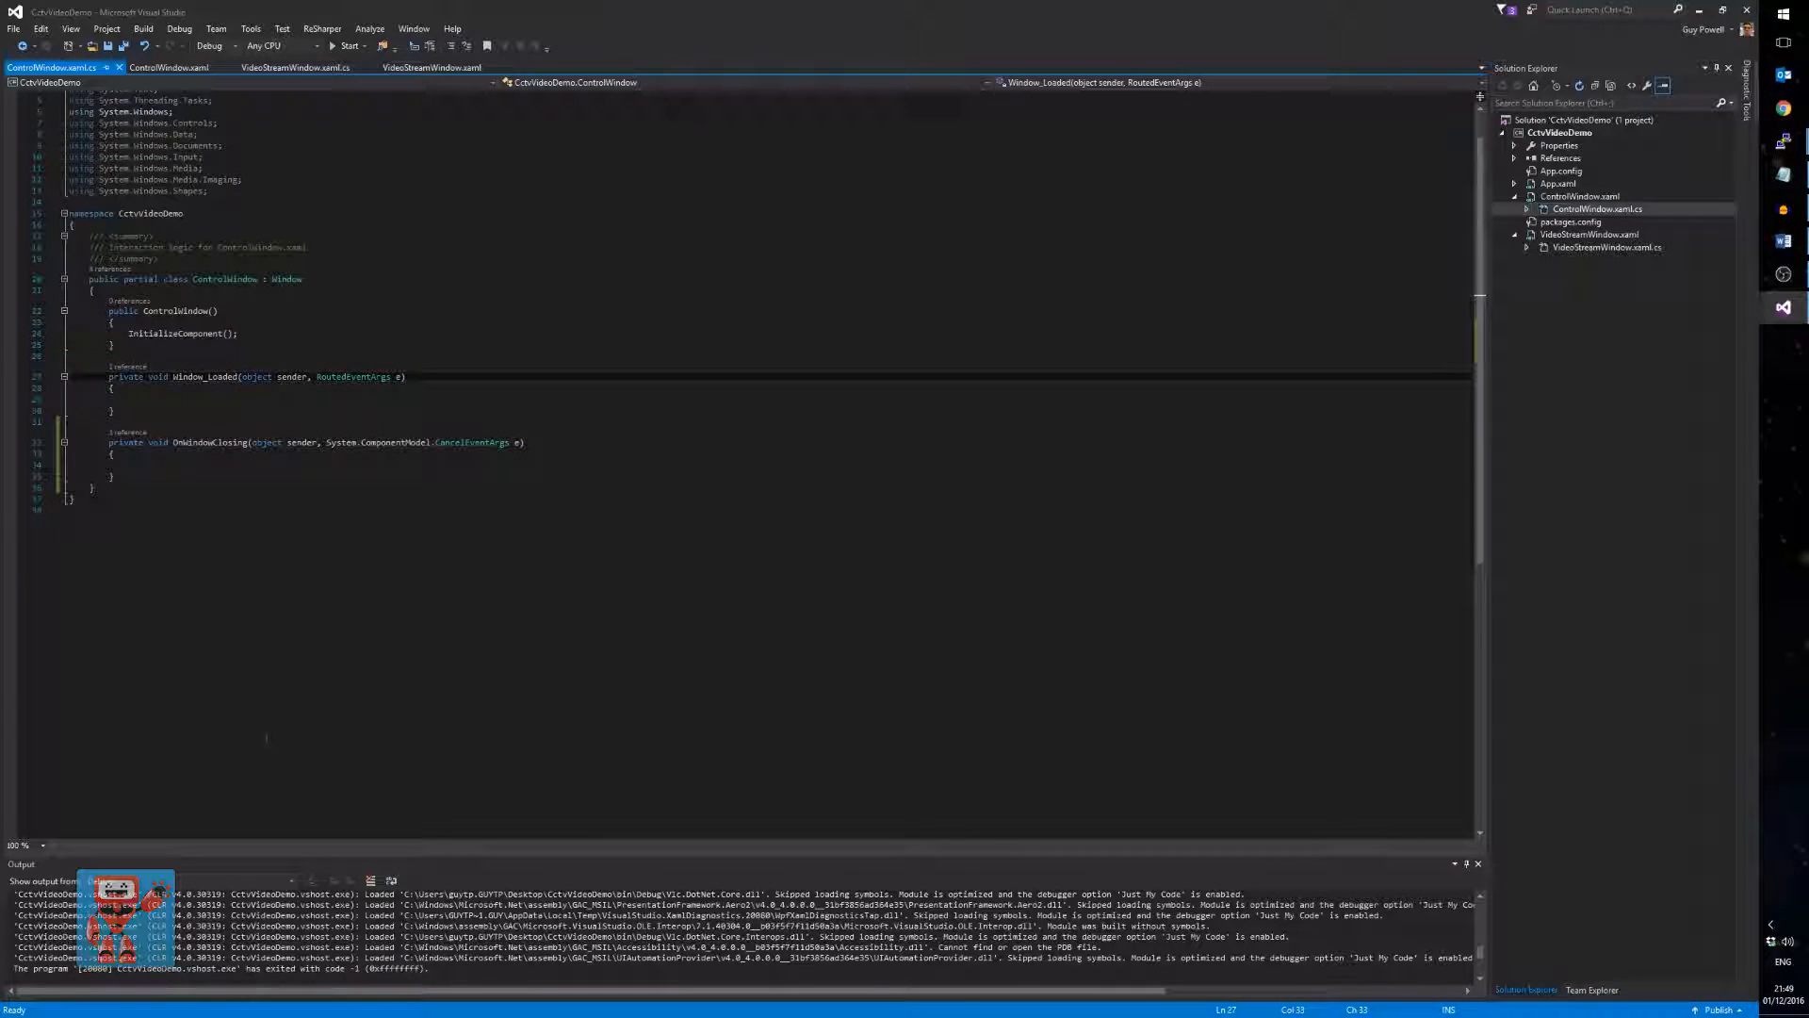
pyautogui.doubleClick(202, 377)
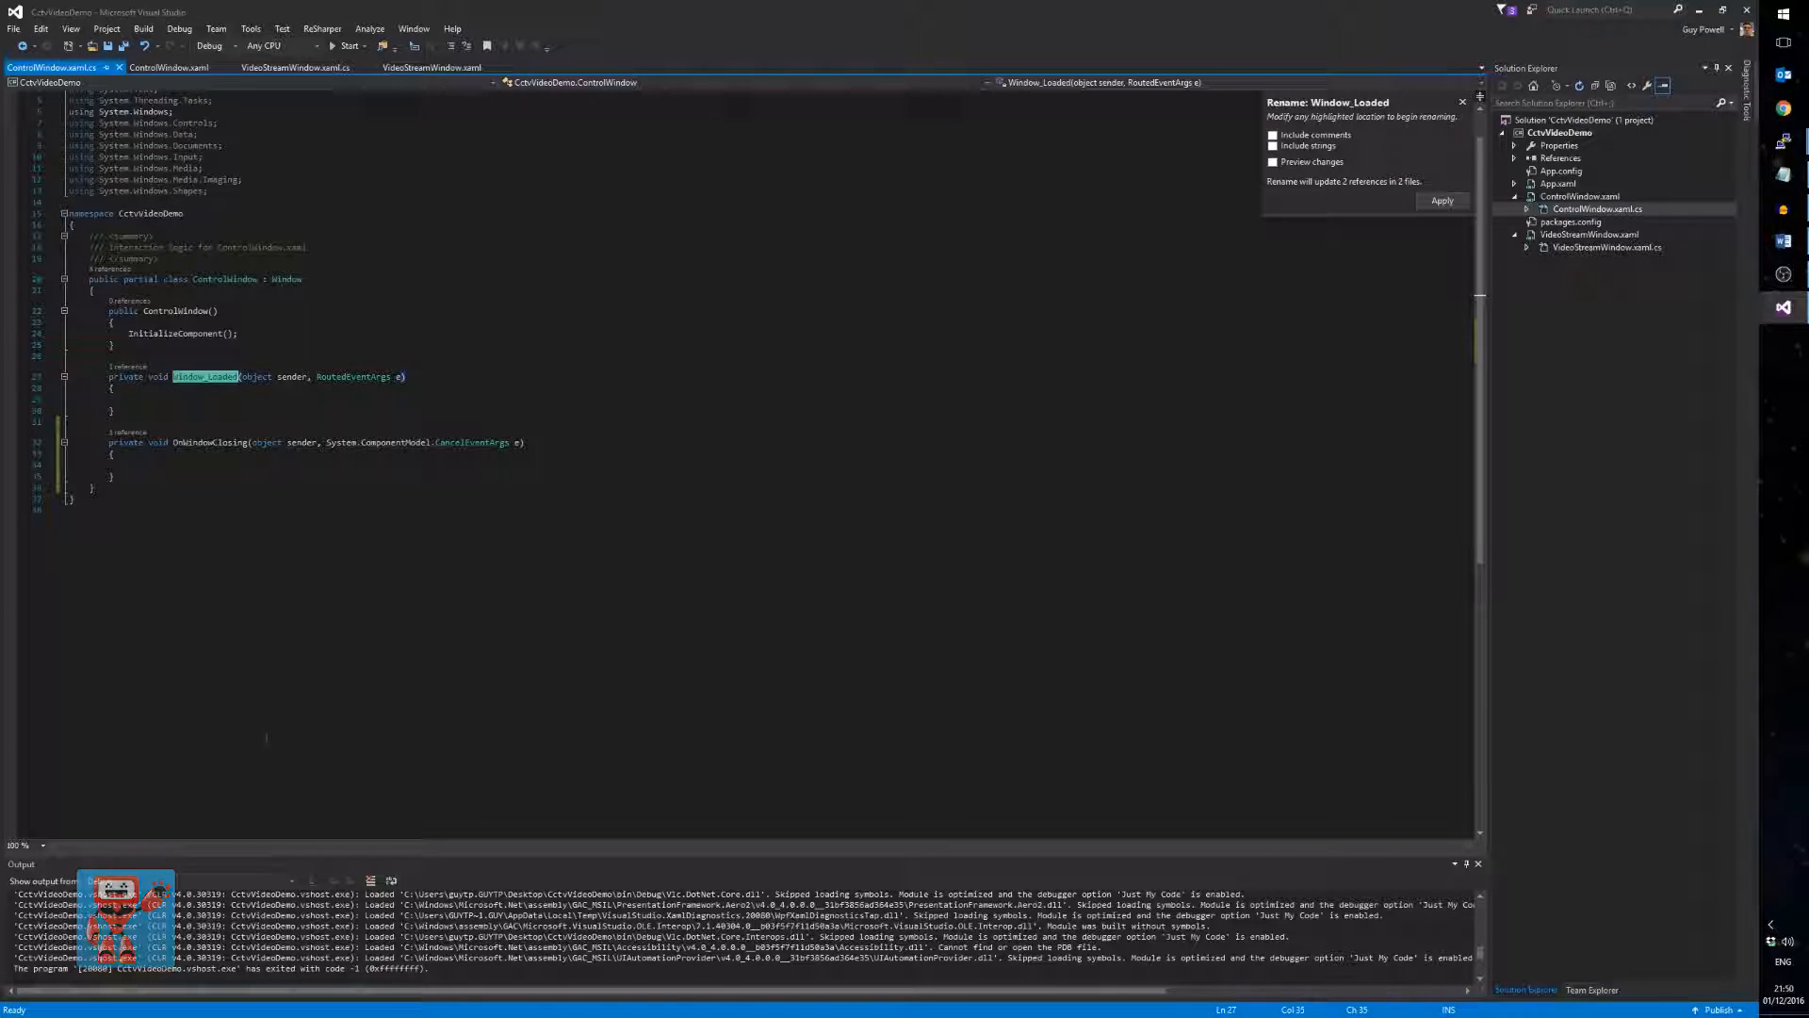
pyautogui.write('OnLoaded" Closing="OnWindowClosing"')
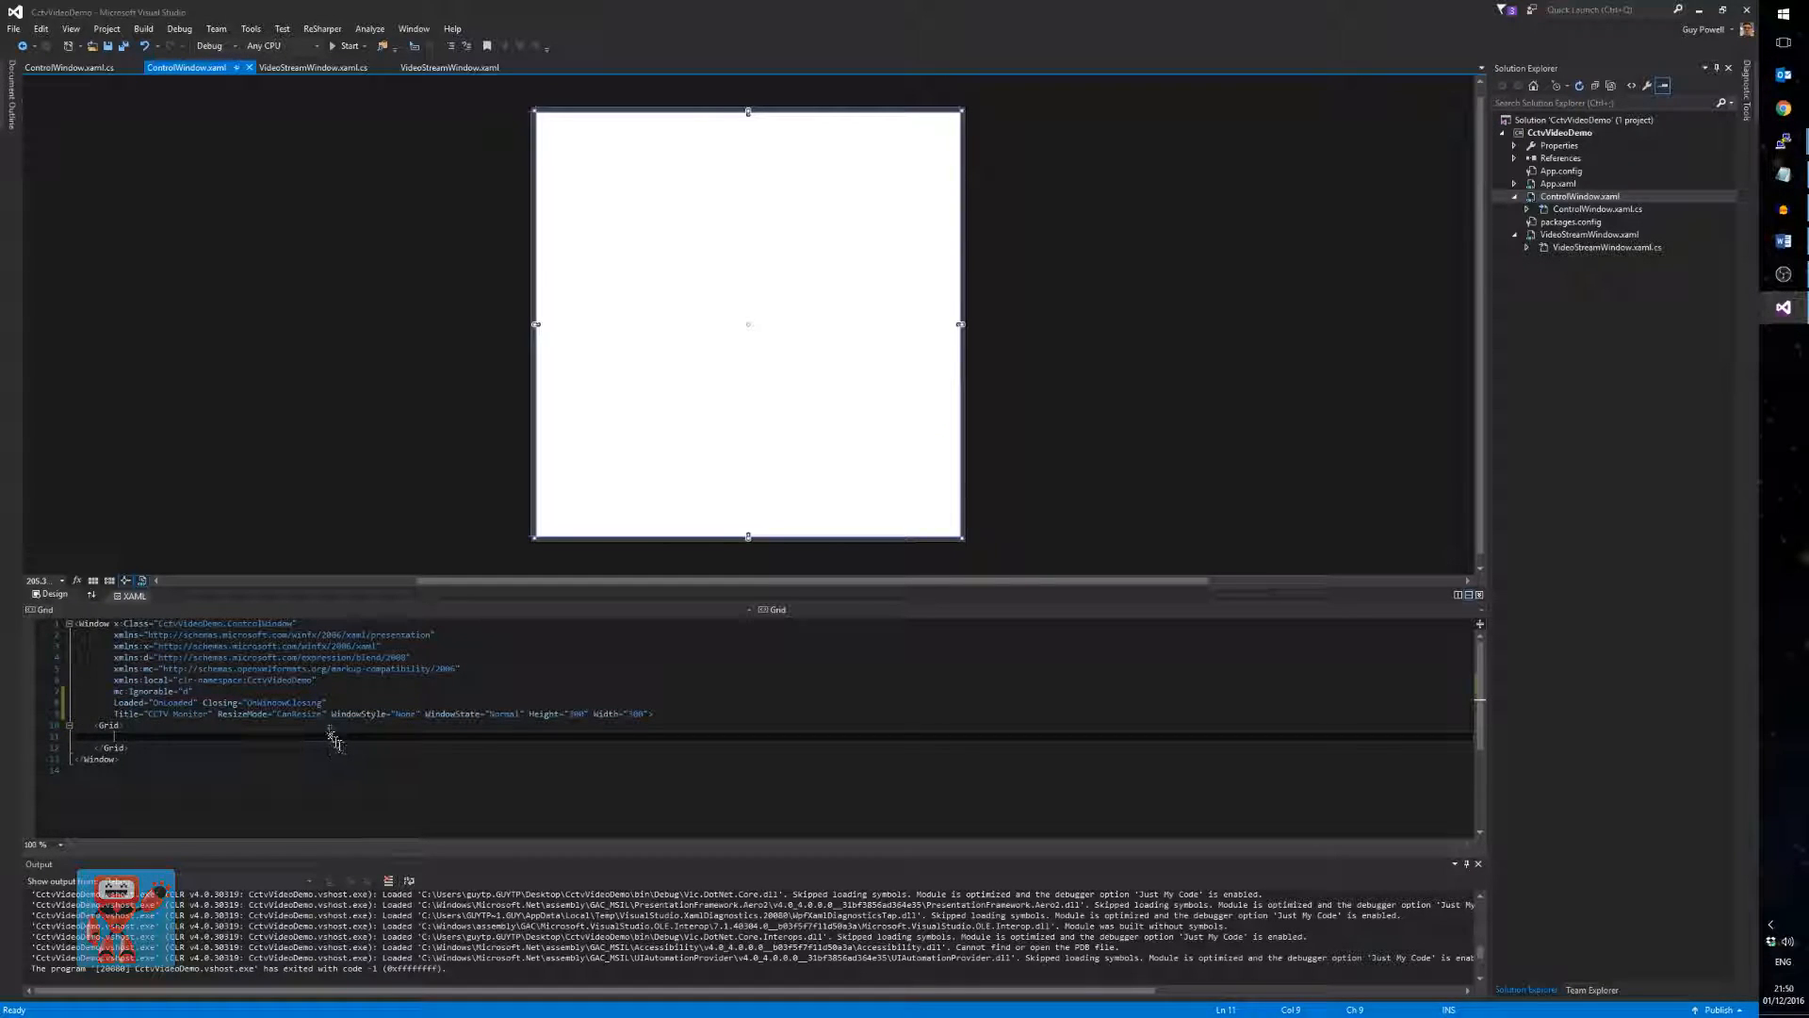
# - Copy VideoStreamWindow's grid row and column definitions into ControlWindow's Grid
pyautogui.click(311, 68)
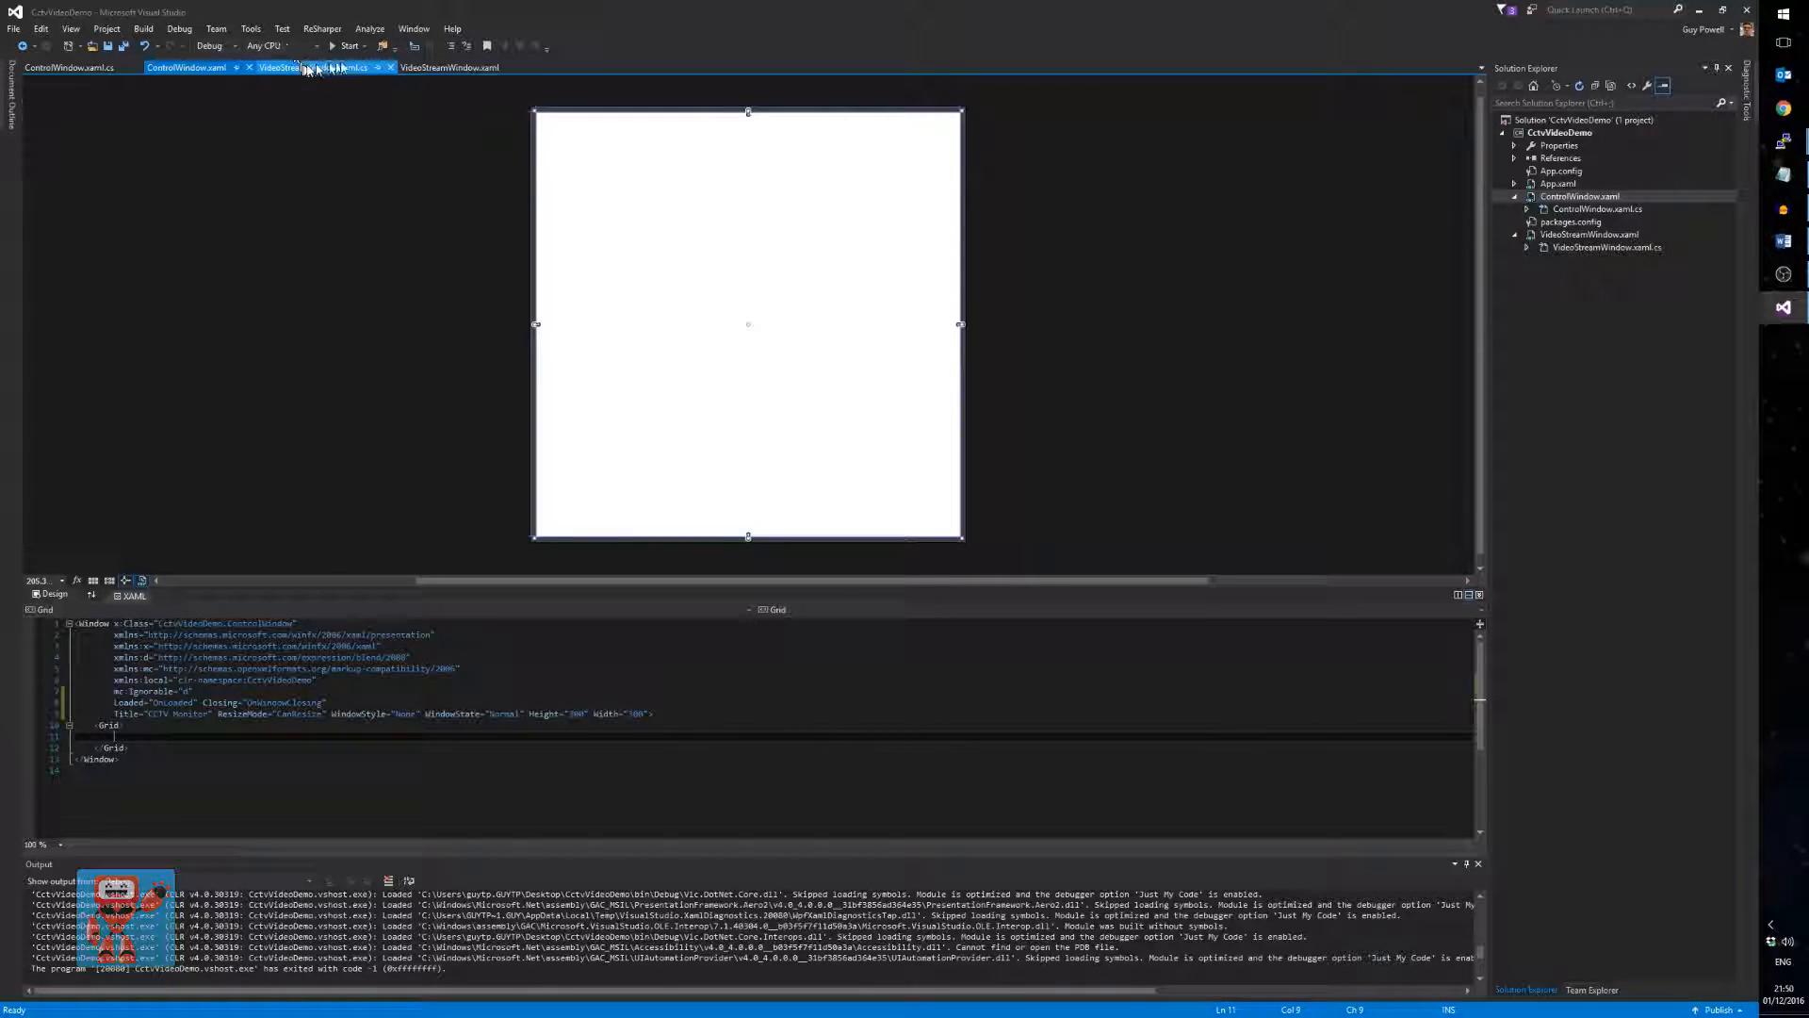
pyautogui.click(448, 68)
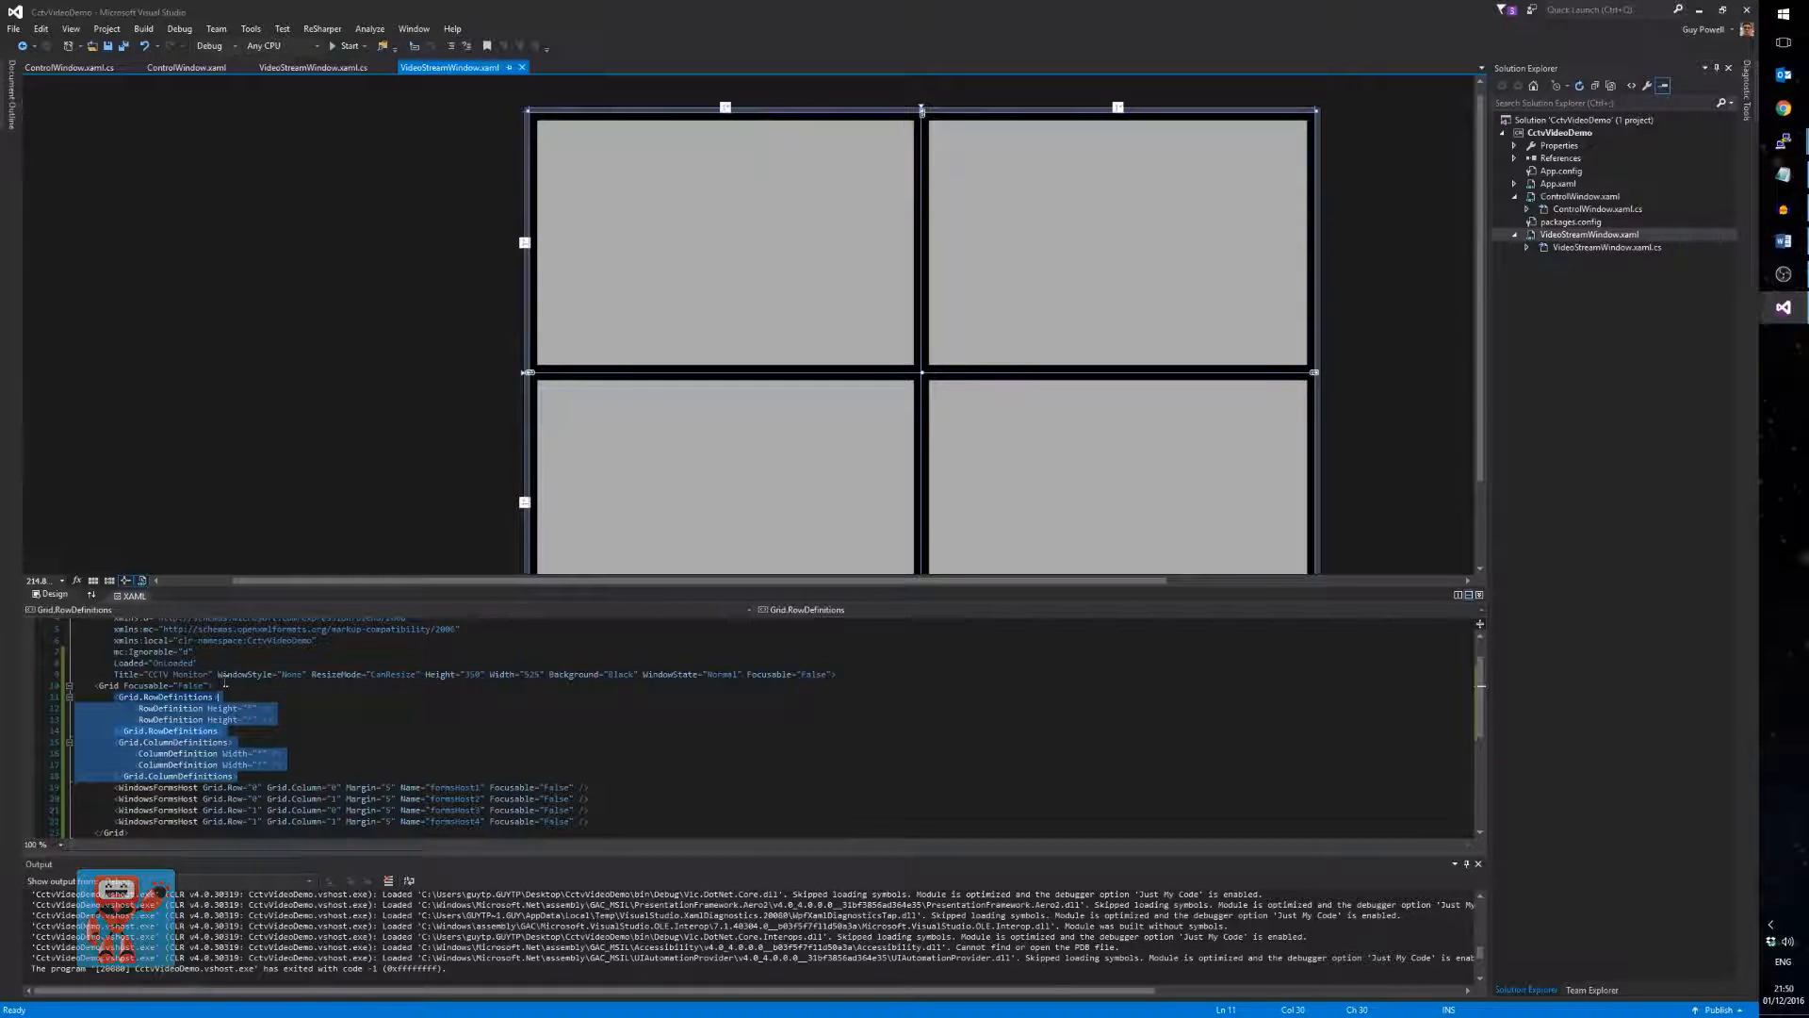
pyautogui.click(187, 68)
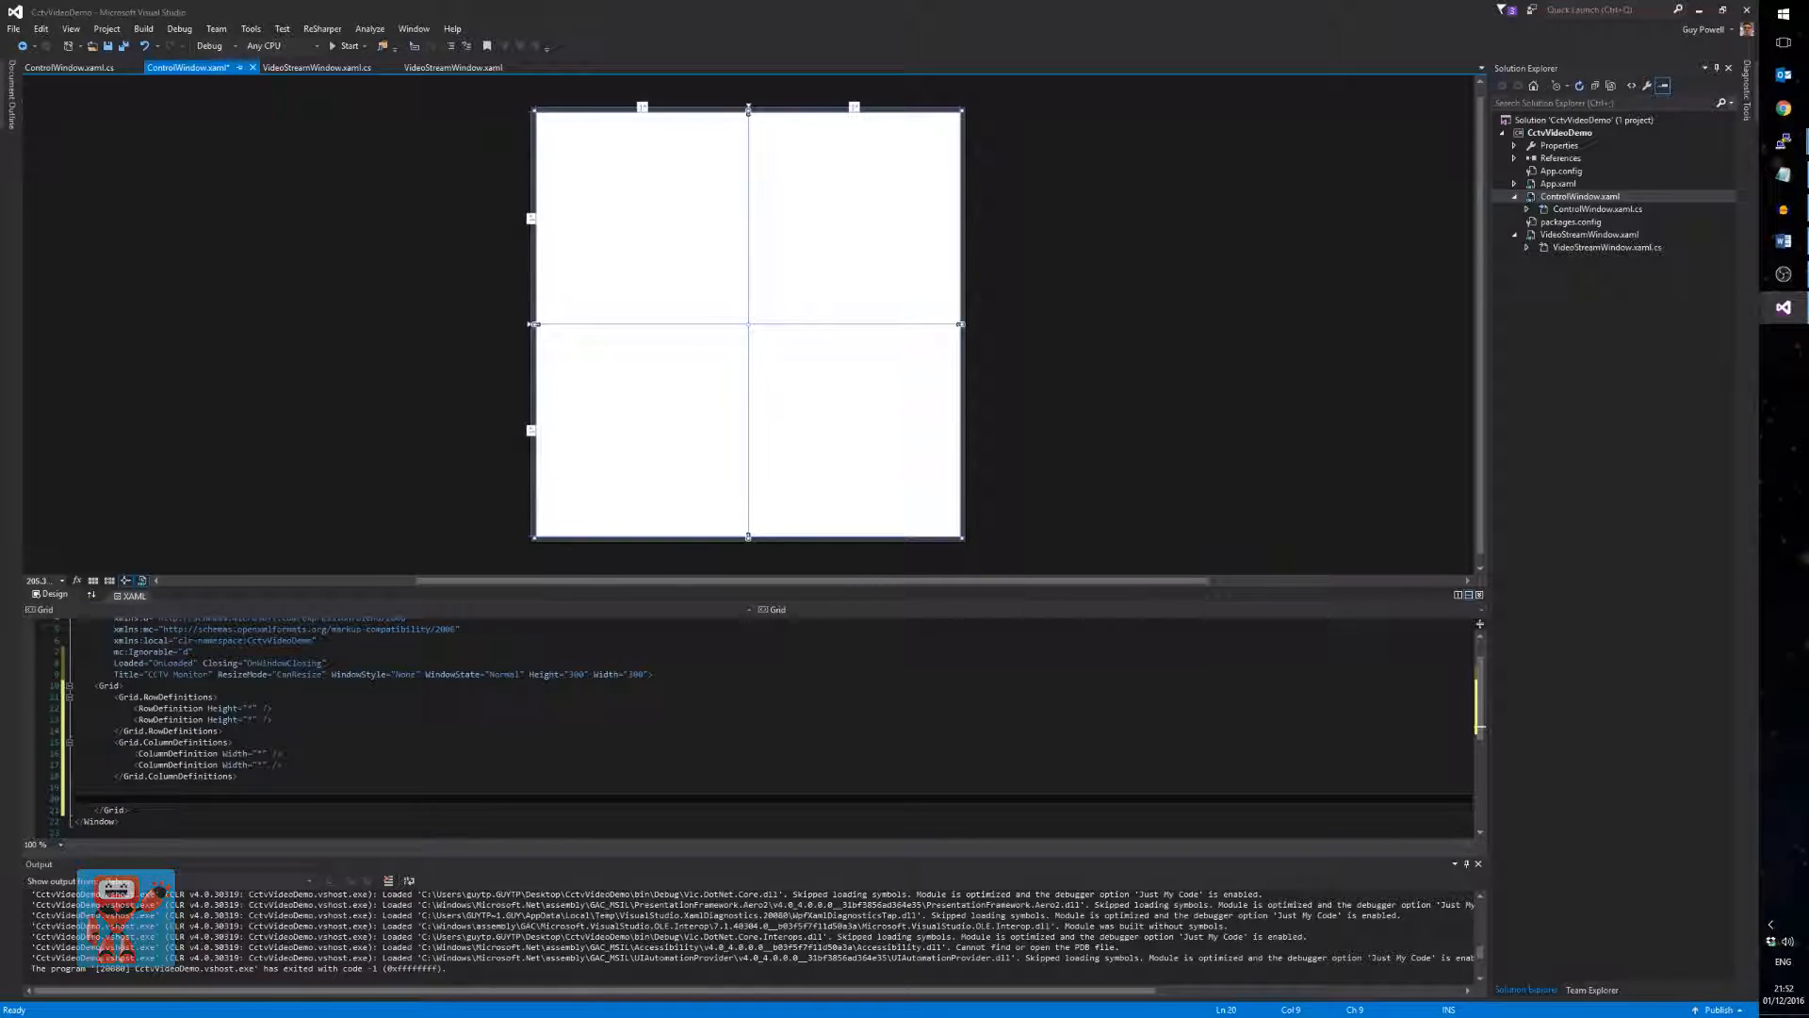
# - Add a centred white TextBlock label, set the window Background to Red and save
pyautogui.write('Te')
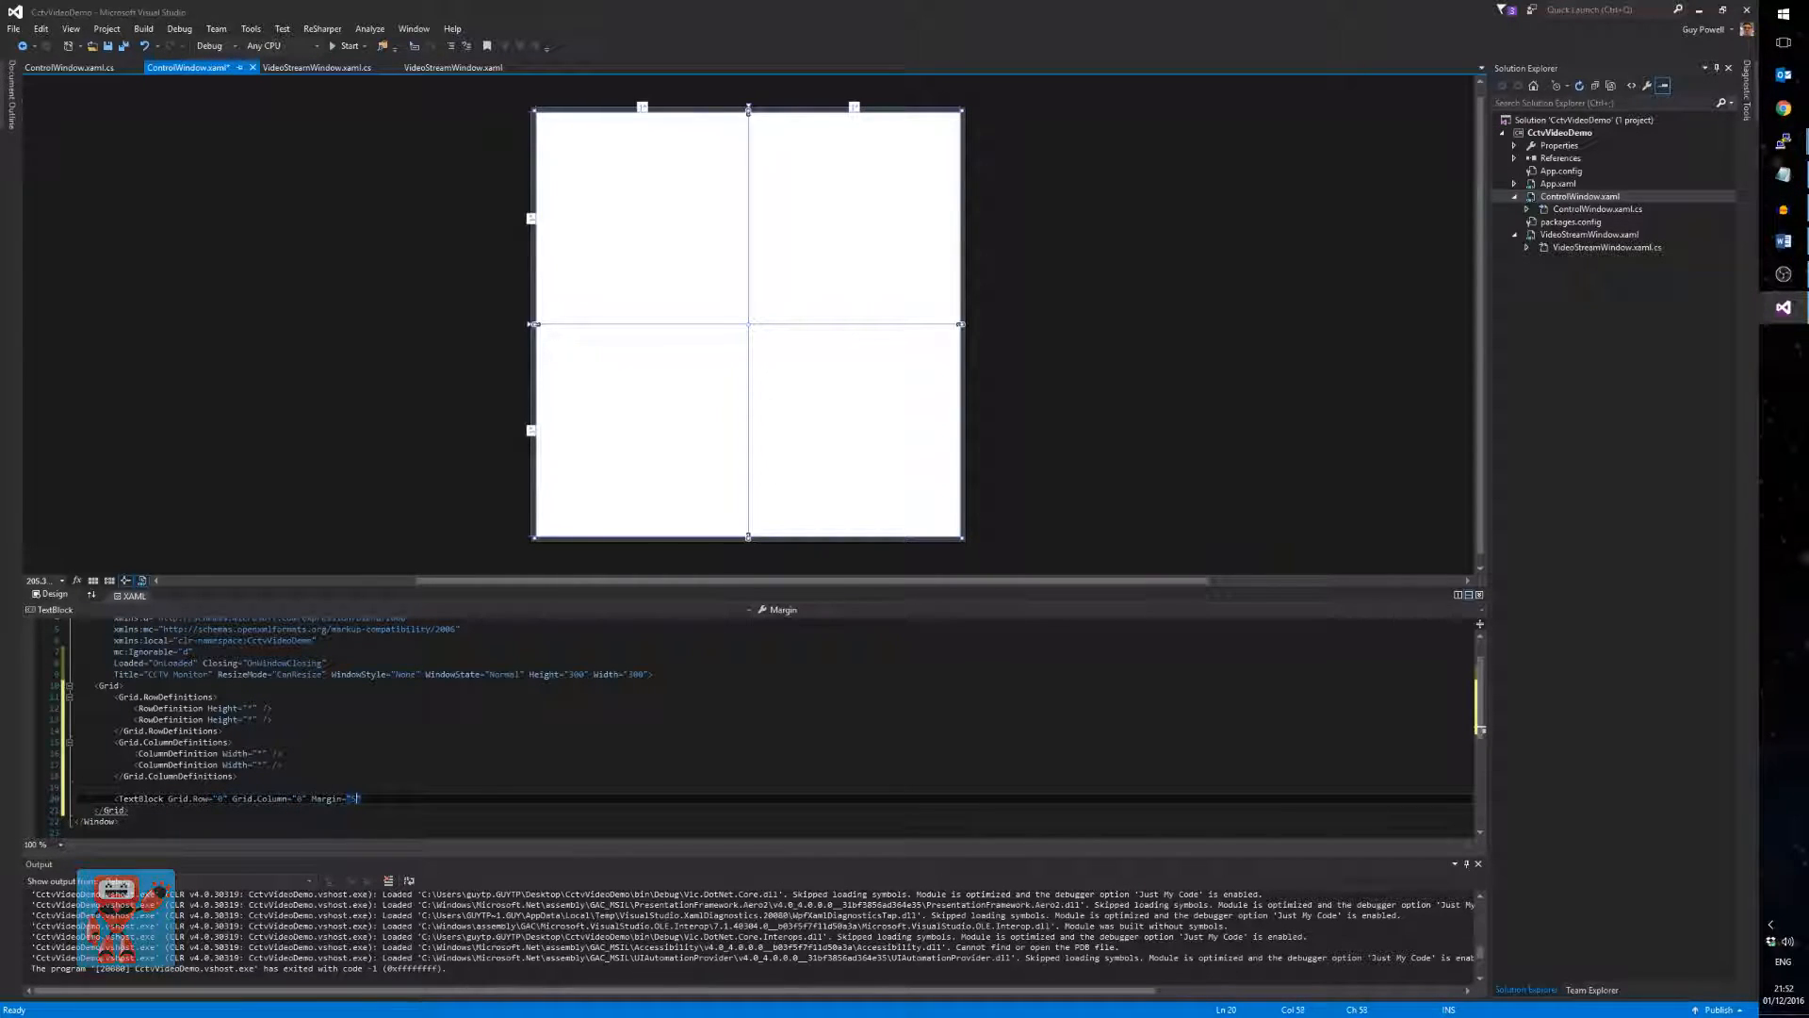
pyautogui.write('HorizontalAlignment="C')
pyautogui.write('Background="Red"')
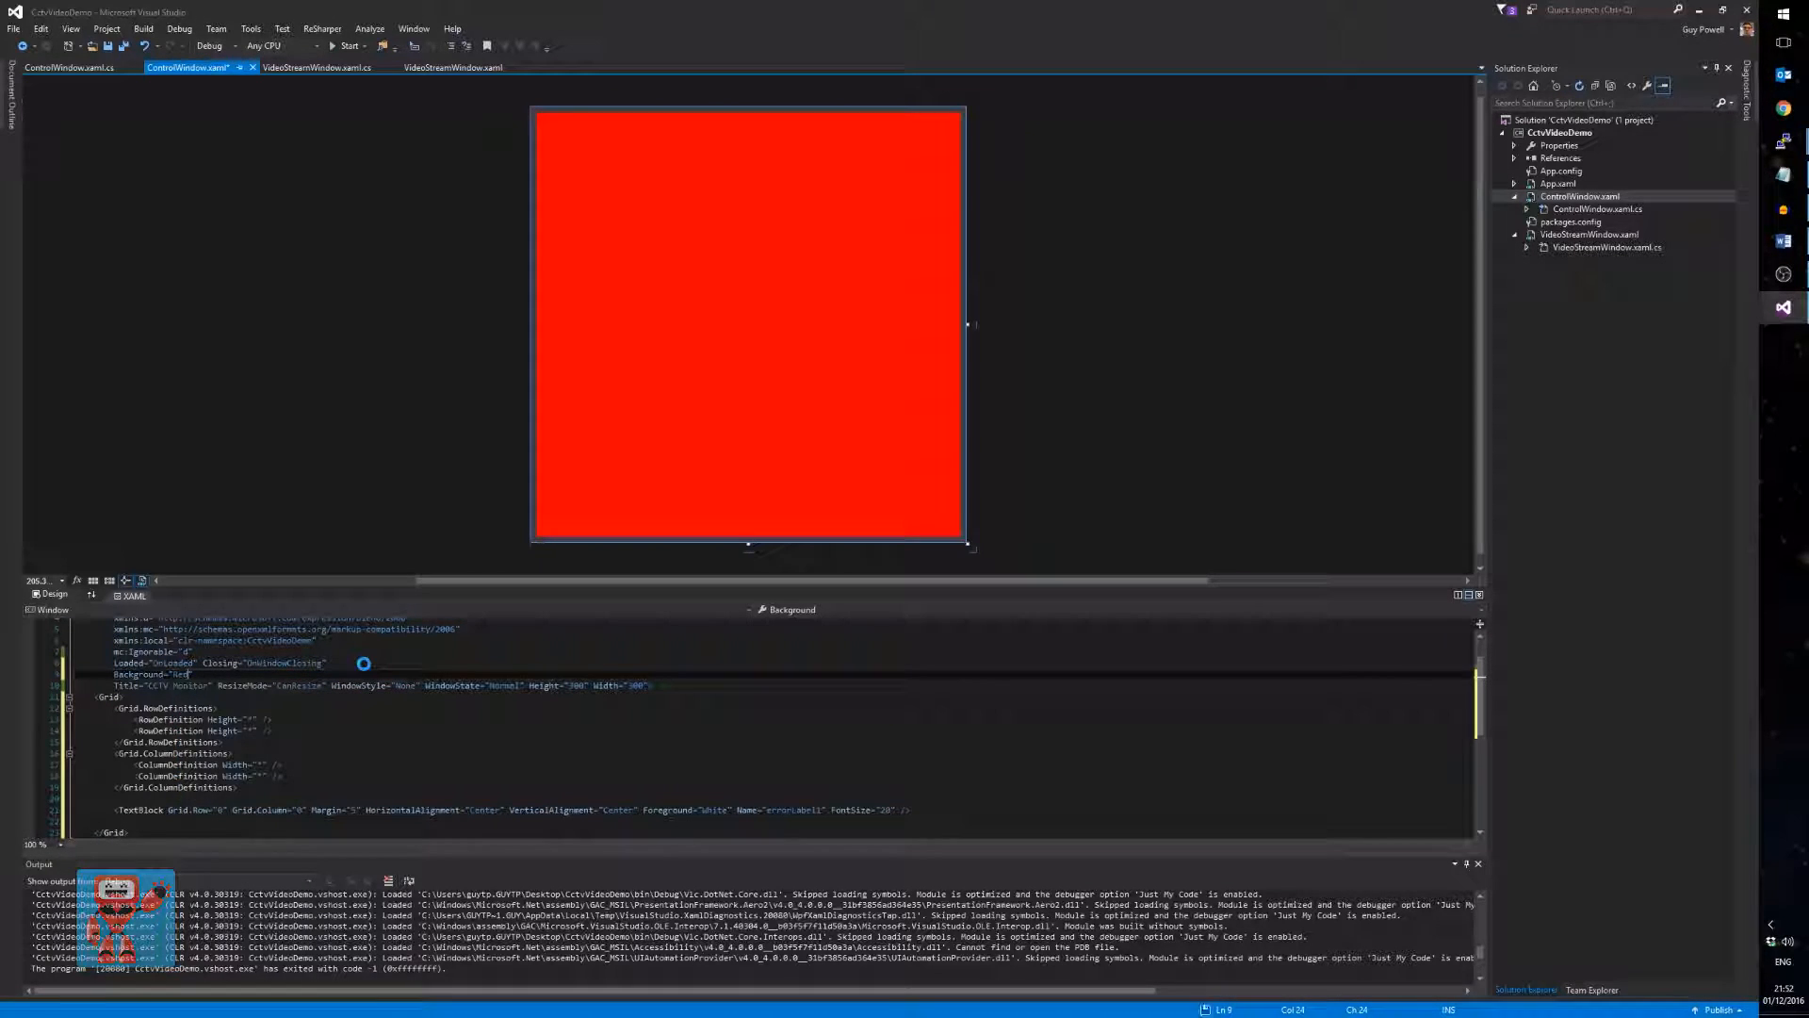
pyautogui.press('ctrl+s')
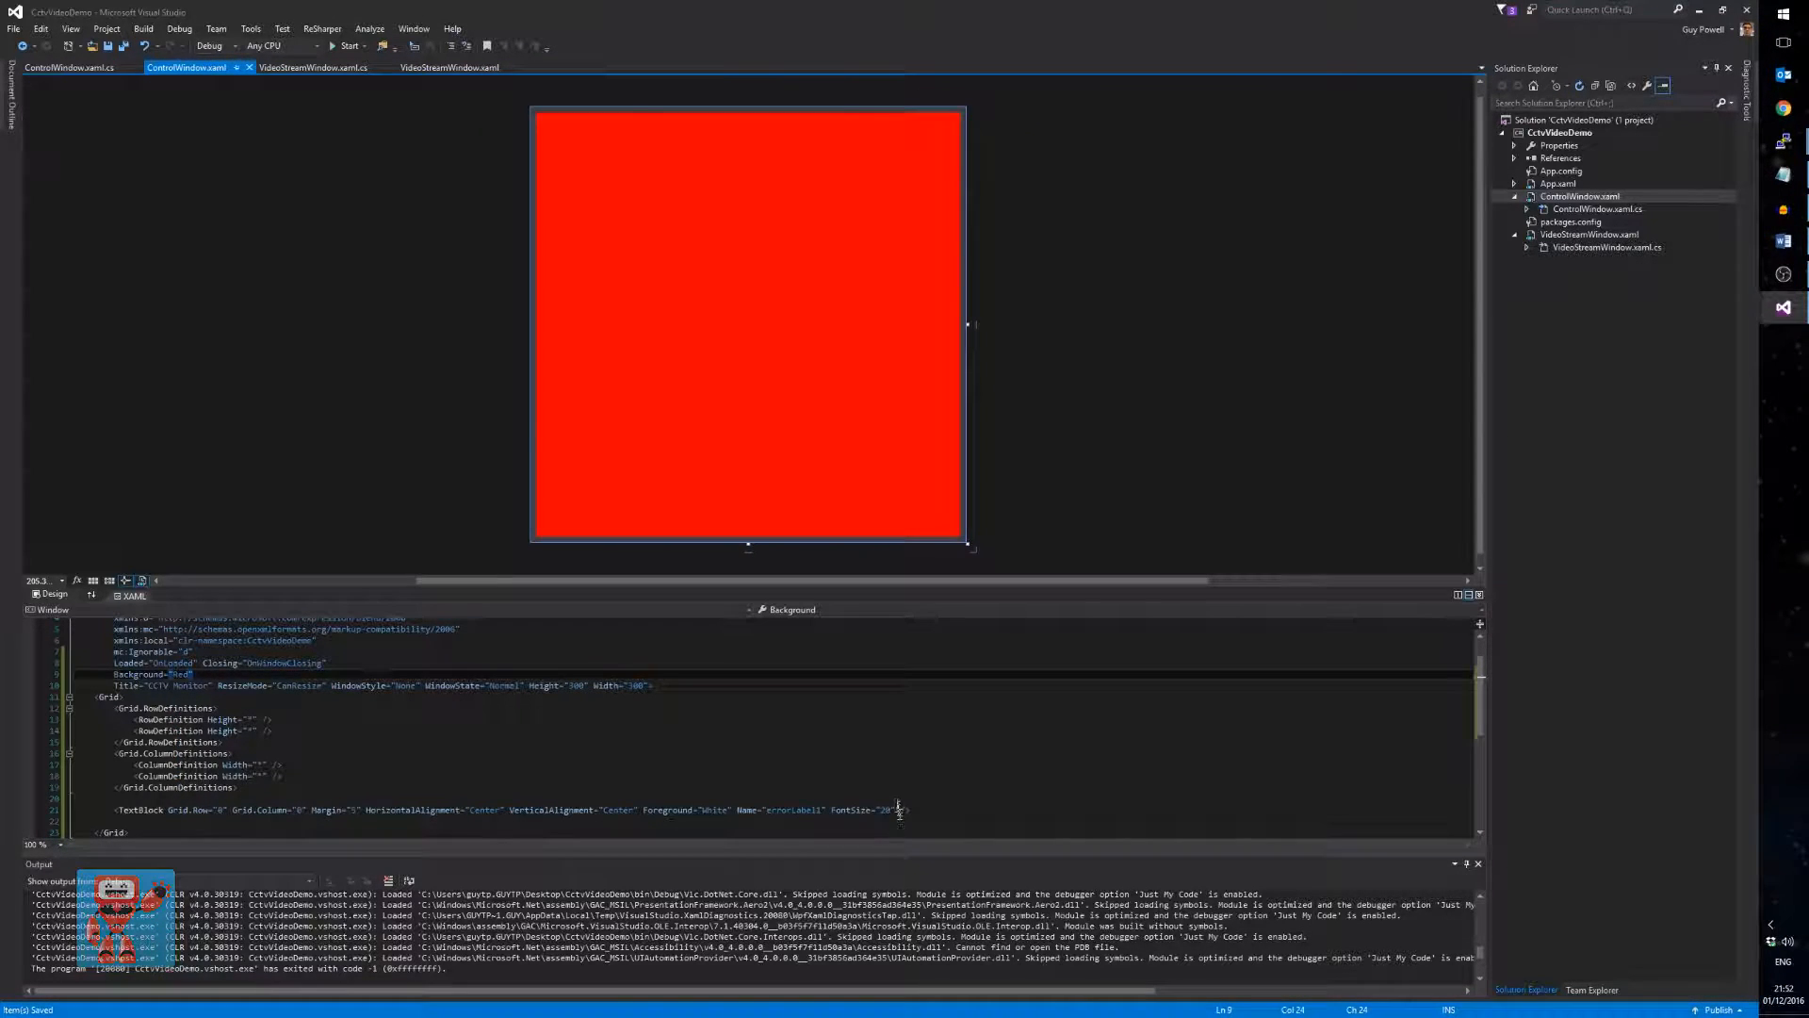
# - Give the label the text 'Ta da!' and place it in Grid.Row 0, Column 0
pyautogui.click(138, 808)
pyautogui.write(' Text="ERR" />')
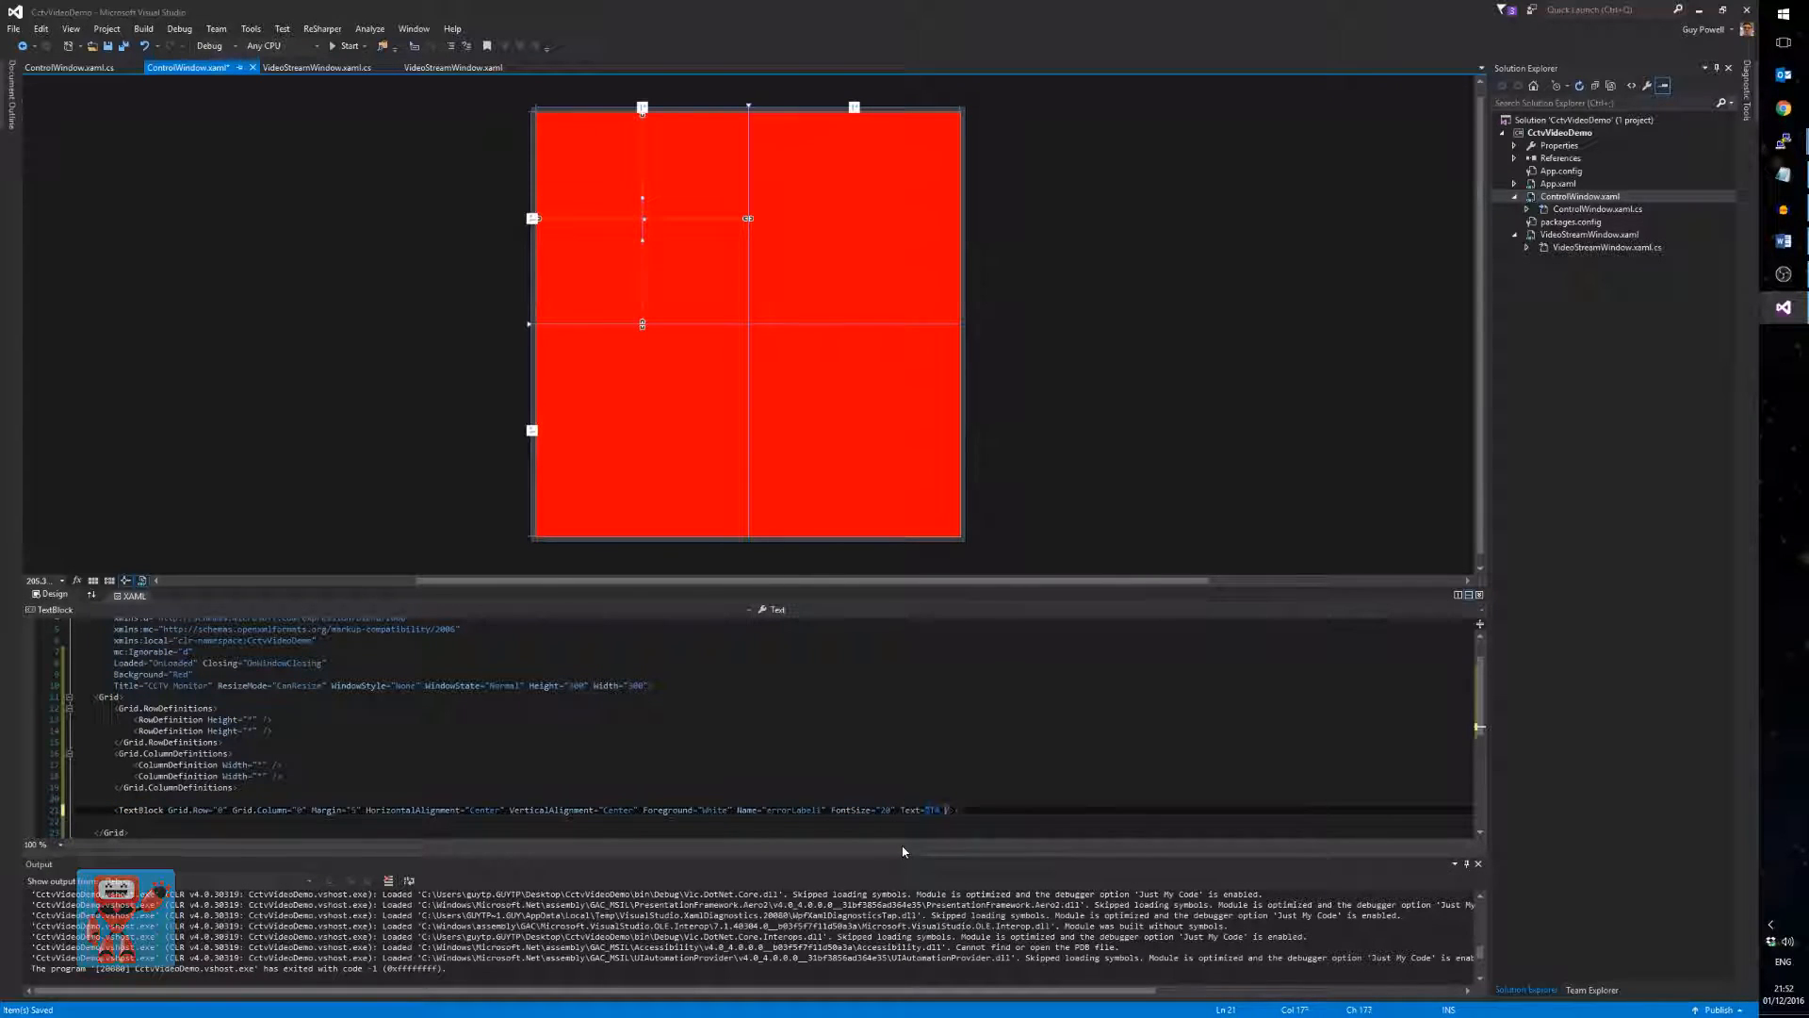
pyautogui.write('Ta da!')
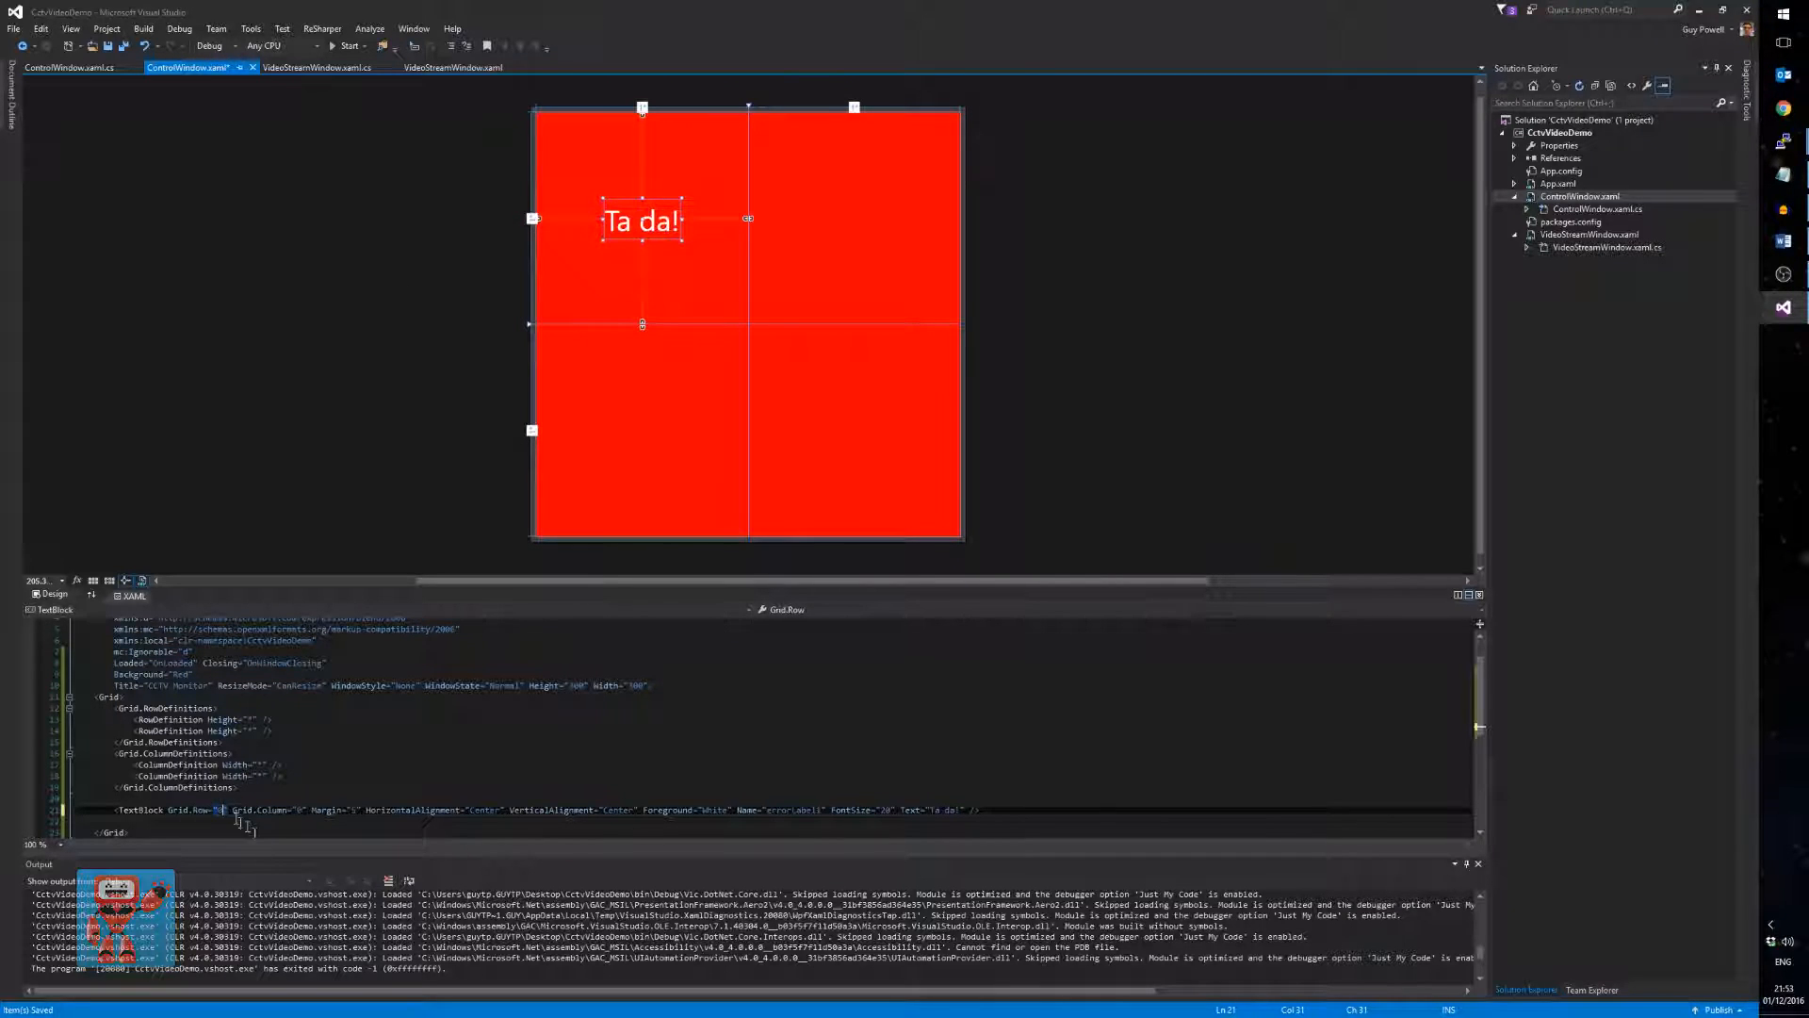
pyautogui.write('Grid.Ro')
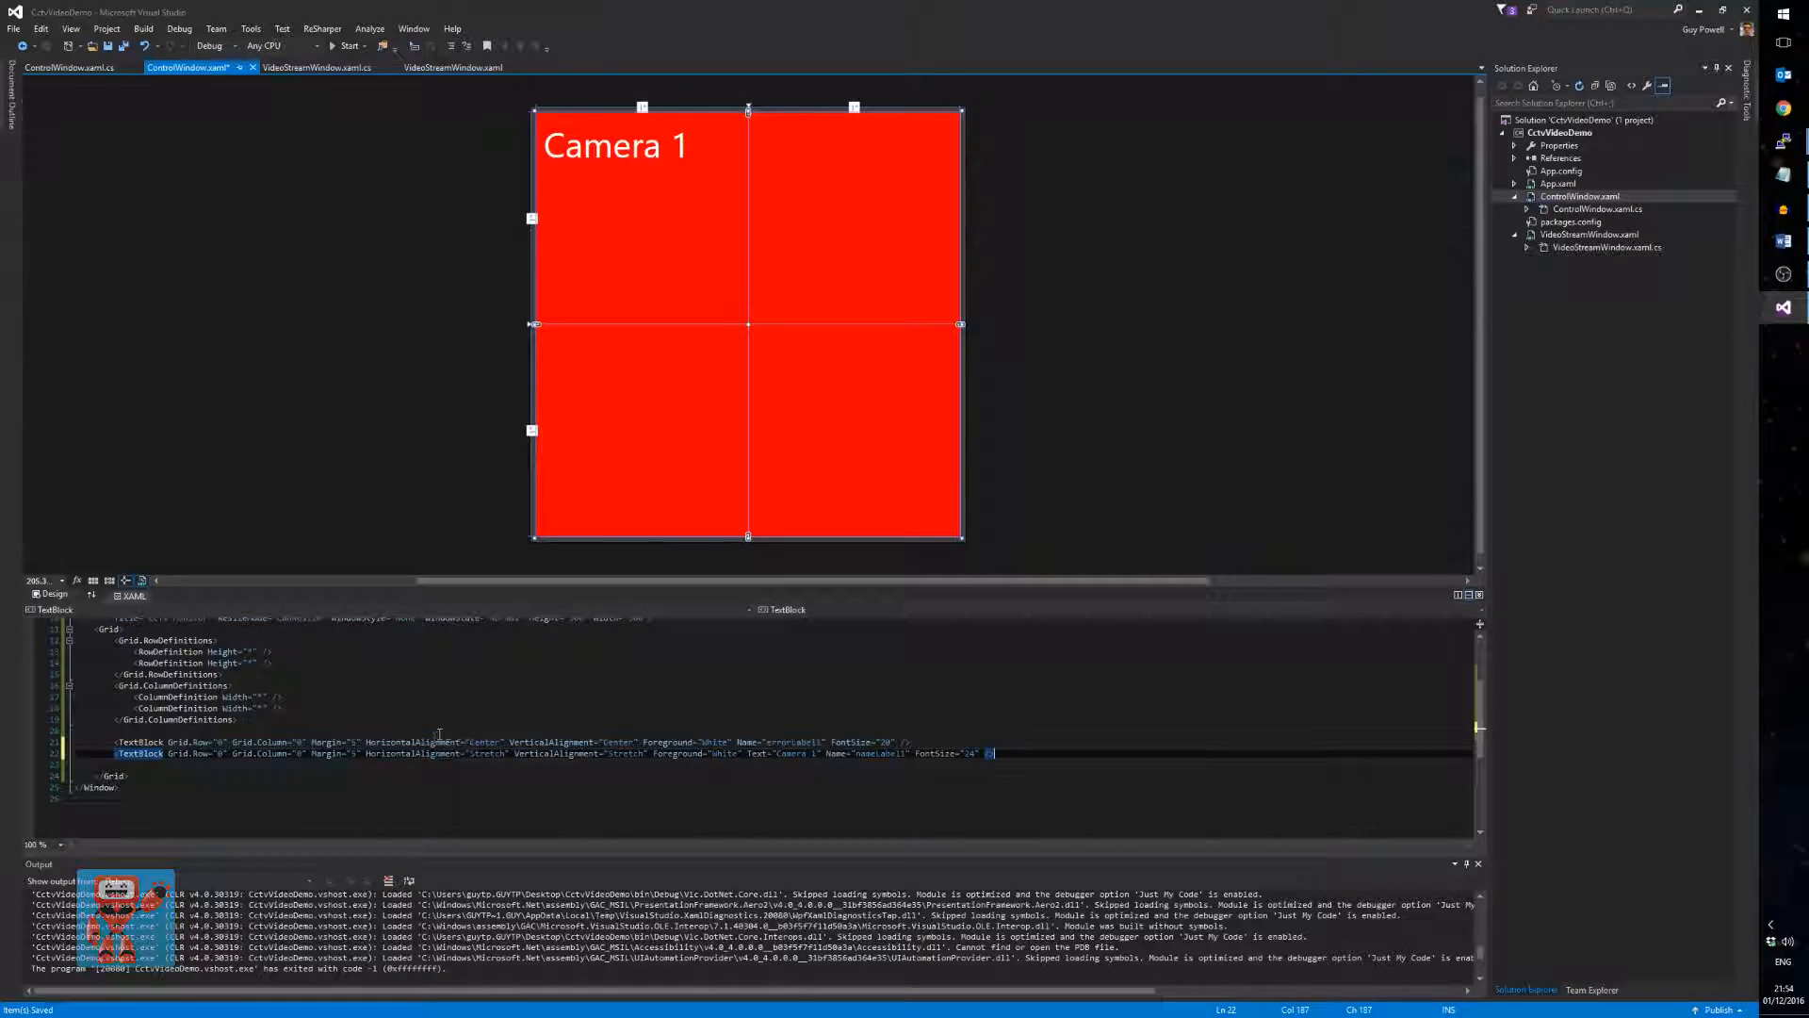
pyautogui.moveTo(403, 752)
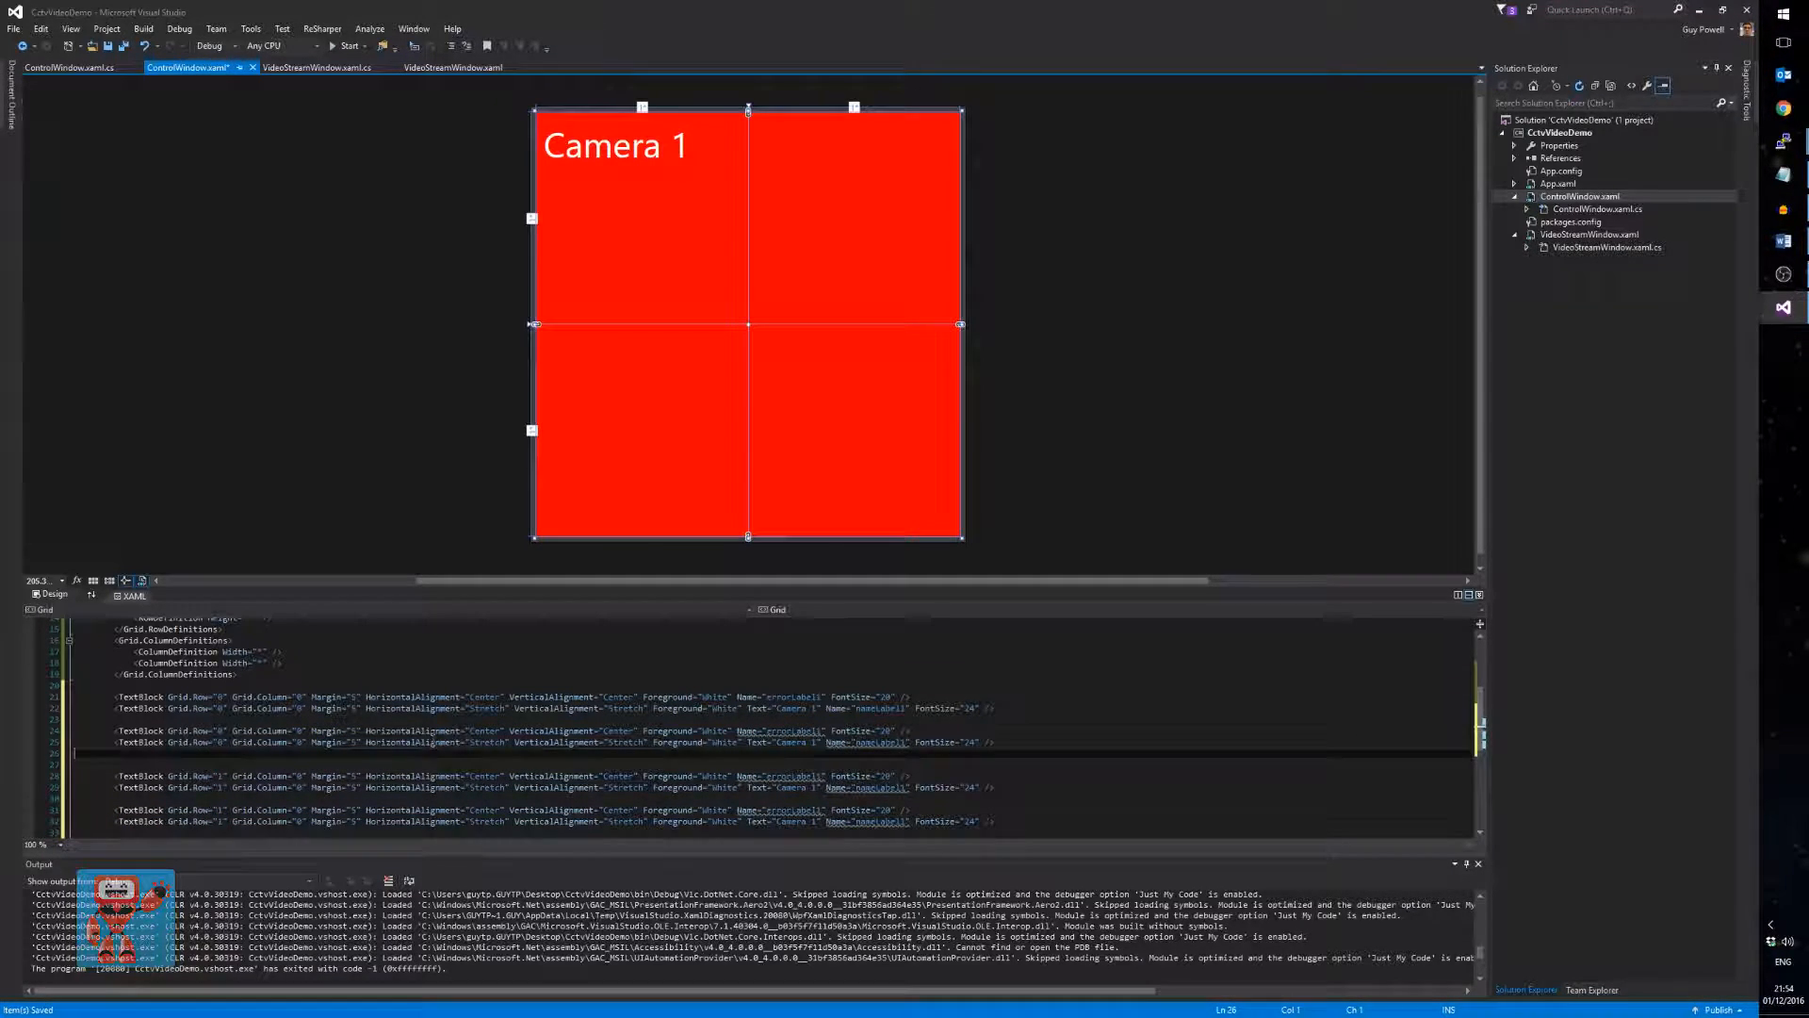
# - Arrange Camera 1–4 label pairs across the 2x2 grid with MouseLeftButtonDown handlers on name labels
pyautogui.click(300, 731)
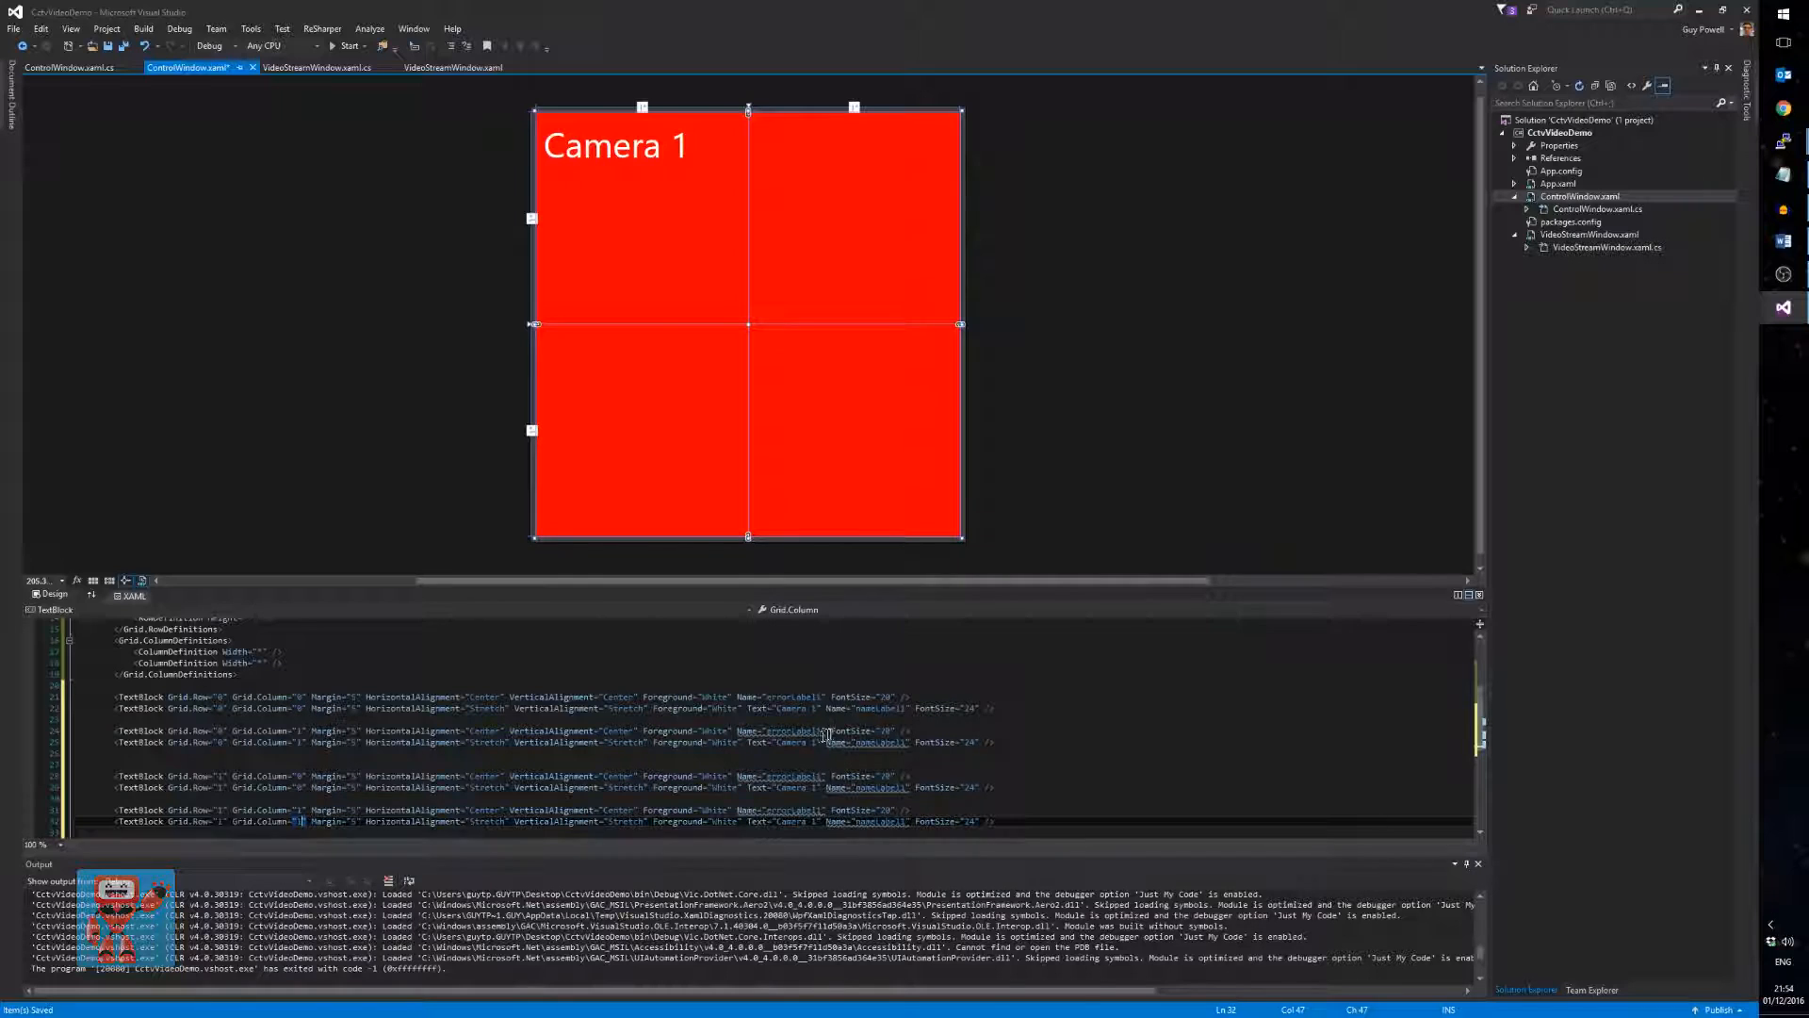
pyautogui.click(816, 742)
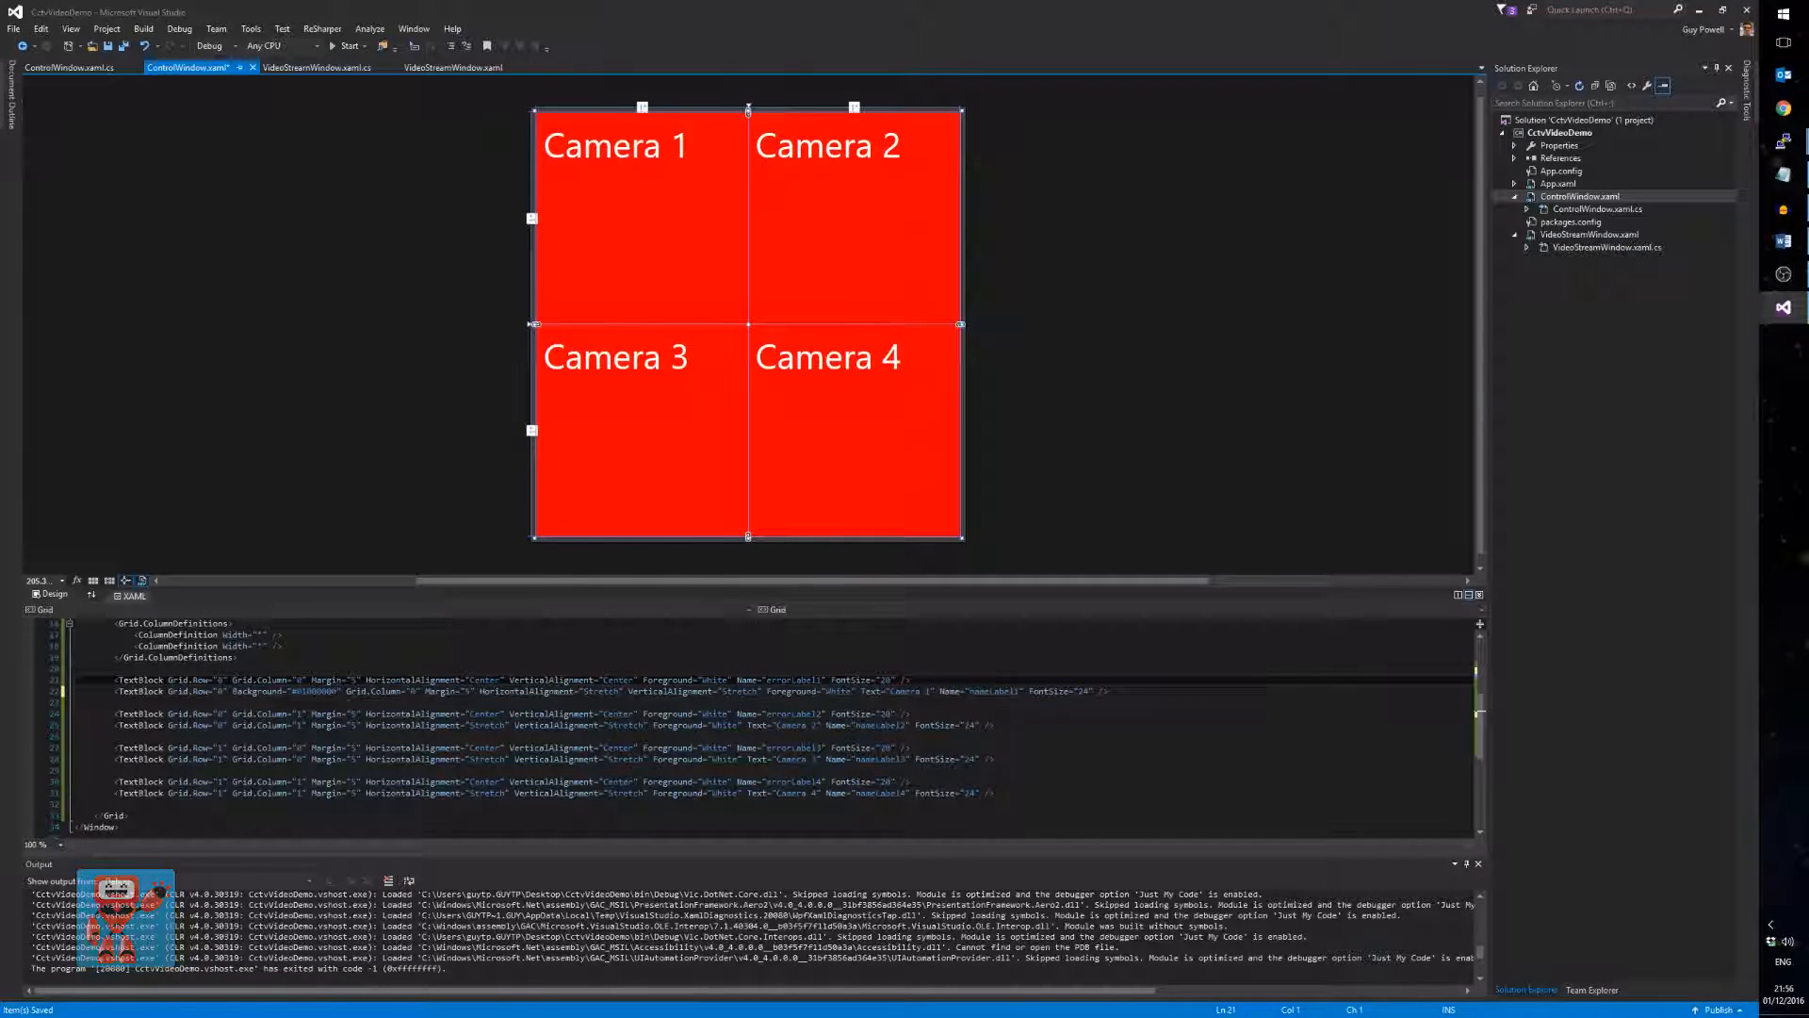
pyautogui.click(641, 217)
pyautogui.write('MouseLeftButtonDown="" ')
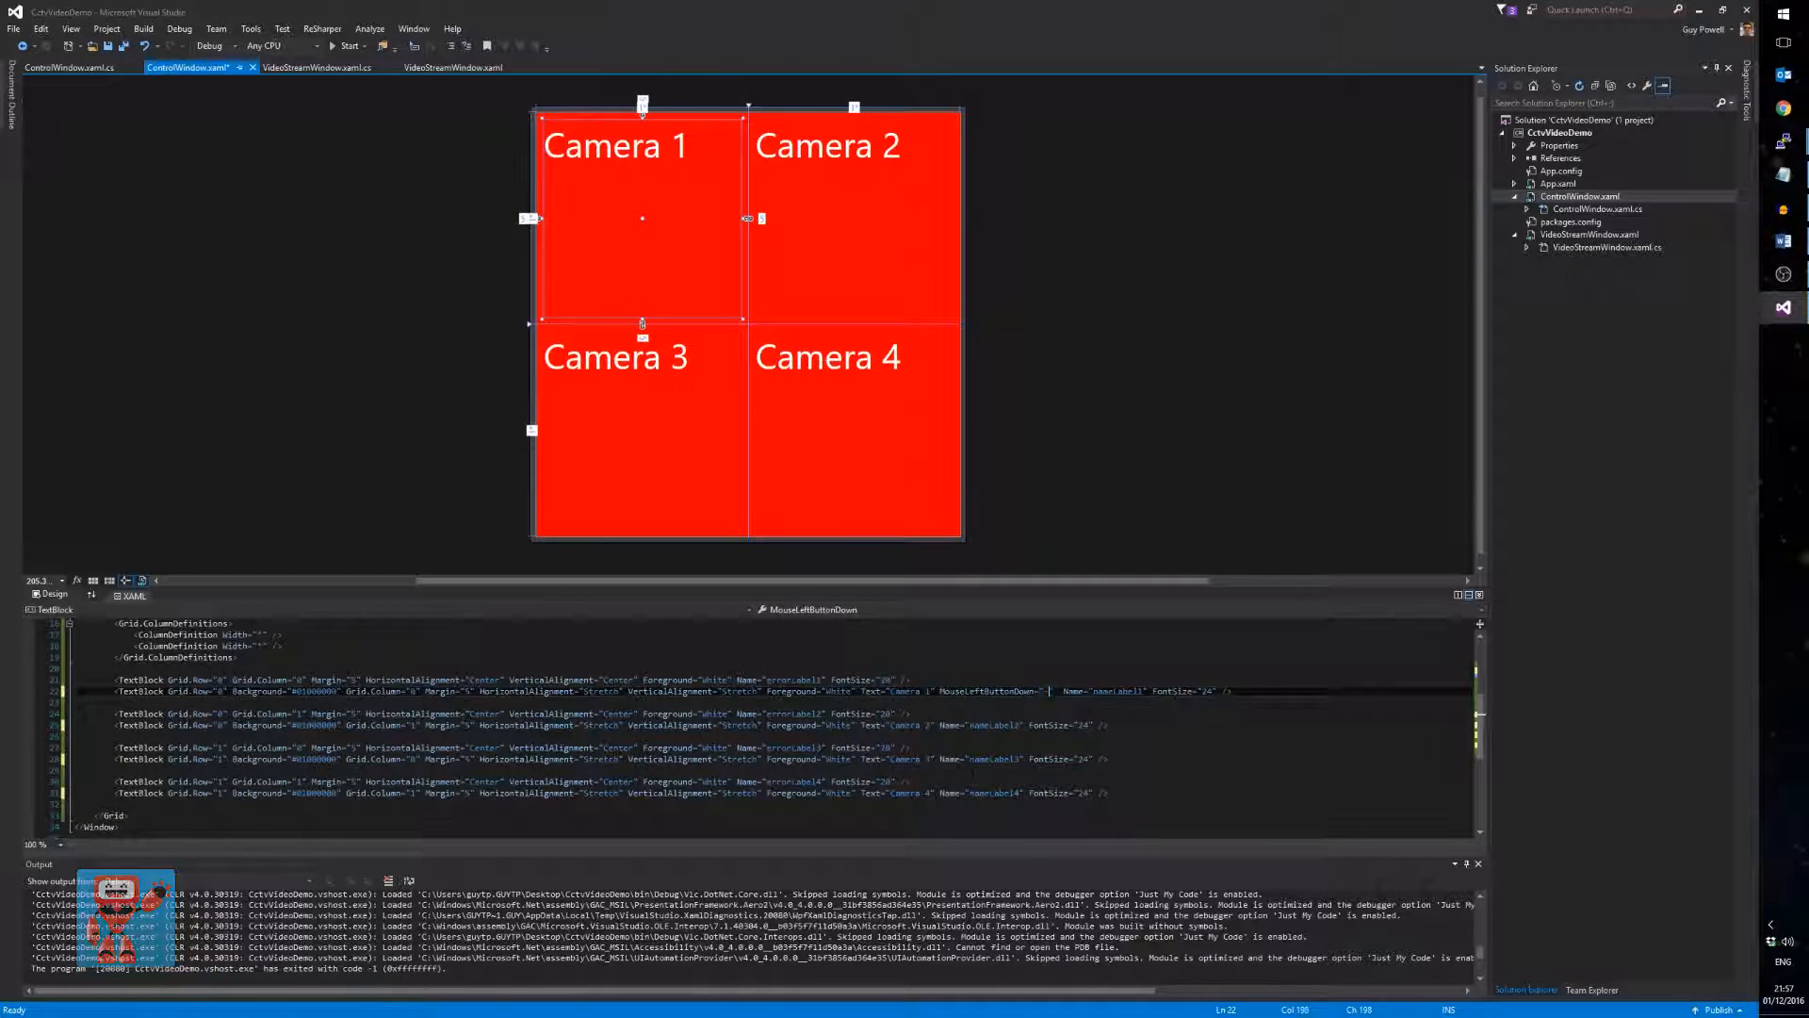
pyautogui.write('nameLabel1_MouseLeftButtonDown')
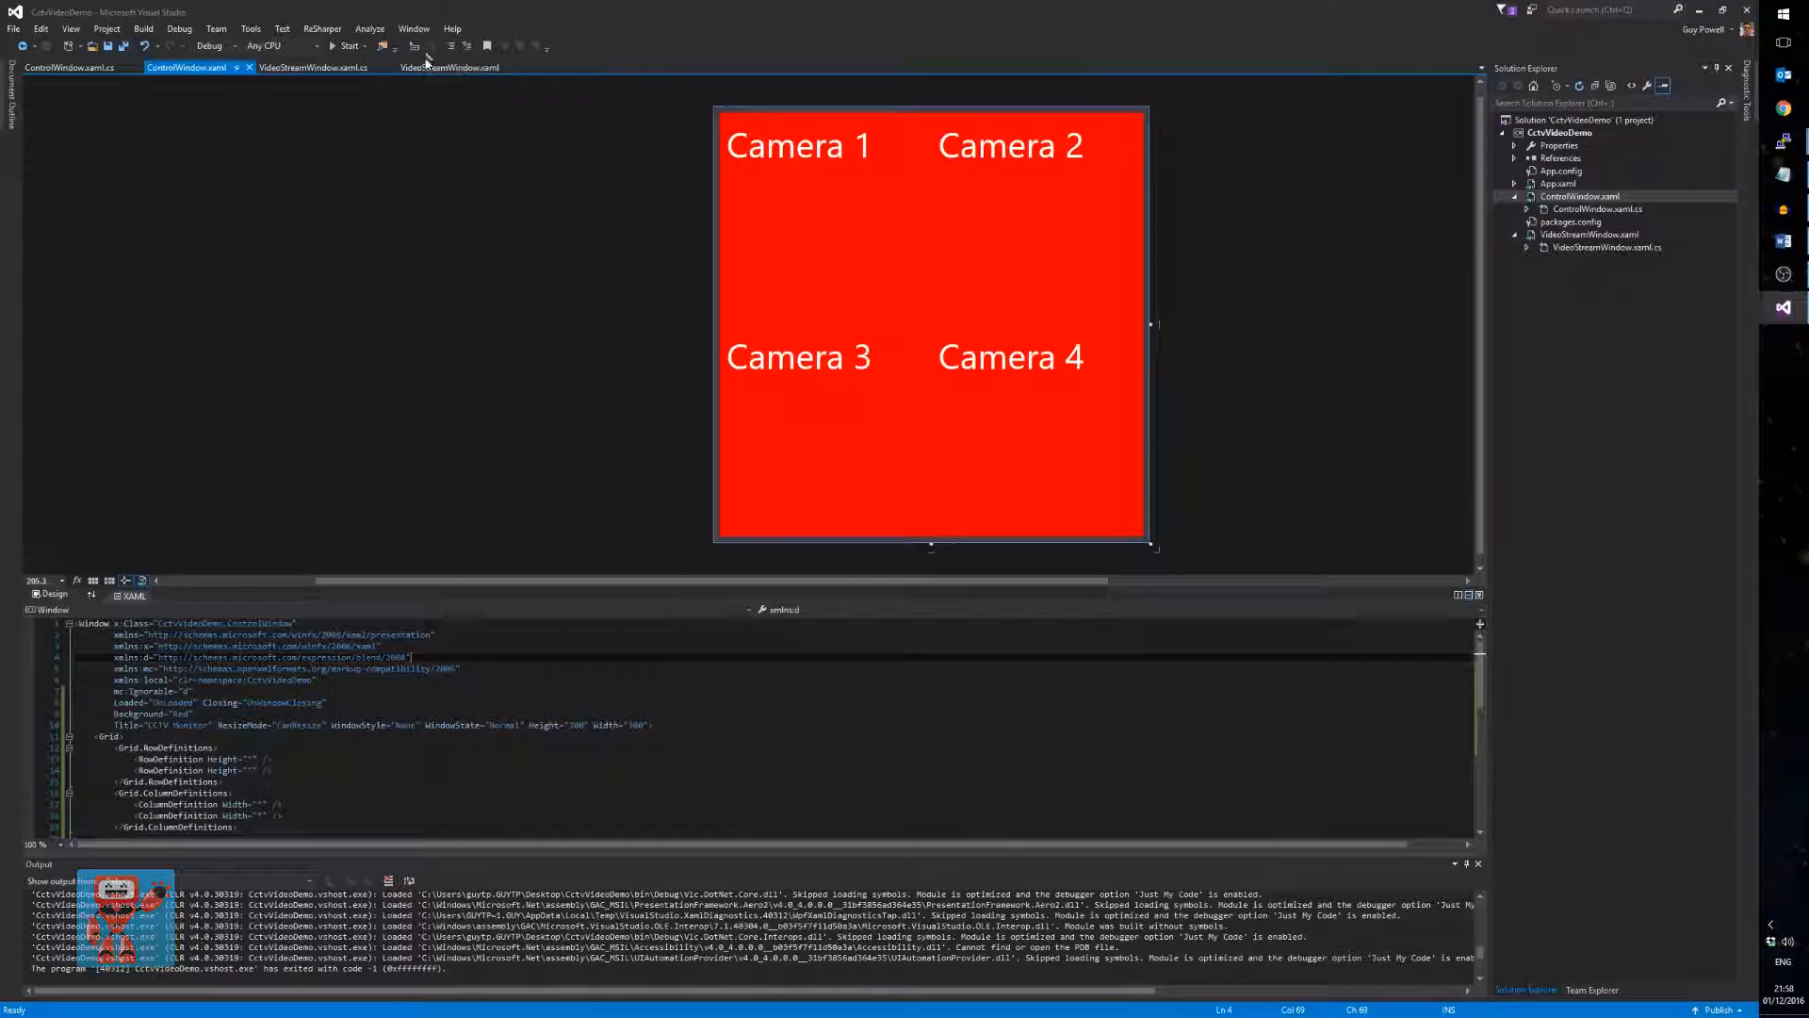
# - In VideoStreamWindow's constructor, create a ControlWindow and call Show() and Activate()
pyautogui.click(1579, 196)
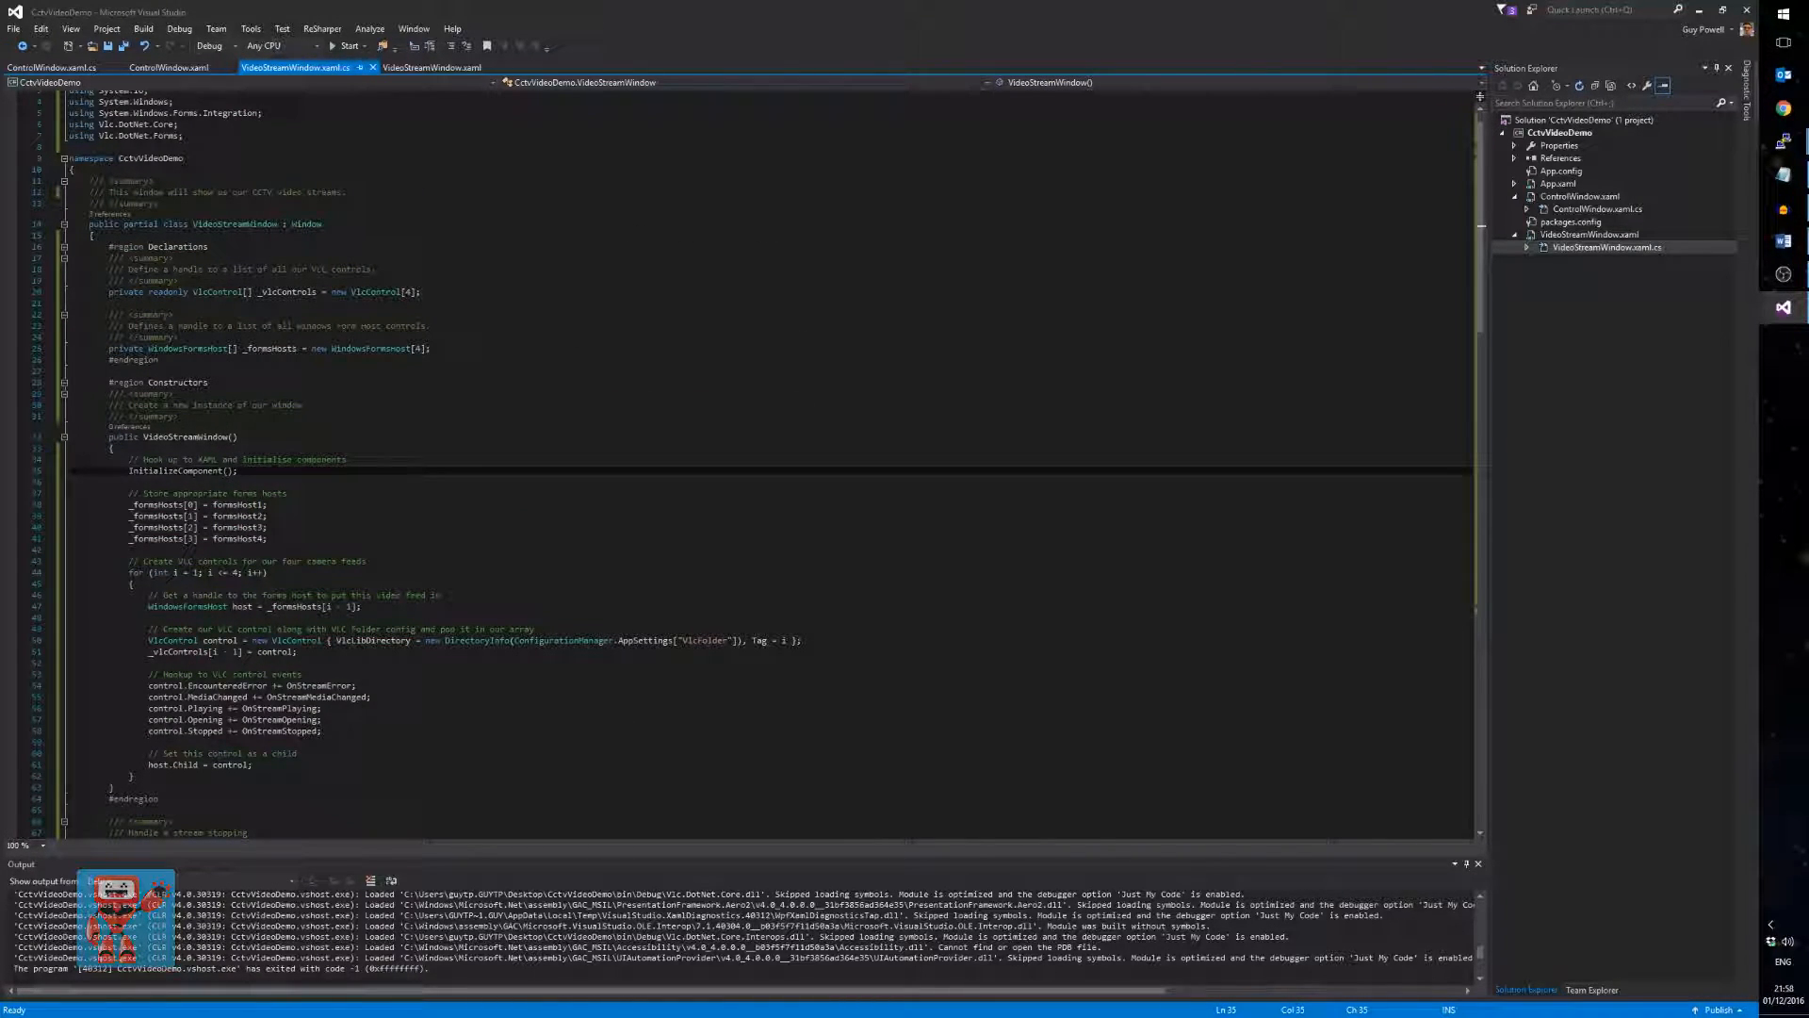
pyautogui.write('// Create')
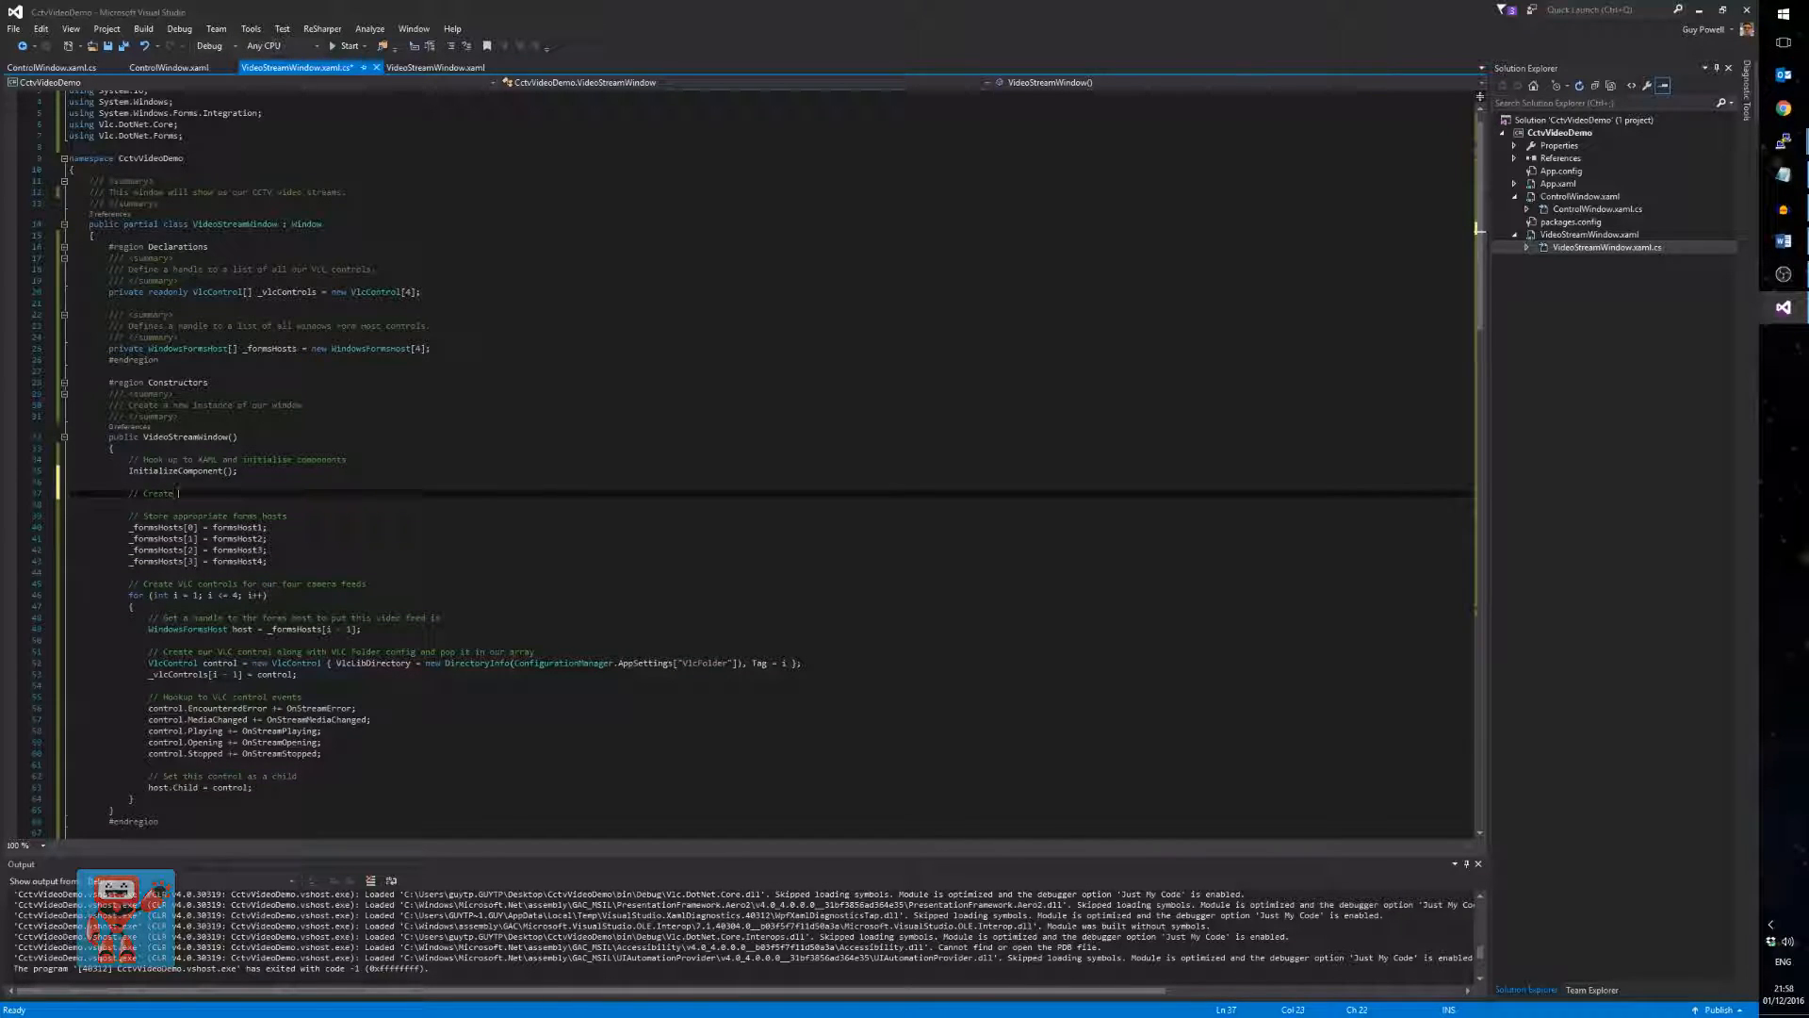
pyautogui.write('the control window')
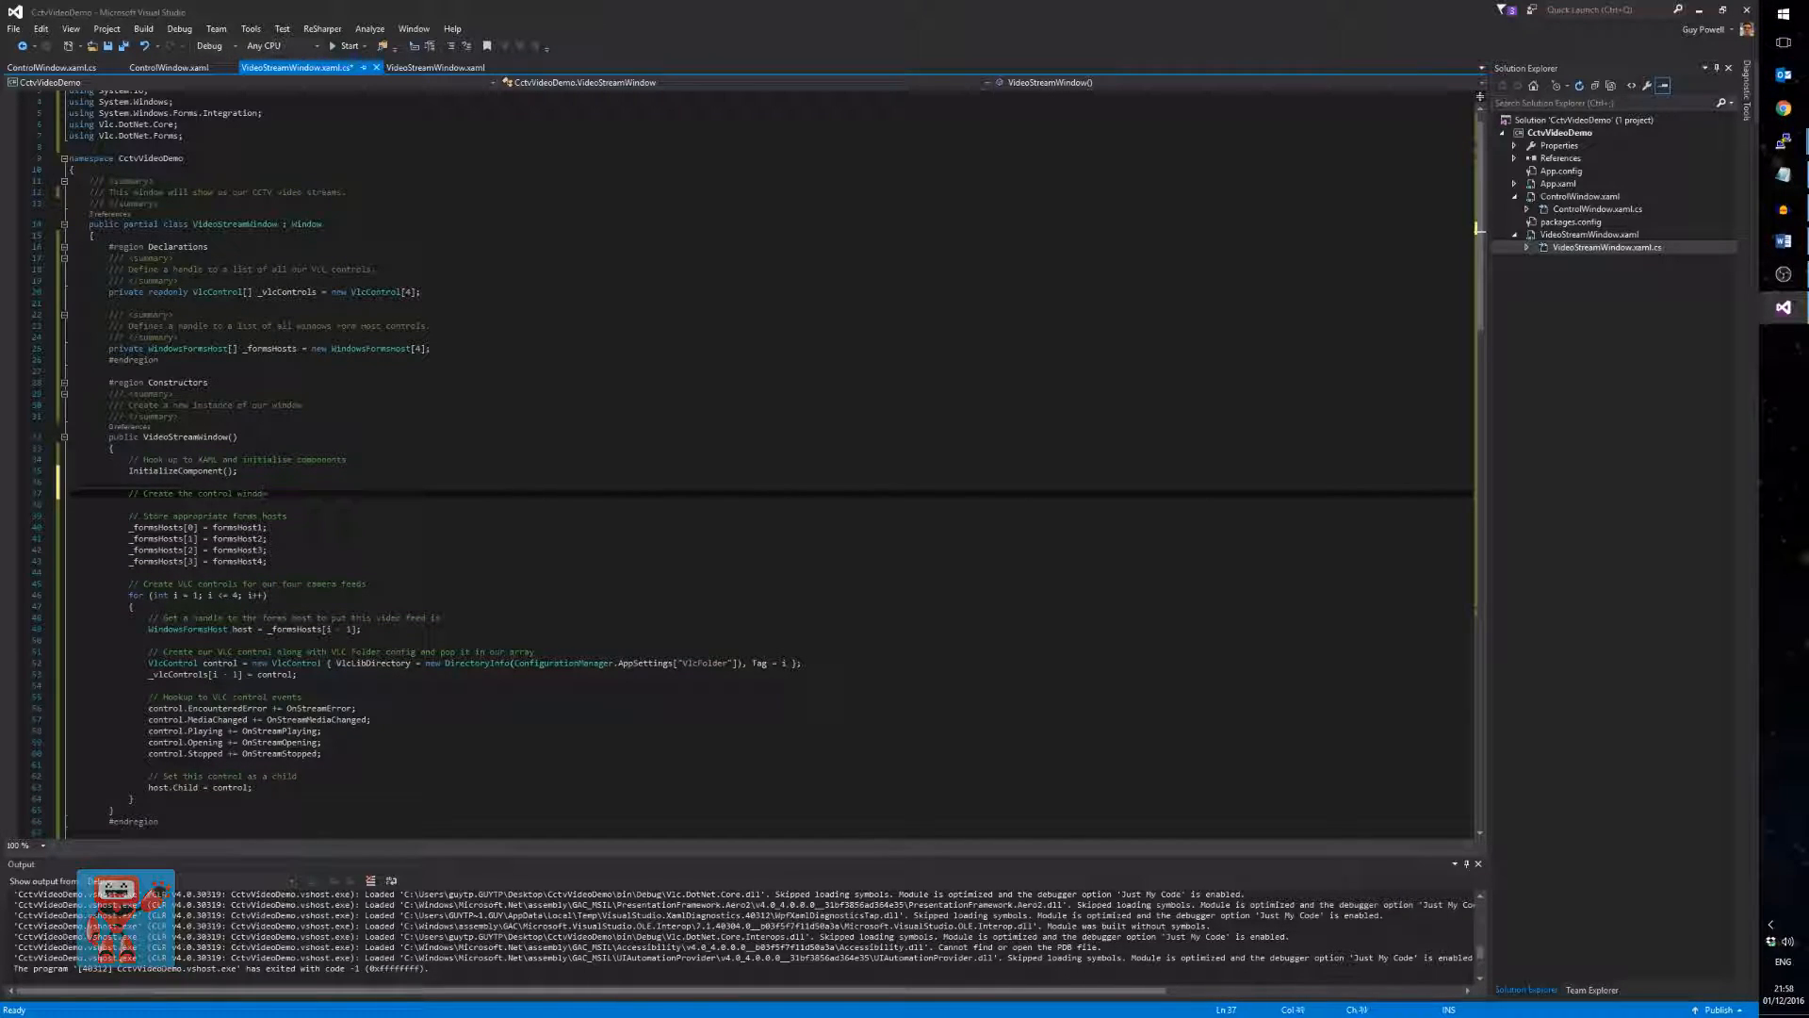
pyautogui.write('ControlWindow')
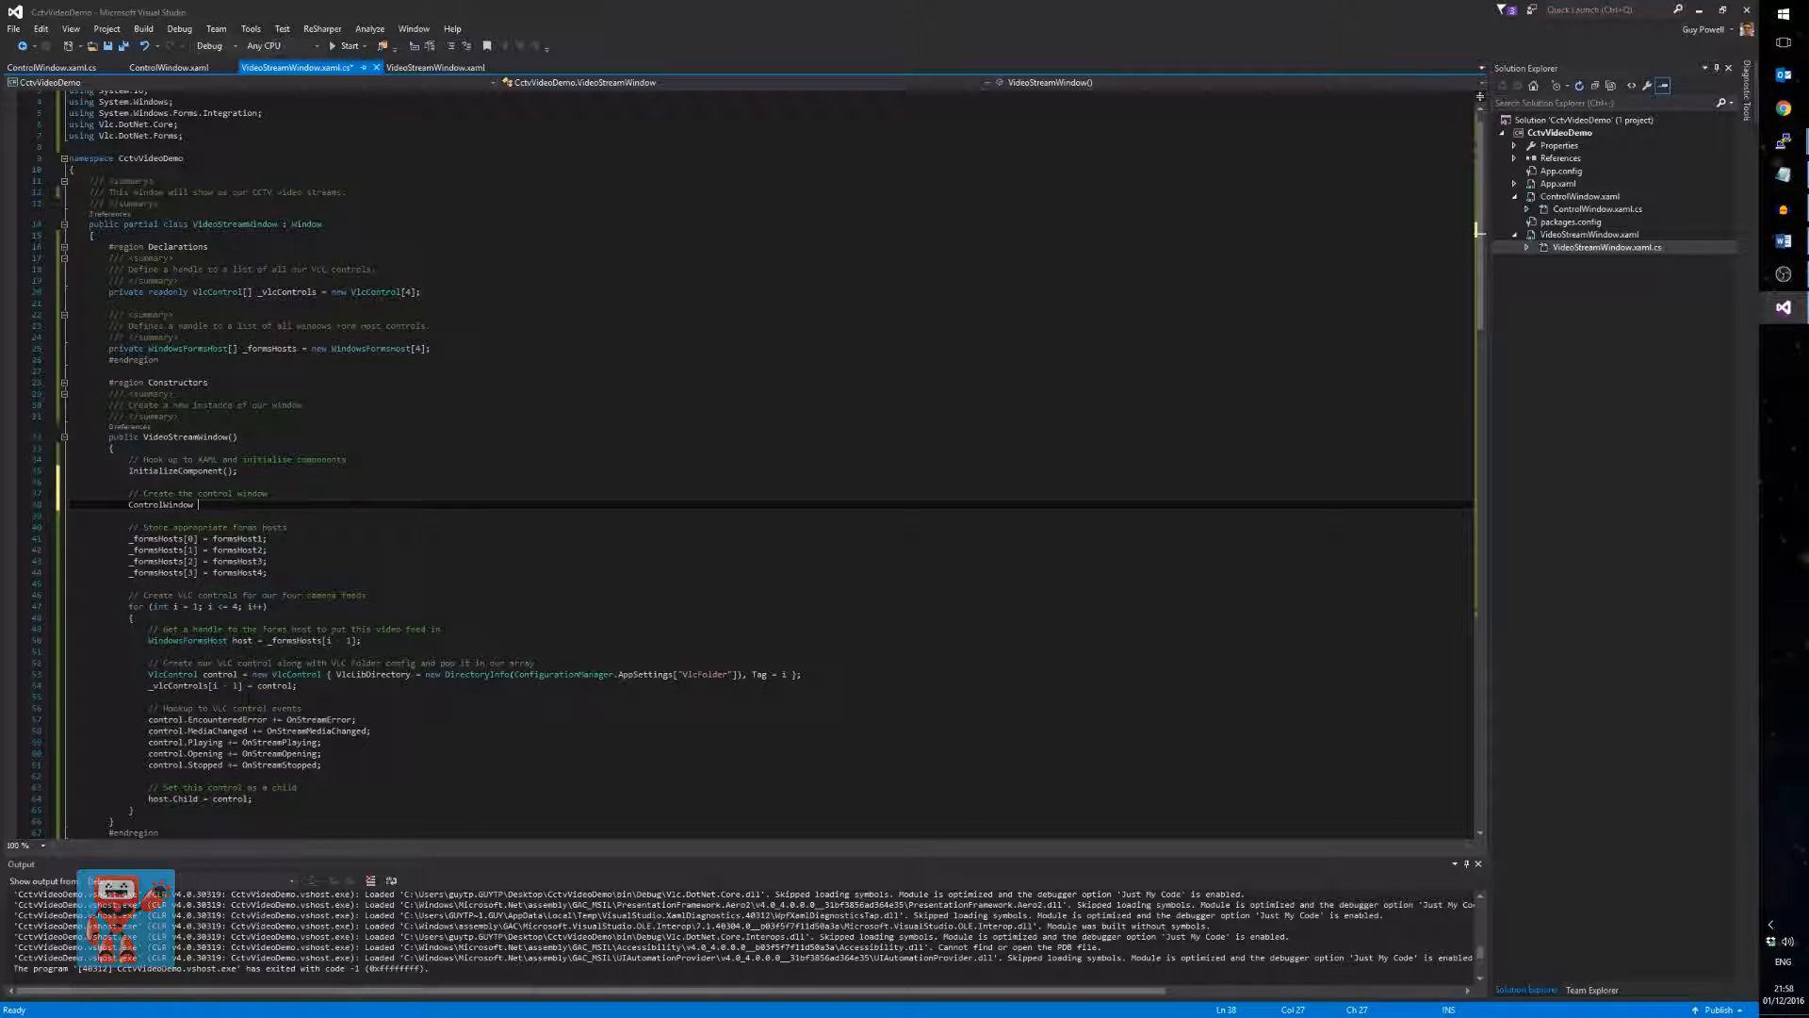
pyautogui.write('controlwindow = ne')
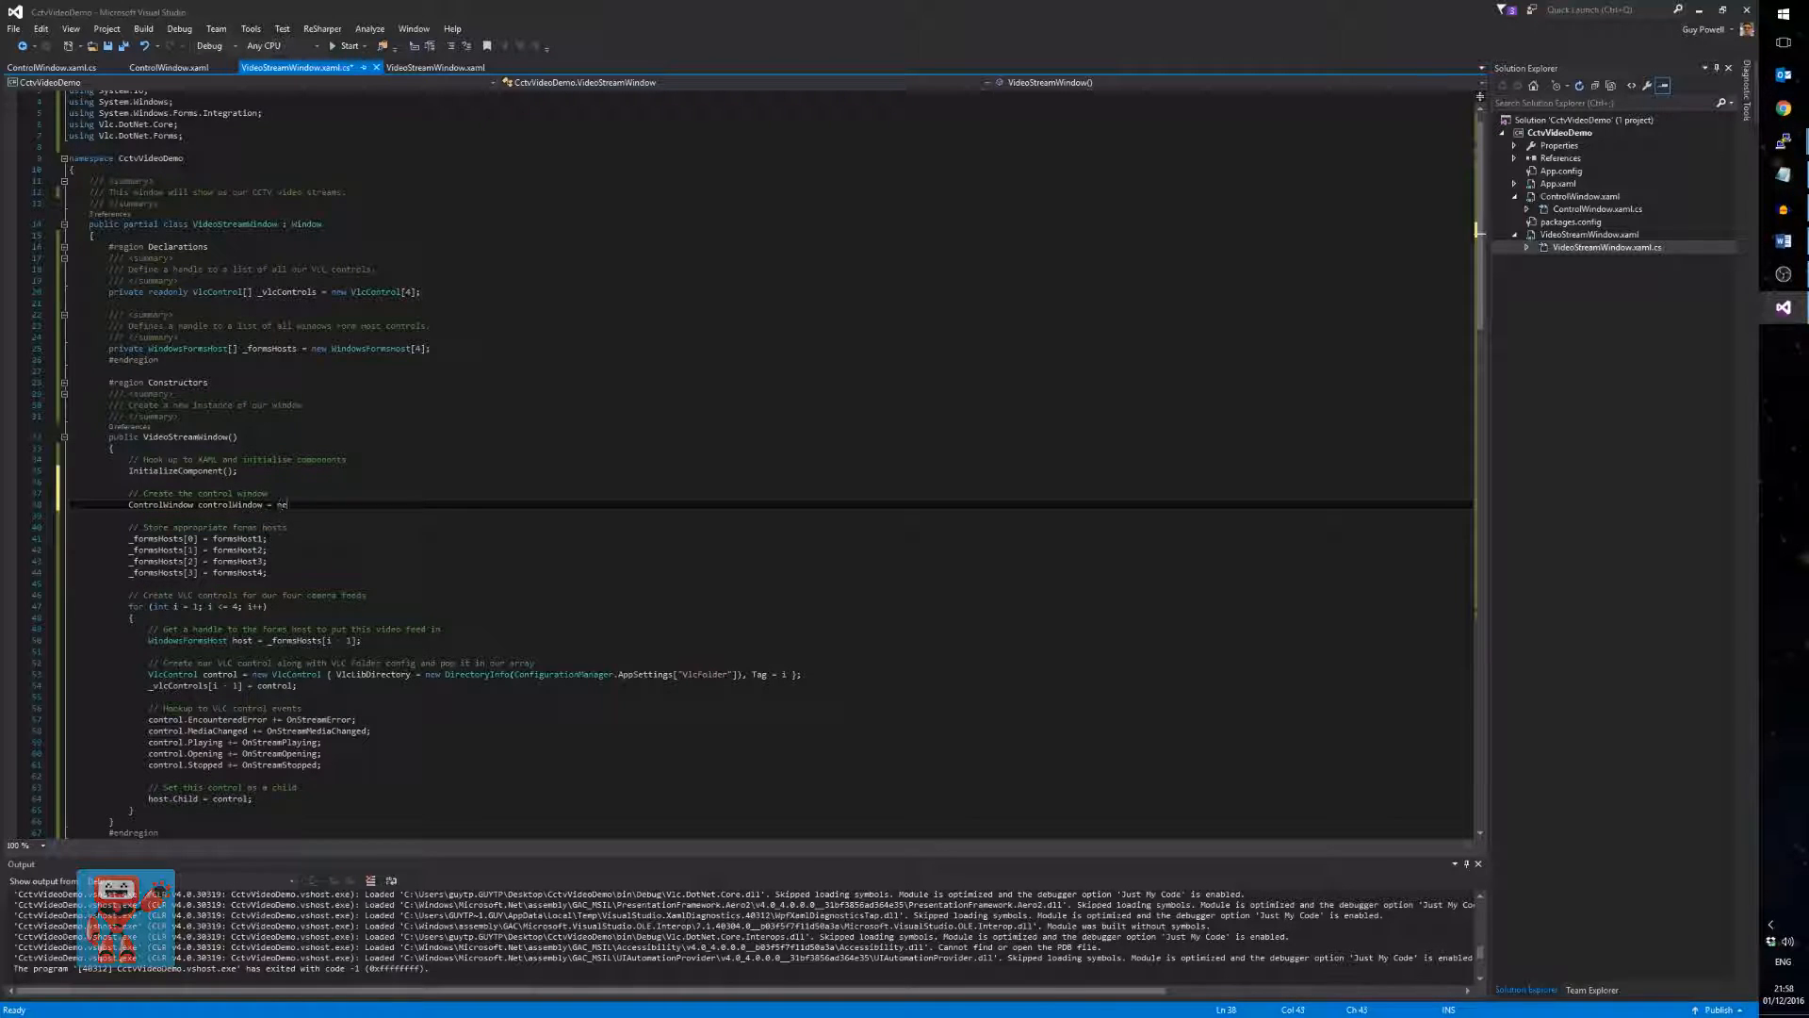
pyautogui.write('new ControlWindow();')
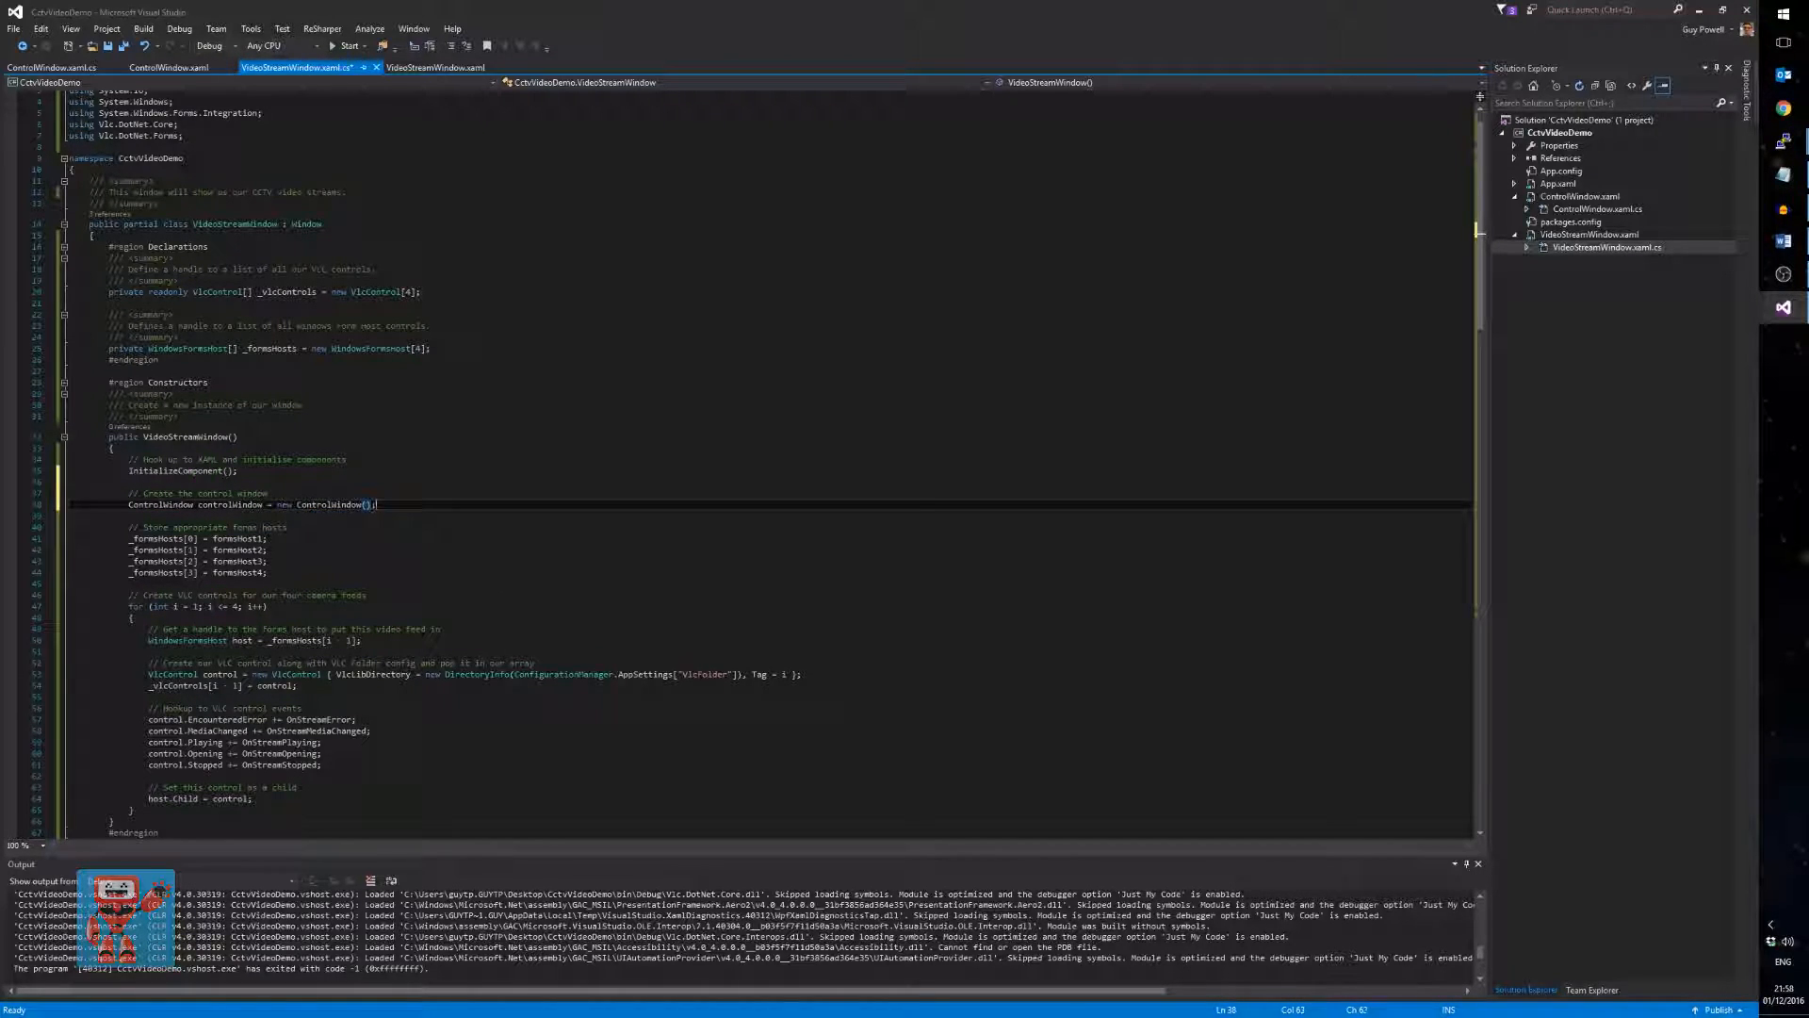
pyautogui.write('controlWindow.Show();')
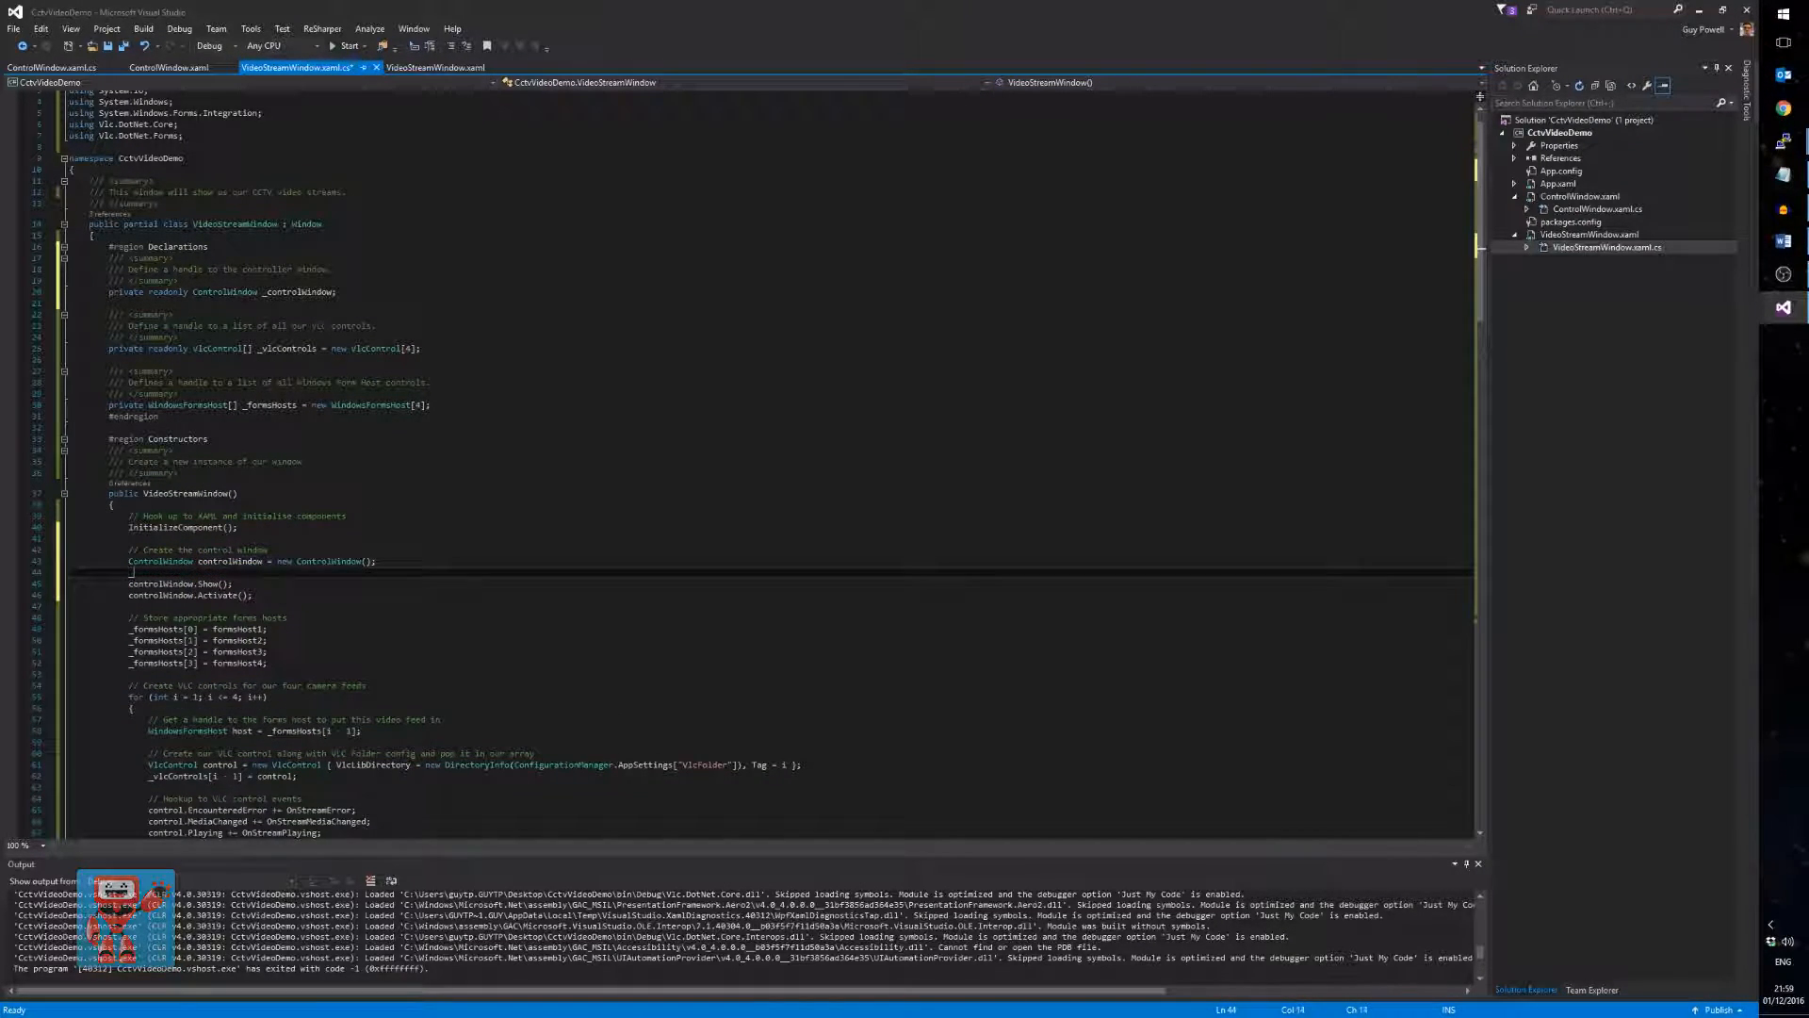
# - Store the control window in the new _controlWindow field
pyautogui.write('_controlWindow = controlWindow;')
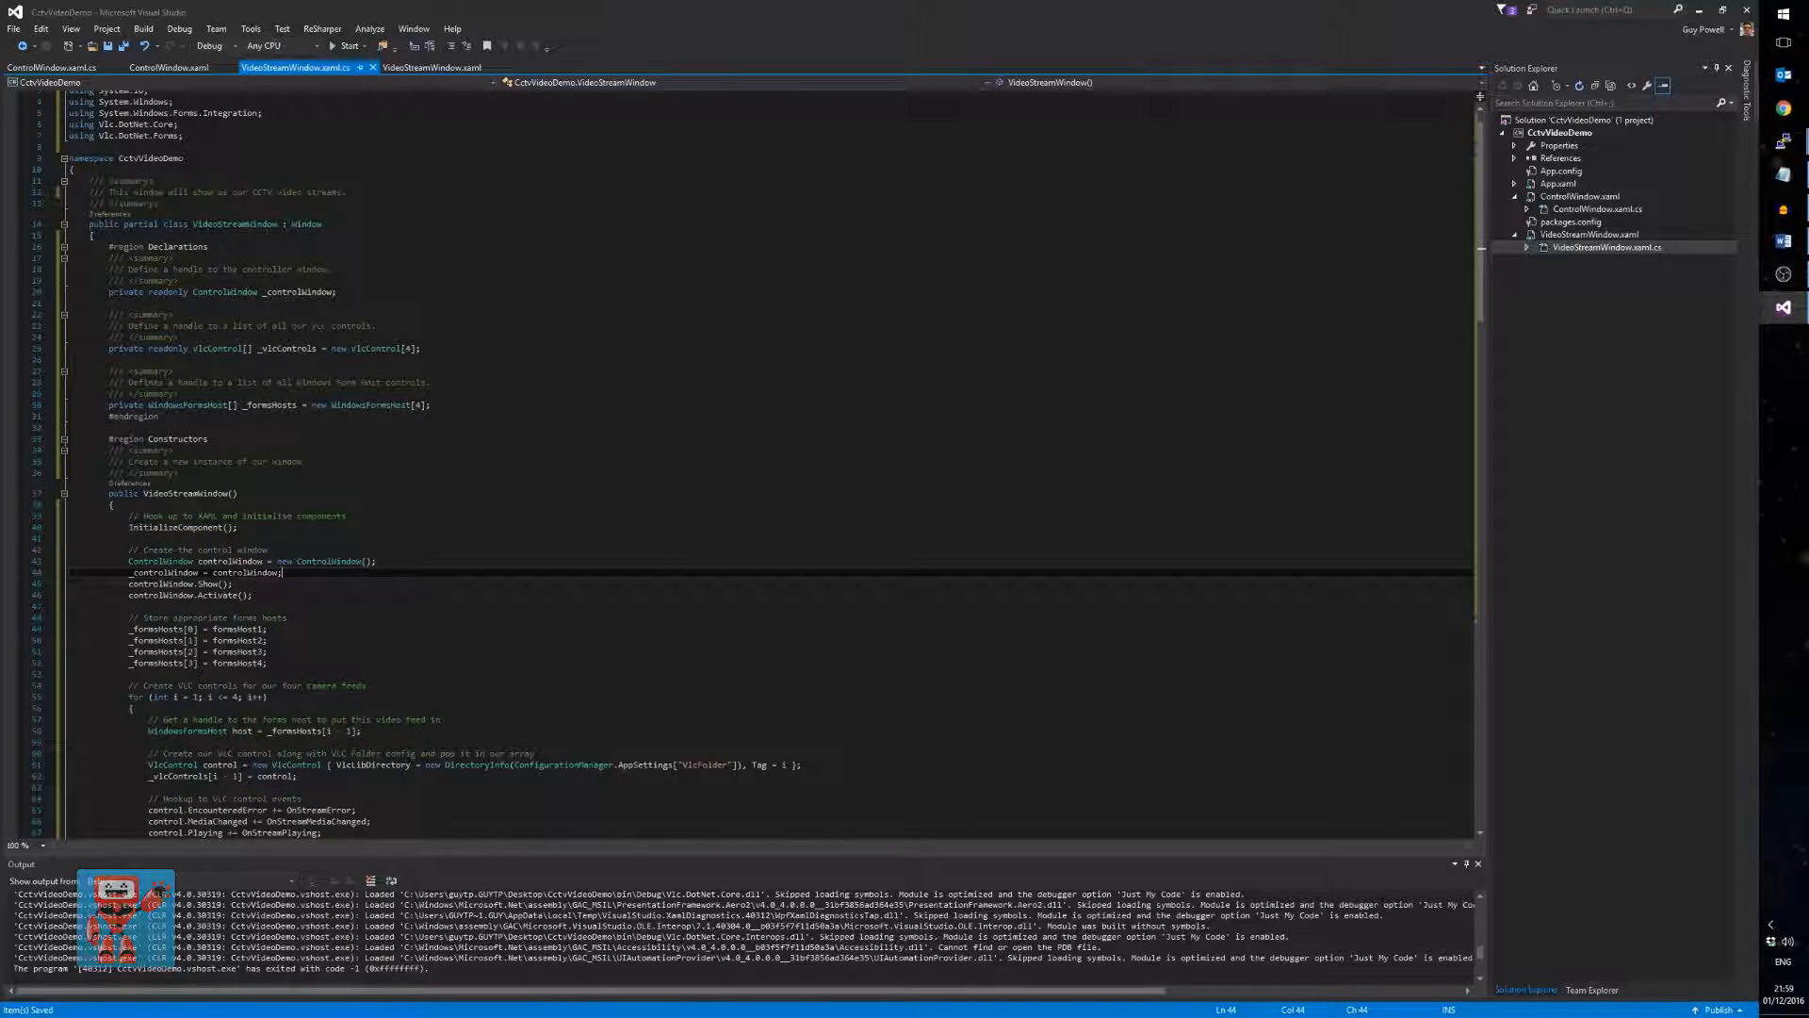
pyautogui.doubleClick(164, 573)
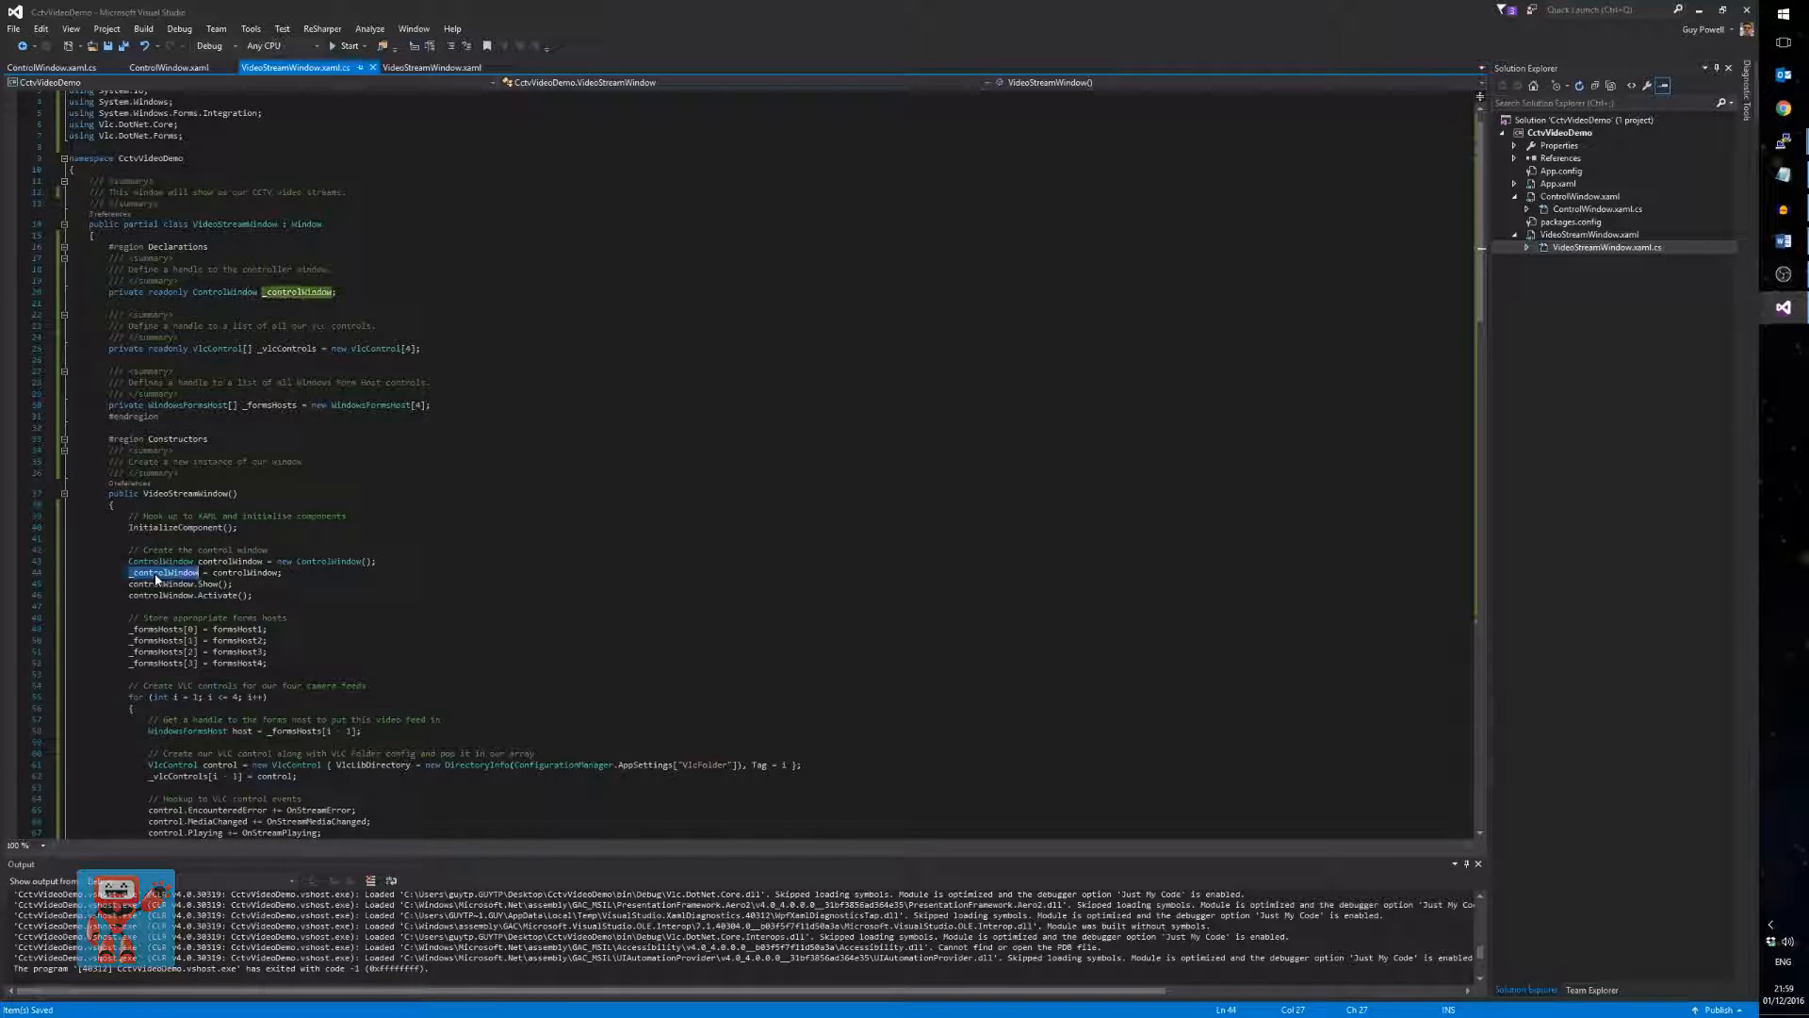
pyautogui.moveTo(162, 573)
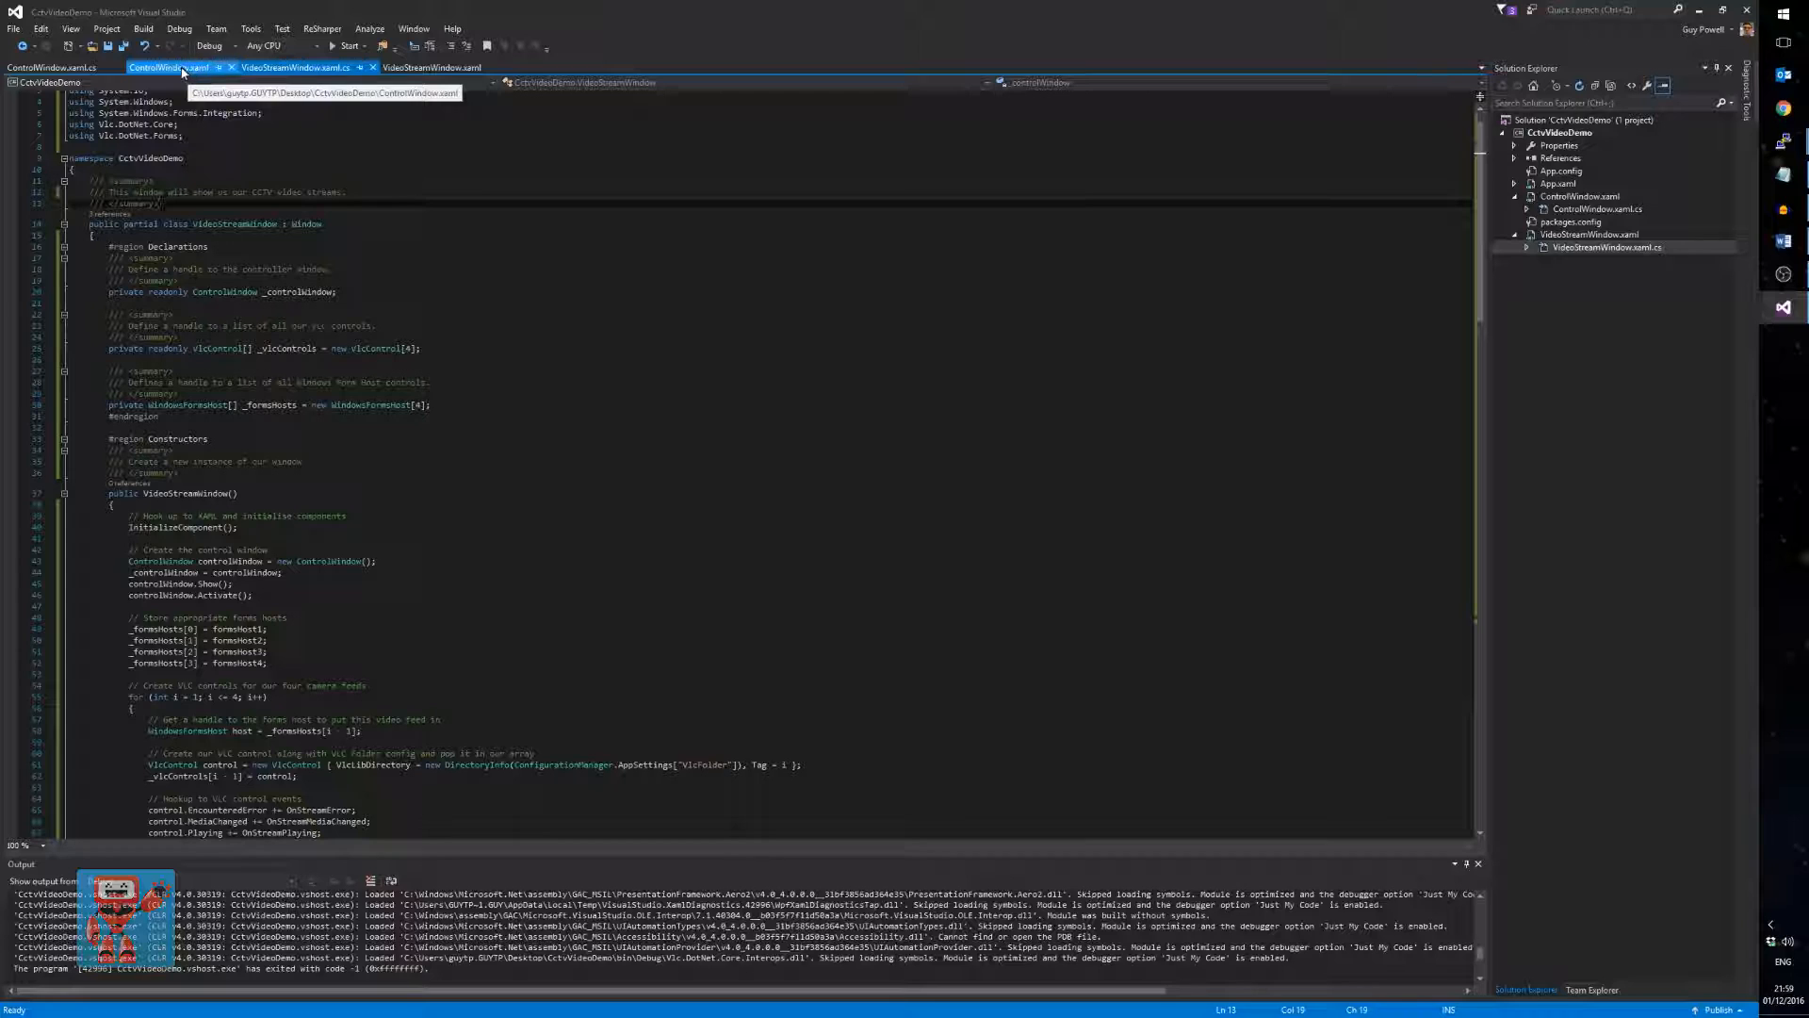
# - Make ControlWindow's background Transparent with AllowsTransparency, test-run the app, then stop debugging
pyautogui.click(168, 67)
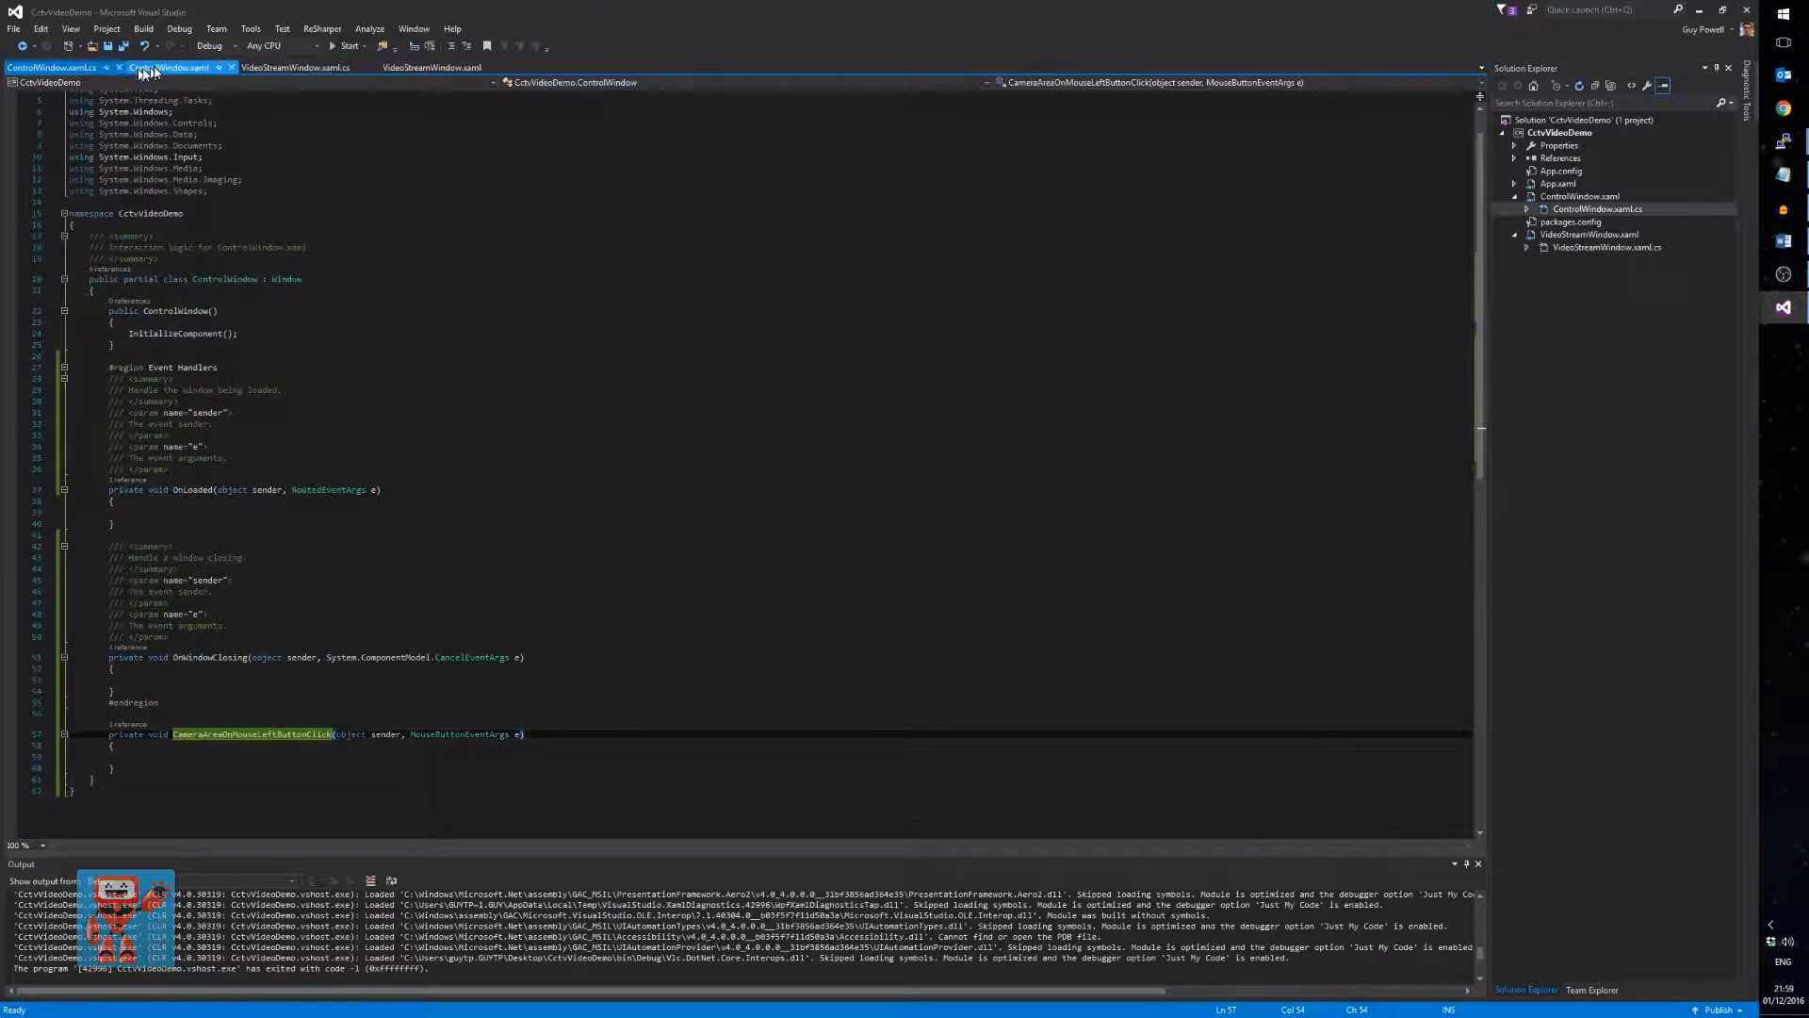
pyautogui.click(185, 68)
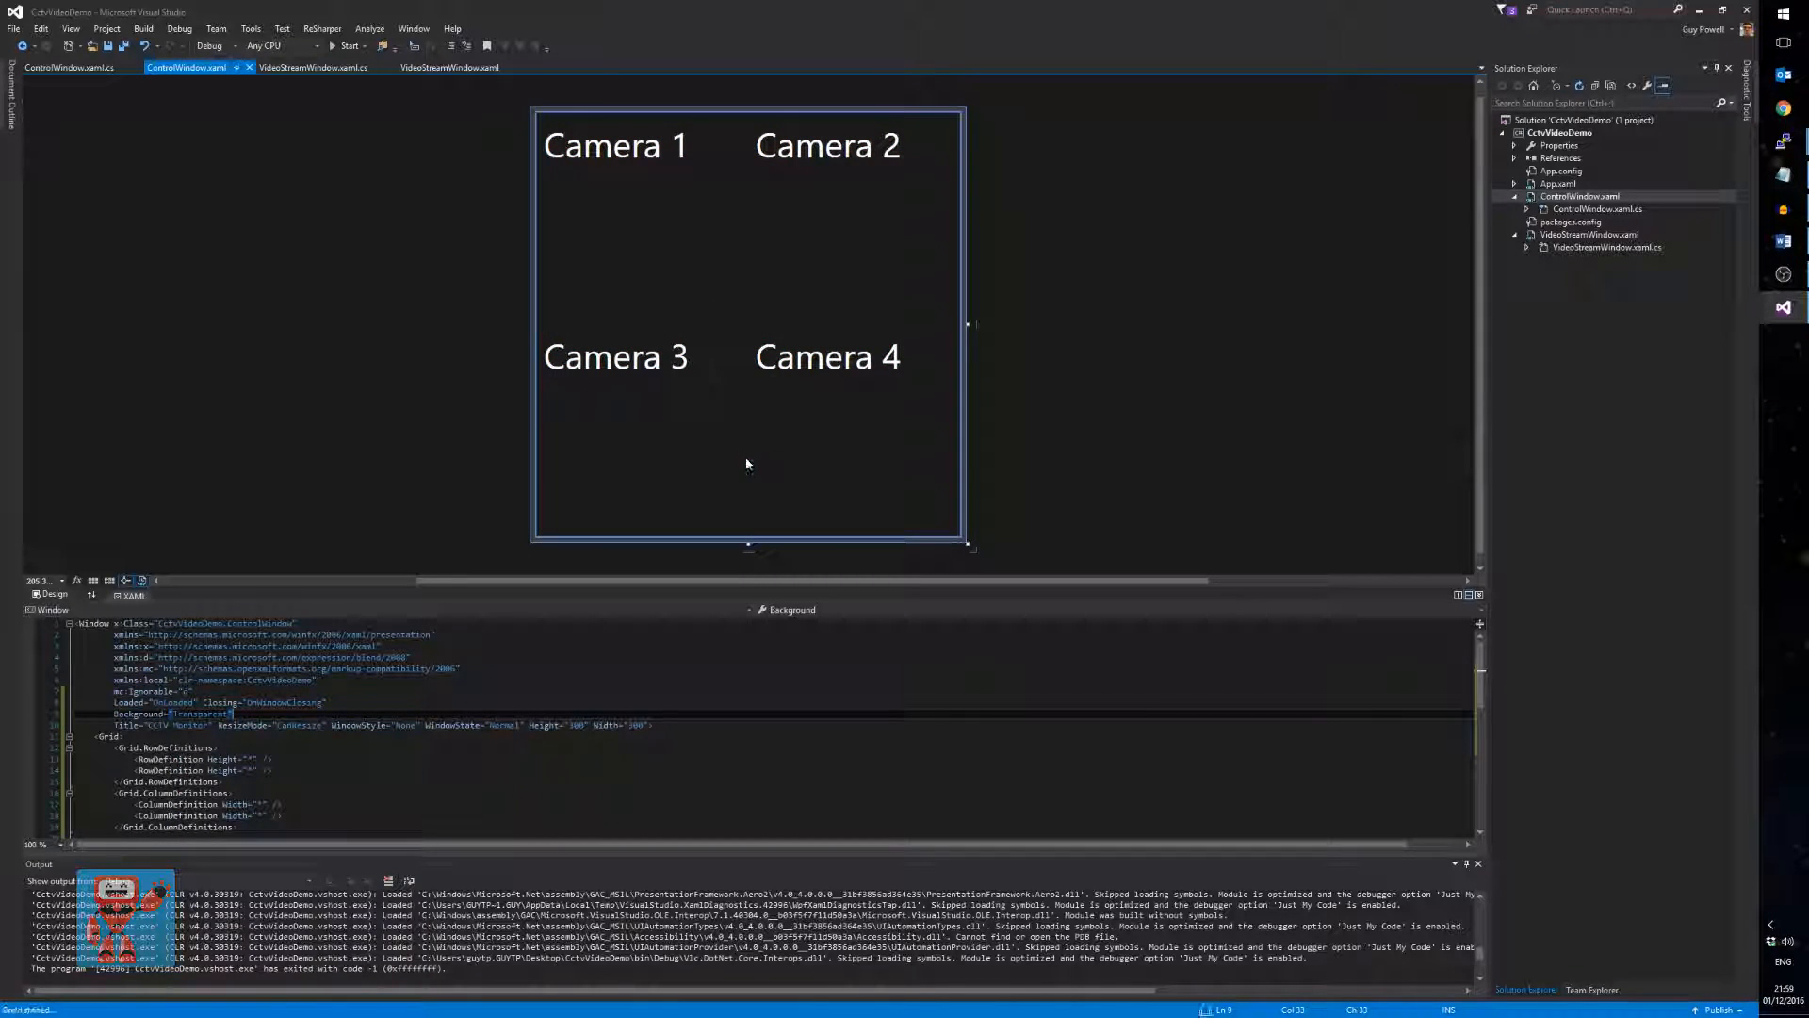
pyautogui.click(347, 45)
pyautogui.write(' AllowsTransparency="True')
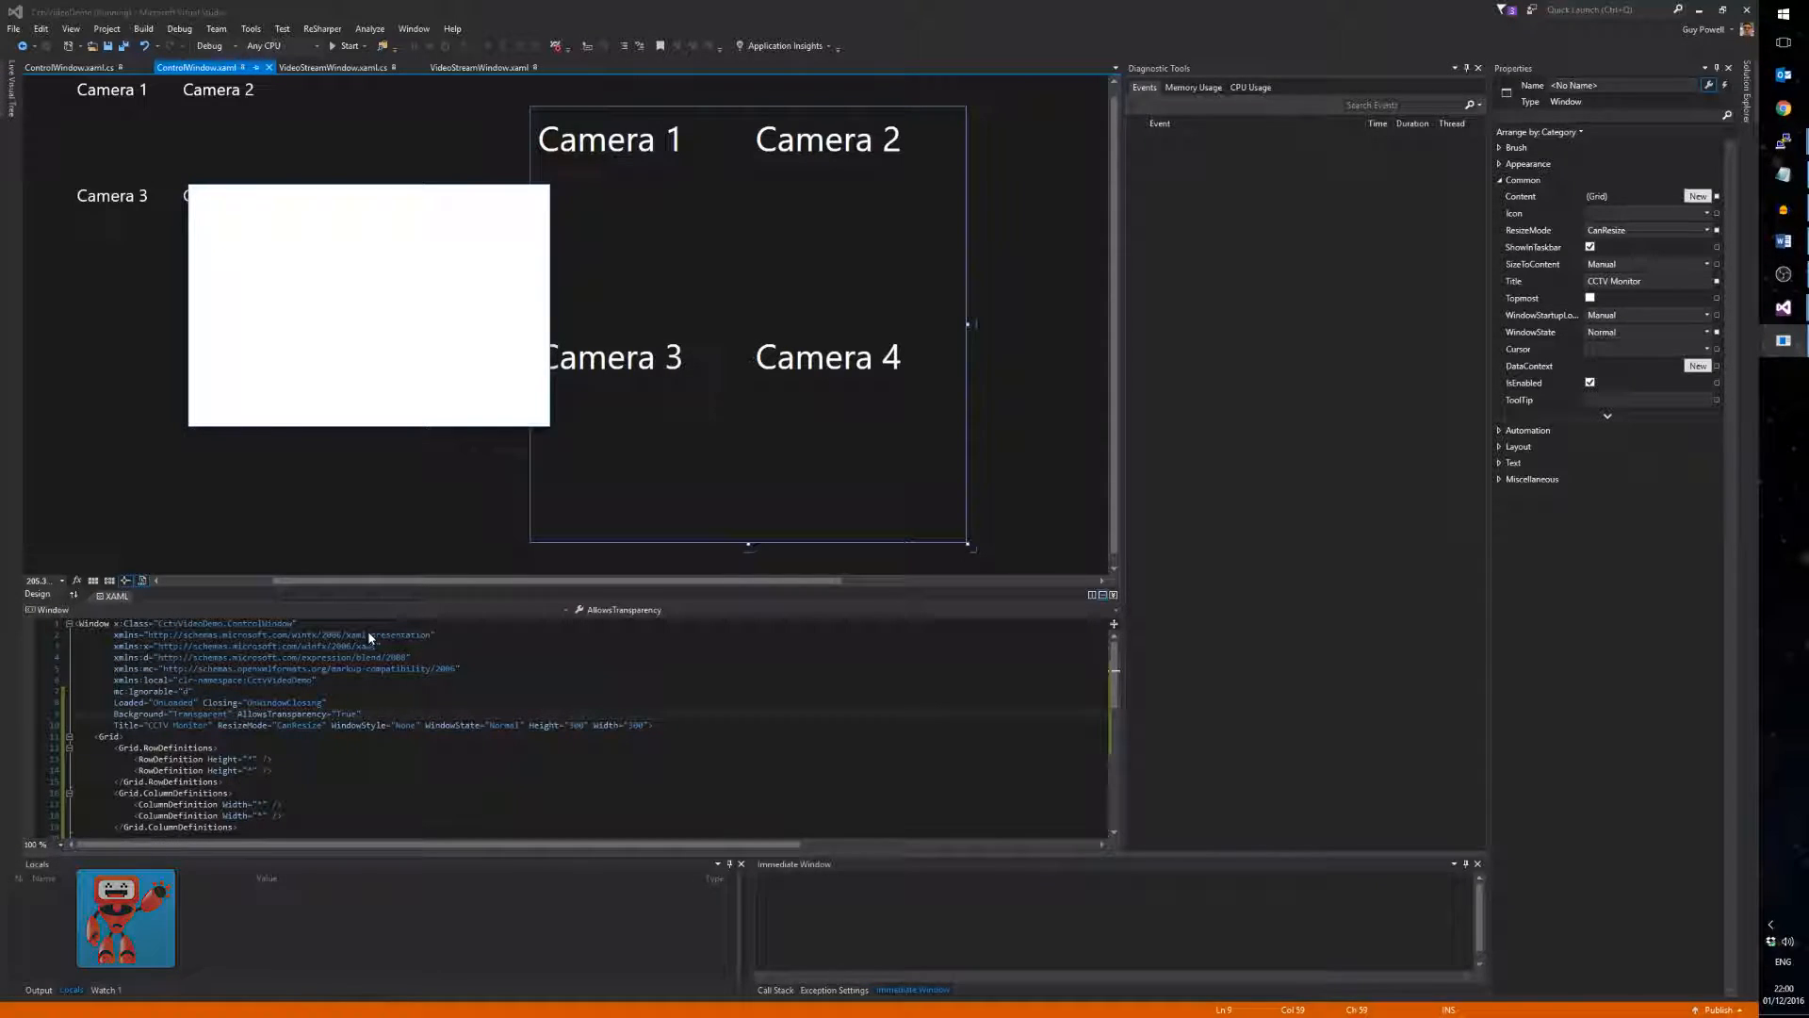
pyautogui.click(346, 46)
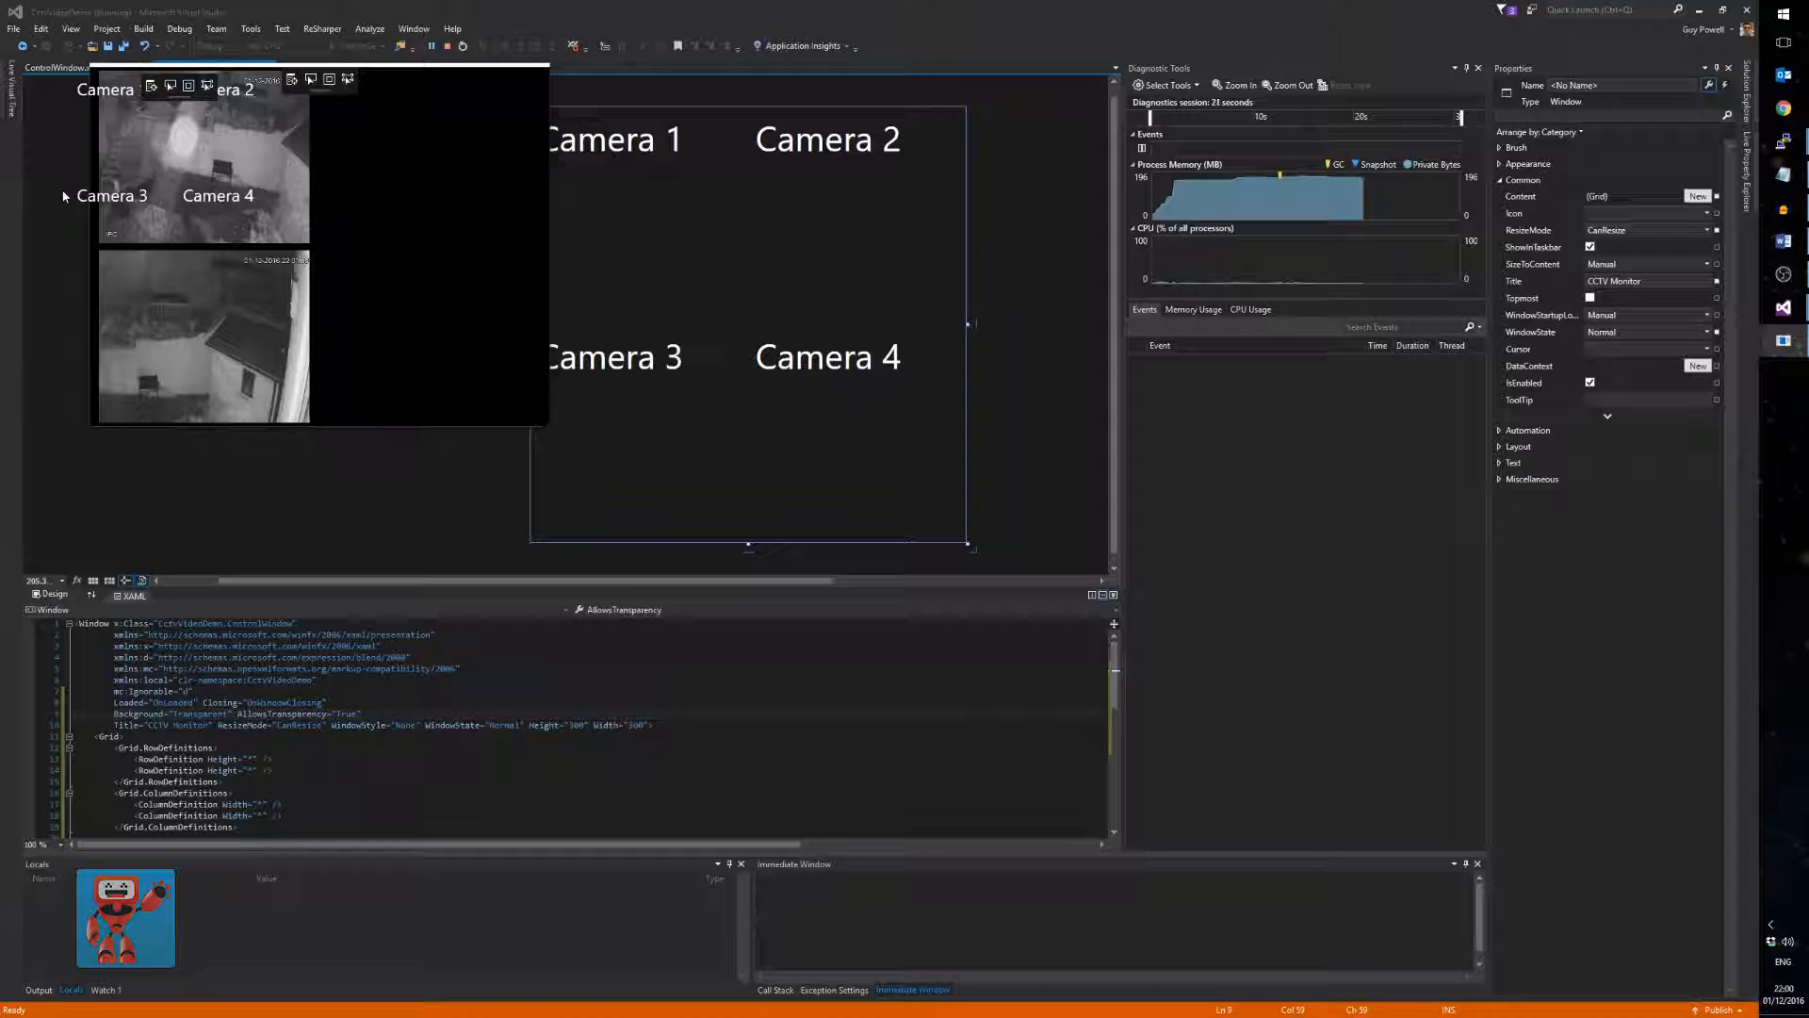
pyautogui.moveTo(449, 45)
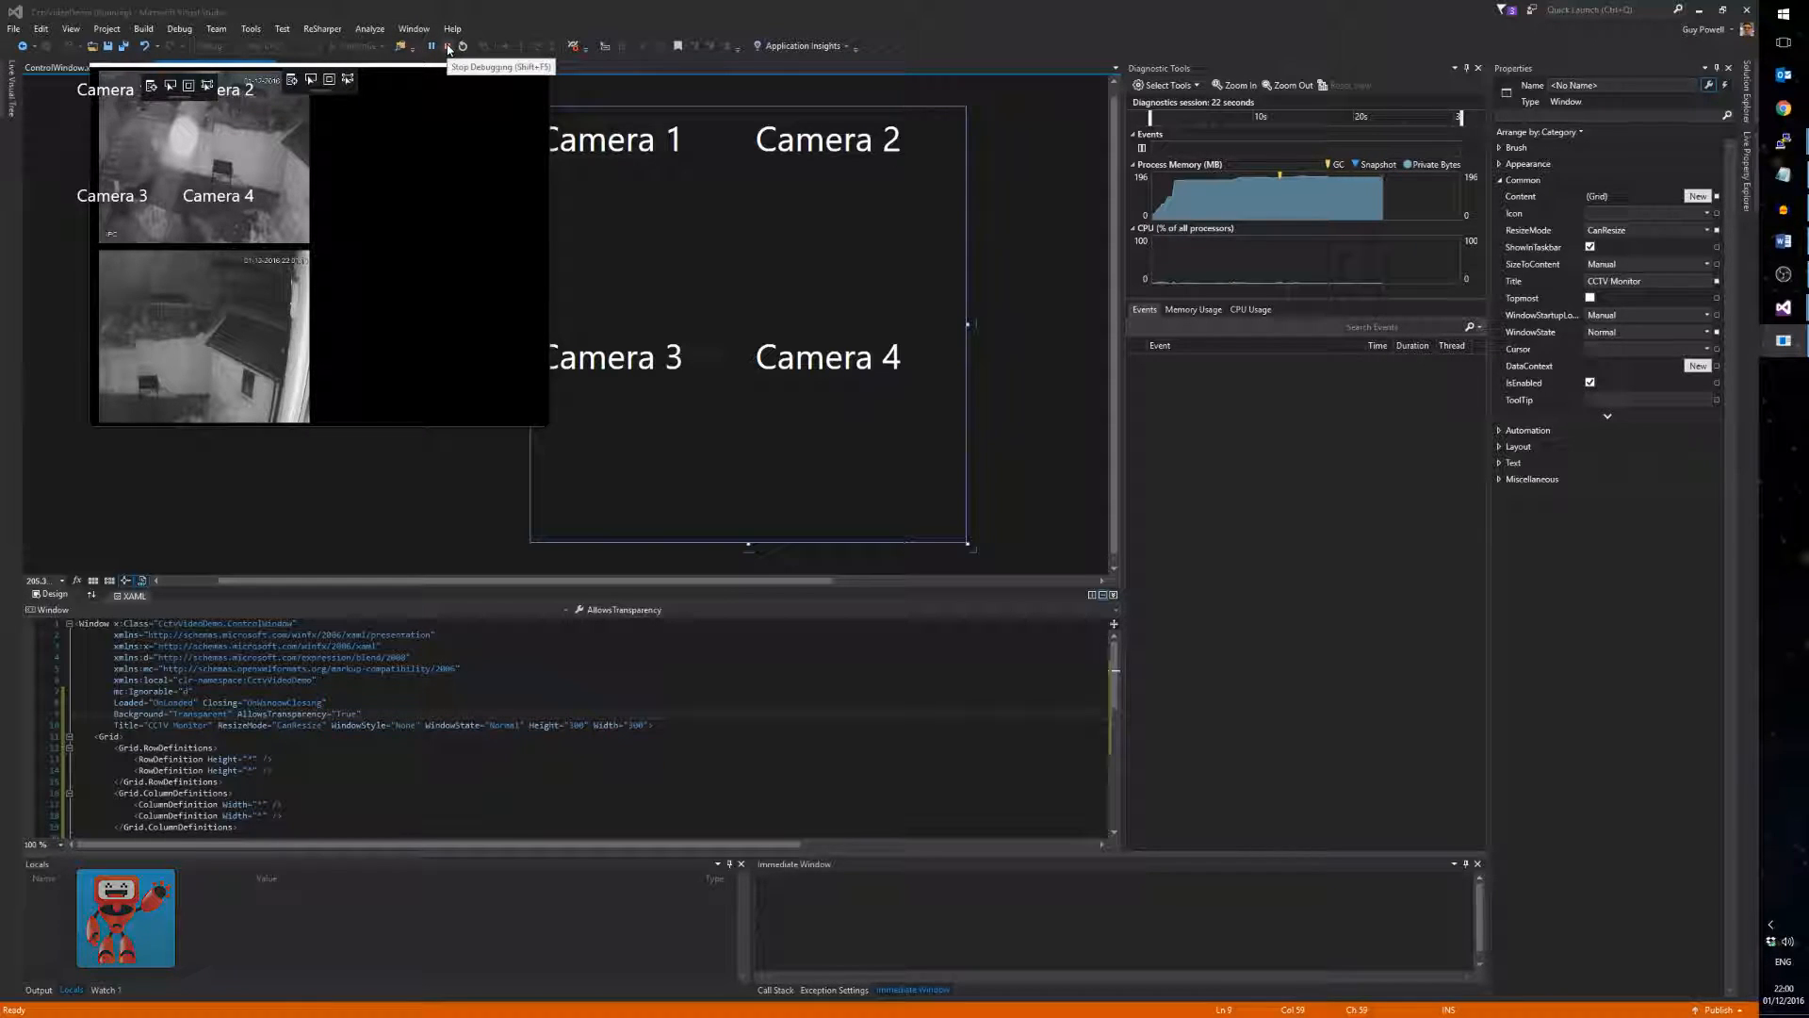
pyautogui.click(446, 45)
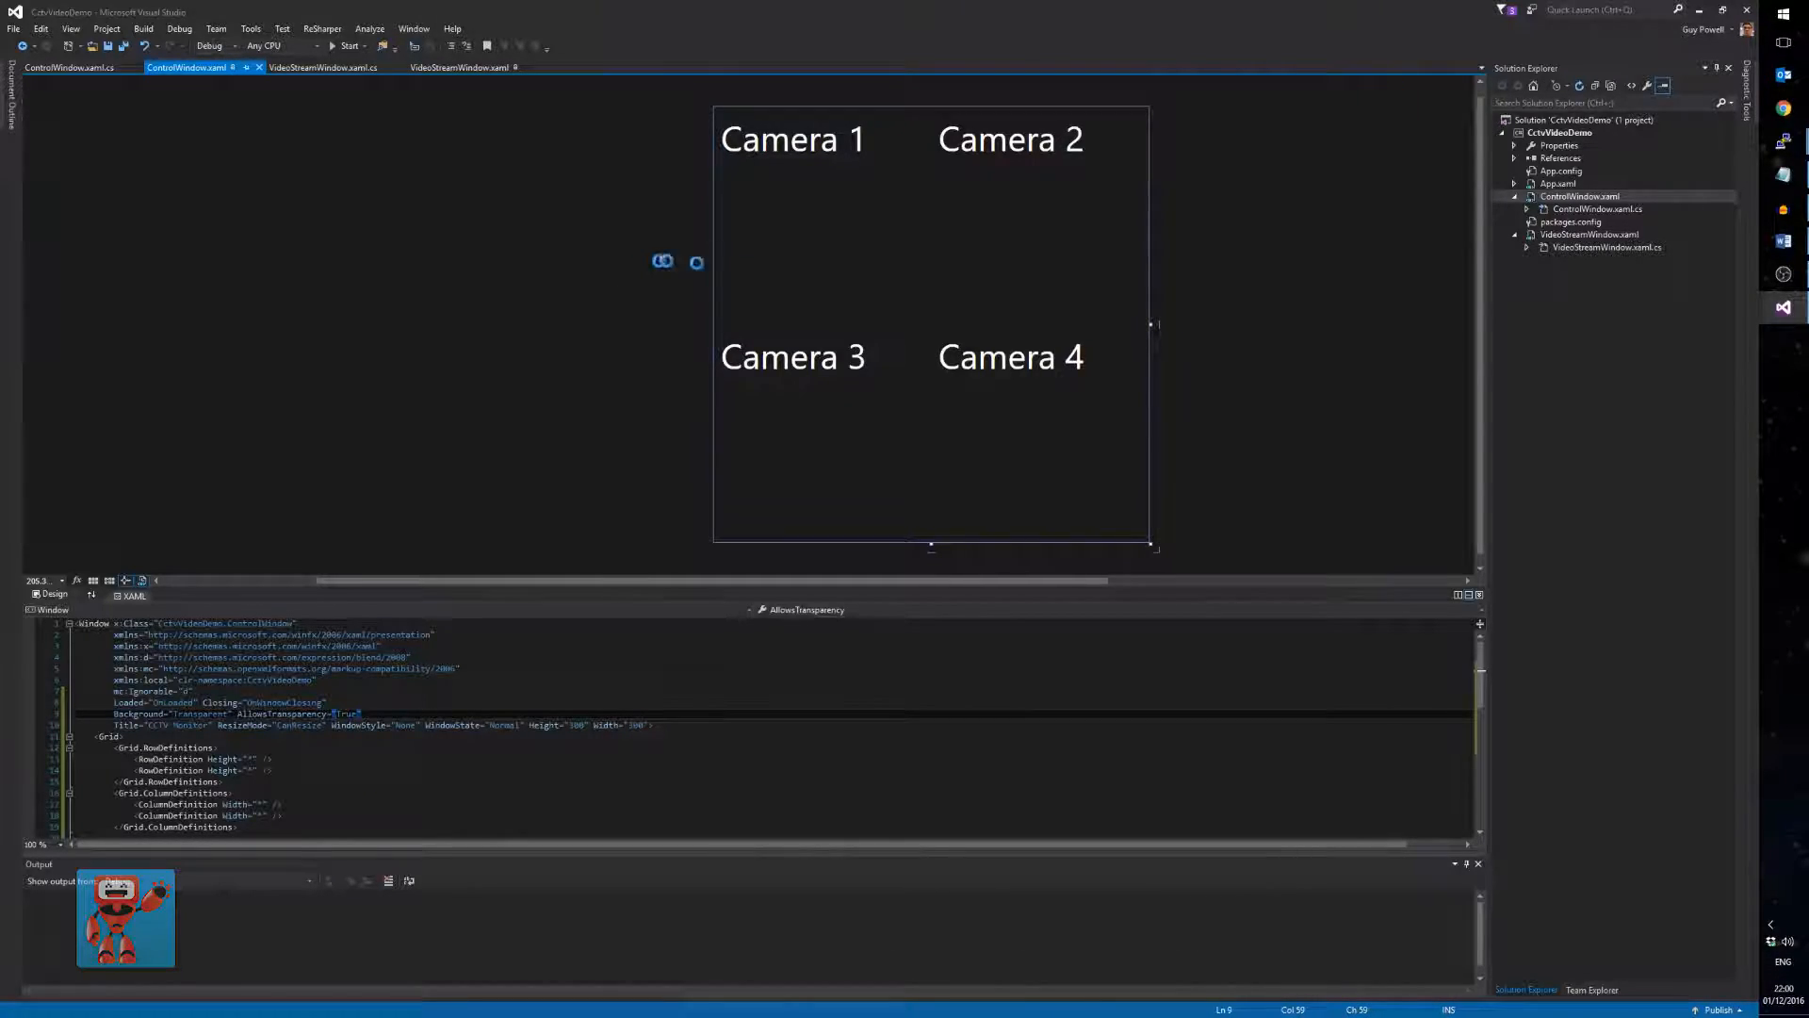
# - Switch to ControlWindow.xaml.cs to document the CameraAreaOnMouseLeftButtonClick handler
pyautogui.click(347, 45)
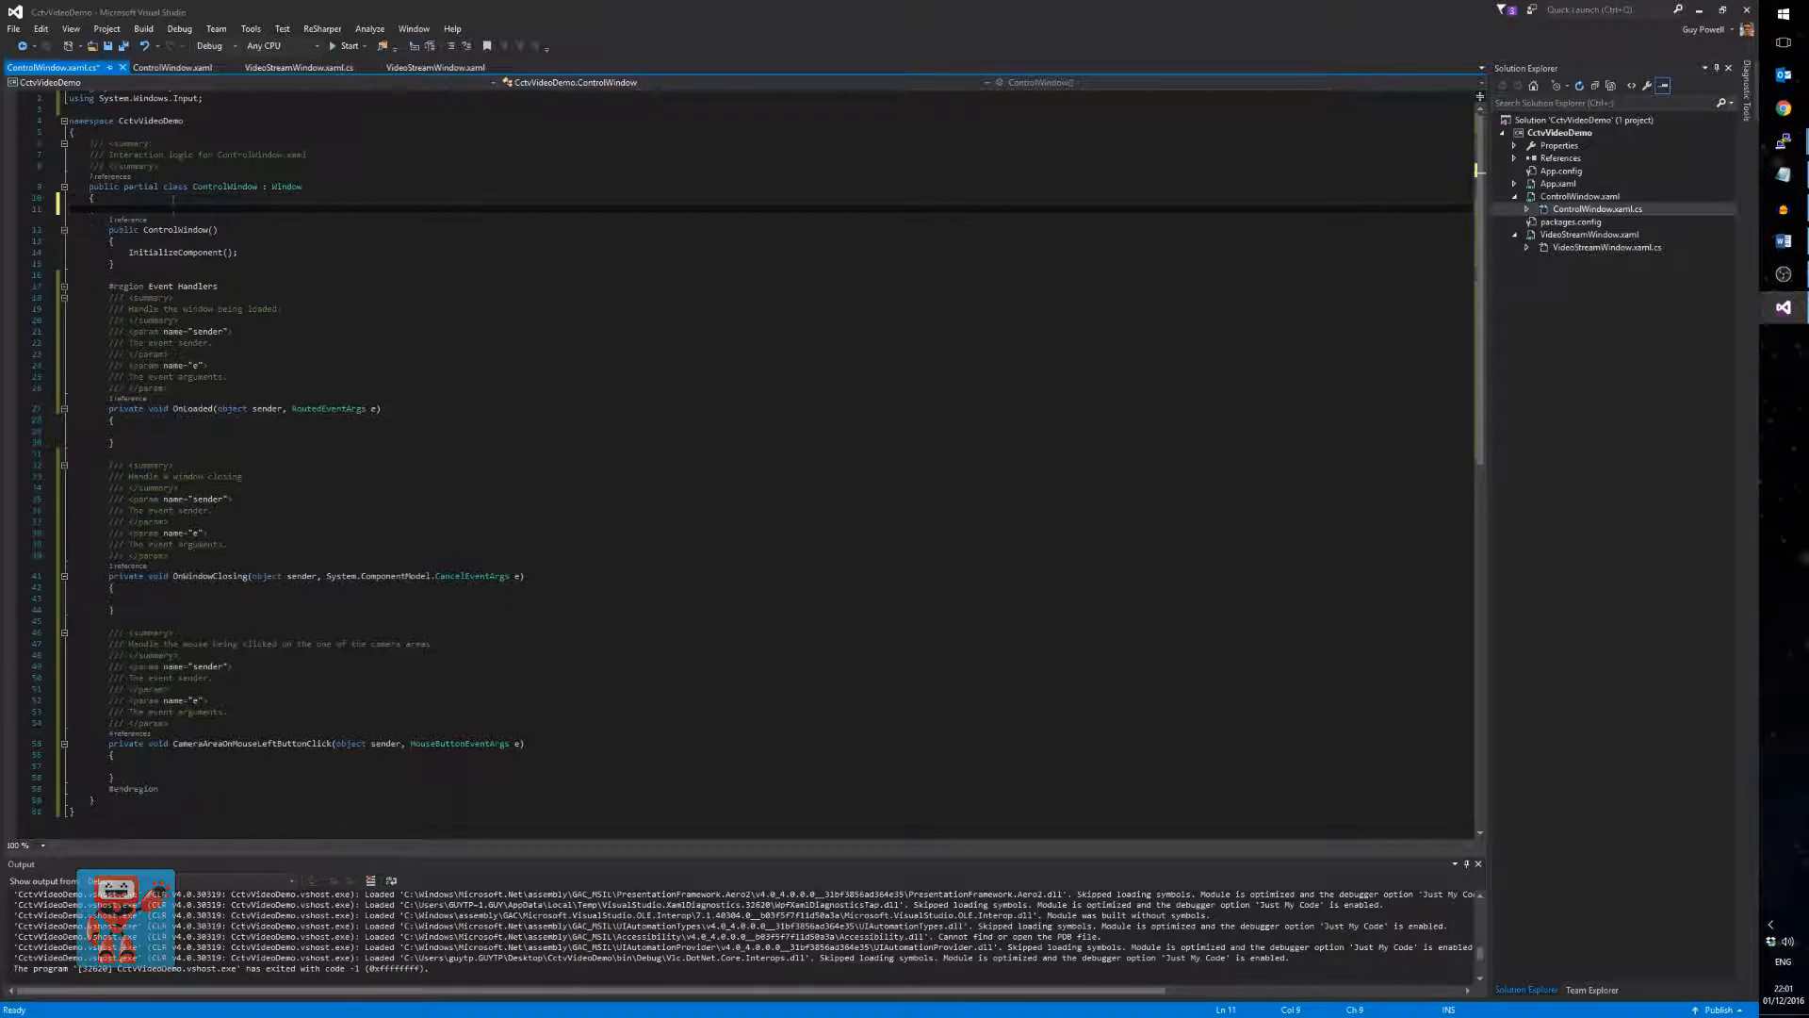
# - Wrap the constructor in a documented #region Constructors block
pyautogui.write('#region Constructors')
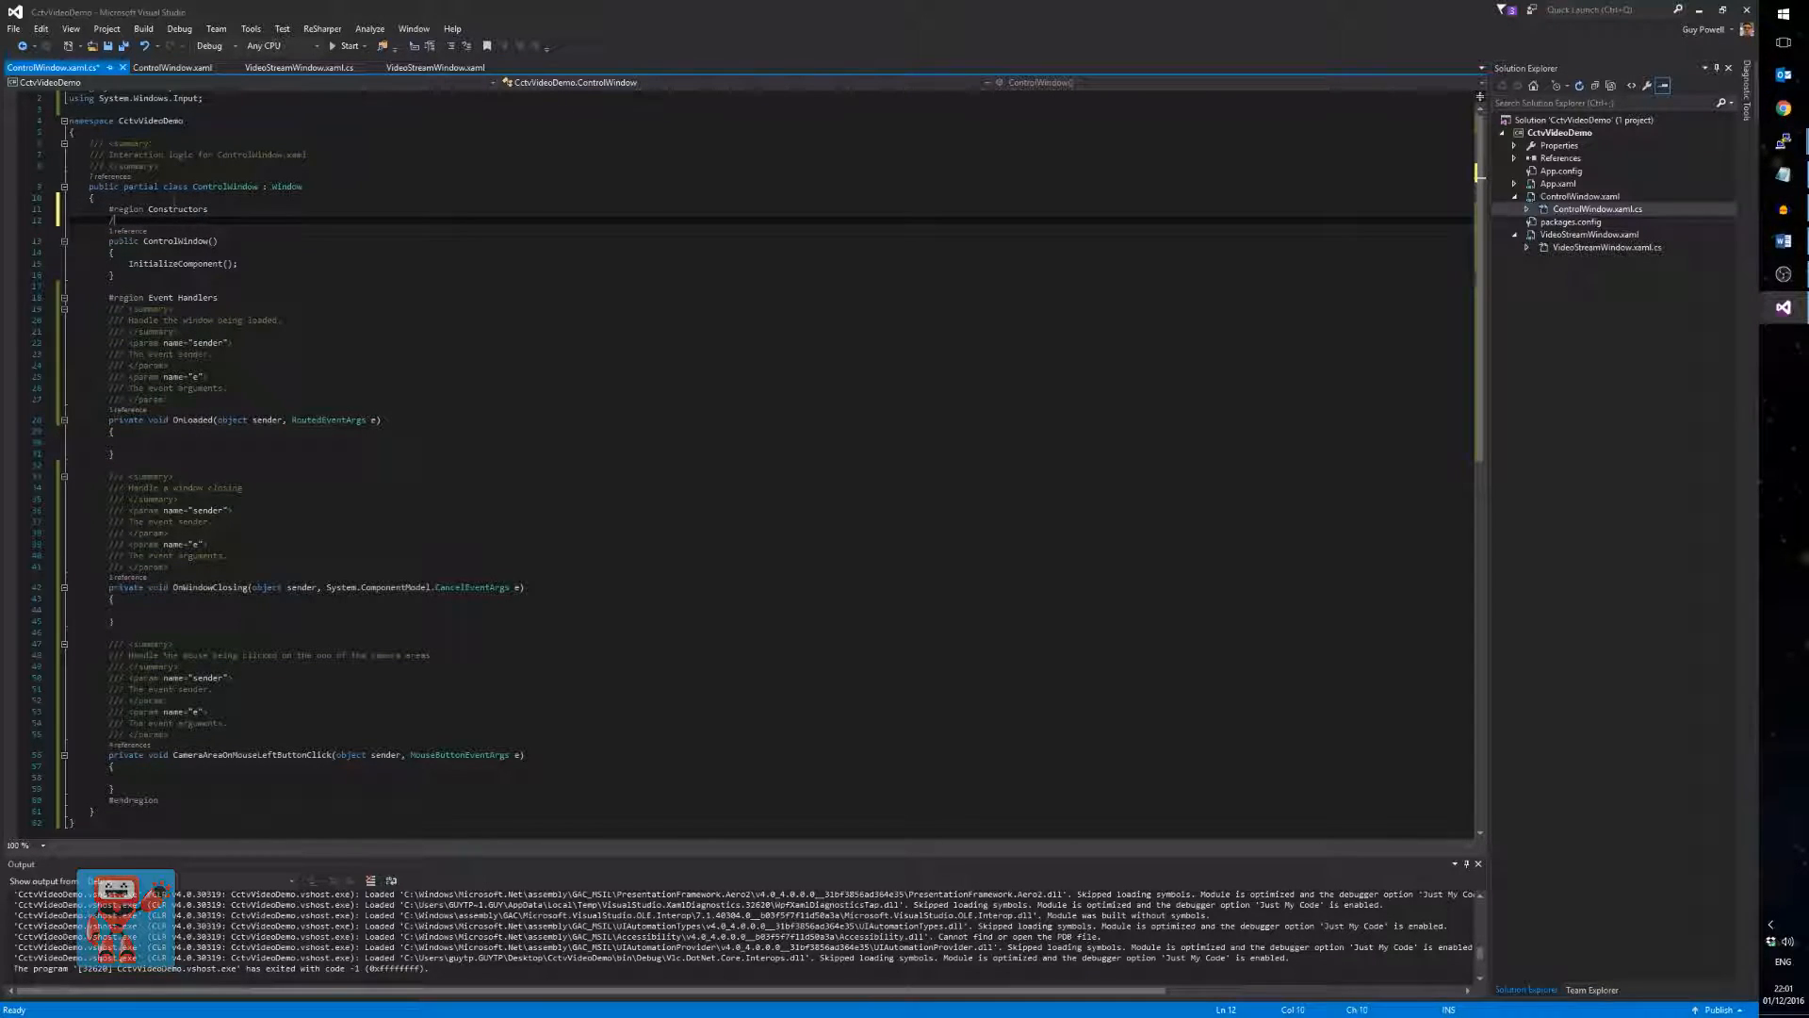
pyautogui.write('/// Create a new instance of this class')
pyautogui.write('// Hookup to XAML and create components.')
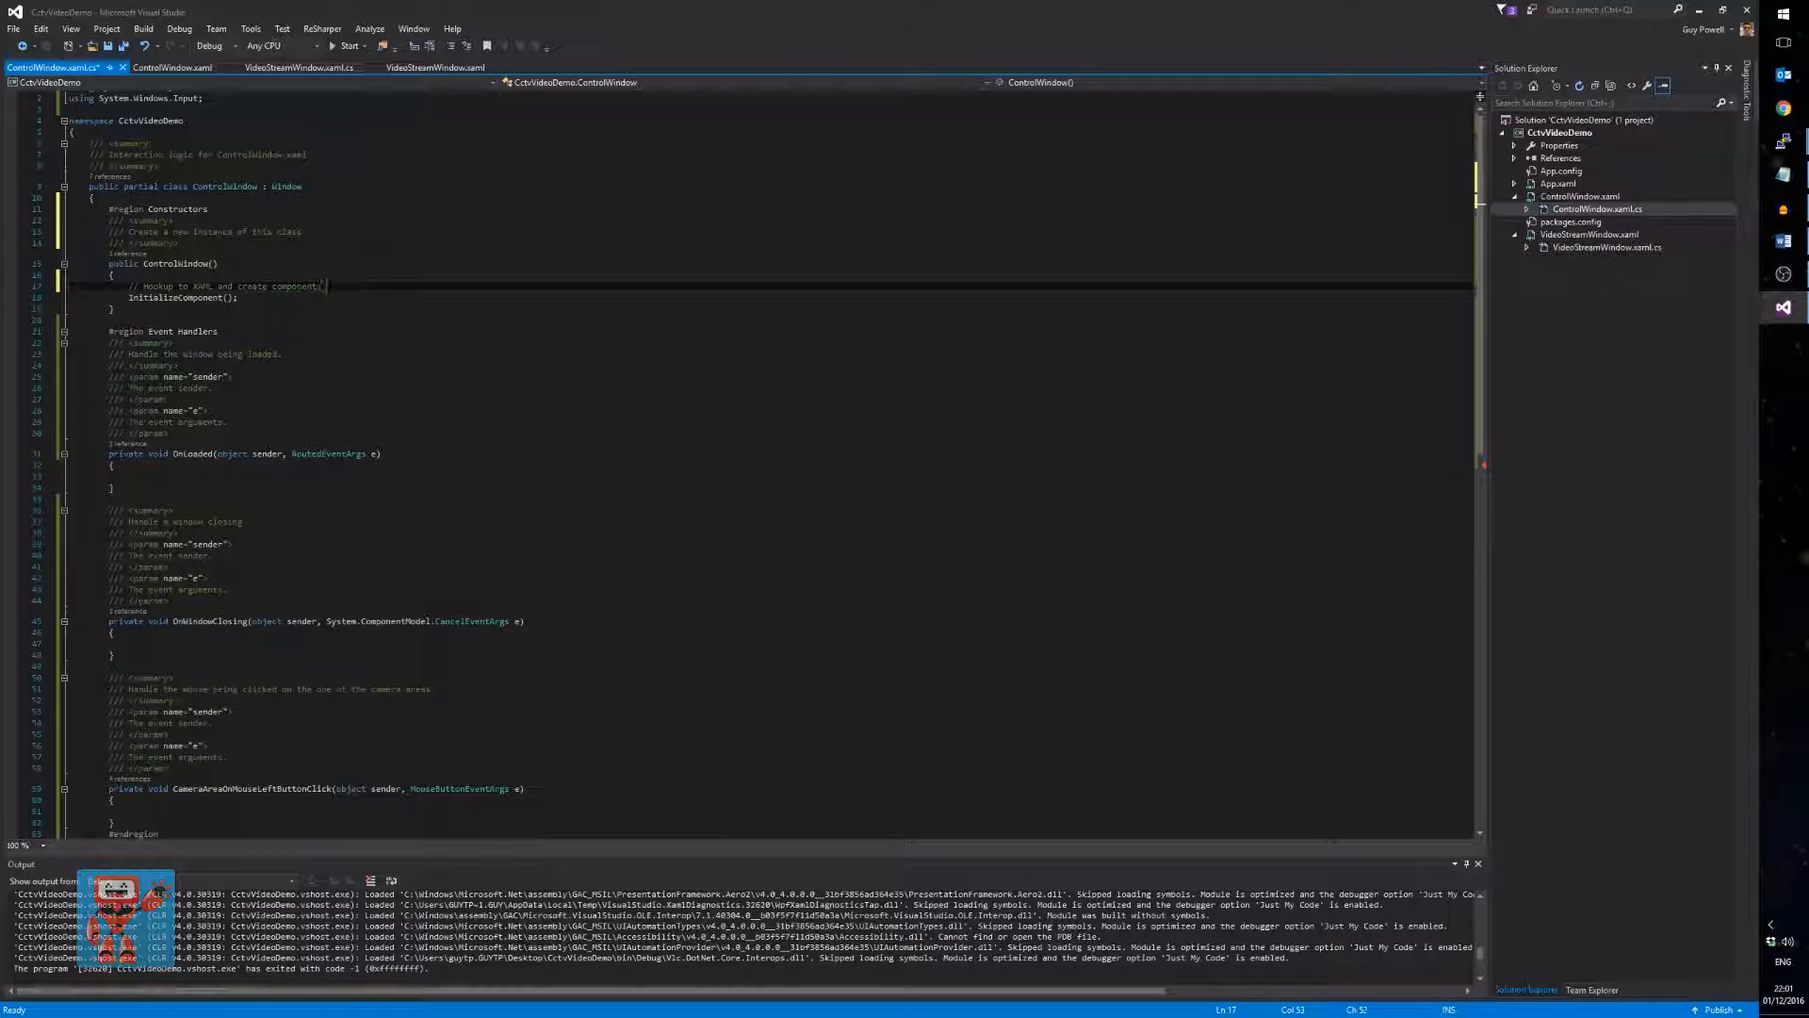
pyautogui.write('#endregion')
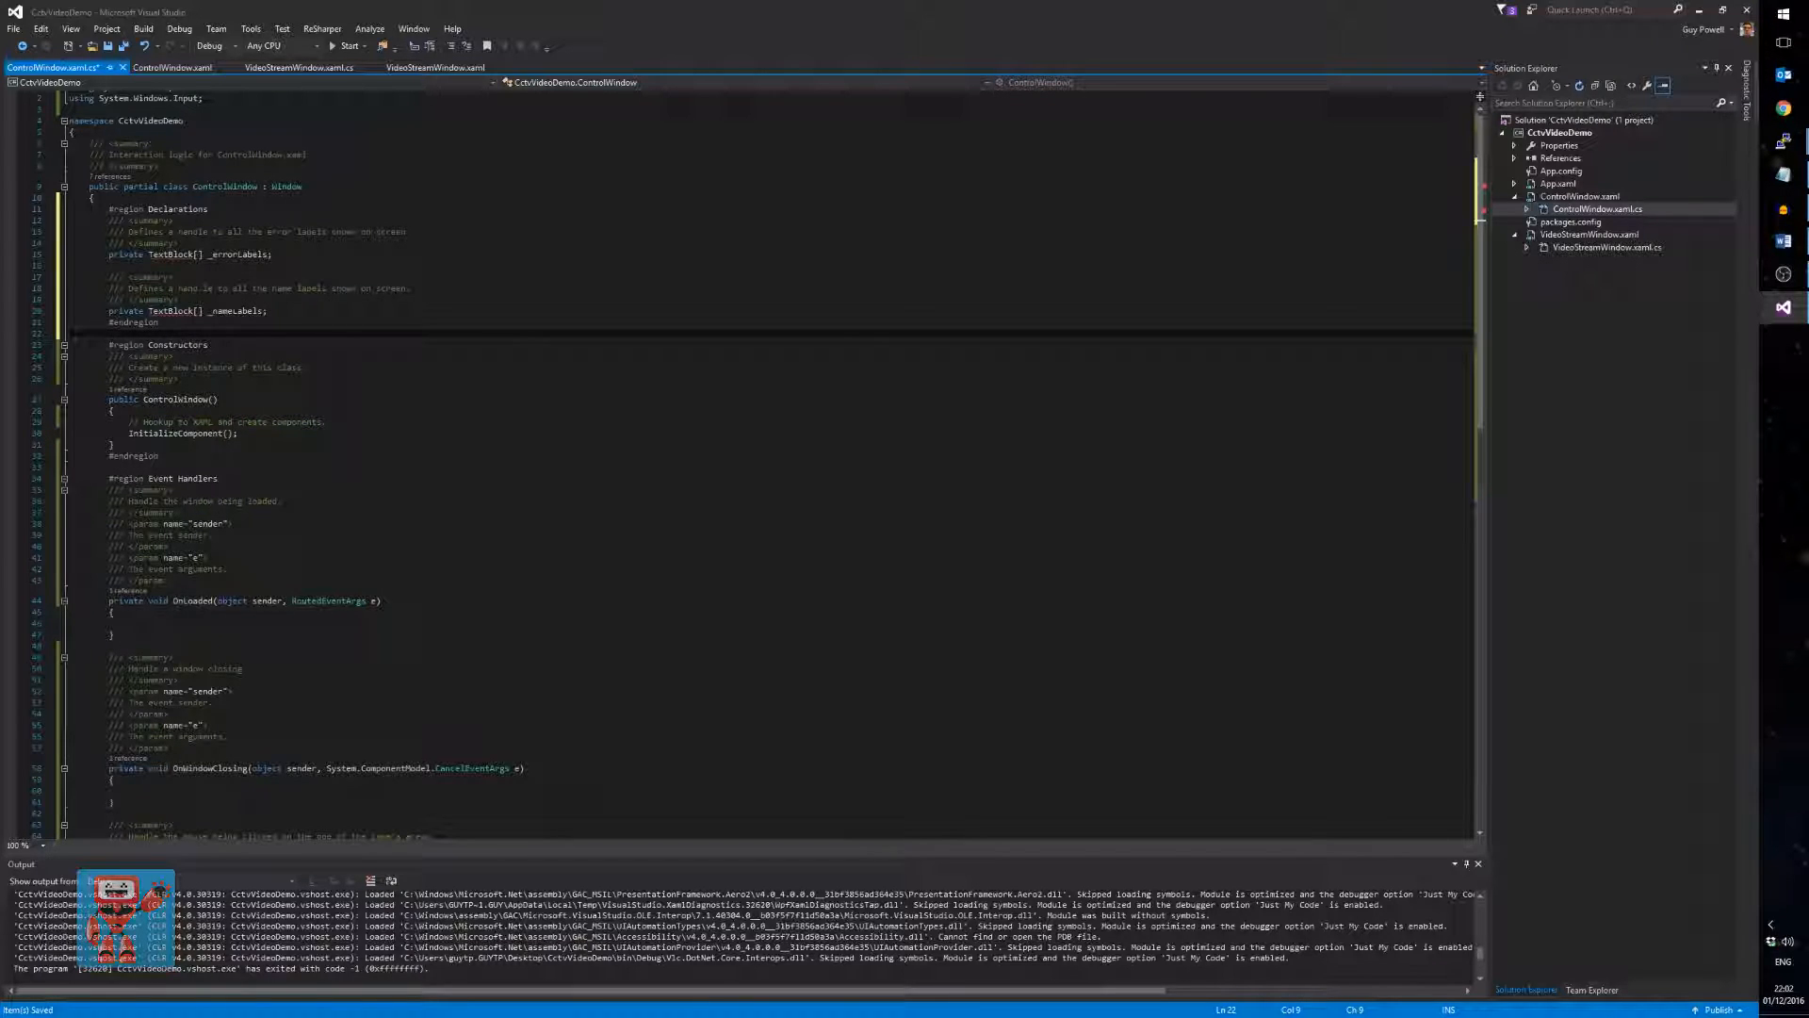
# - Fill _errorLabels and _nameLabels with errorLabel1..4 and nameLabel1..4 in the ControlWindow constructor
pyautogui.click(194, 311)
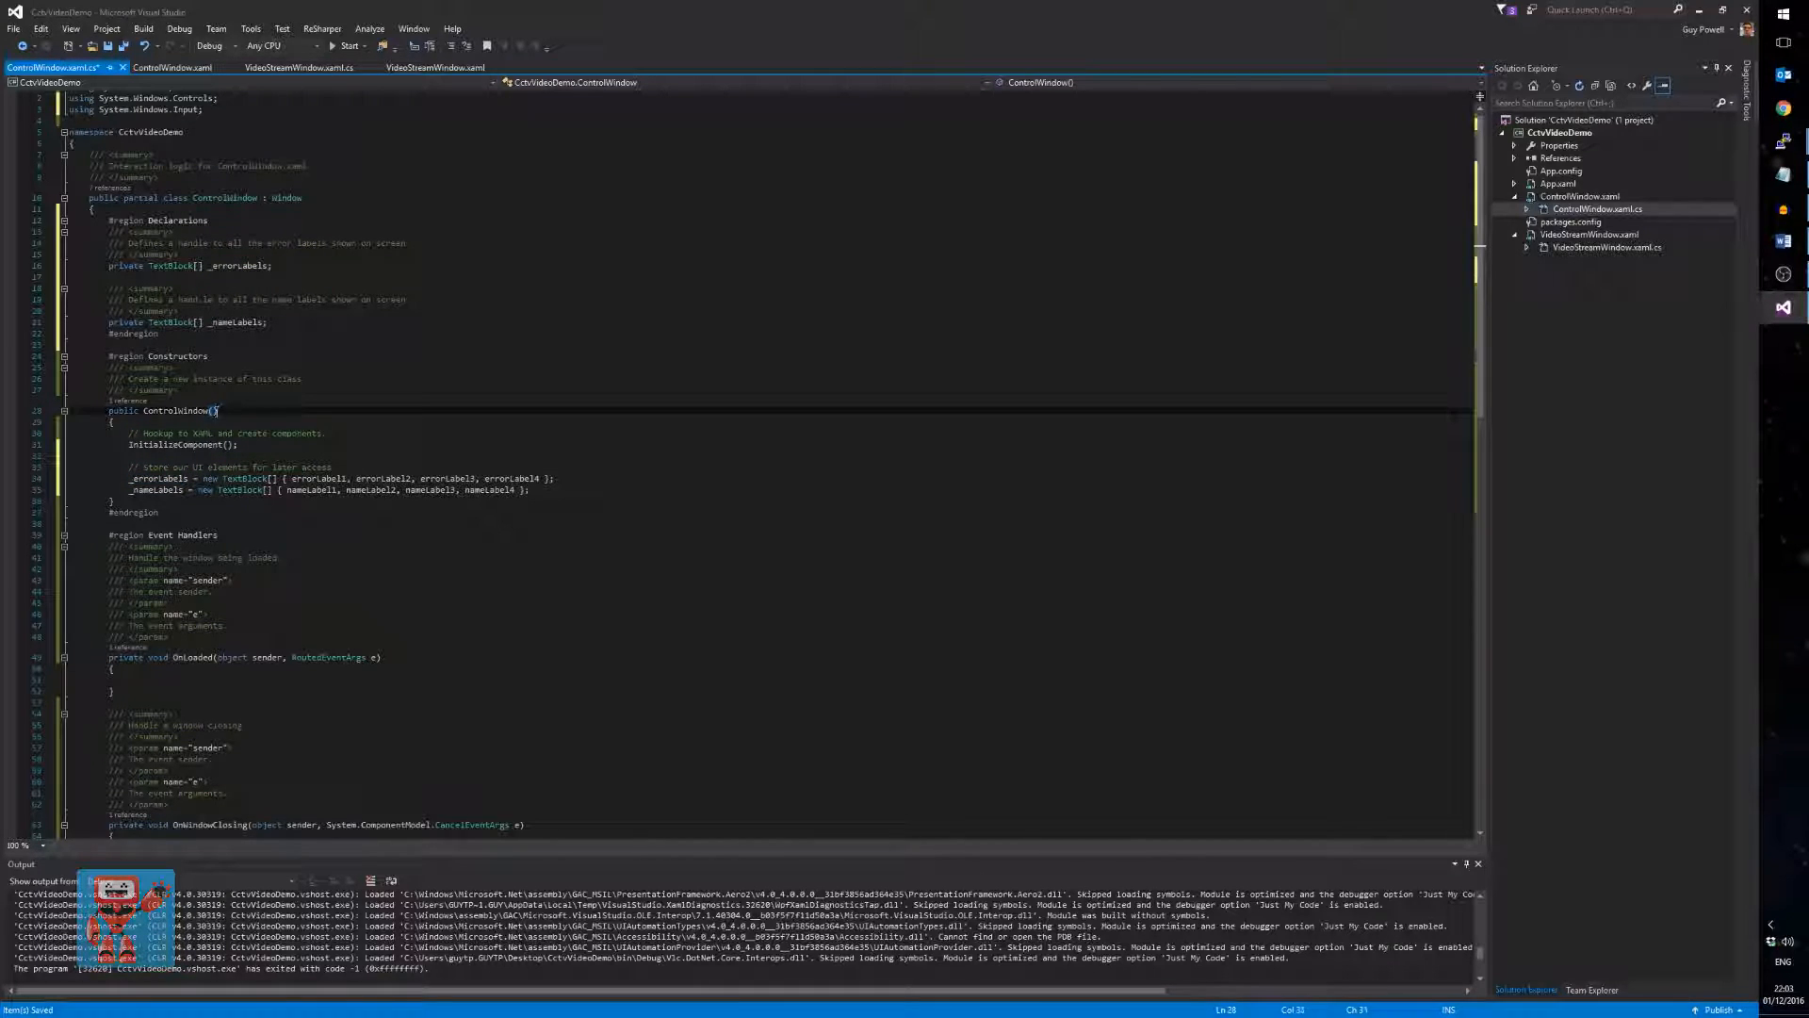
# - Add a VideoStreamWindow constructor parameter and store it in a private _videoStreamWindow field
pyautogui.write('VideoStreamWindow mainWindow')
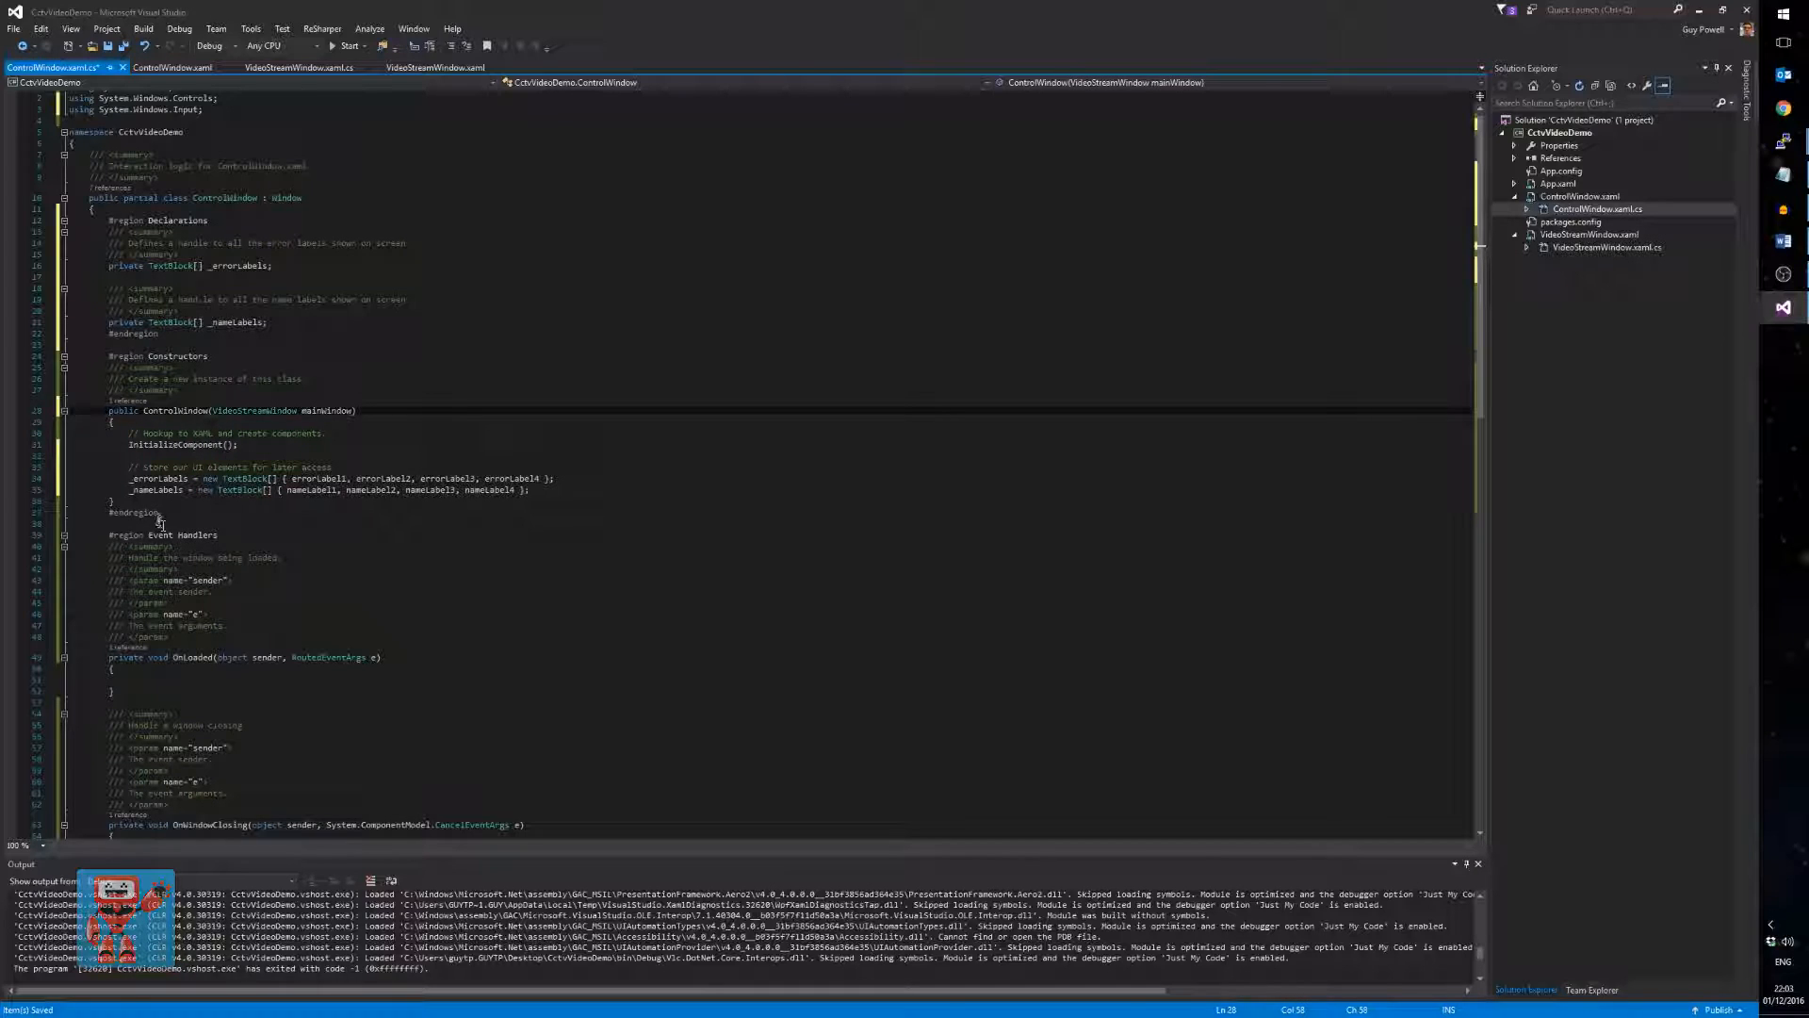
pyautogui.doubleClick(323, 409)
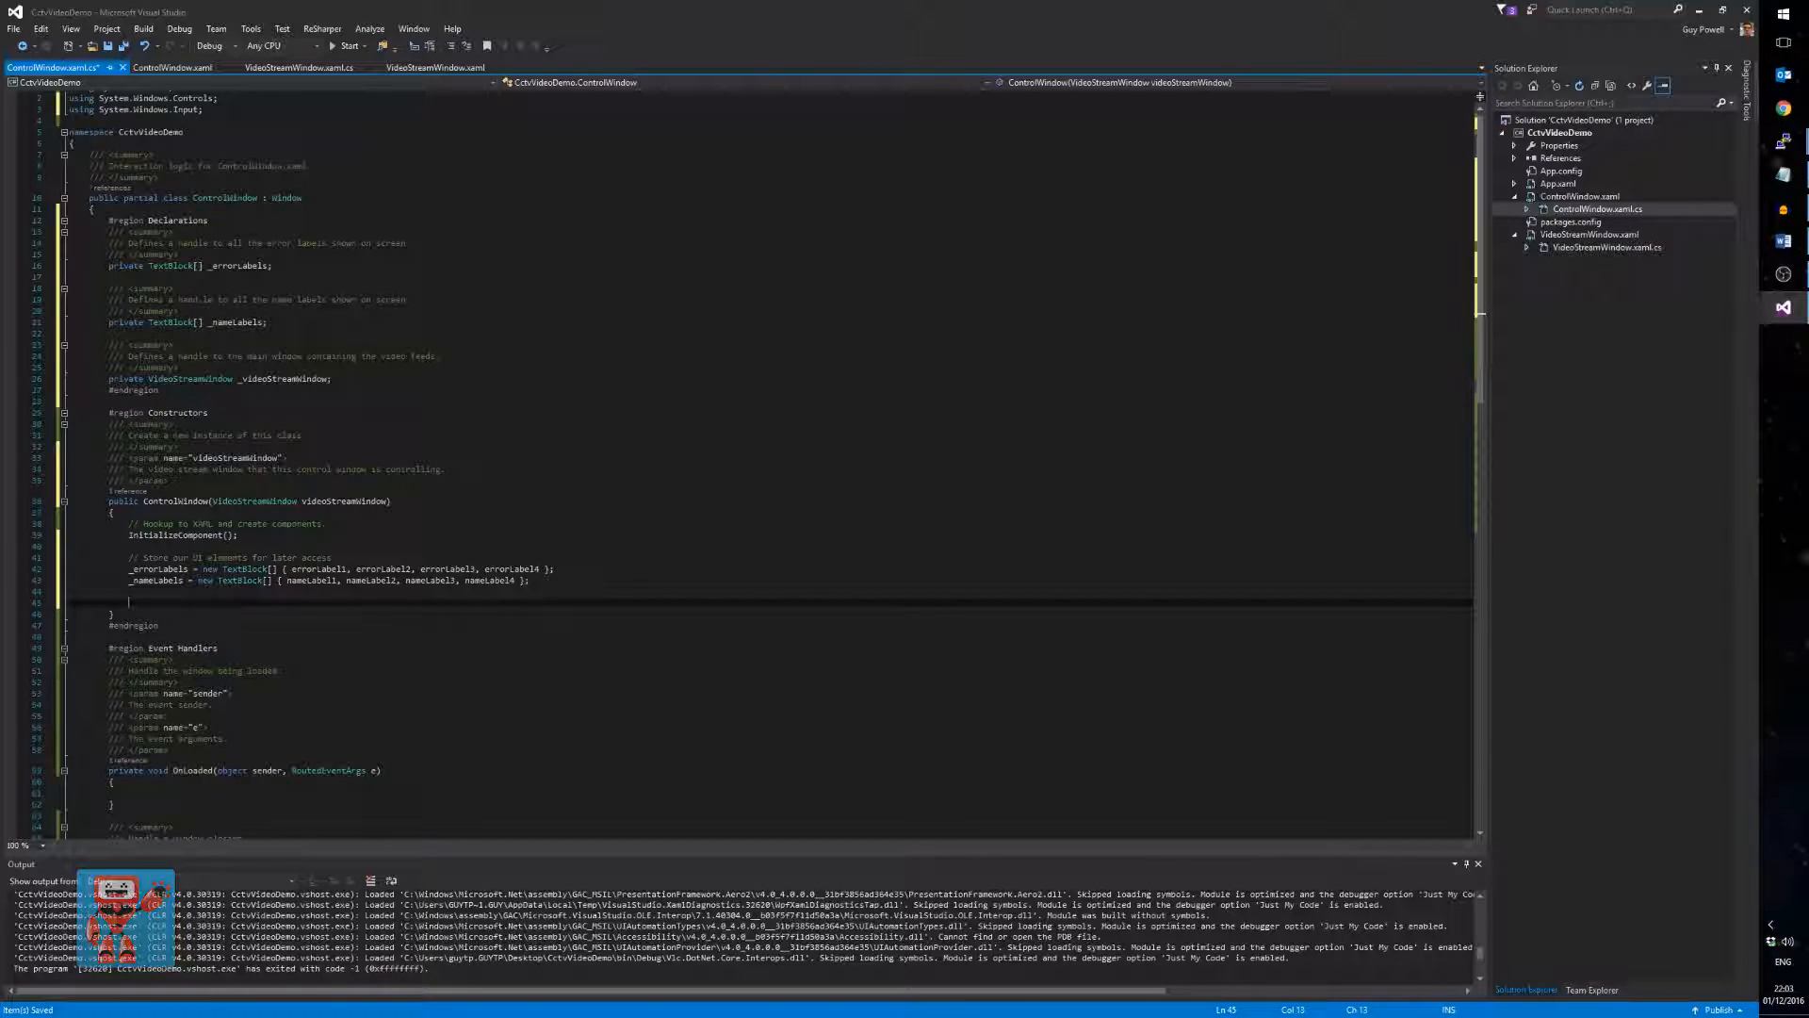
pyautogui.write('// Store the video stream wind')
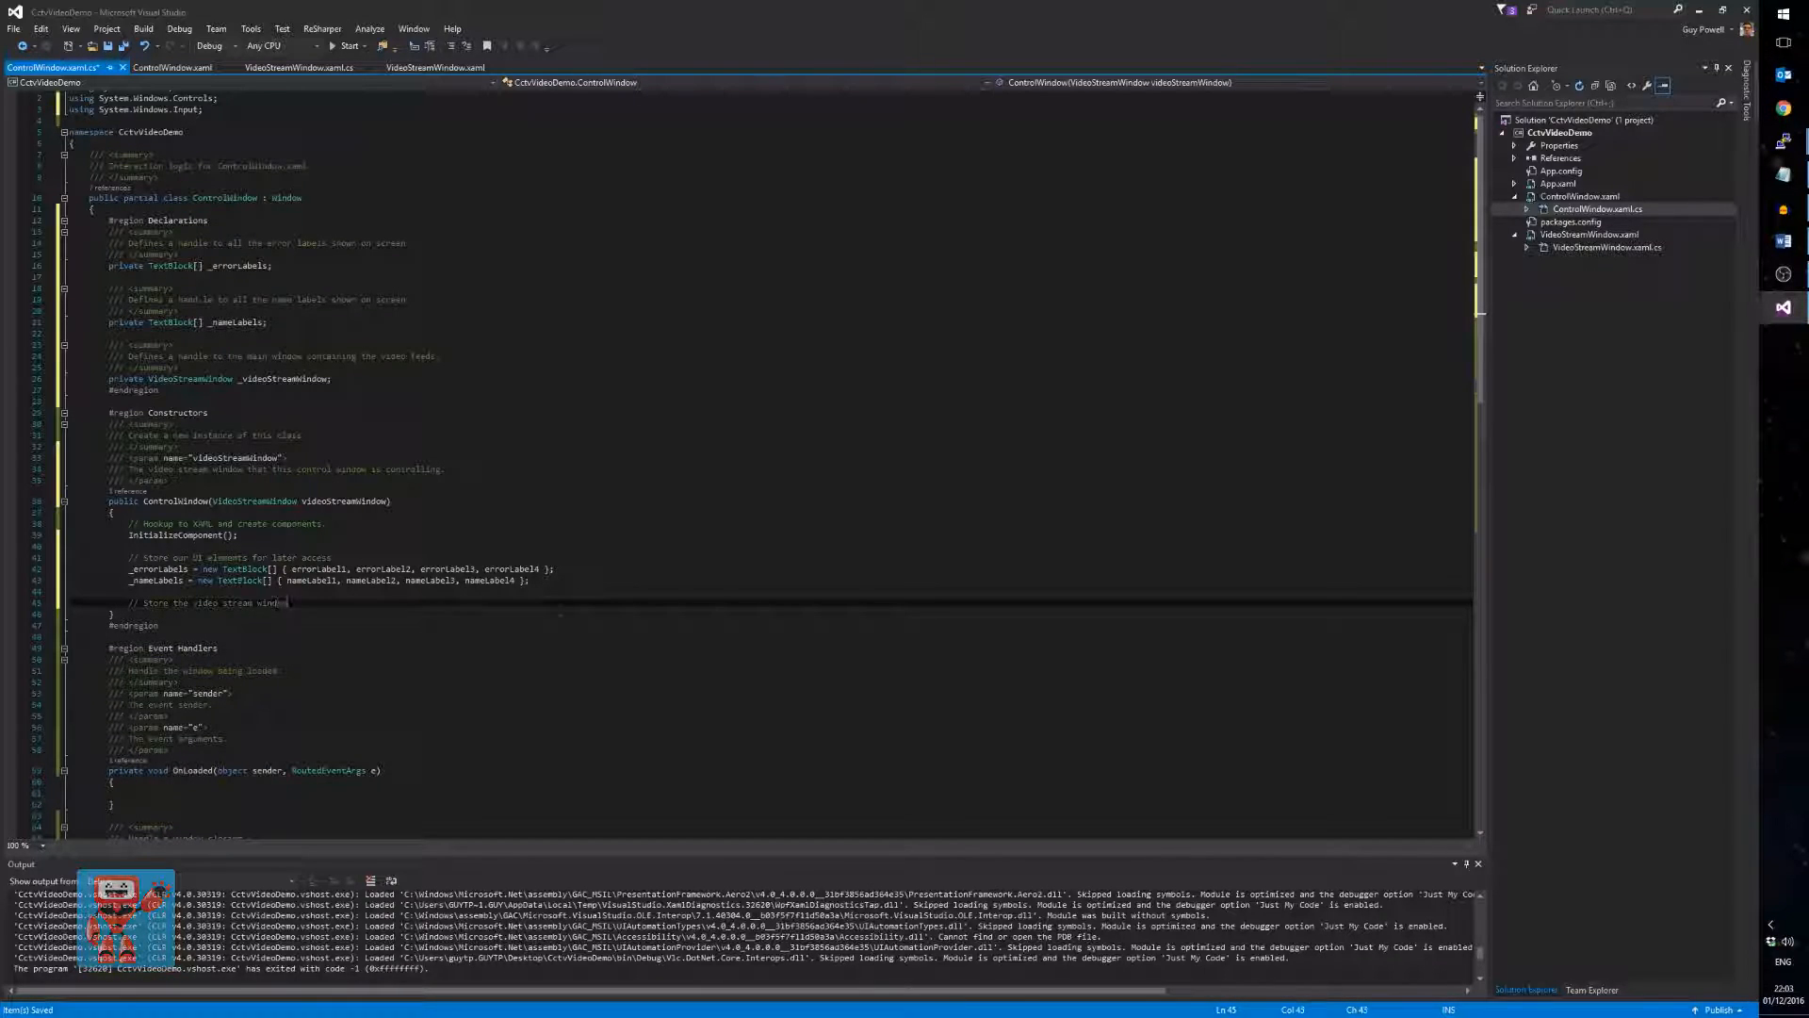
pyautogui.write('_videoStreamWindow = videoStreamWindow;')
pyautogui.write('_videoStreamWindow.Closing += _videoStreamWindow_Closing;')
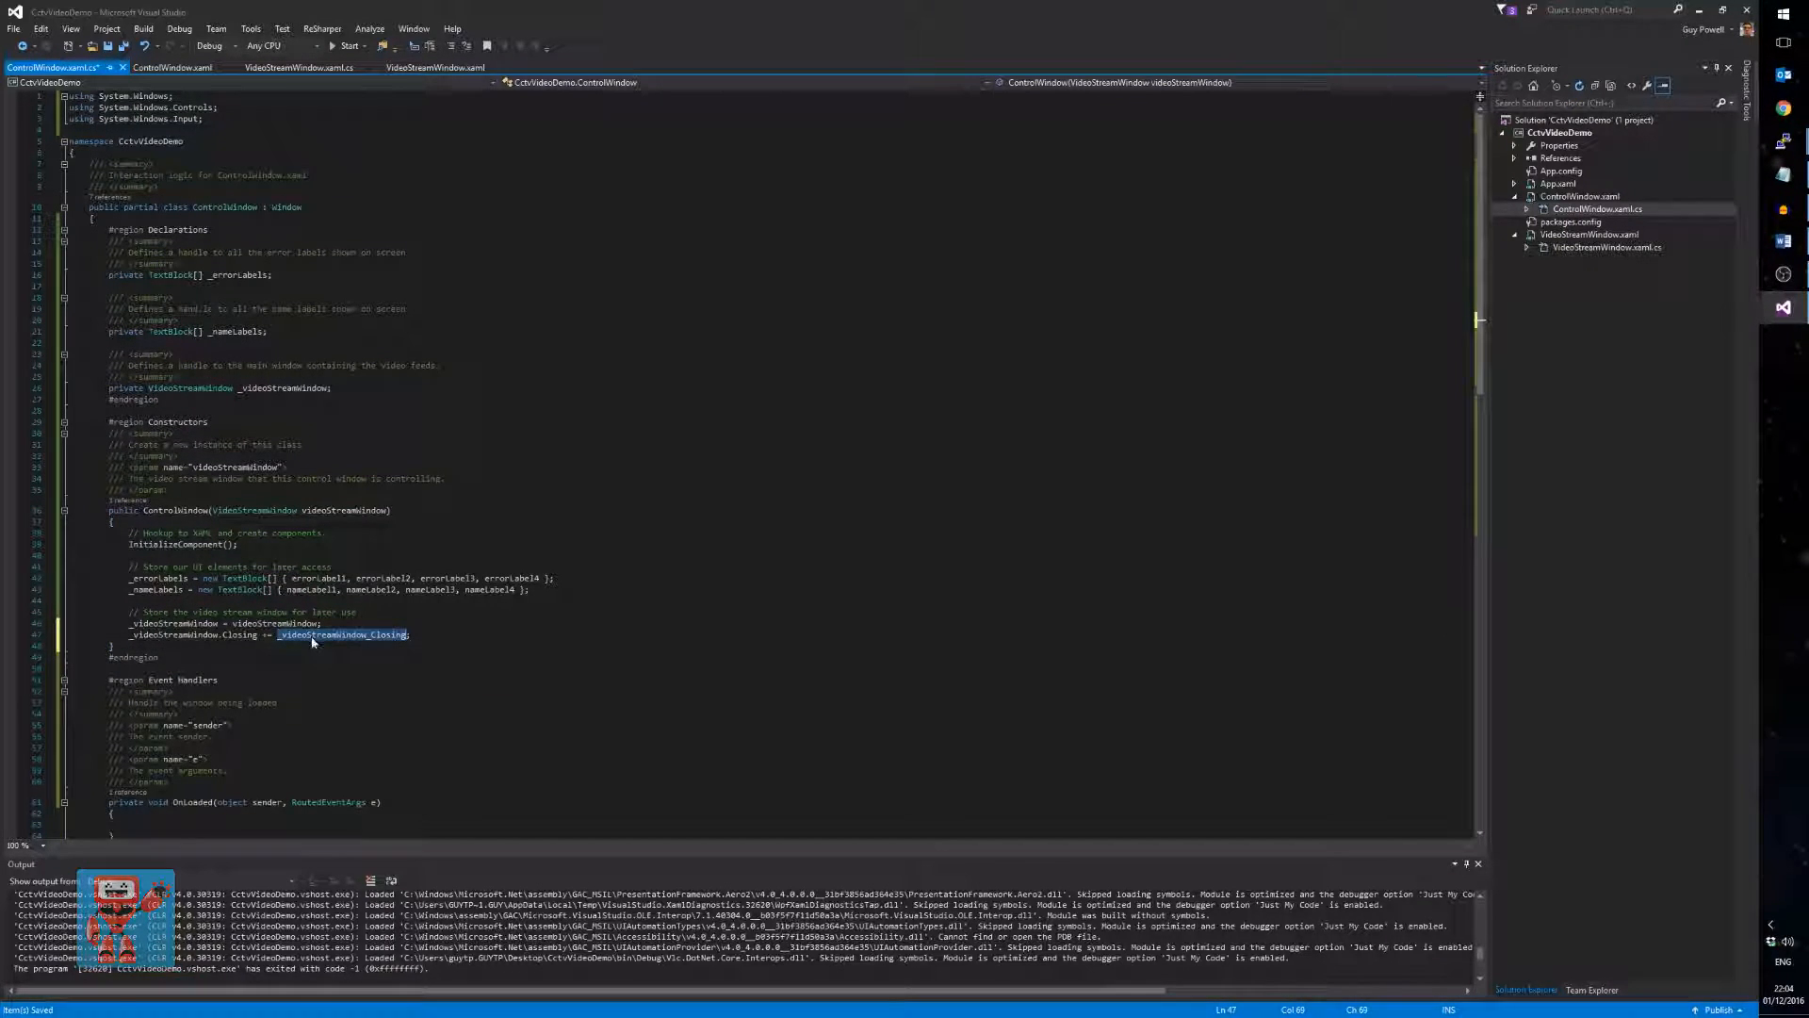
# - Subscribe OnWindowClosing to Closing and a new MainWindowOnActivated handler to the video window's Activated event
pyautogui.write('OnWindowClosing')
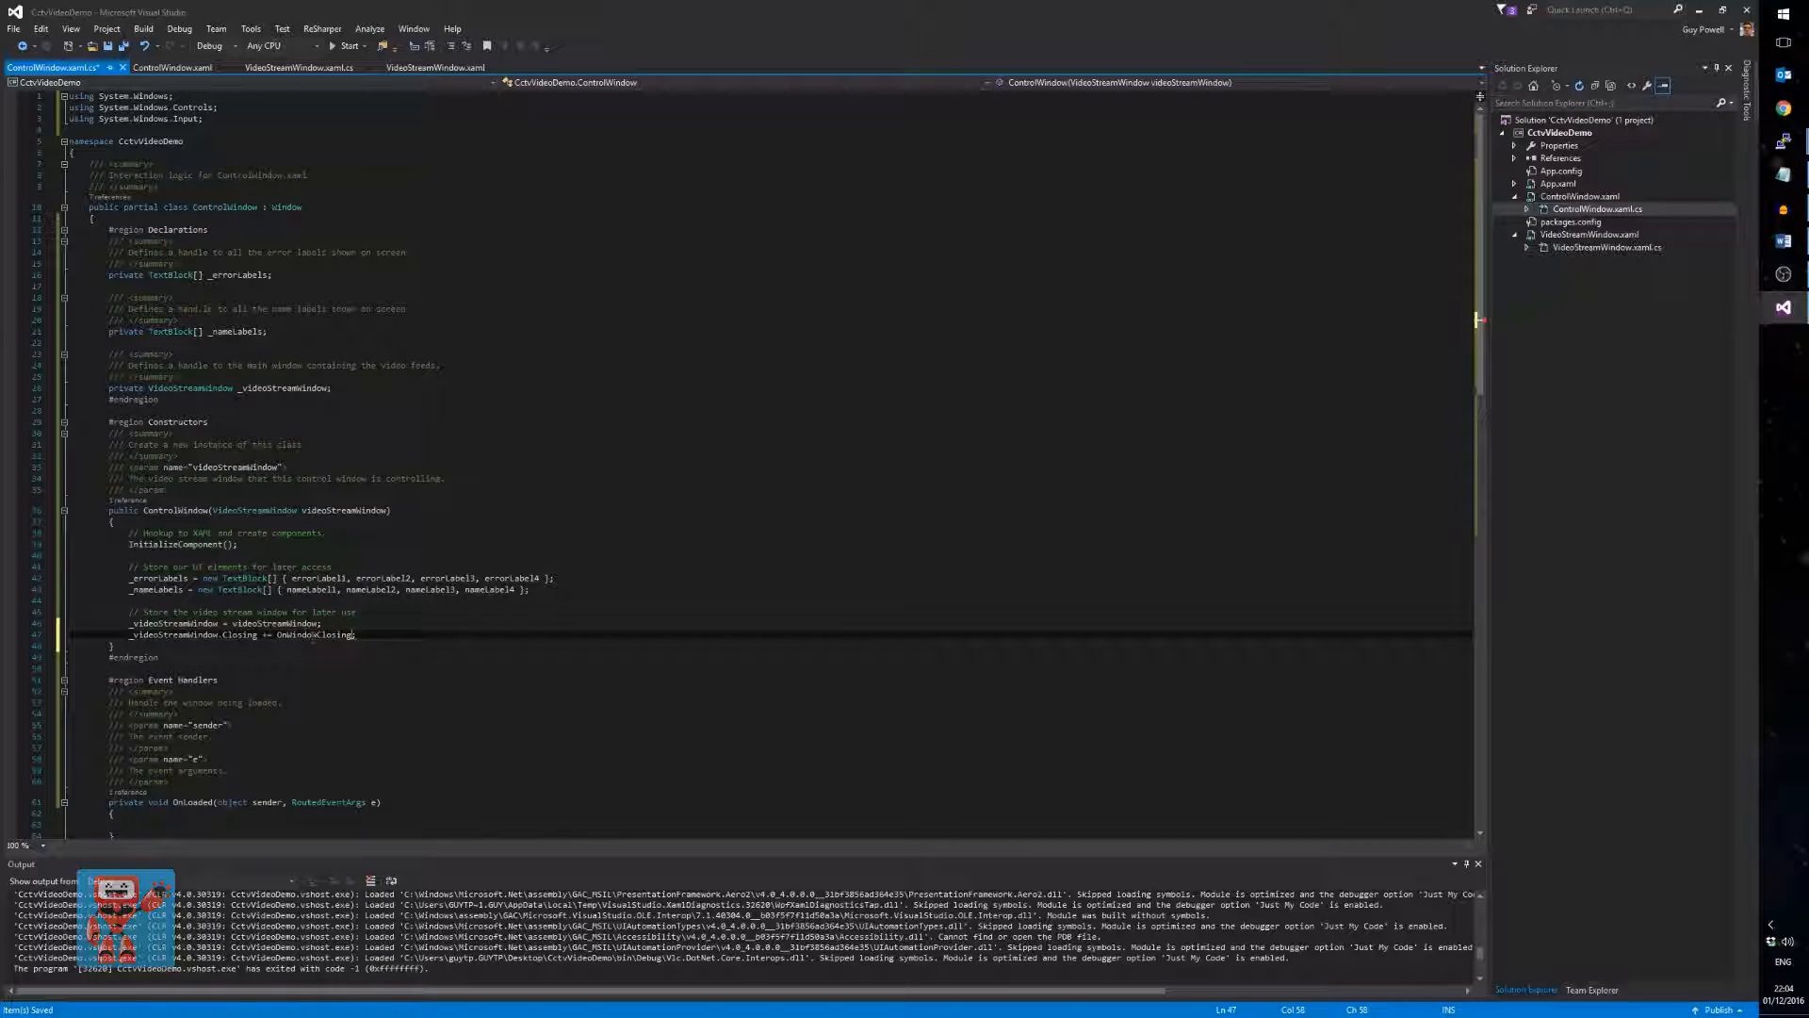
pyautogui.doubleClick(311, 635)
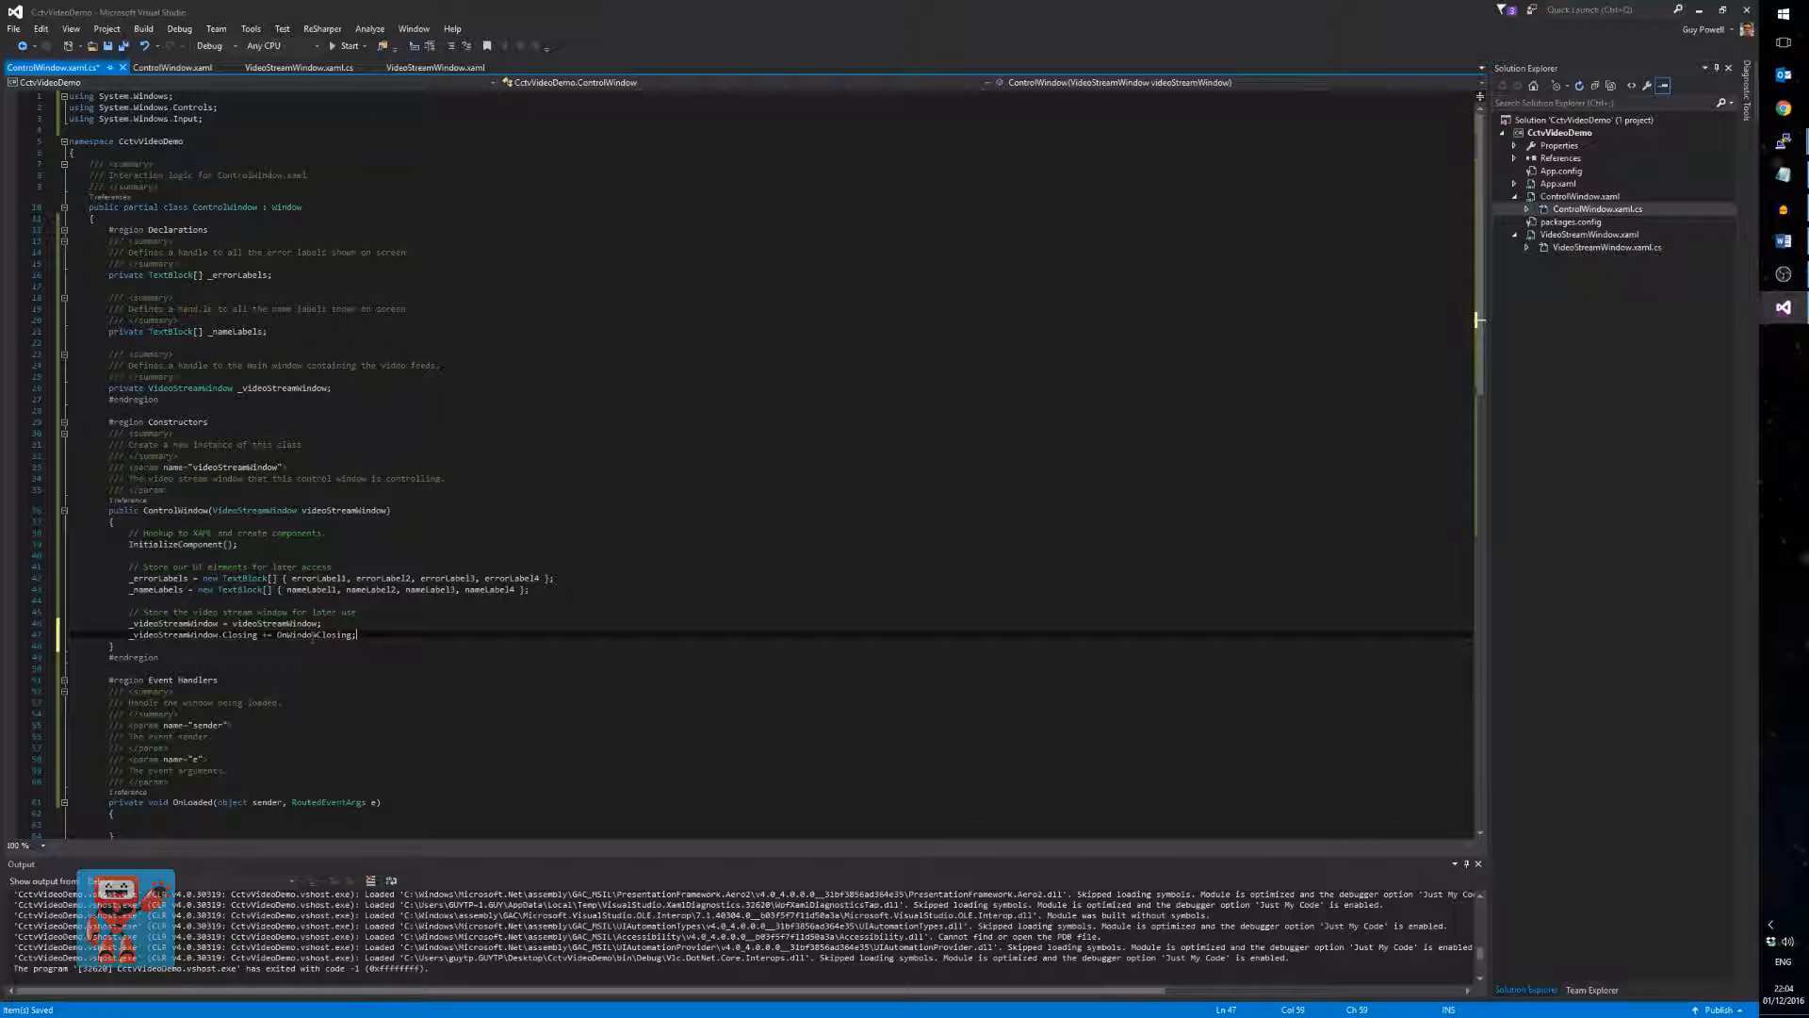
pyautogui.write('.')
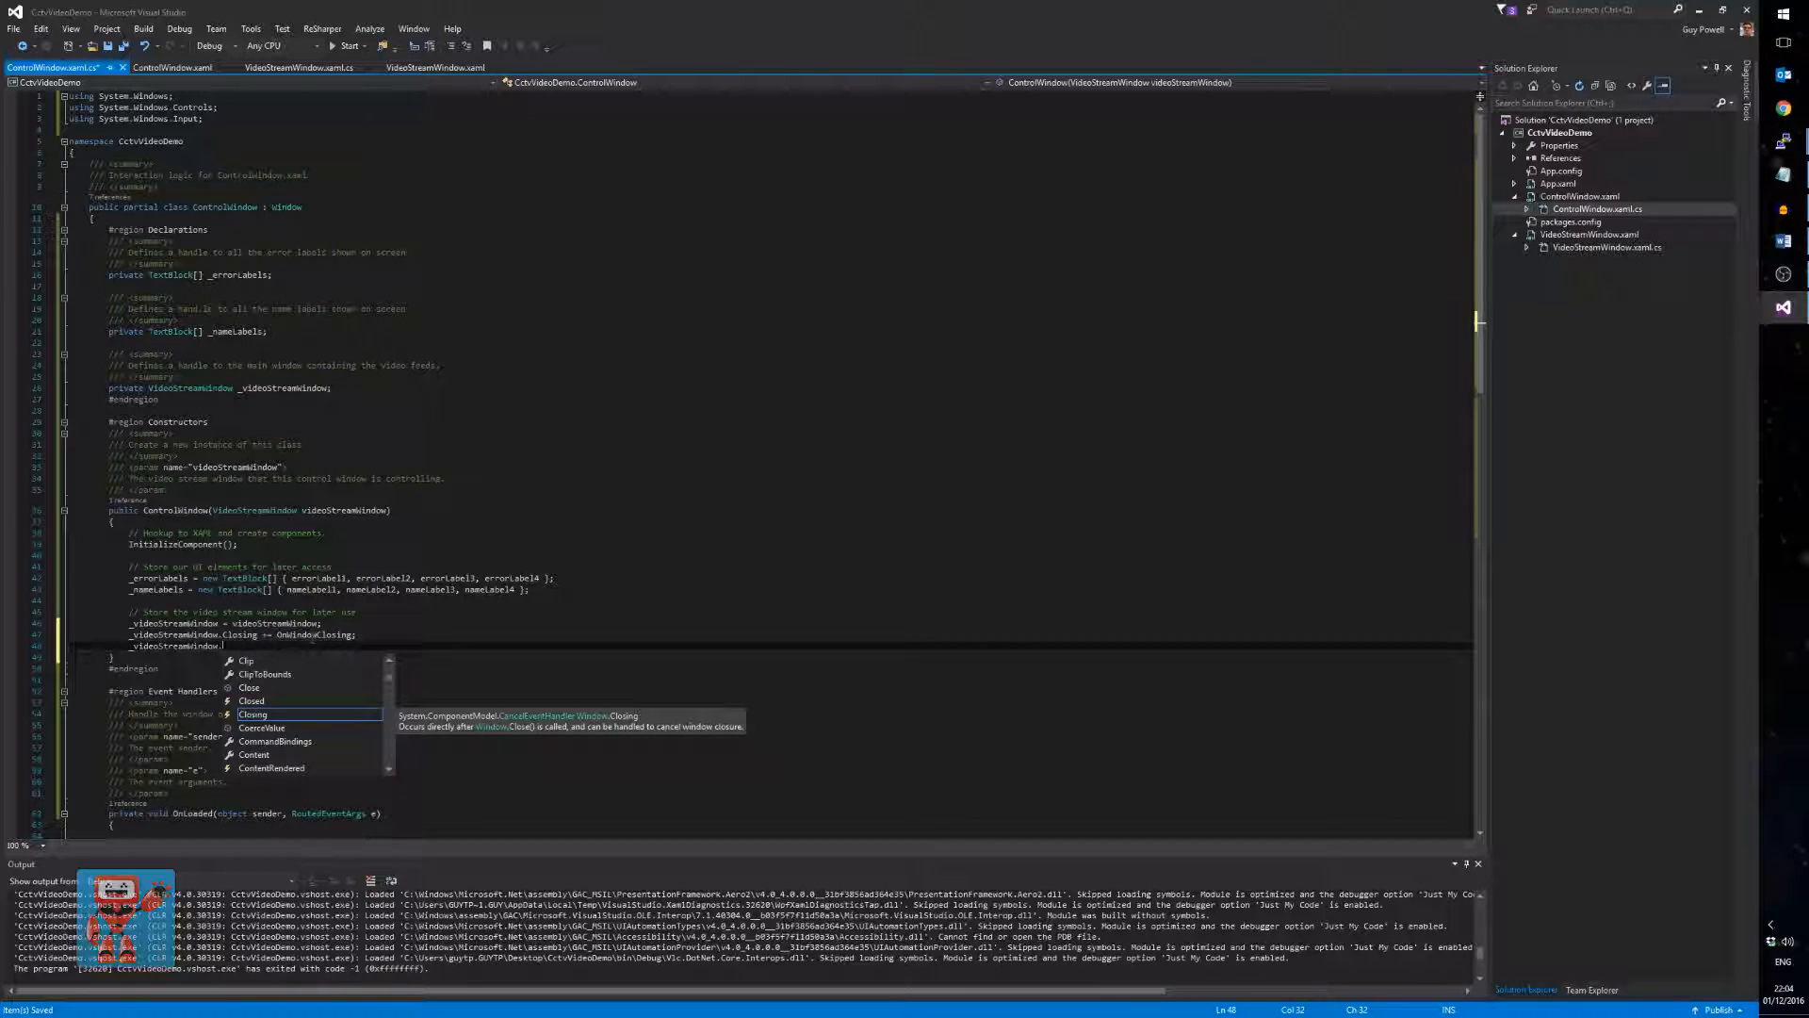
pyautogui.write('Activated += VideoStreamWindow_Activated;')
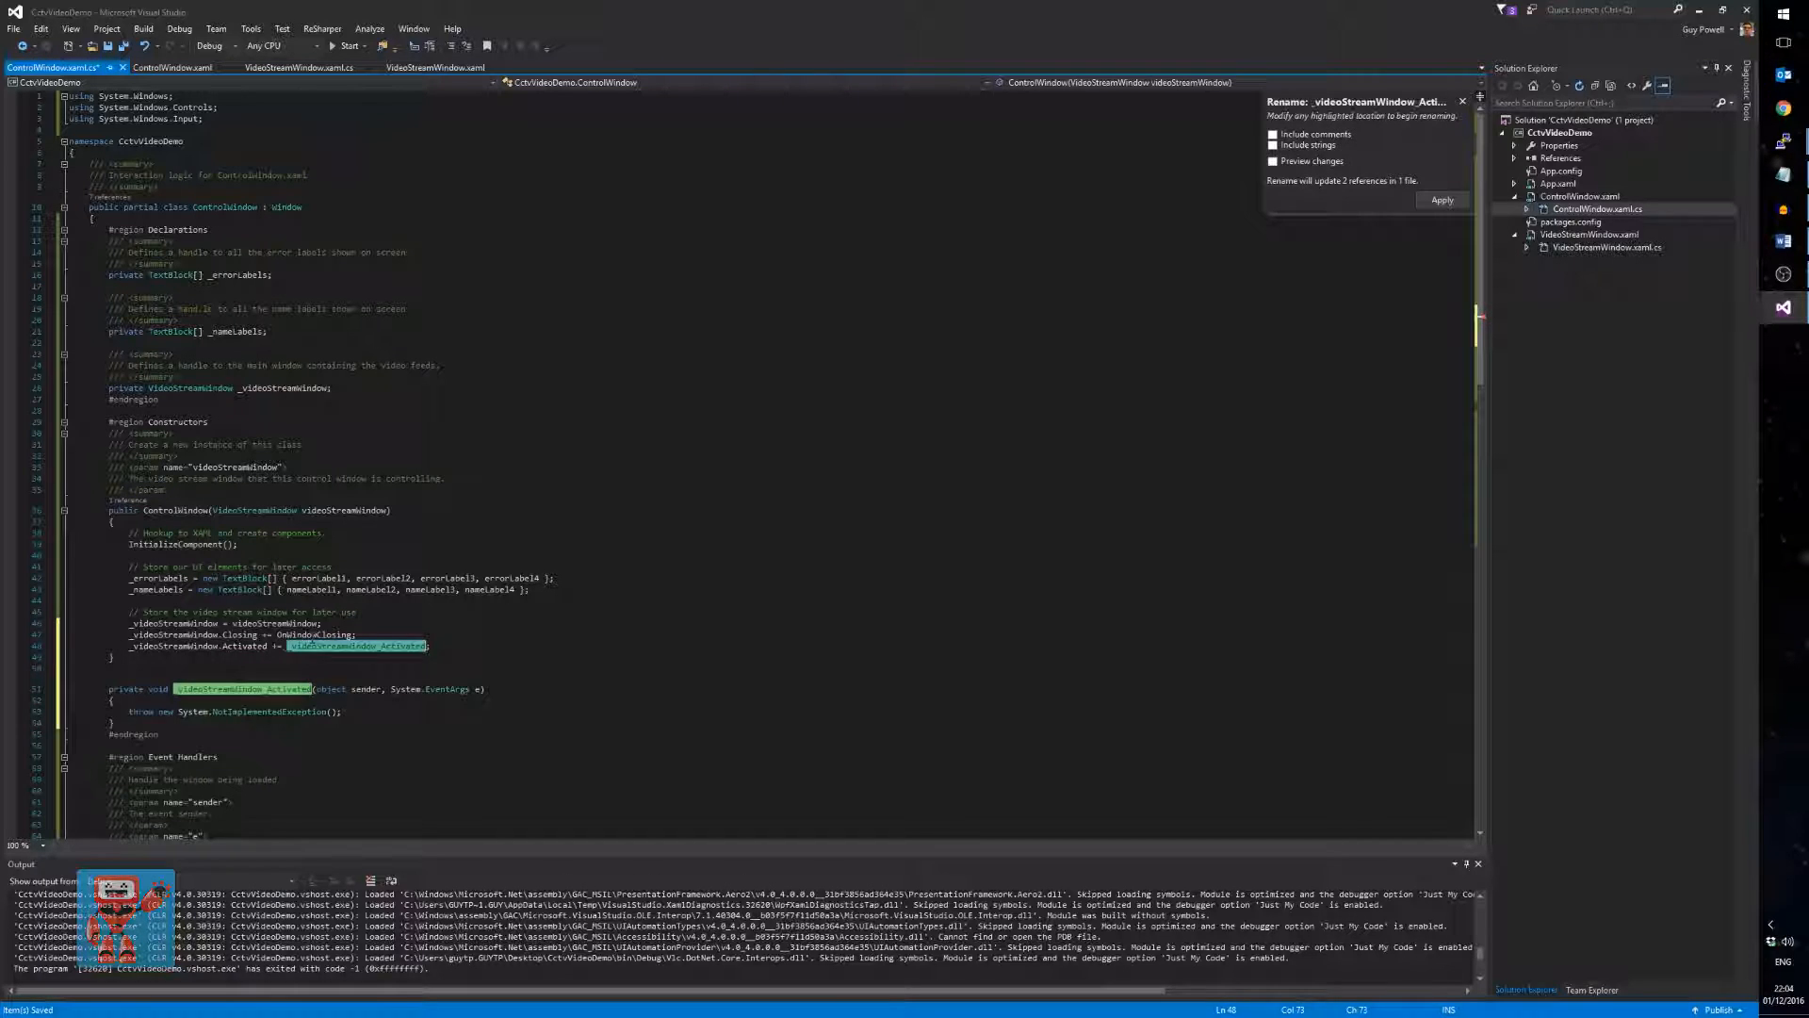
pyautogui.write('Main')
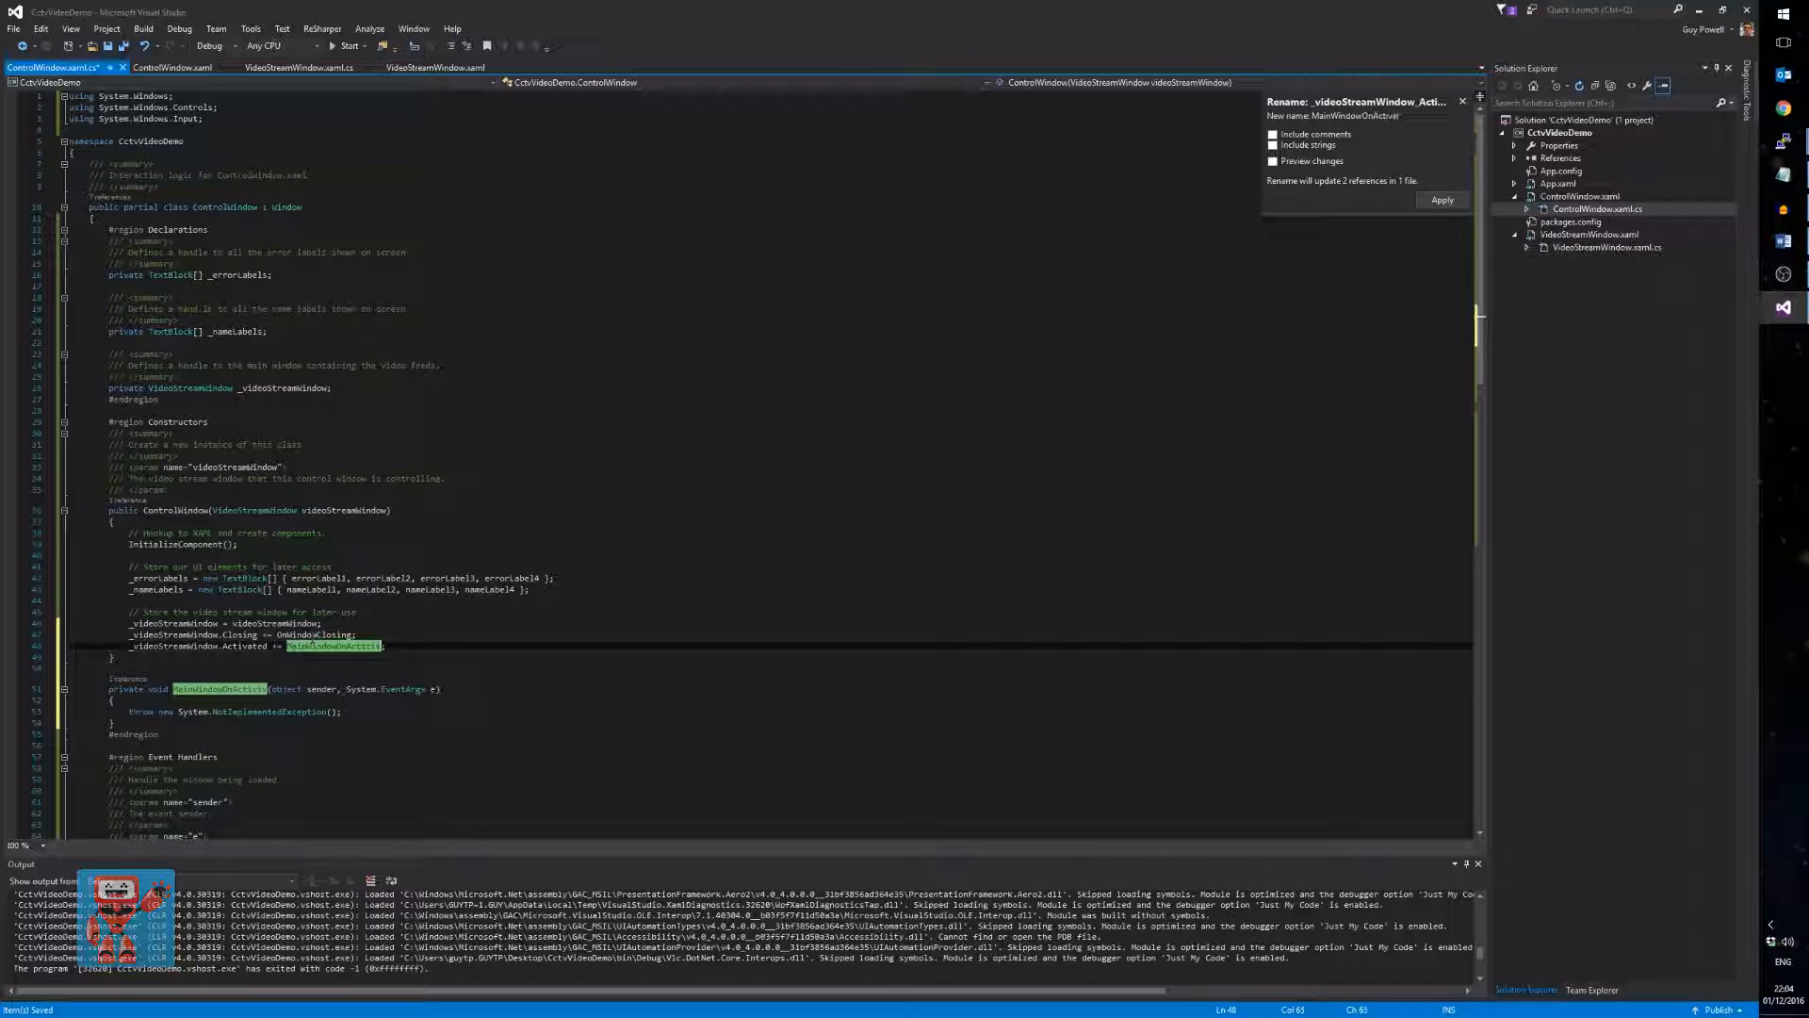
pyautogui.click(1442, 200)
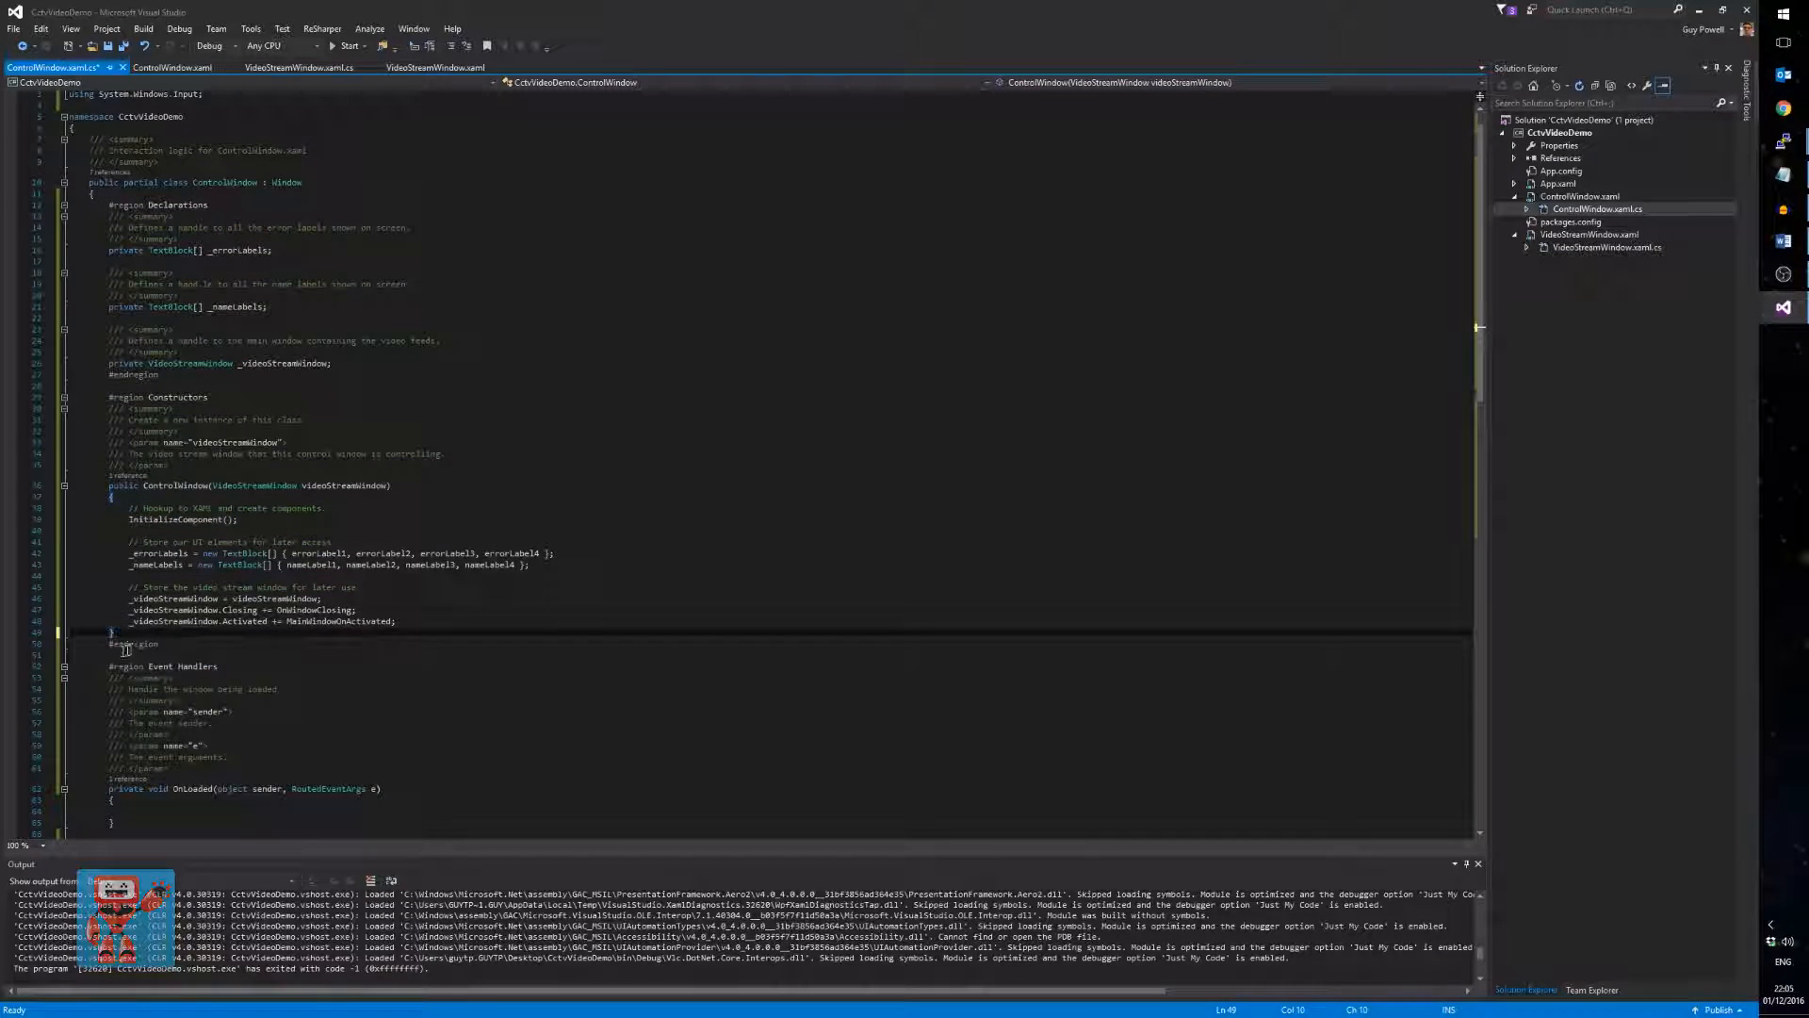
pyautogui.scroll(-3)
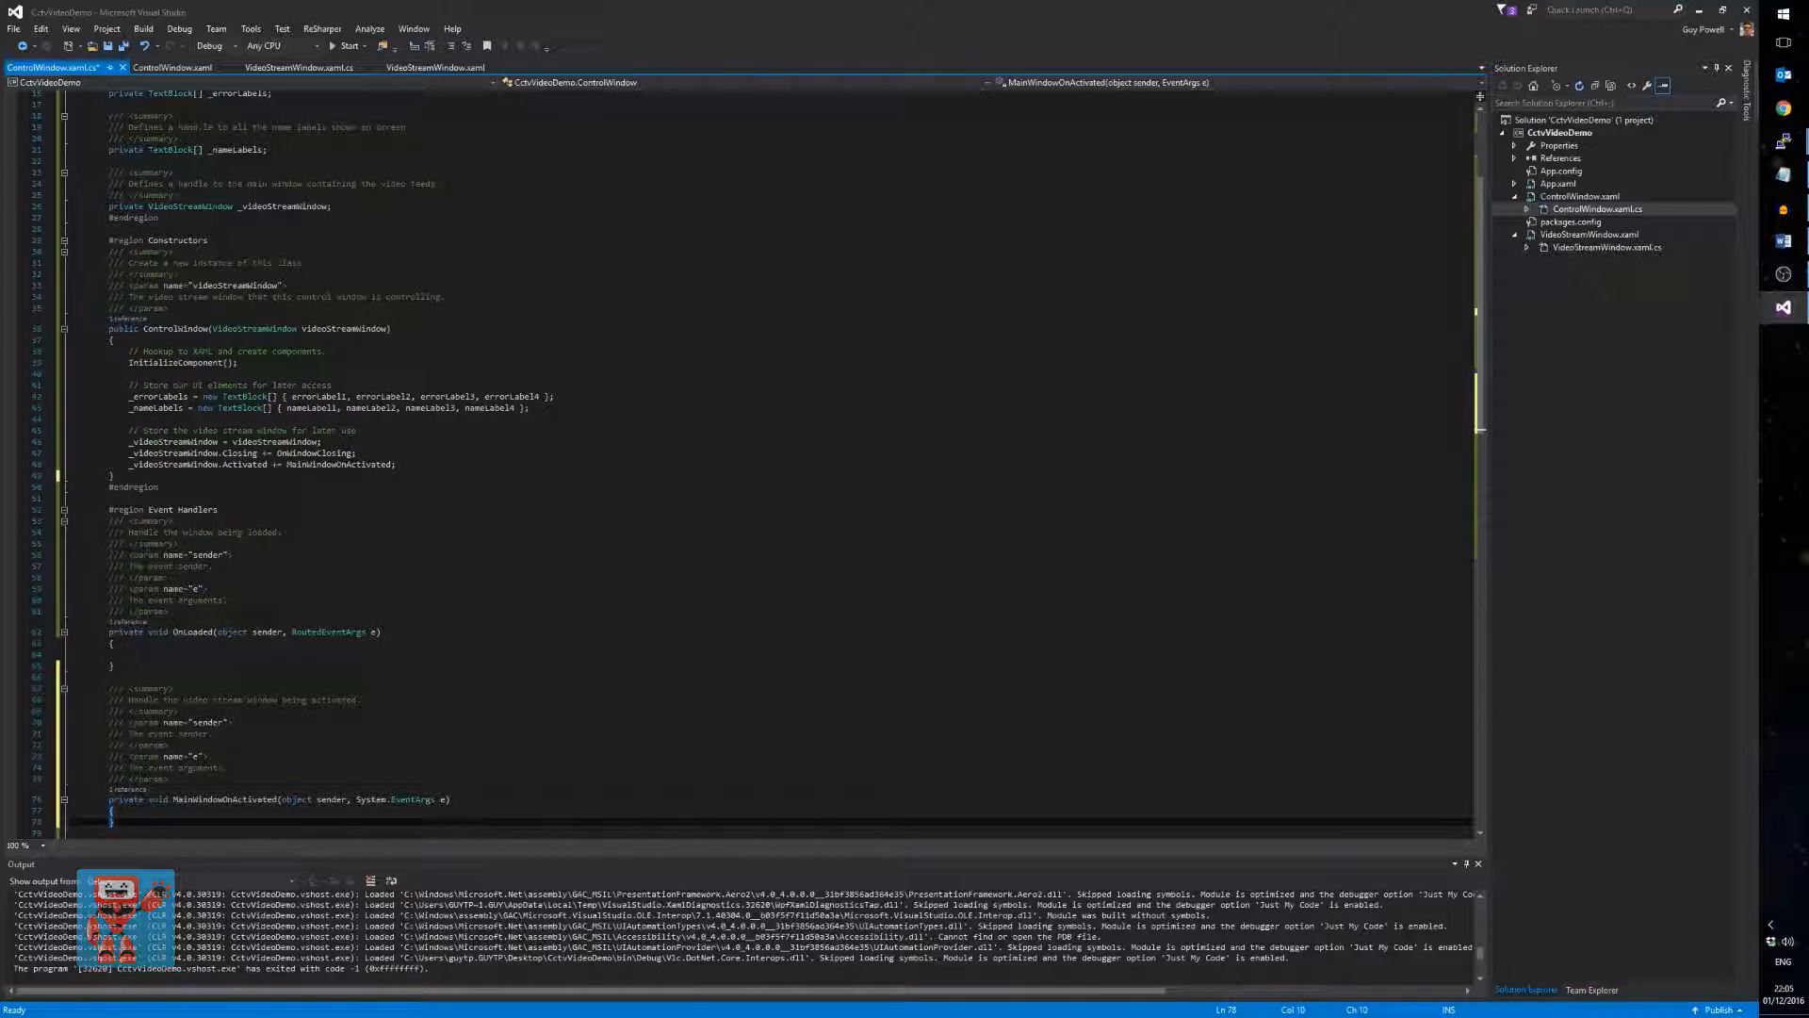
# - Make MainWindowOnActivated call Activate() and OnWindowClosing call Application.Current.Shutdown()
pyautogui.scroll(-3)
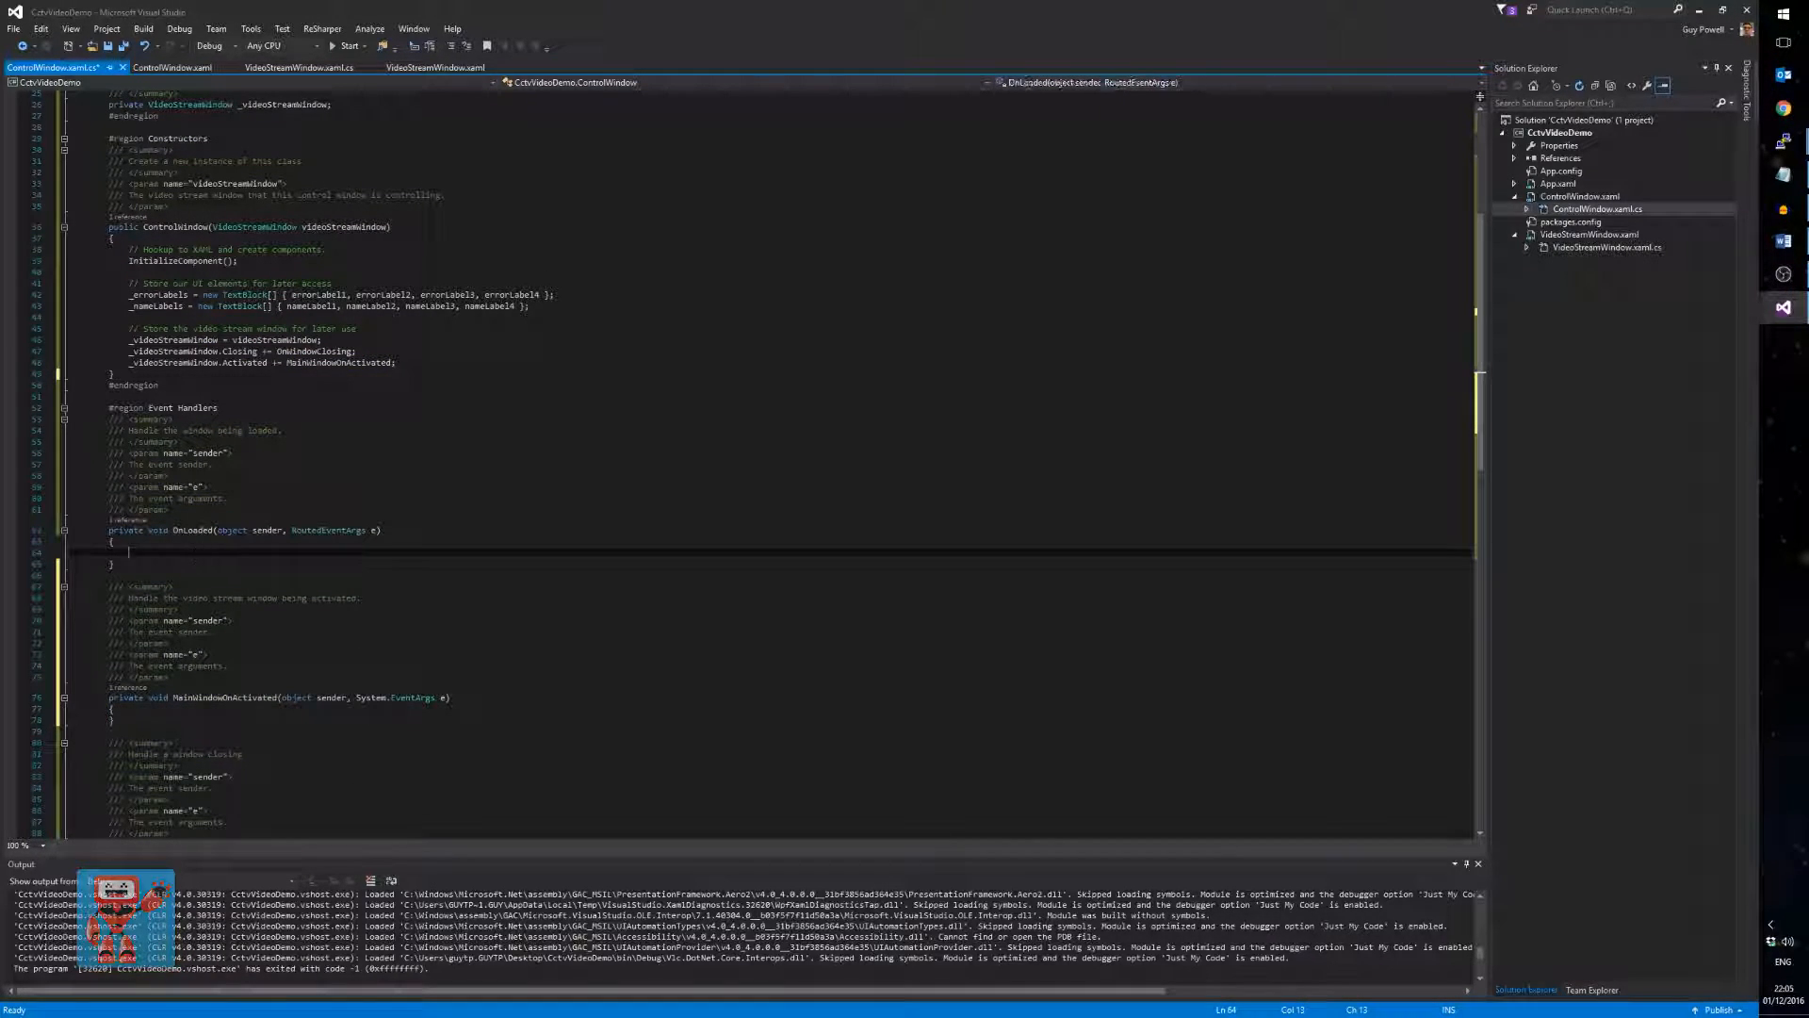
pyautogui.moveTo(189, 530)
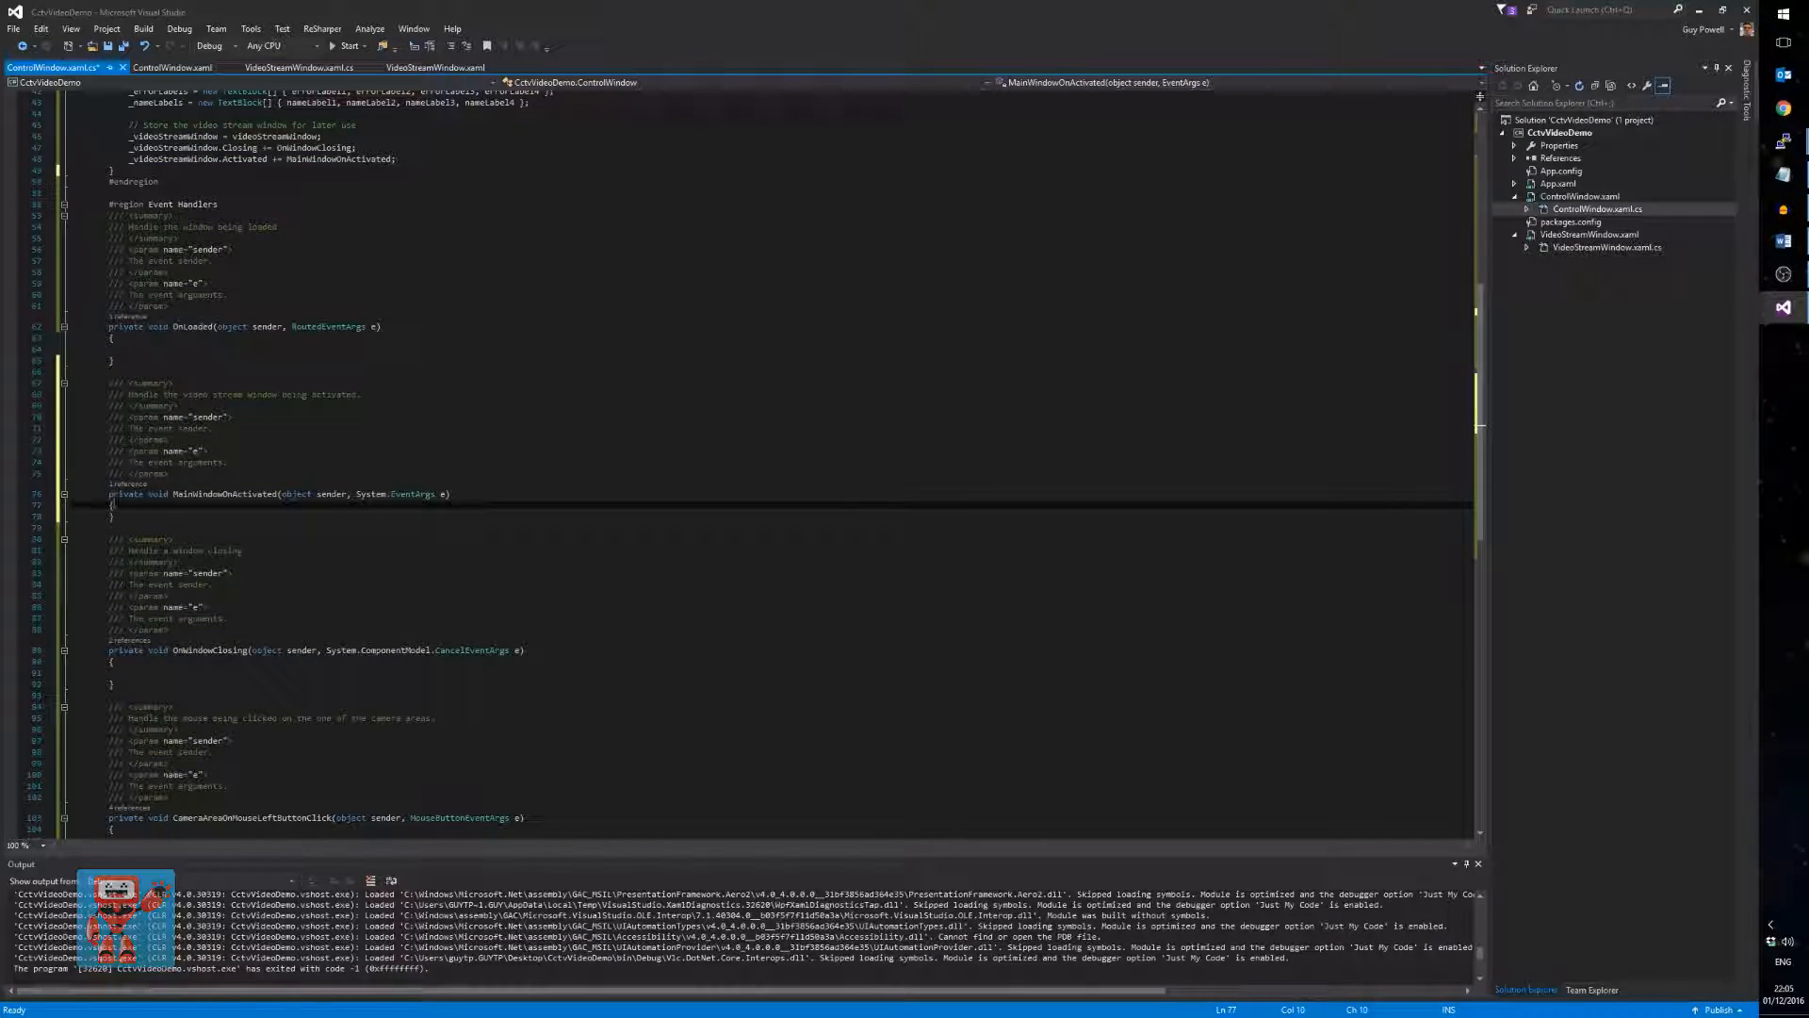
pyautogui.write('Activate();')
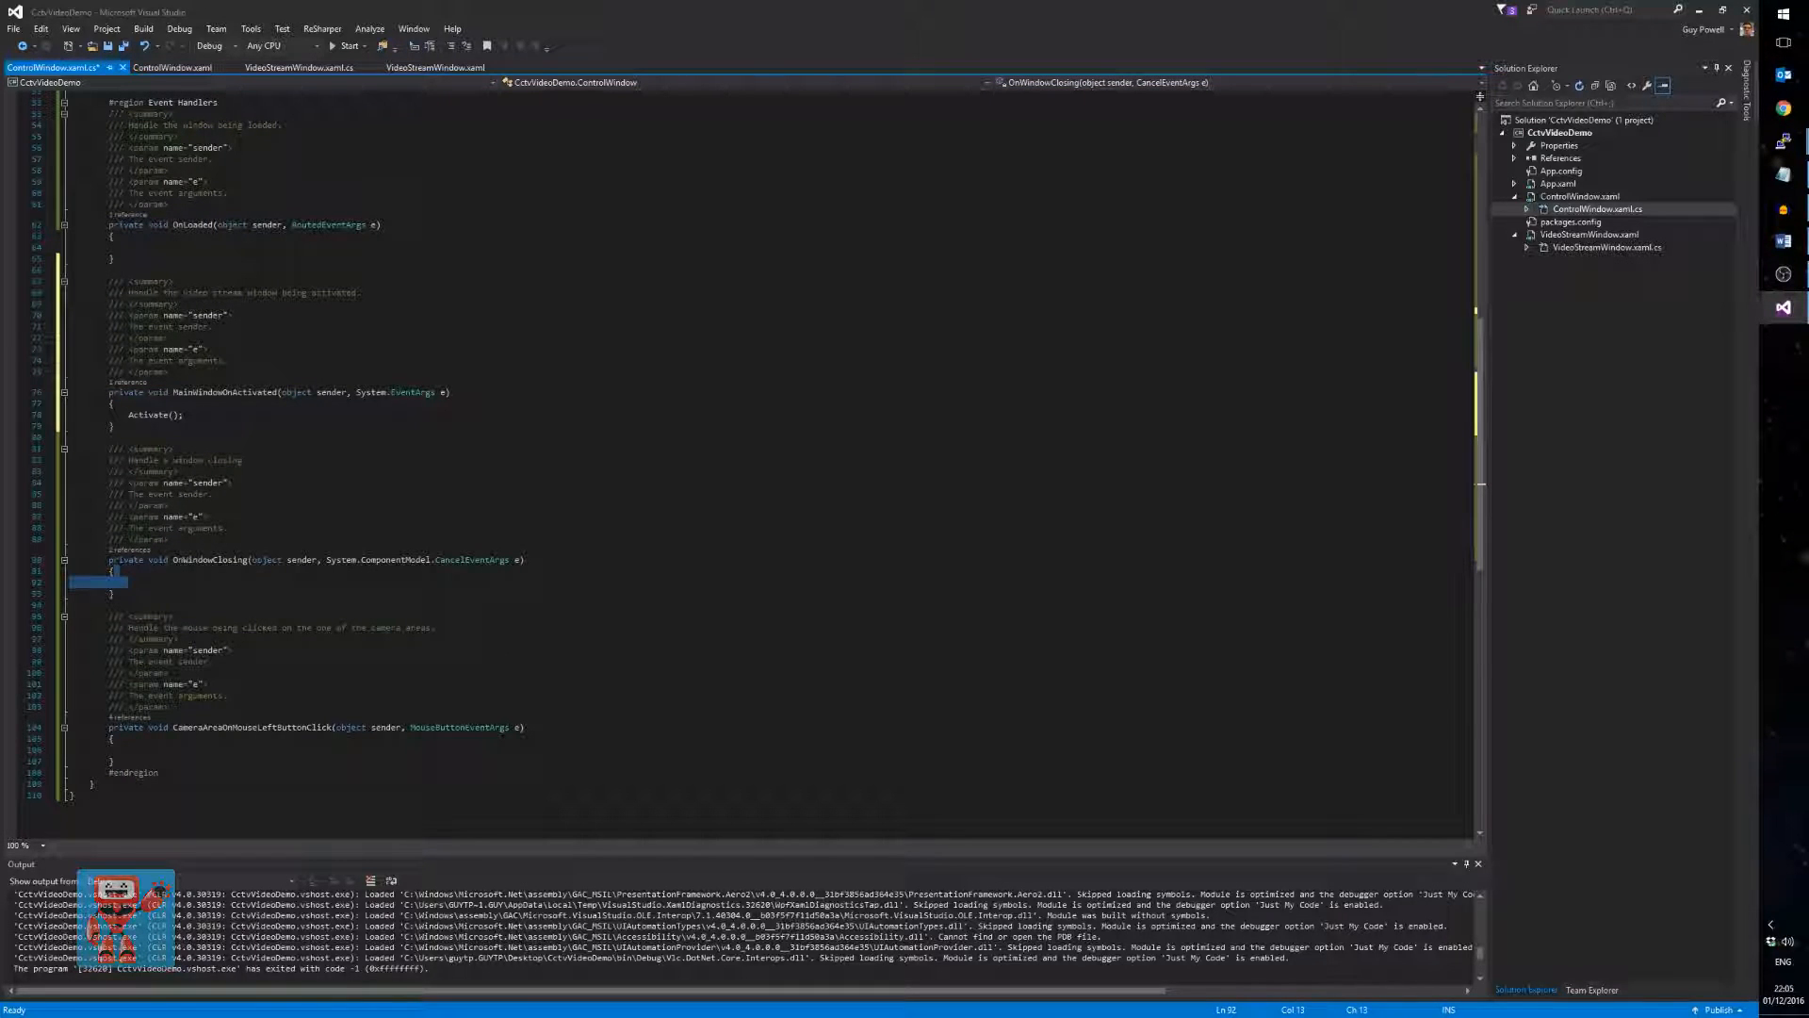
pyautogui.write('Application.Current.Shutdown();')
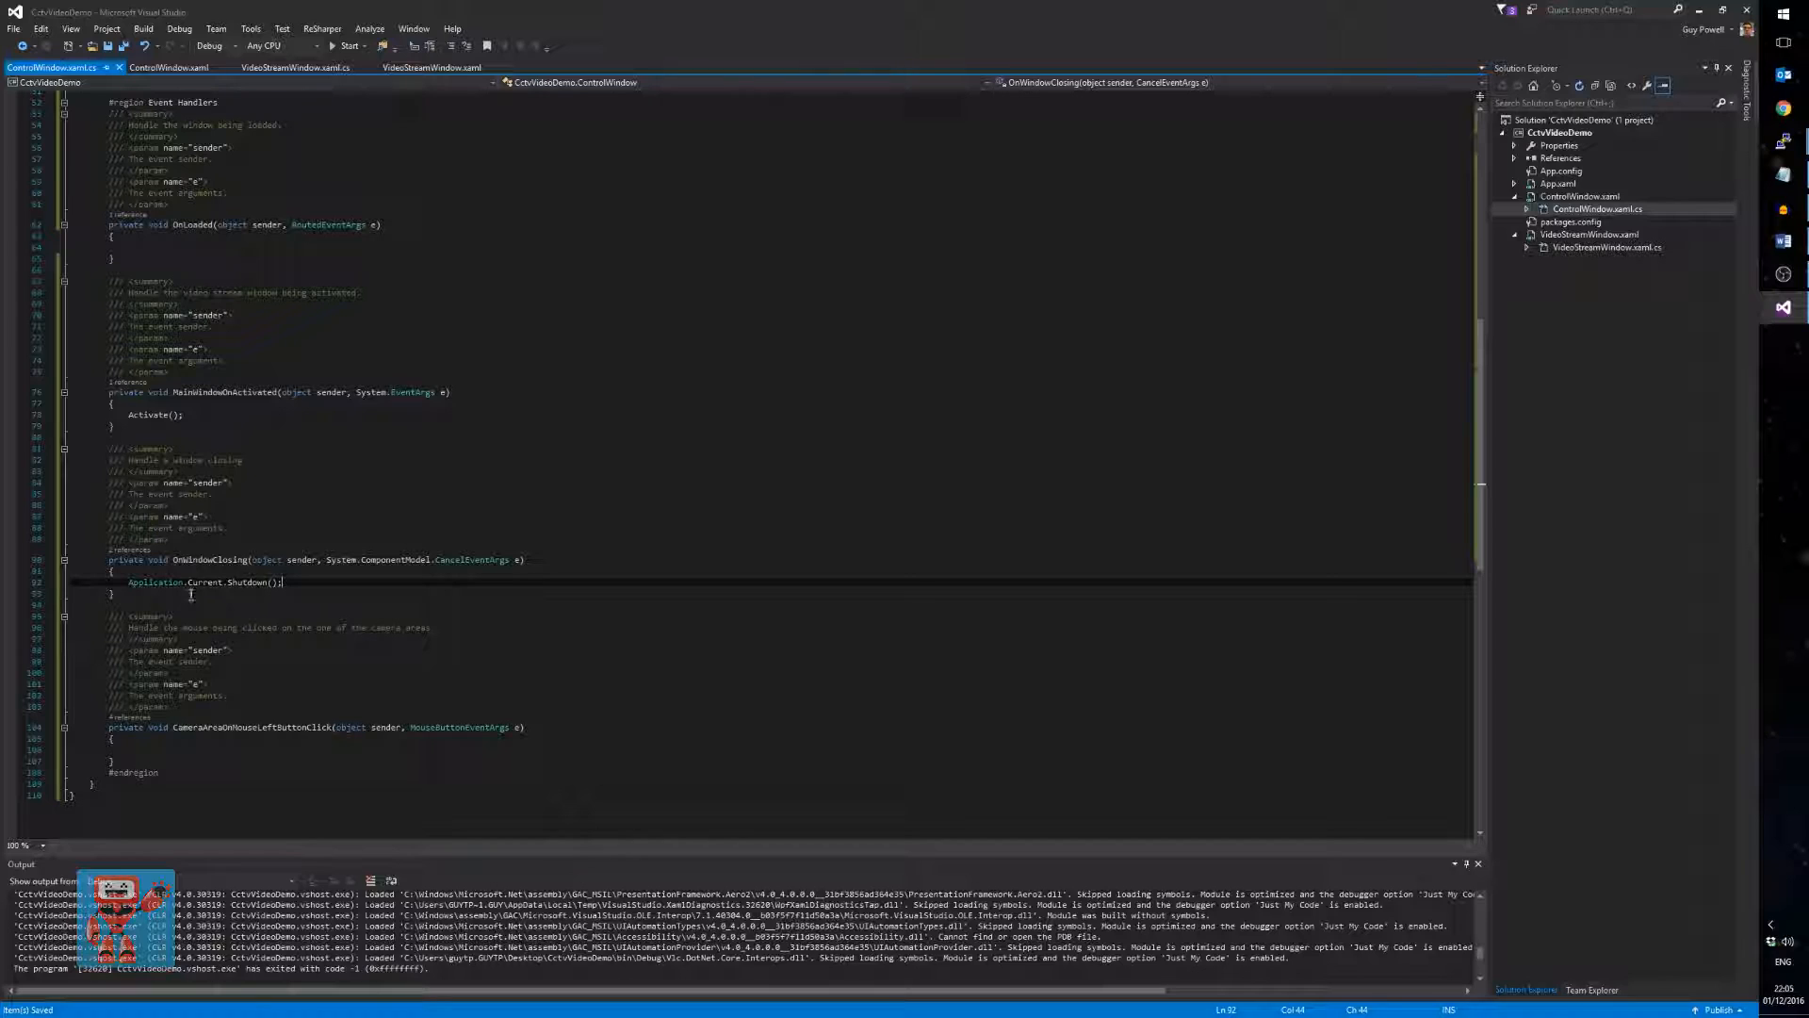
pyautogui.moveTo(153, 581)
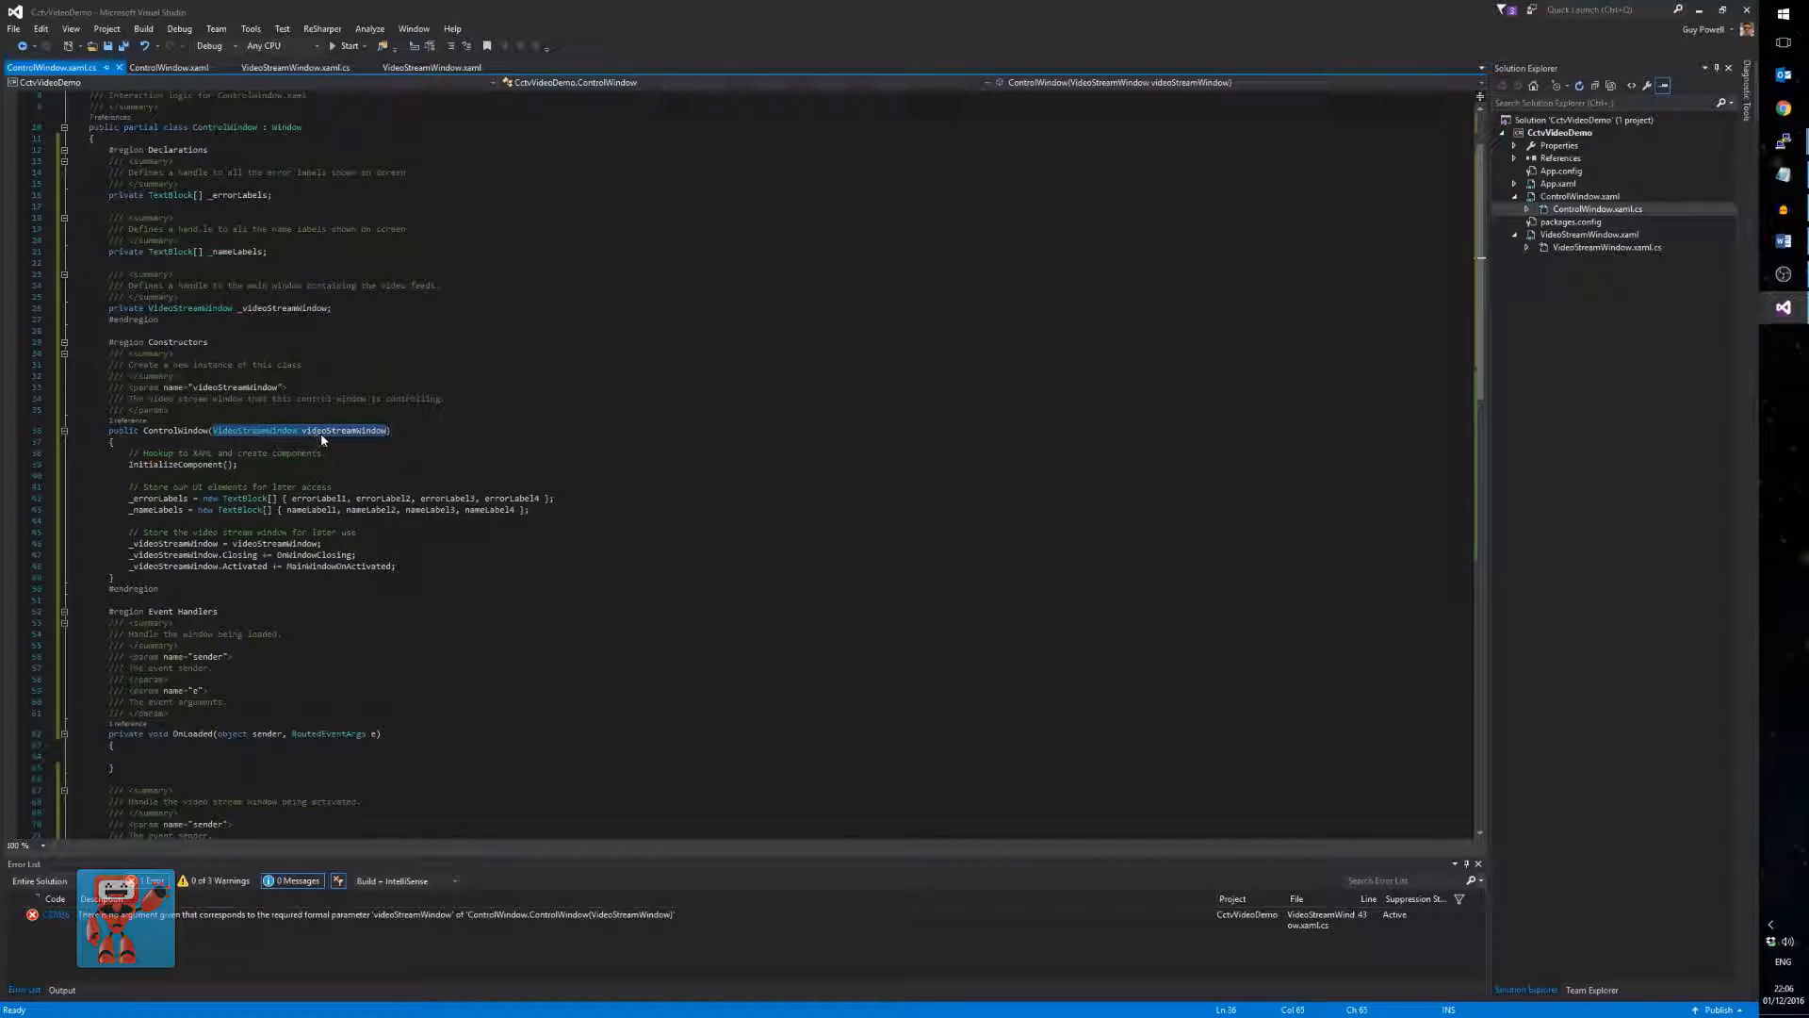
# - Pass this into new ControlWindow() in VideoStreamWindow, clearing the missing-argument error
pyautogui.click(277, 67)
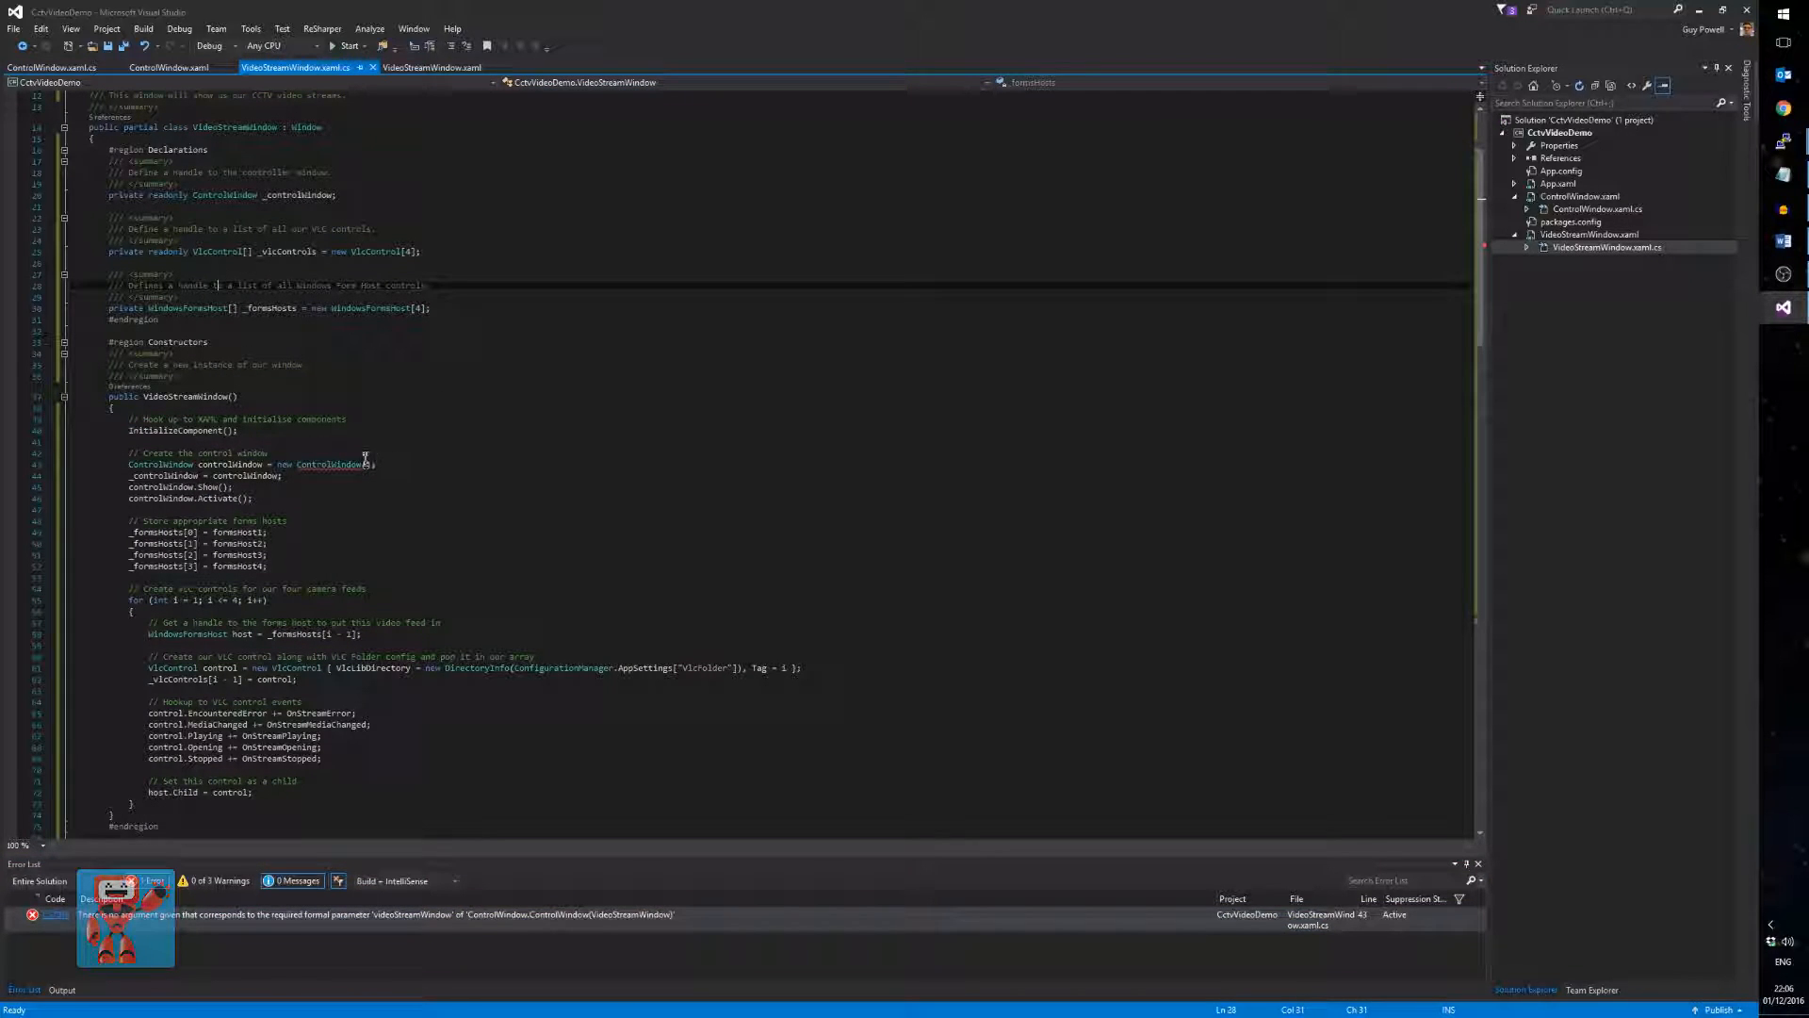
pyautogui.click(364, 464)
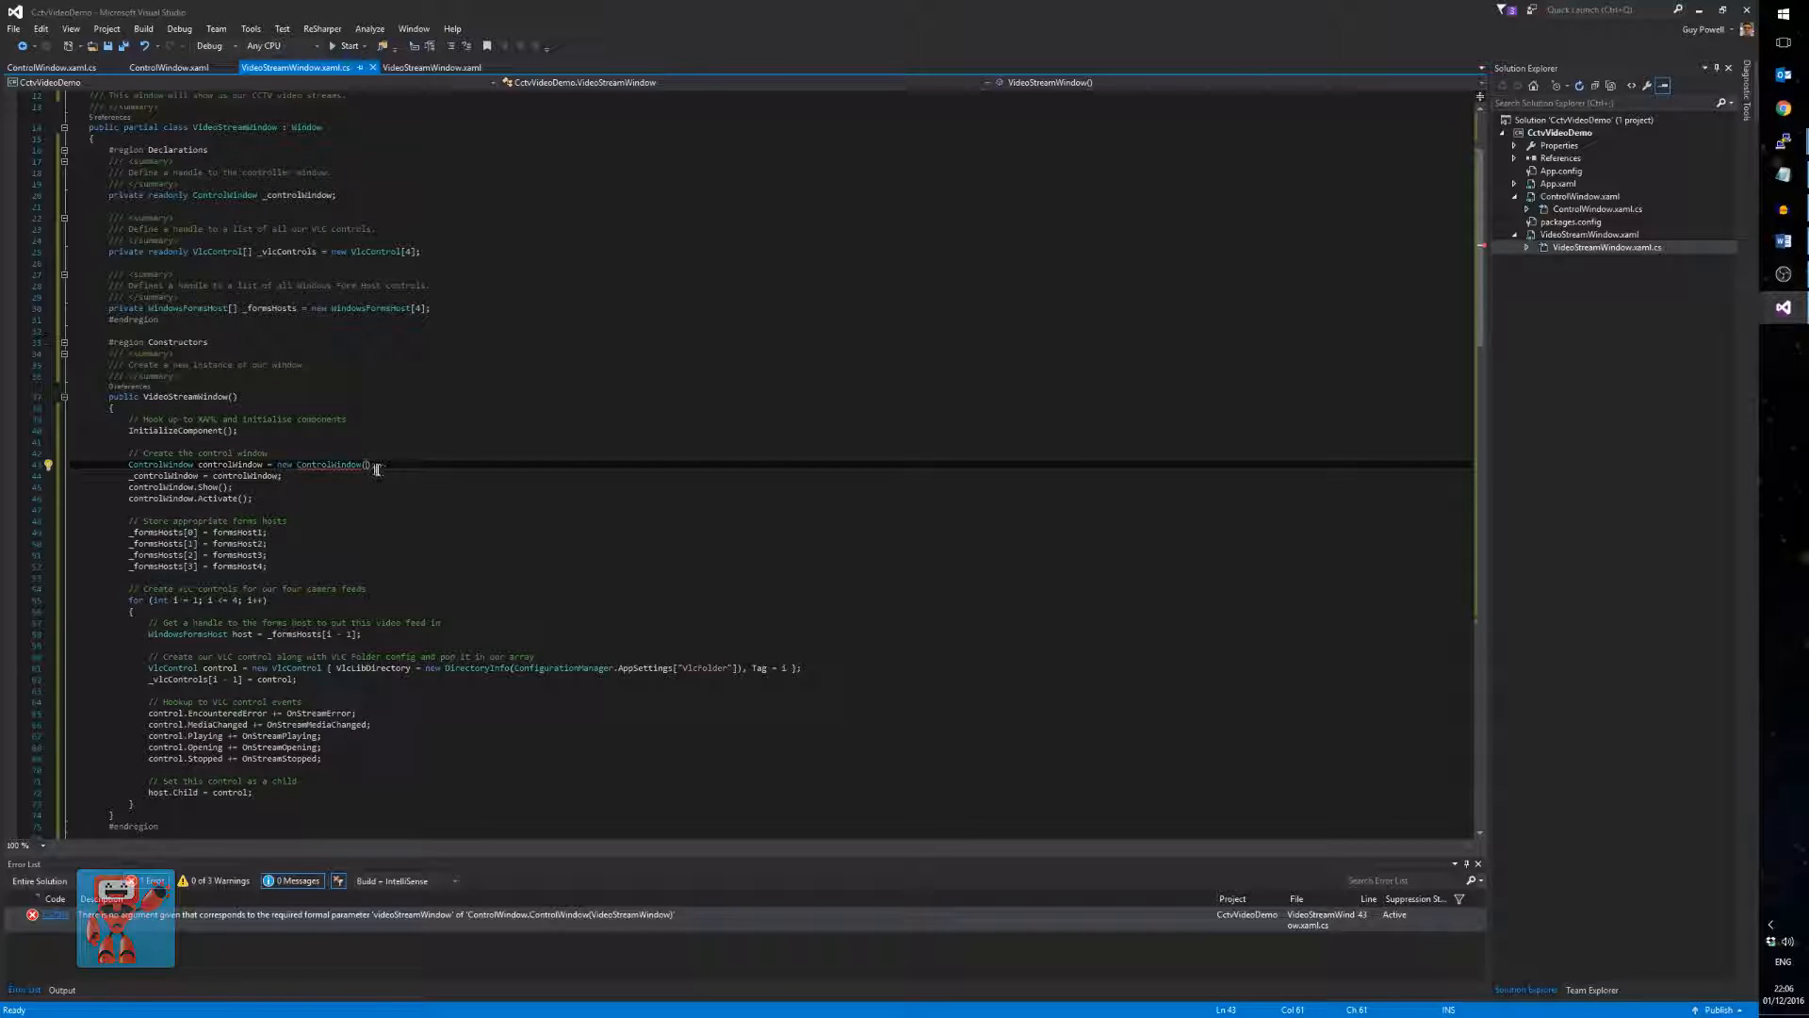
pyautogui.write('this')
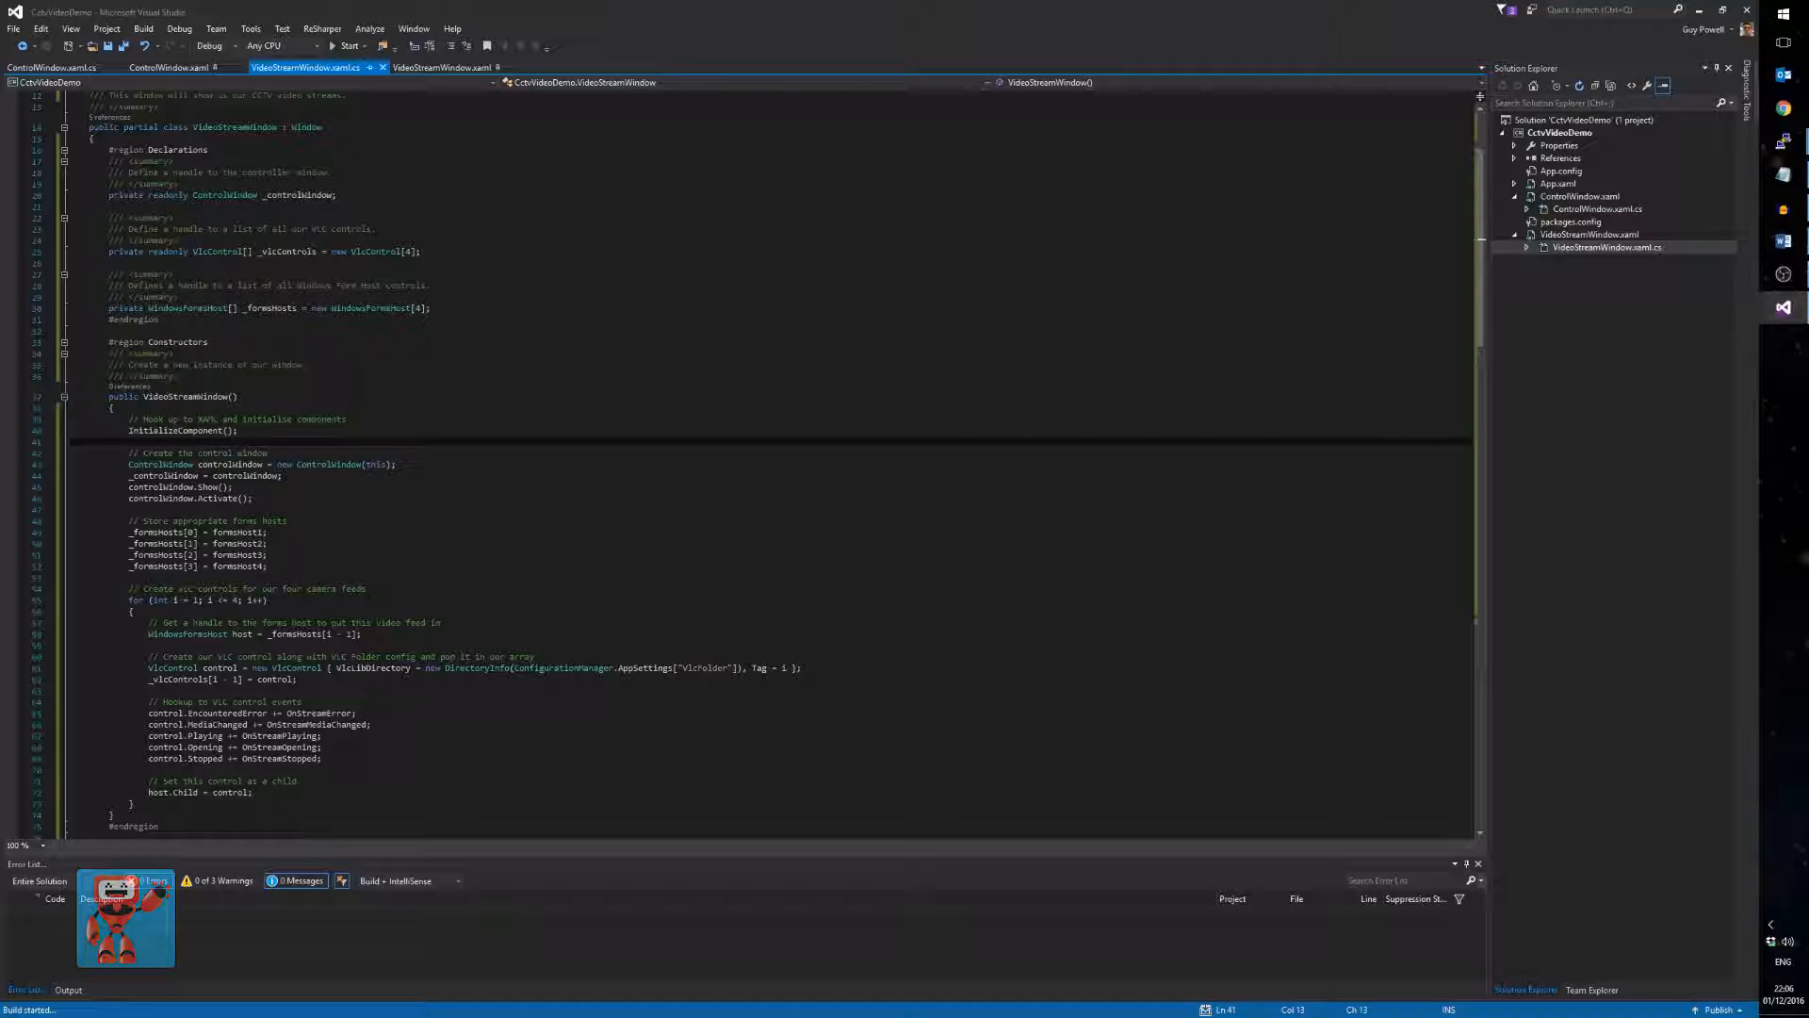
pyautogui.click(53, 68)
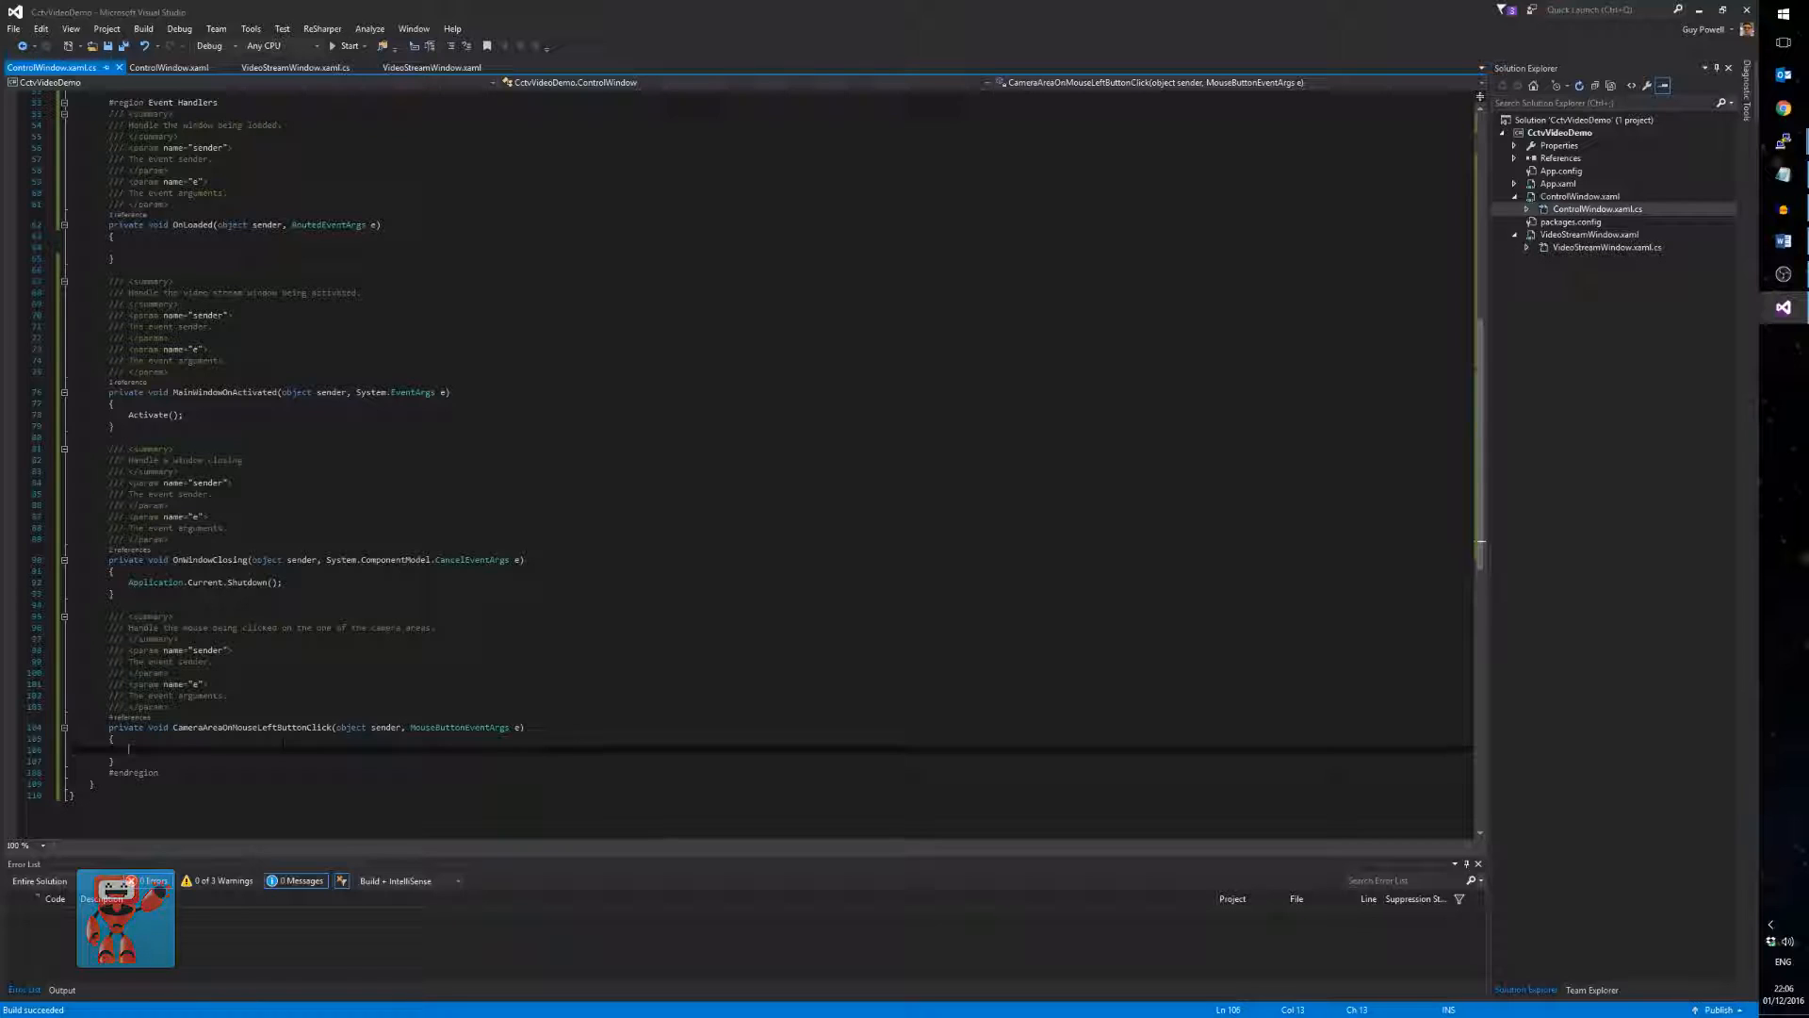
# - Have CameraAreaOnMouseLeftButtonClick show MessageBox.Show("I was clicked") and start the app
pyautogui.write('MessageBox.Show(')
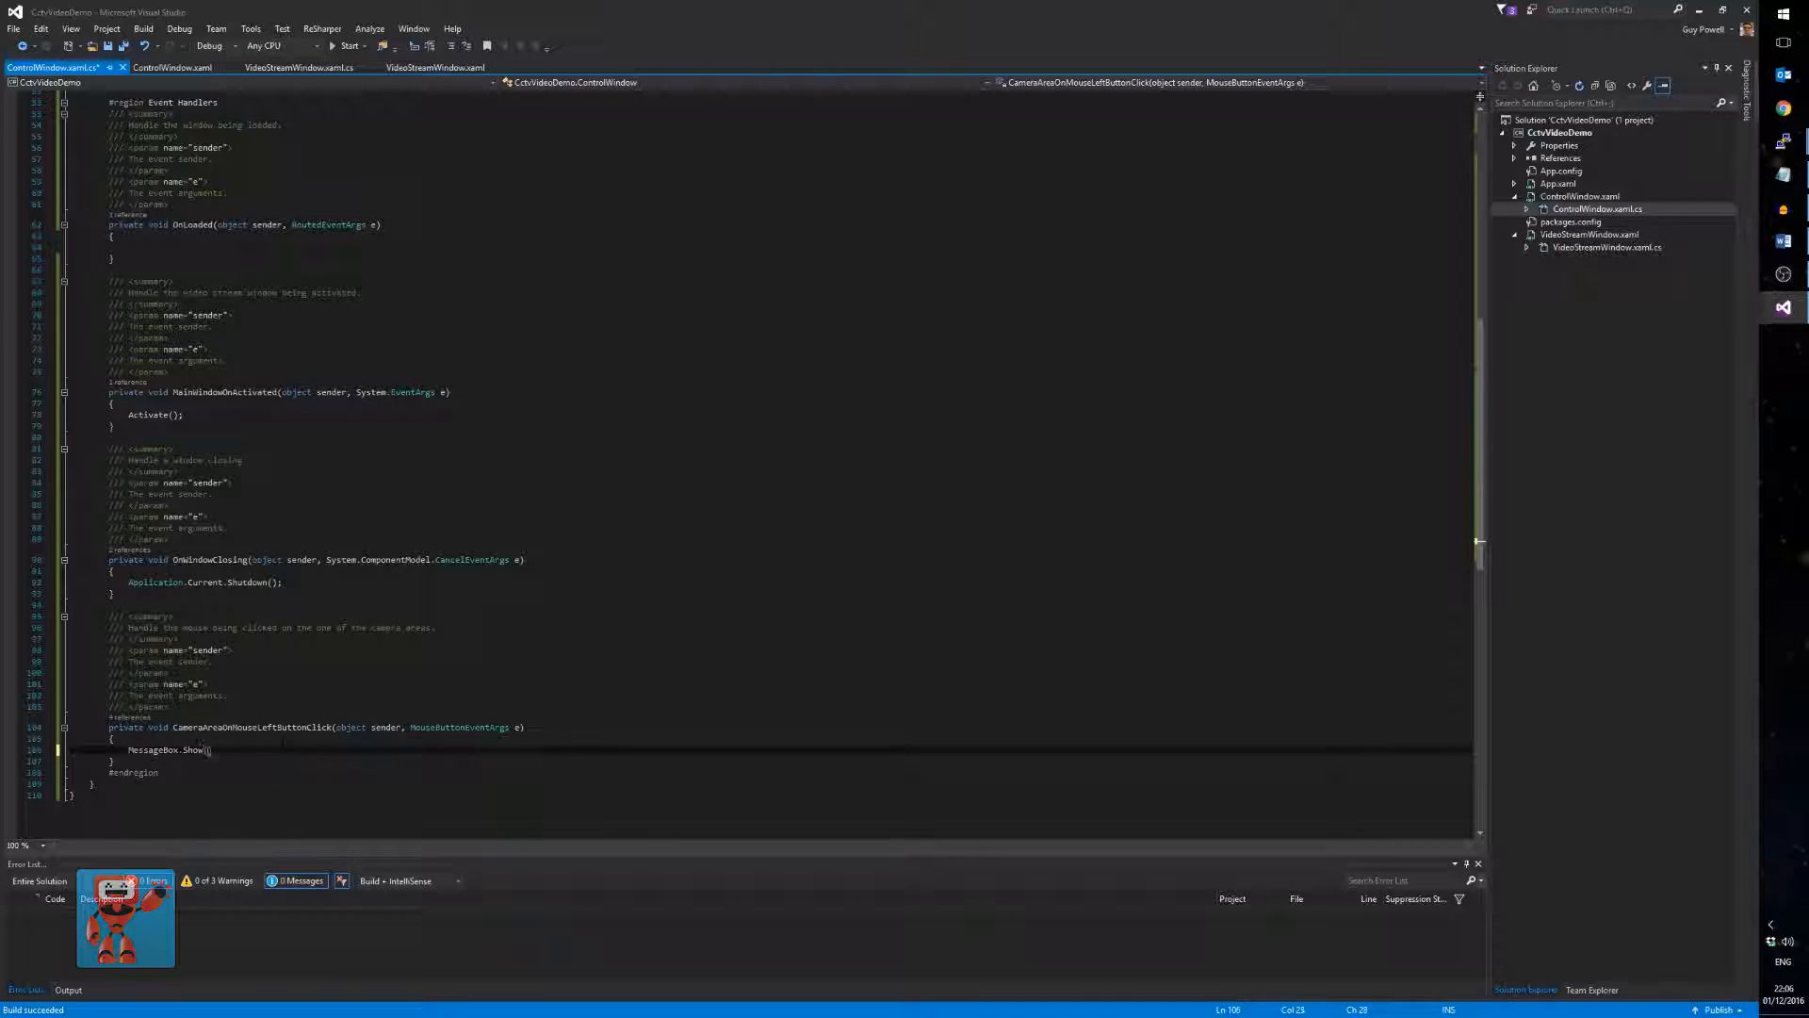
pyautogui.write('"I was clicked"')
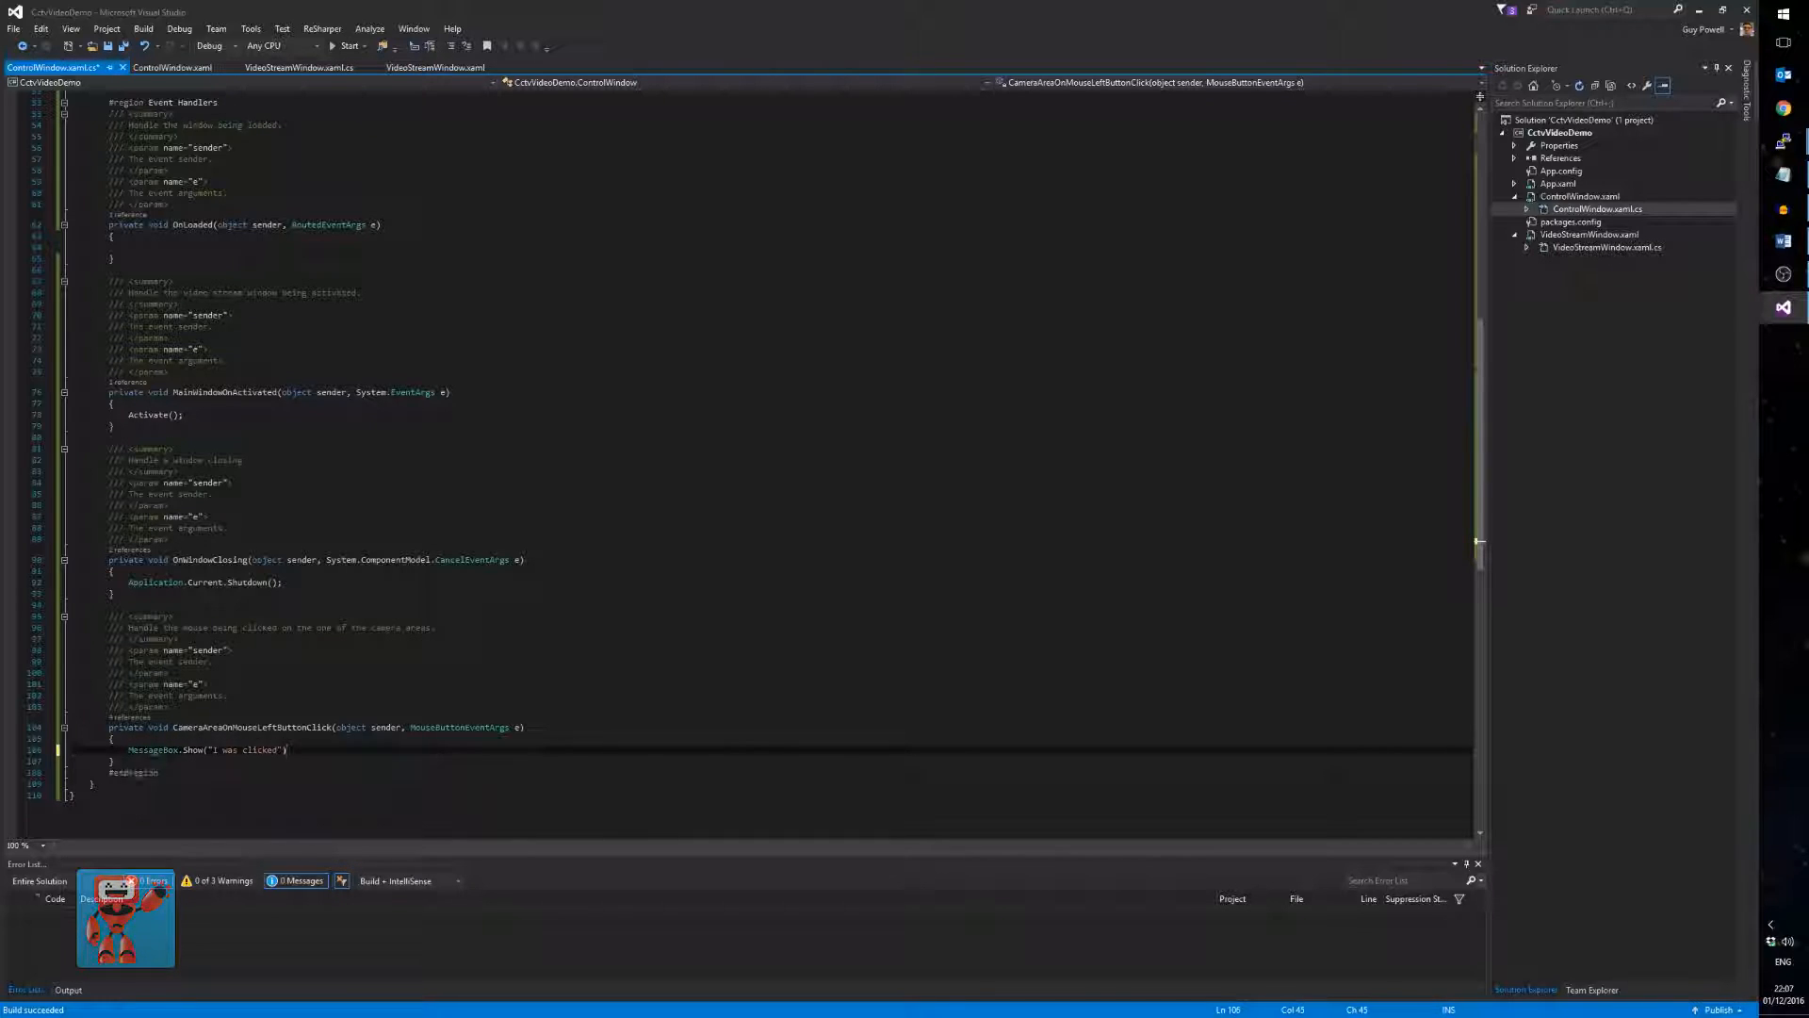
pyautogui.write(';')
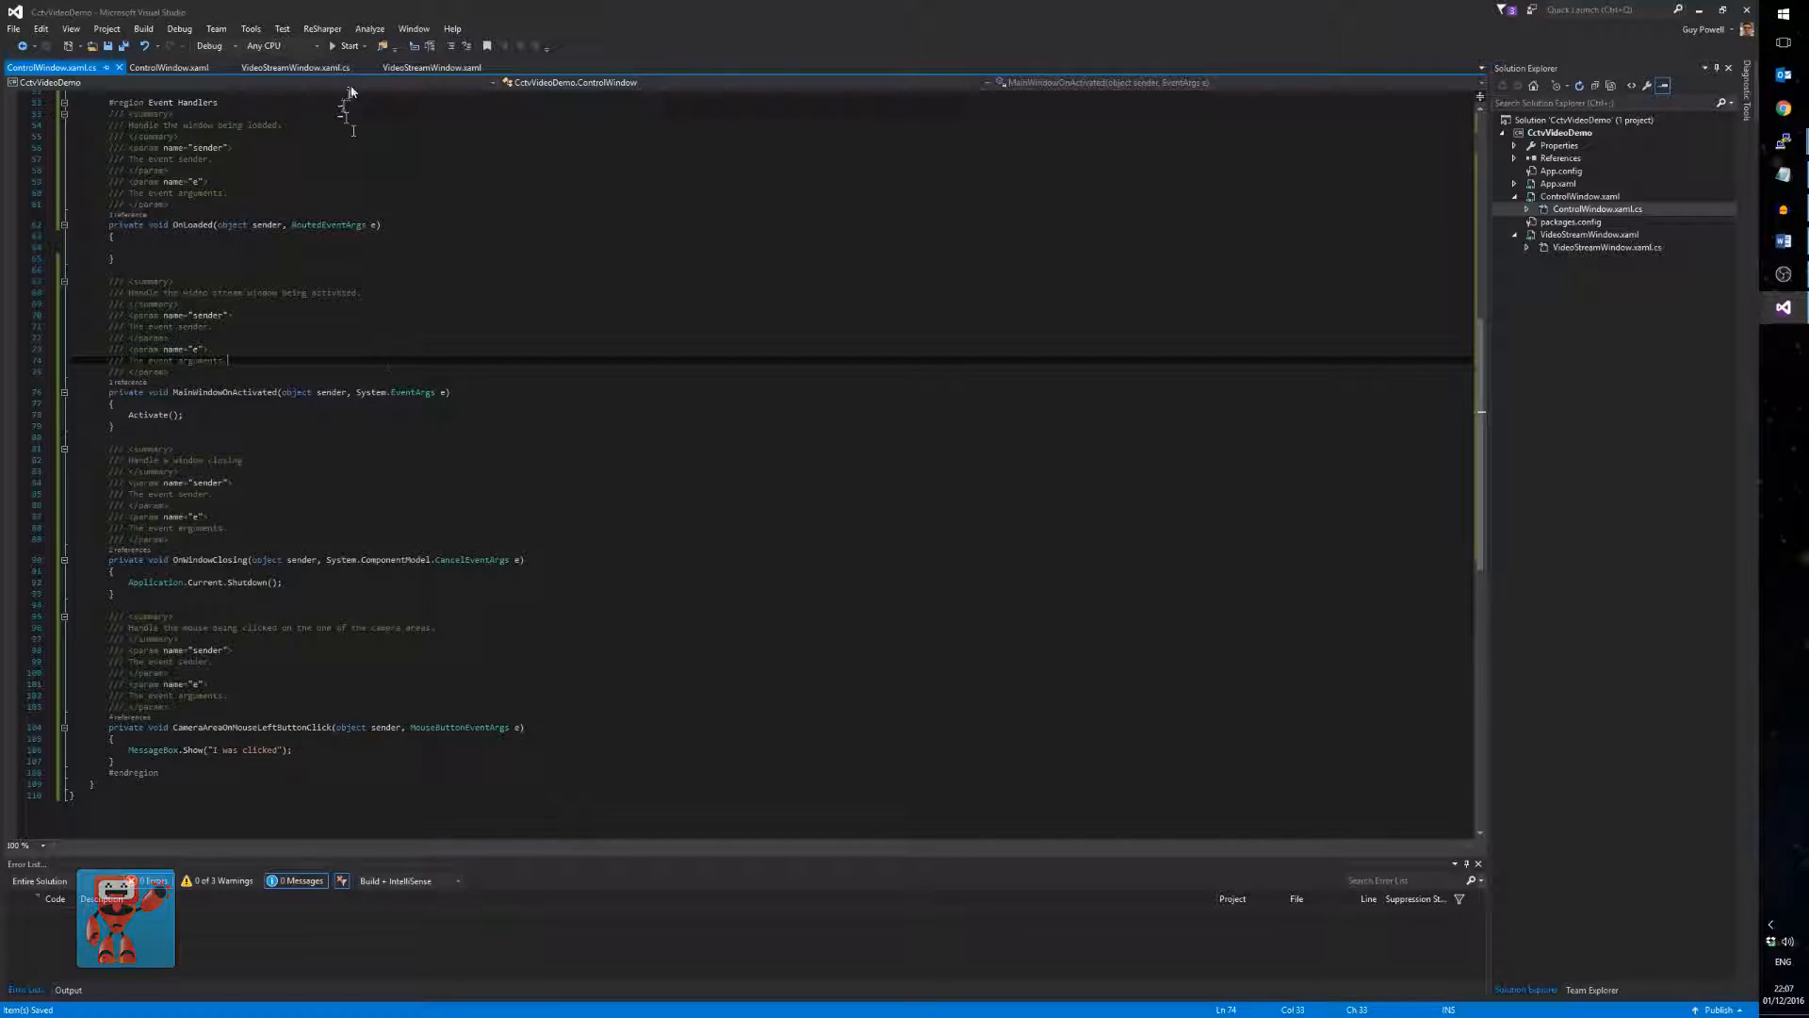
pyautogui.click(345, 45)
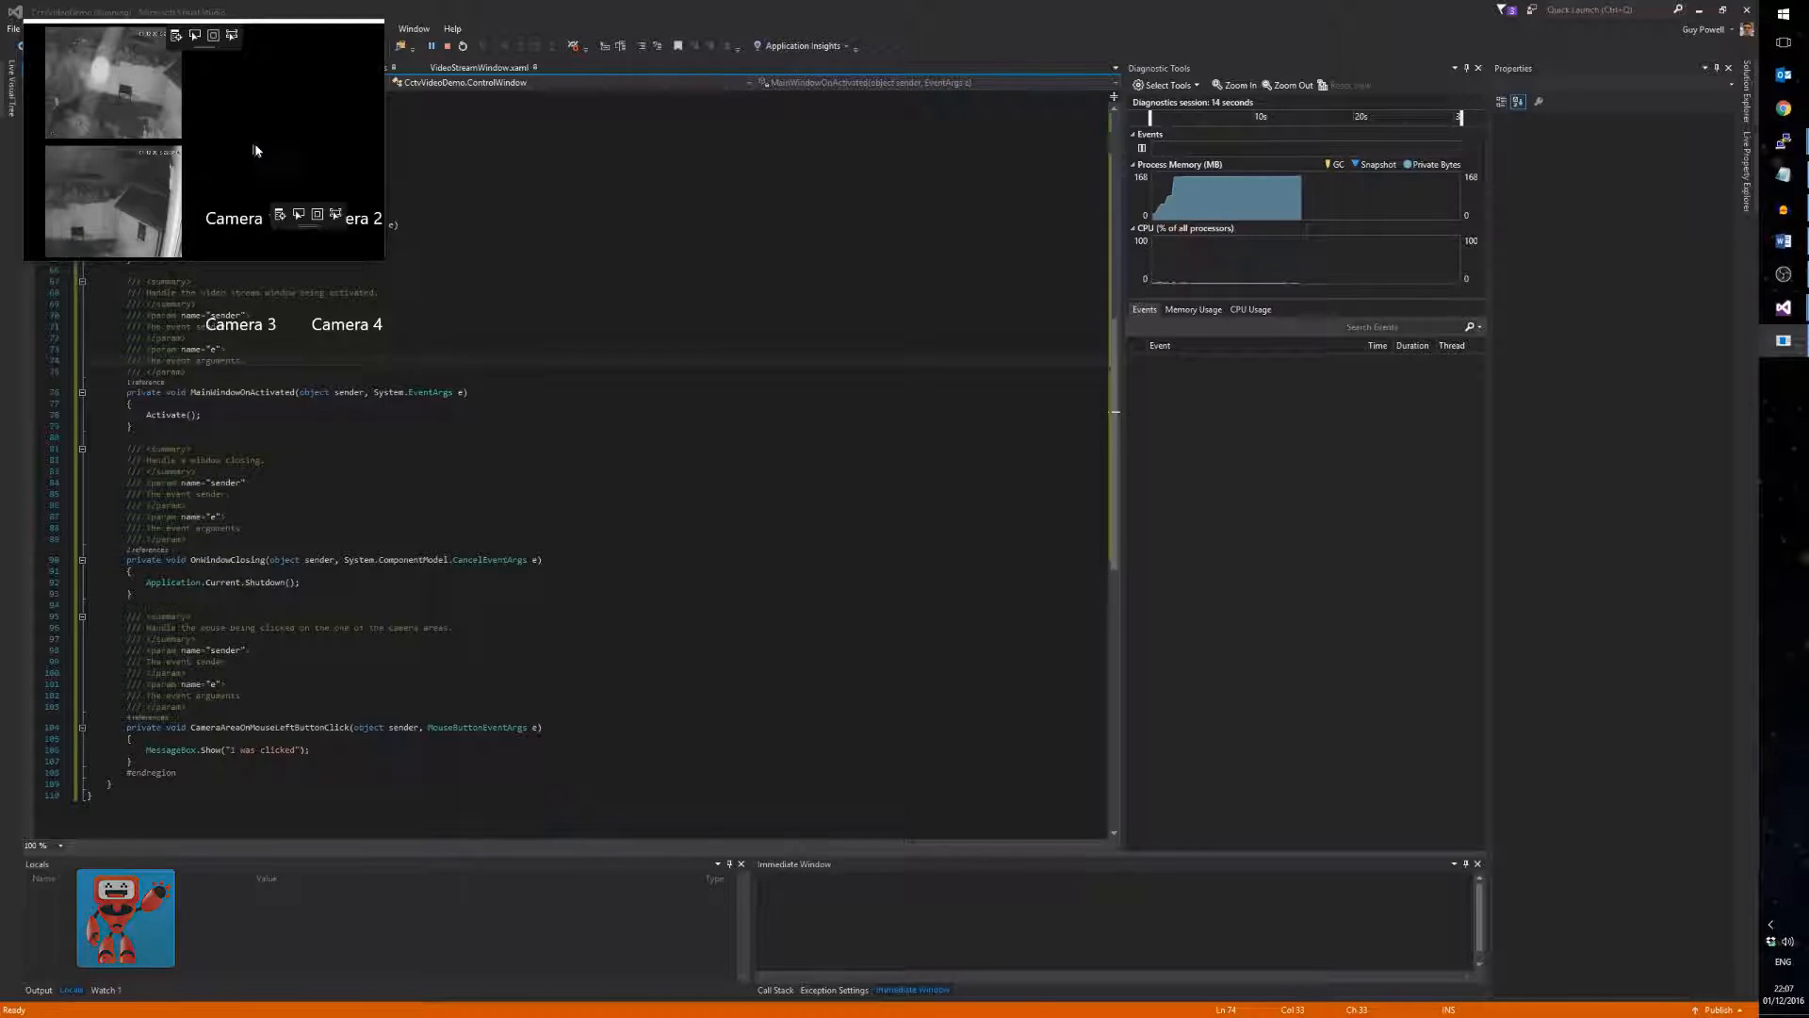
# - Click the Camera 1 label in the running app and dismiss the "I was clicked" message
pyautogui.click(239, 226)
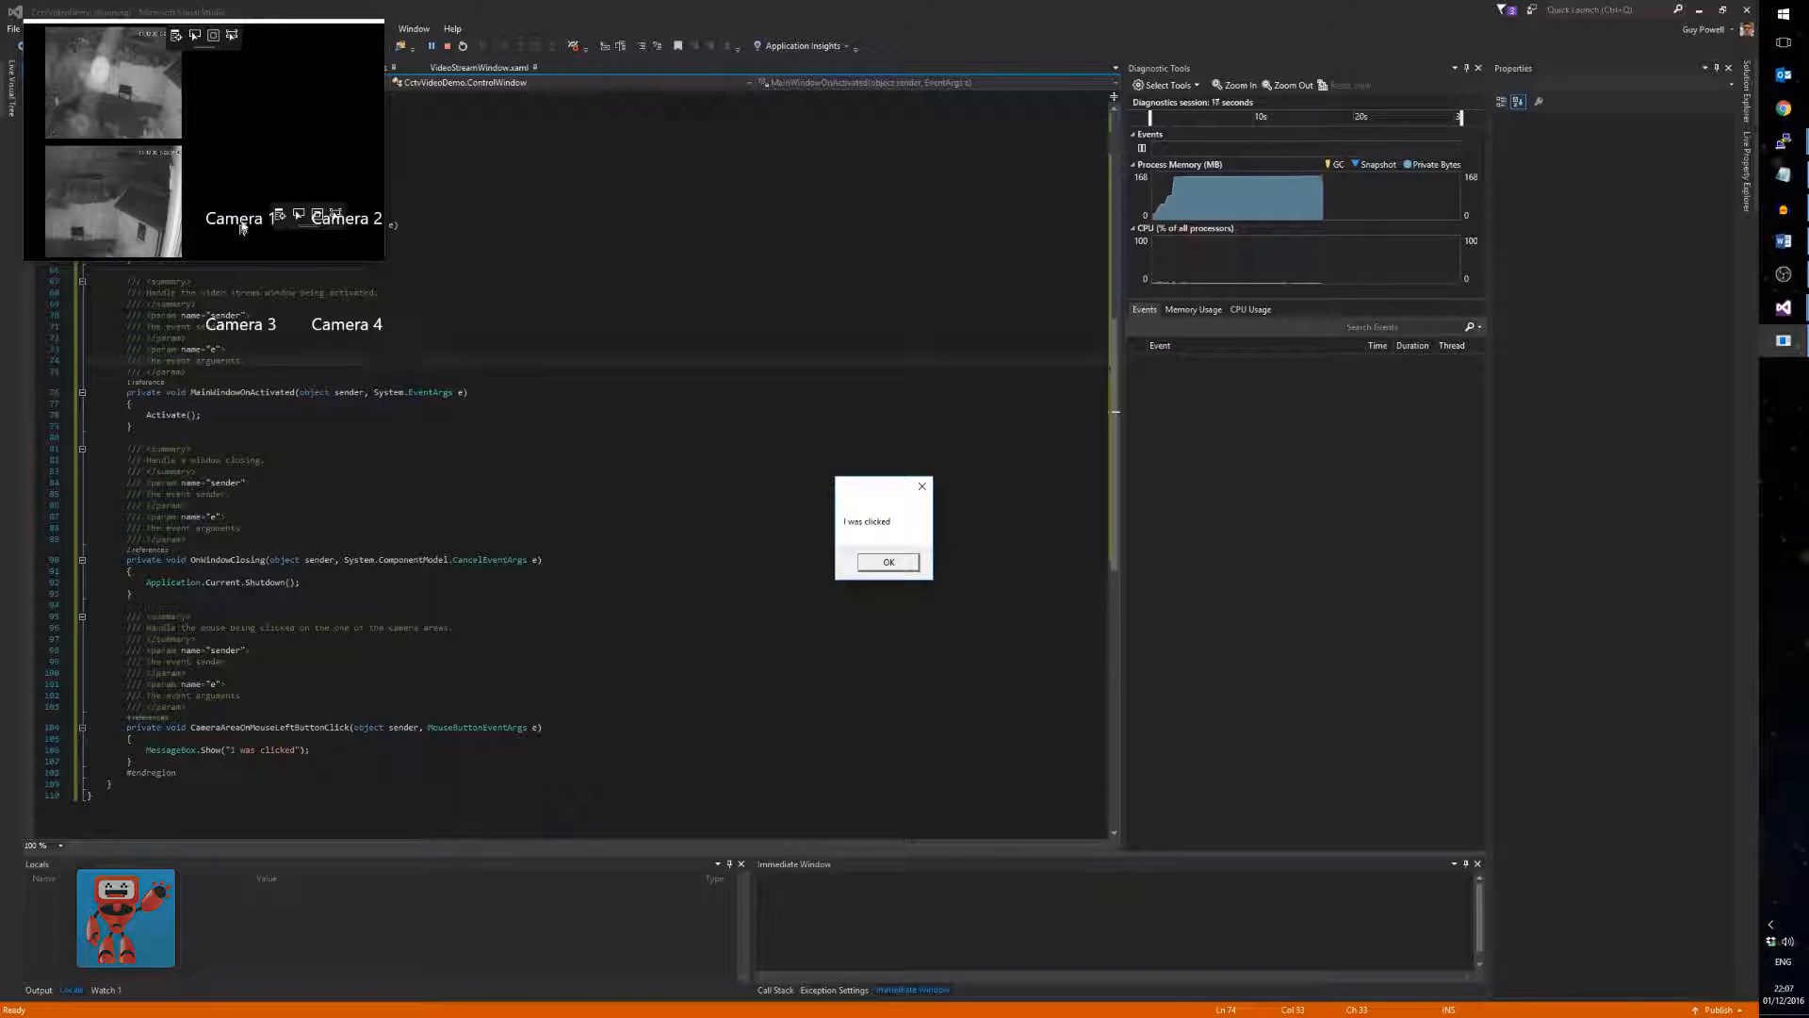
pyautogui.click(888, 562)
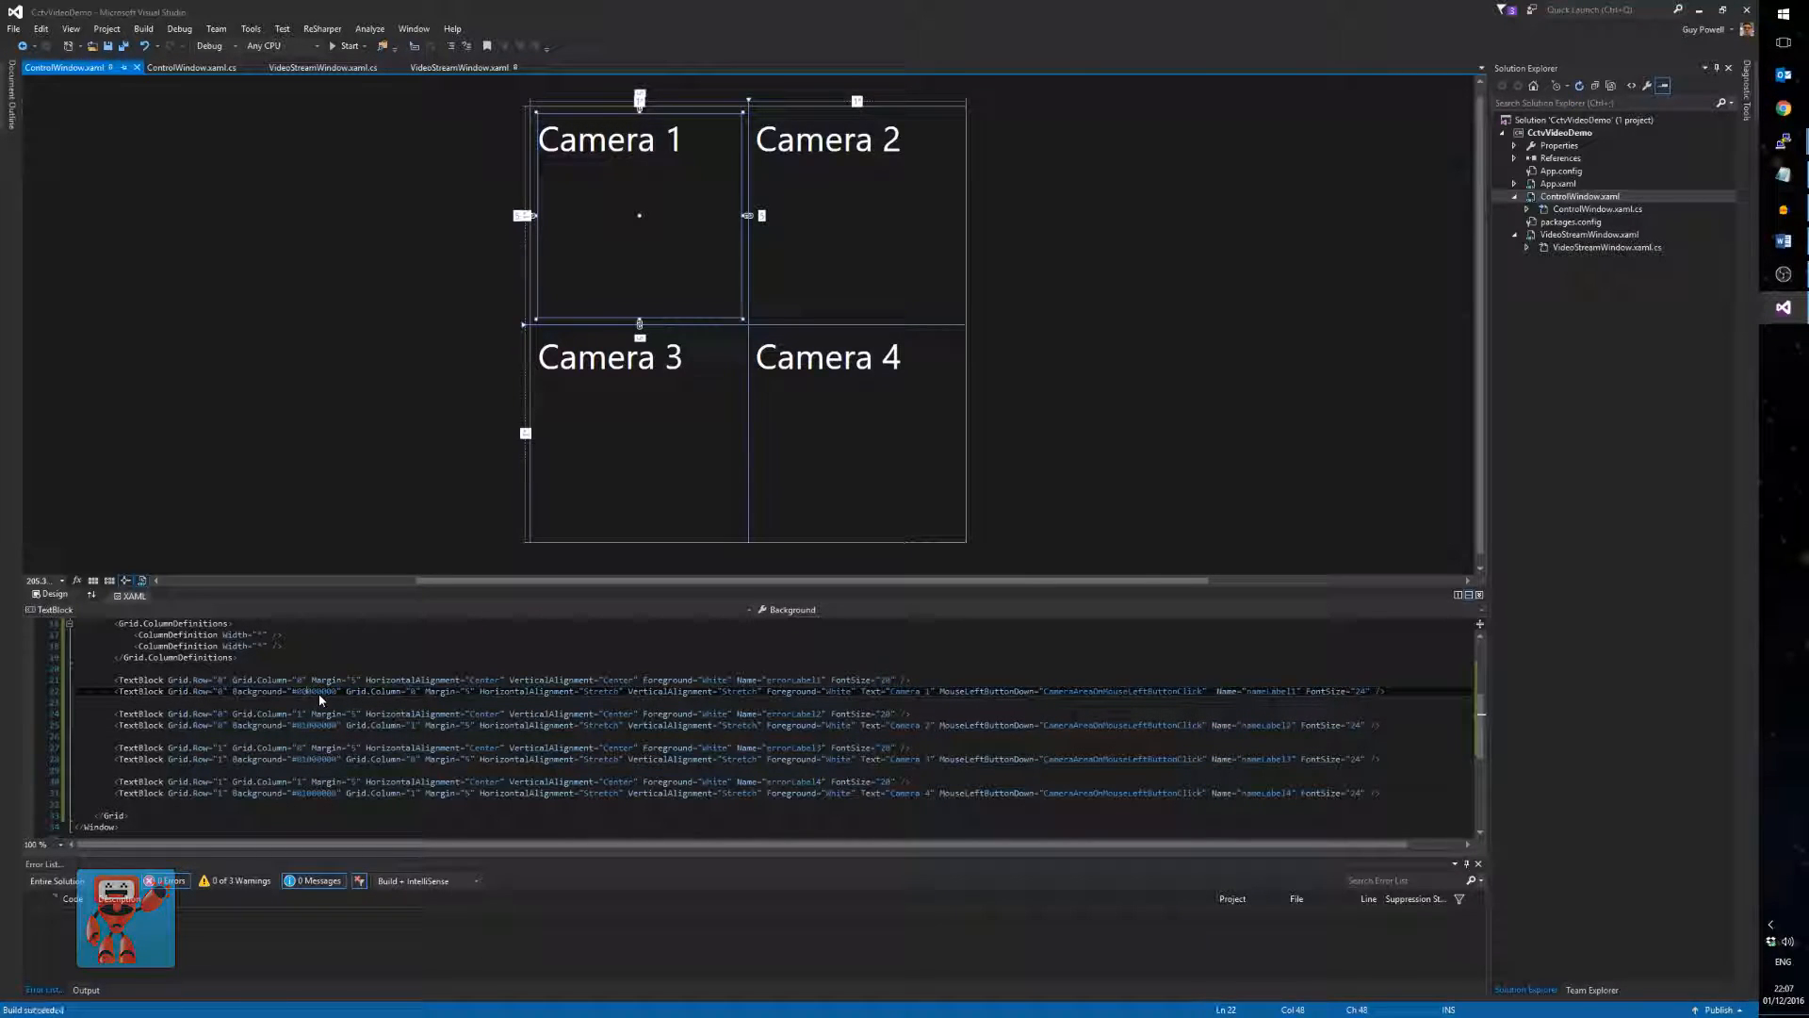
# - Test a camera label click again, dismiss the message and return to ControlWindow.xaml
pyautogui.click(347, 45)
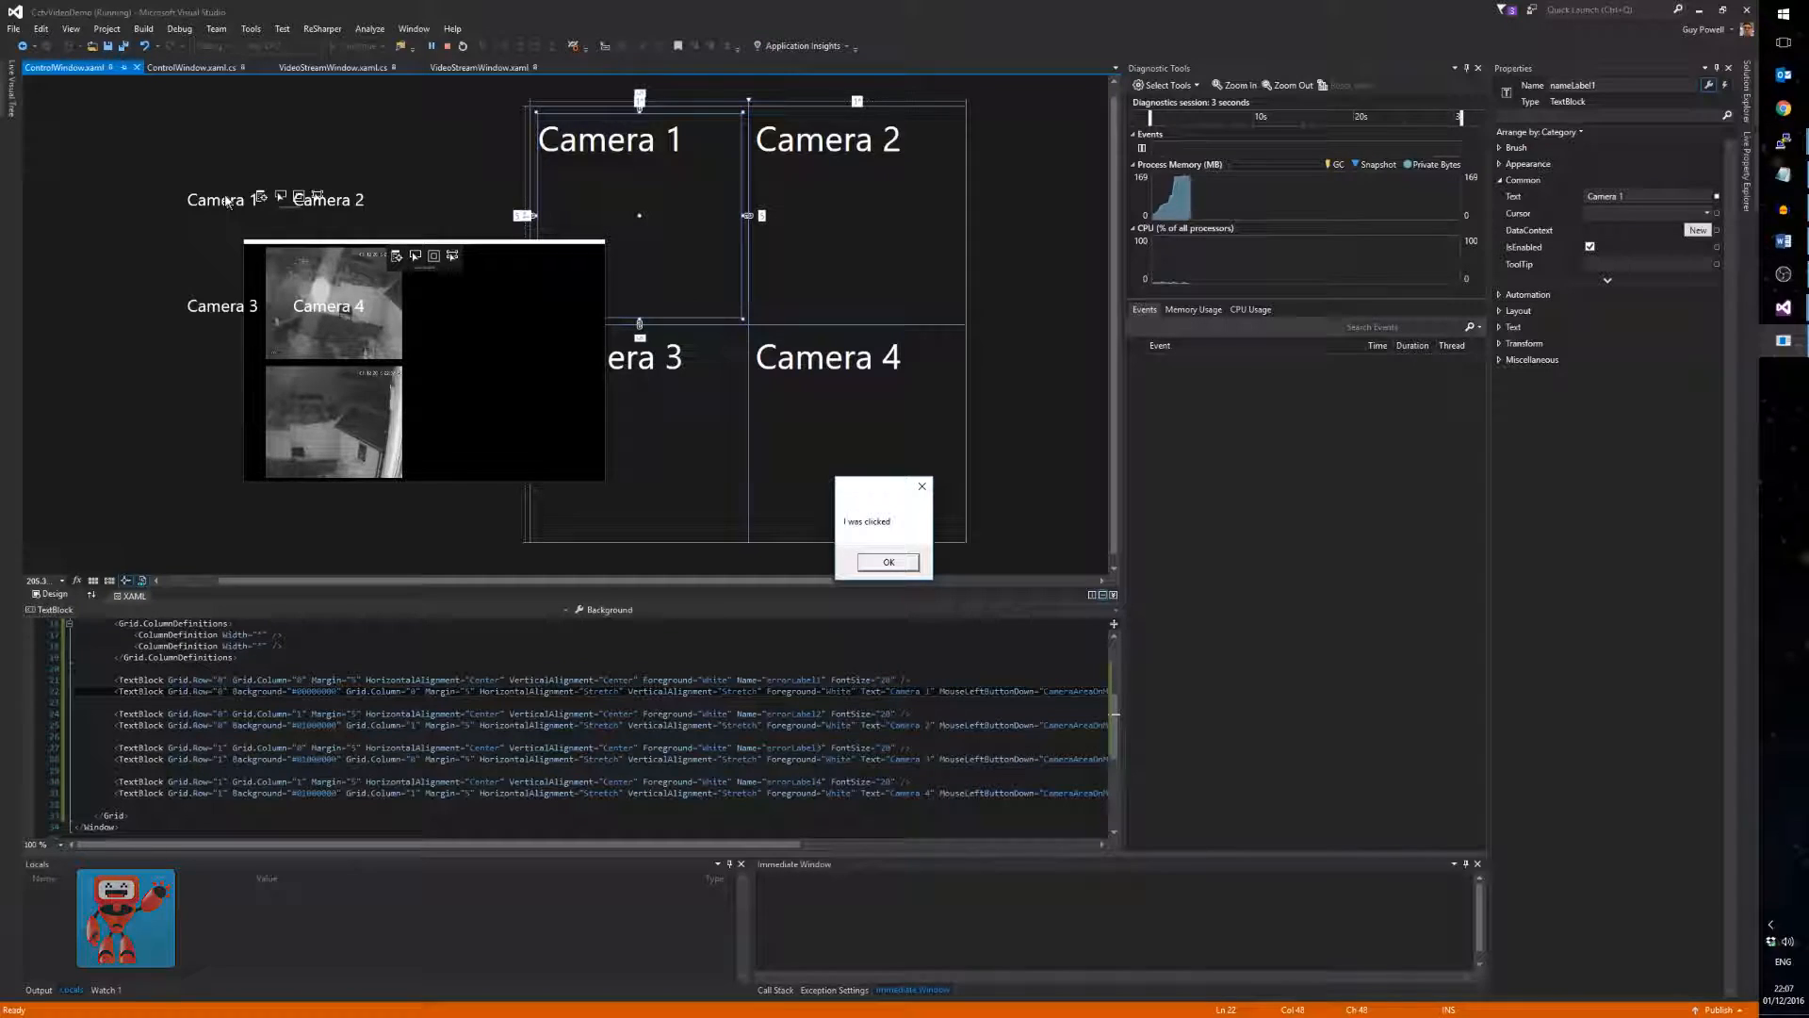
pyautogui.click(887, 561)
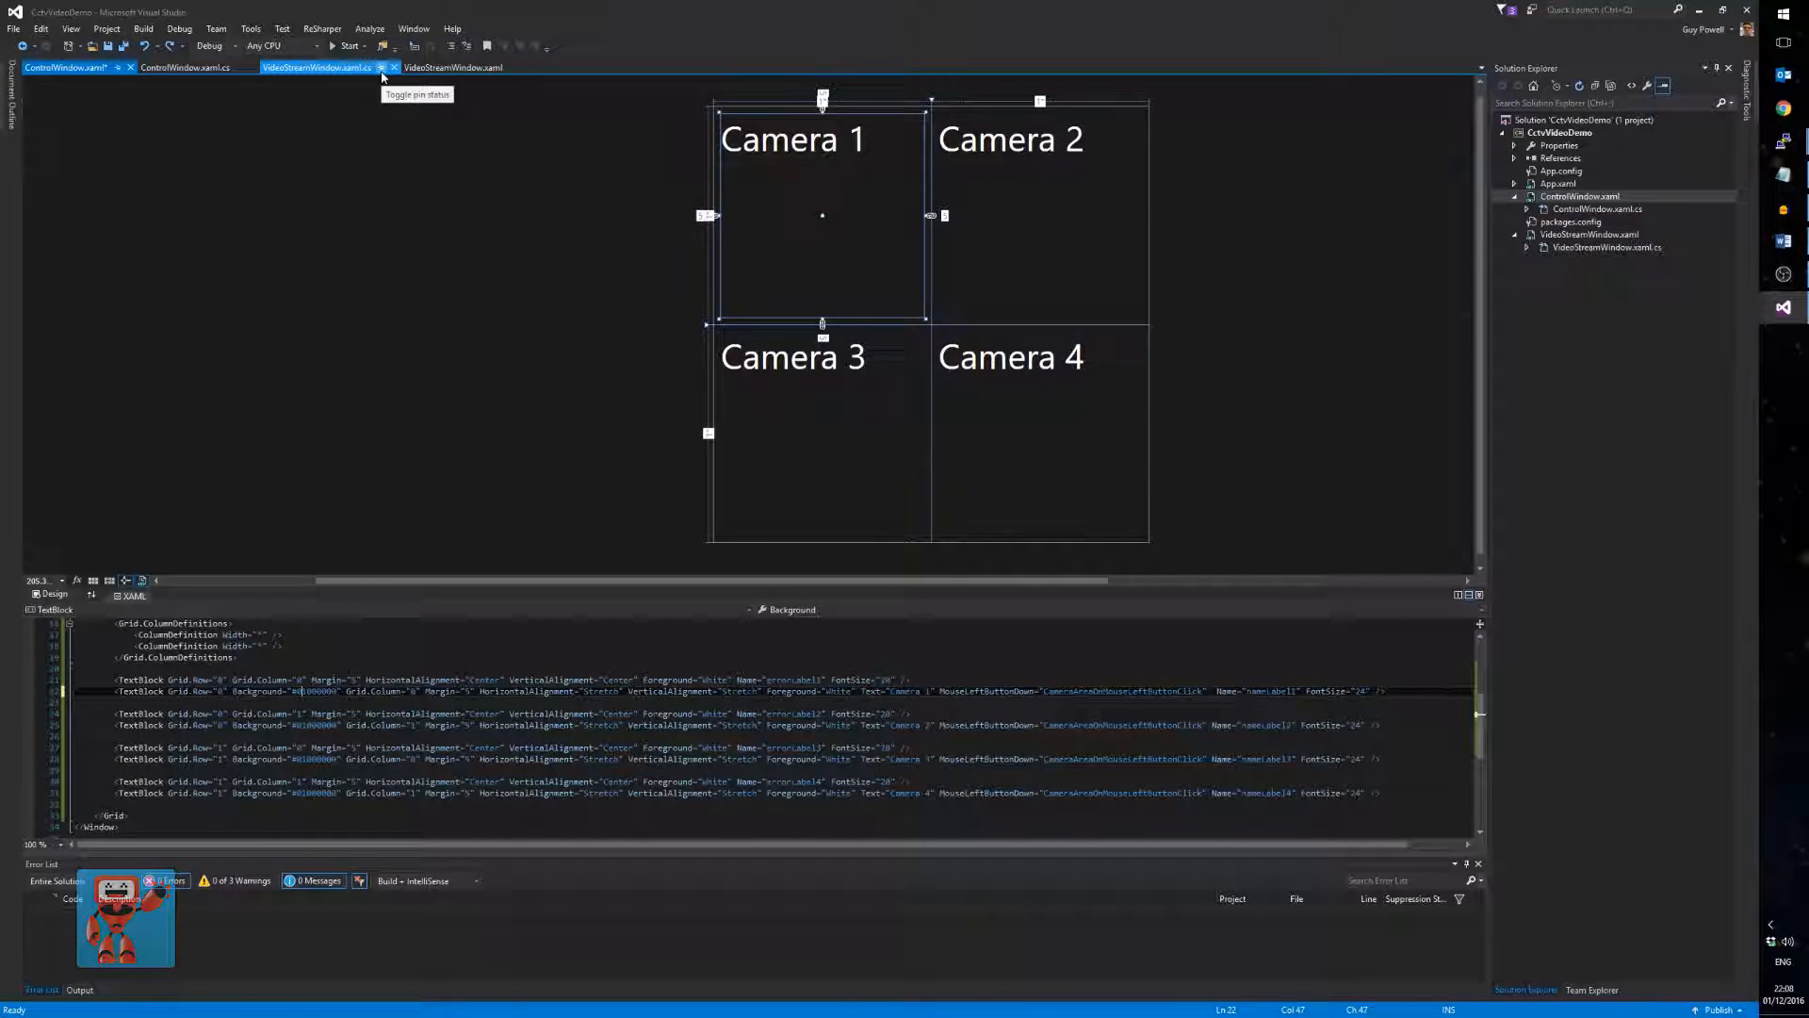
pyautogui.click(66, 68)
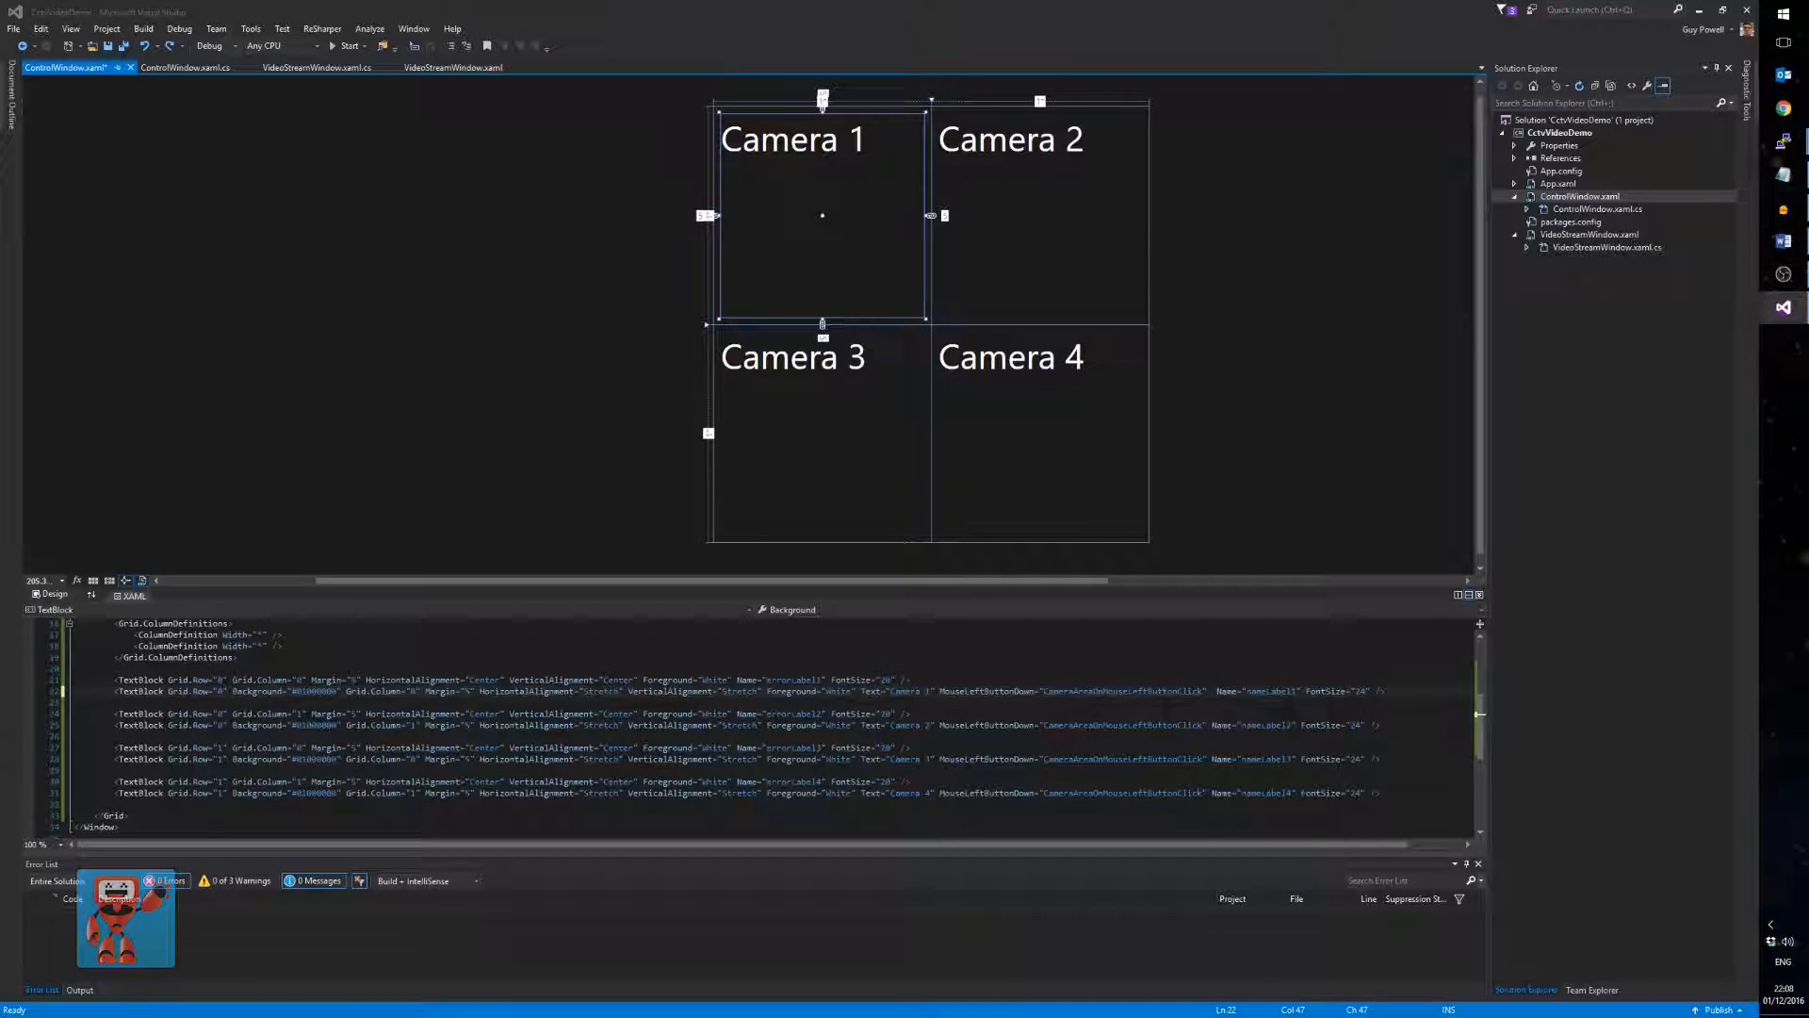
pyautogui.rightClick(1570, 132)
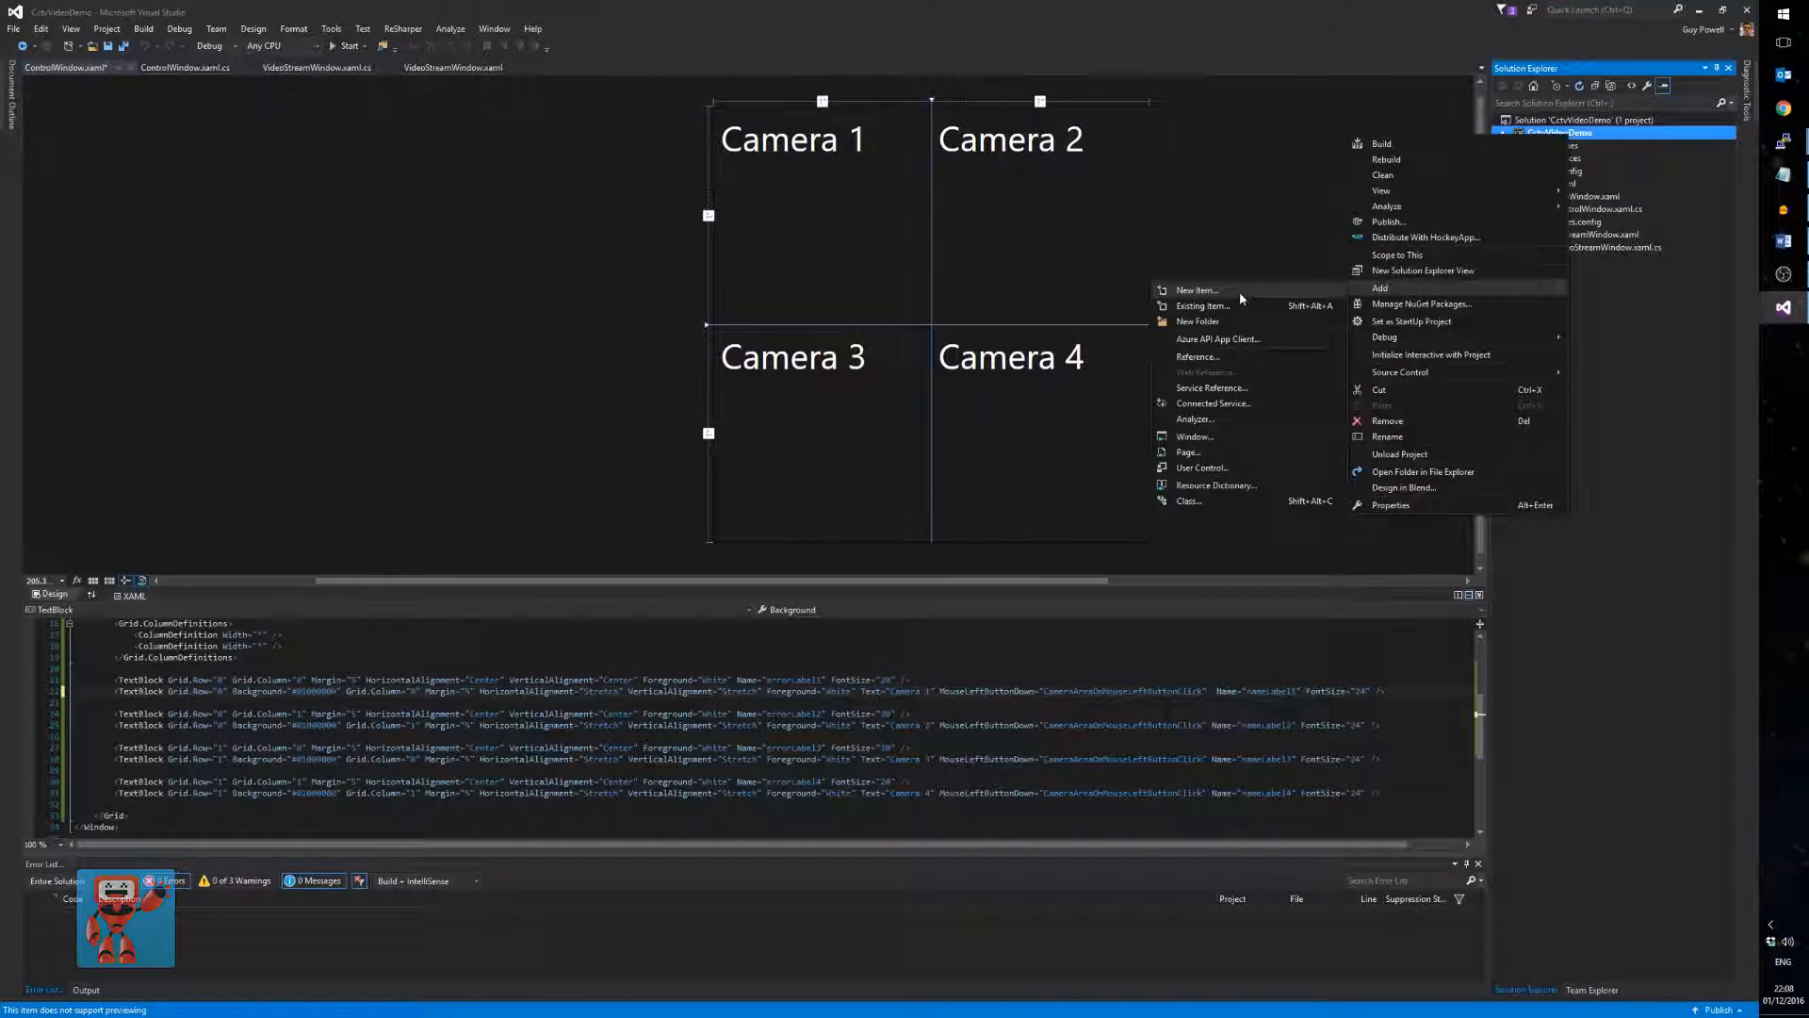
# - Add a new WindowHelper.cs class file to the CctvVideoDemo project
pyautogui.click(1196, 291)
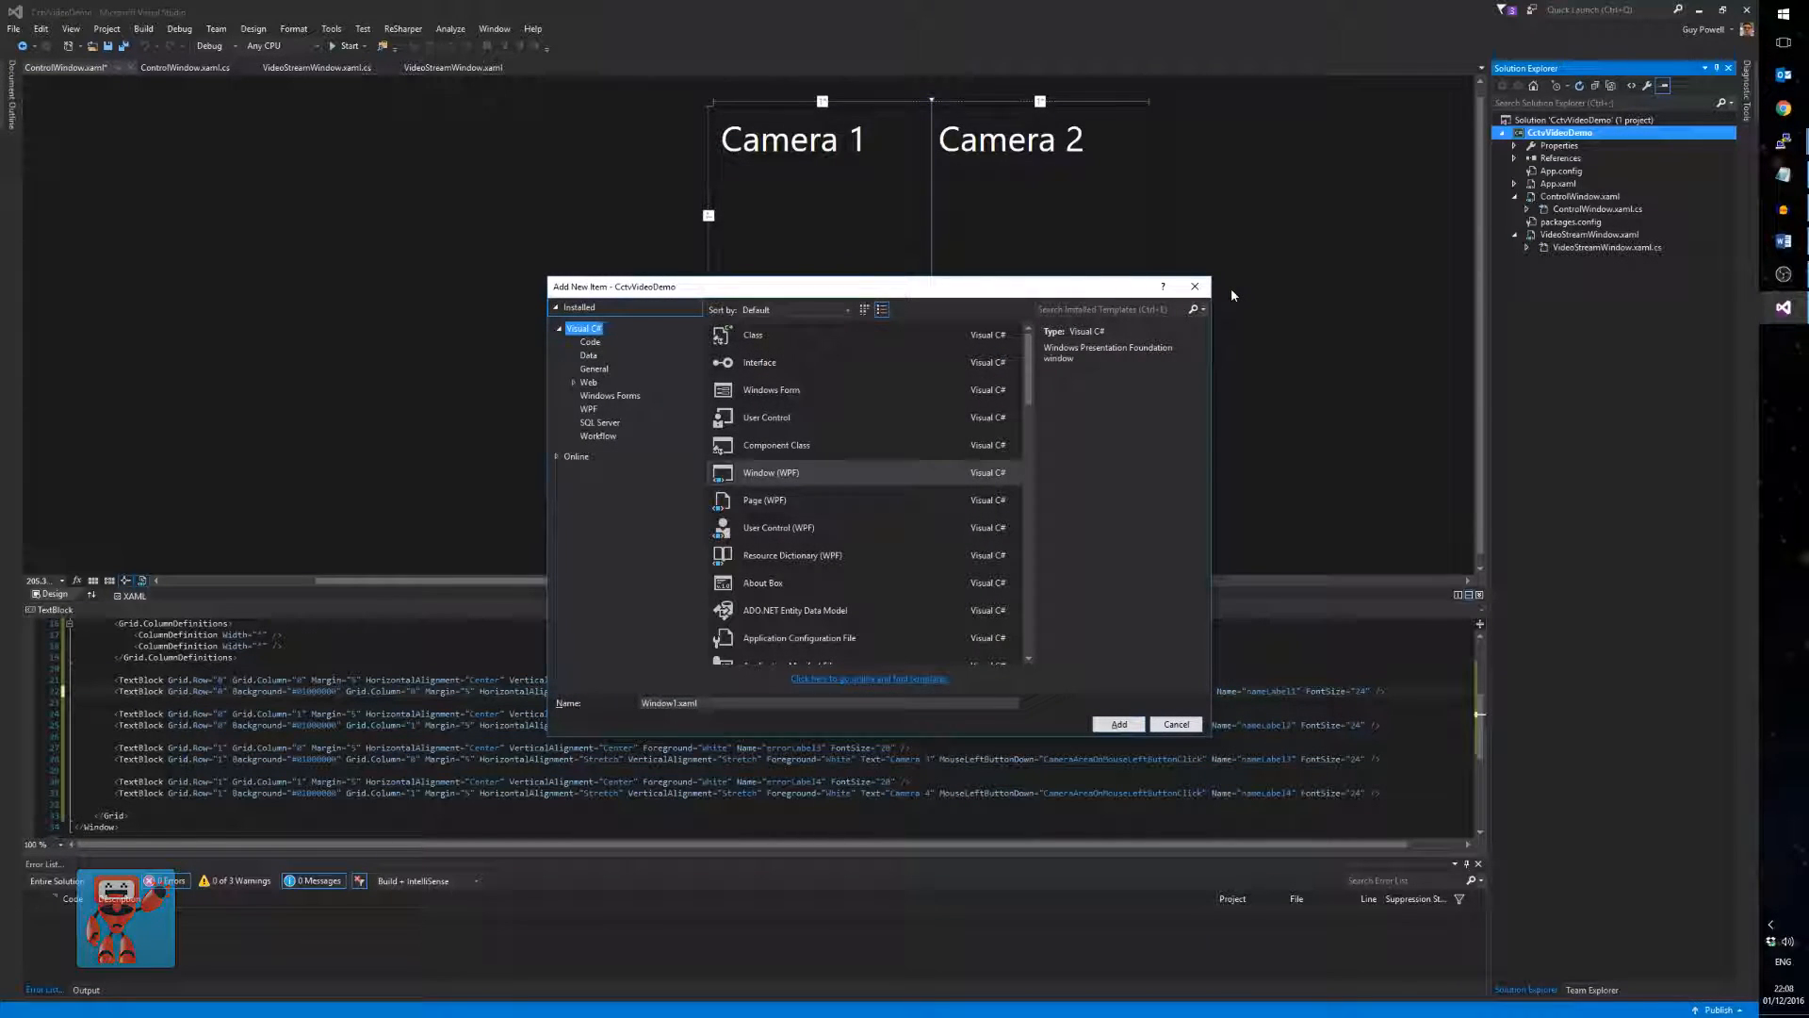
pyautogui.click(752, 335)
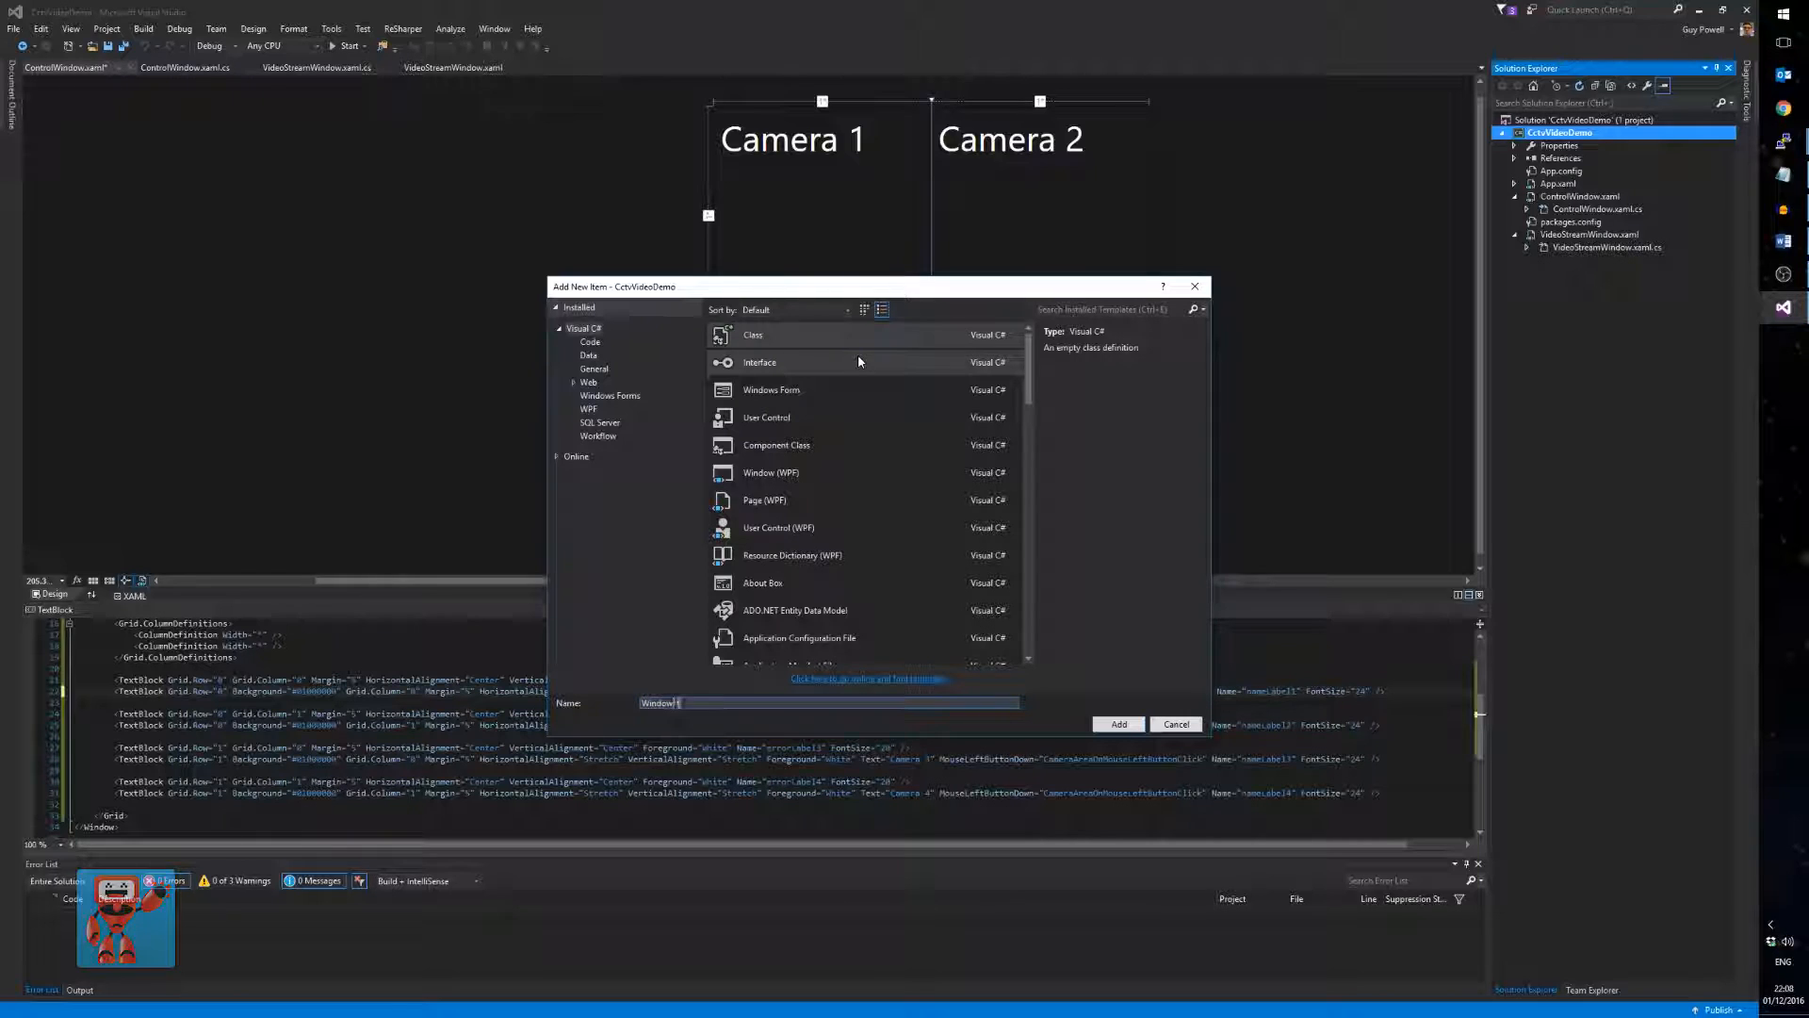
pyautogui.click(1118, 724)
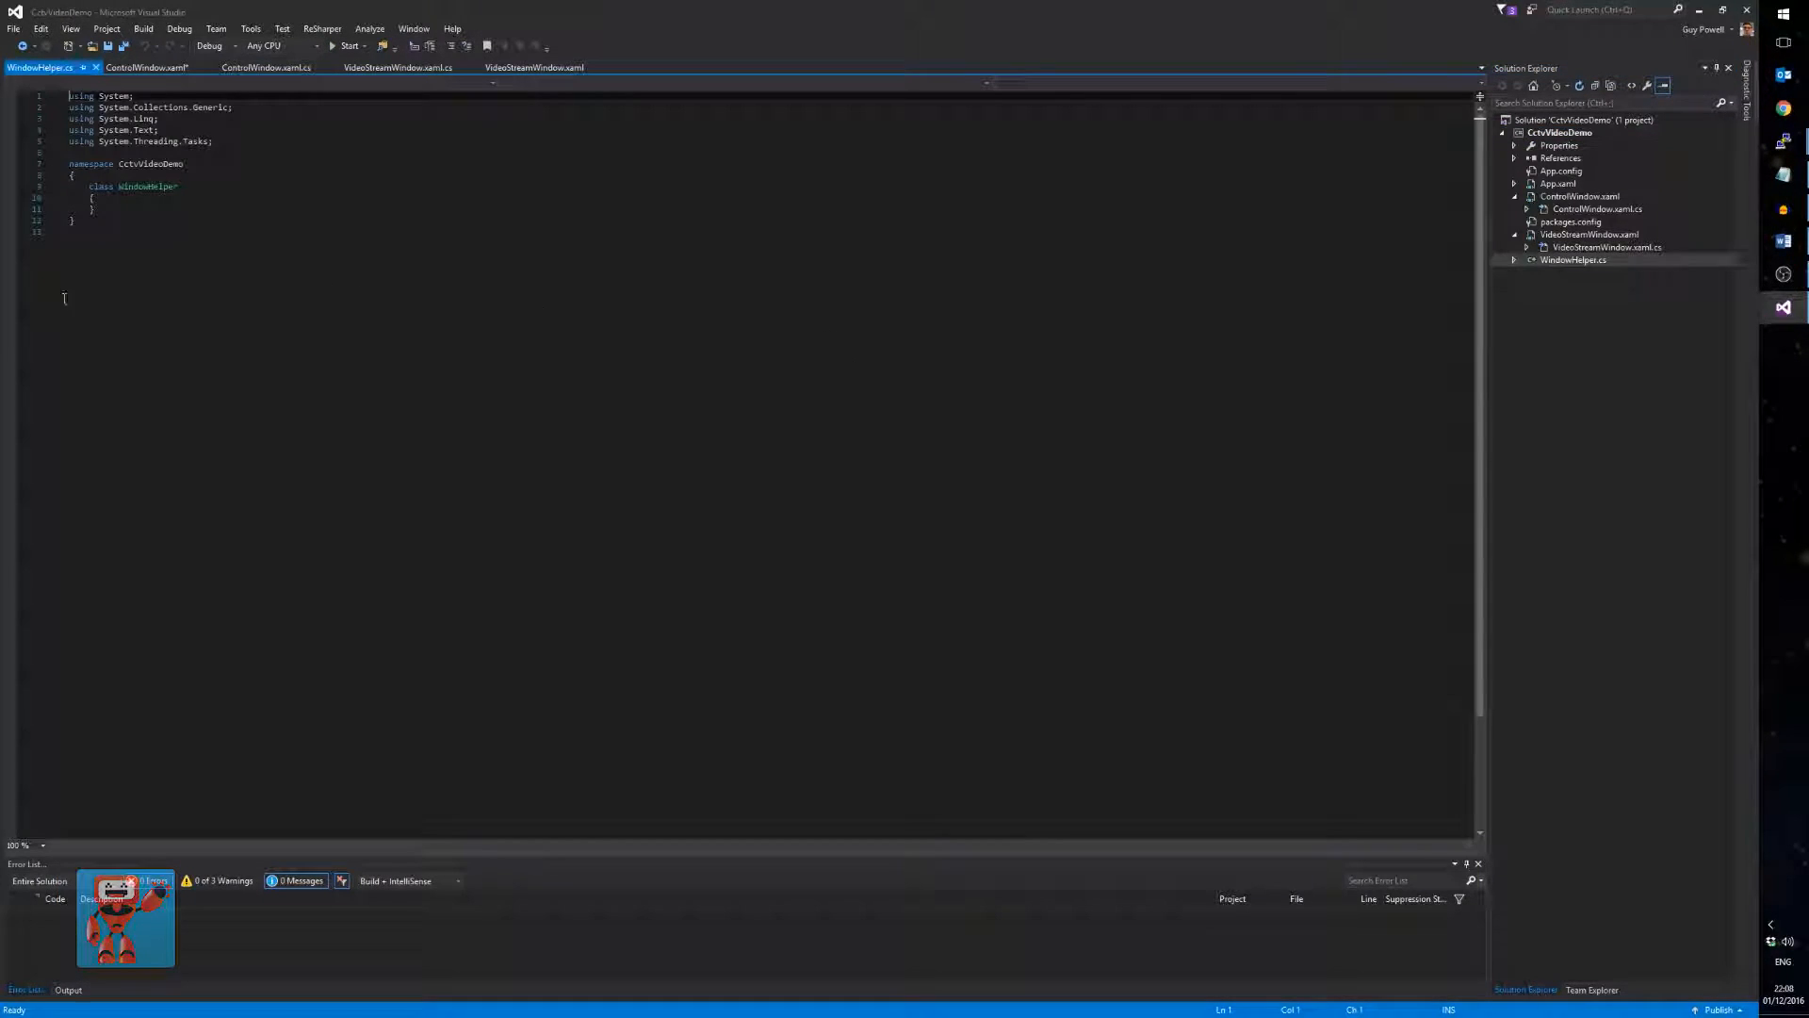
# - Make WindowHelper a documented internal static class with a MoveToAssignedMonitor(this Window window) extension method stub
pyautogui.click(132, 194)
pyautogui.write('internal static ')
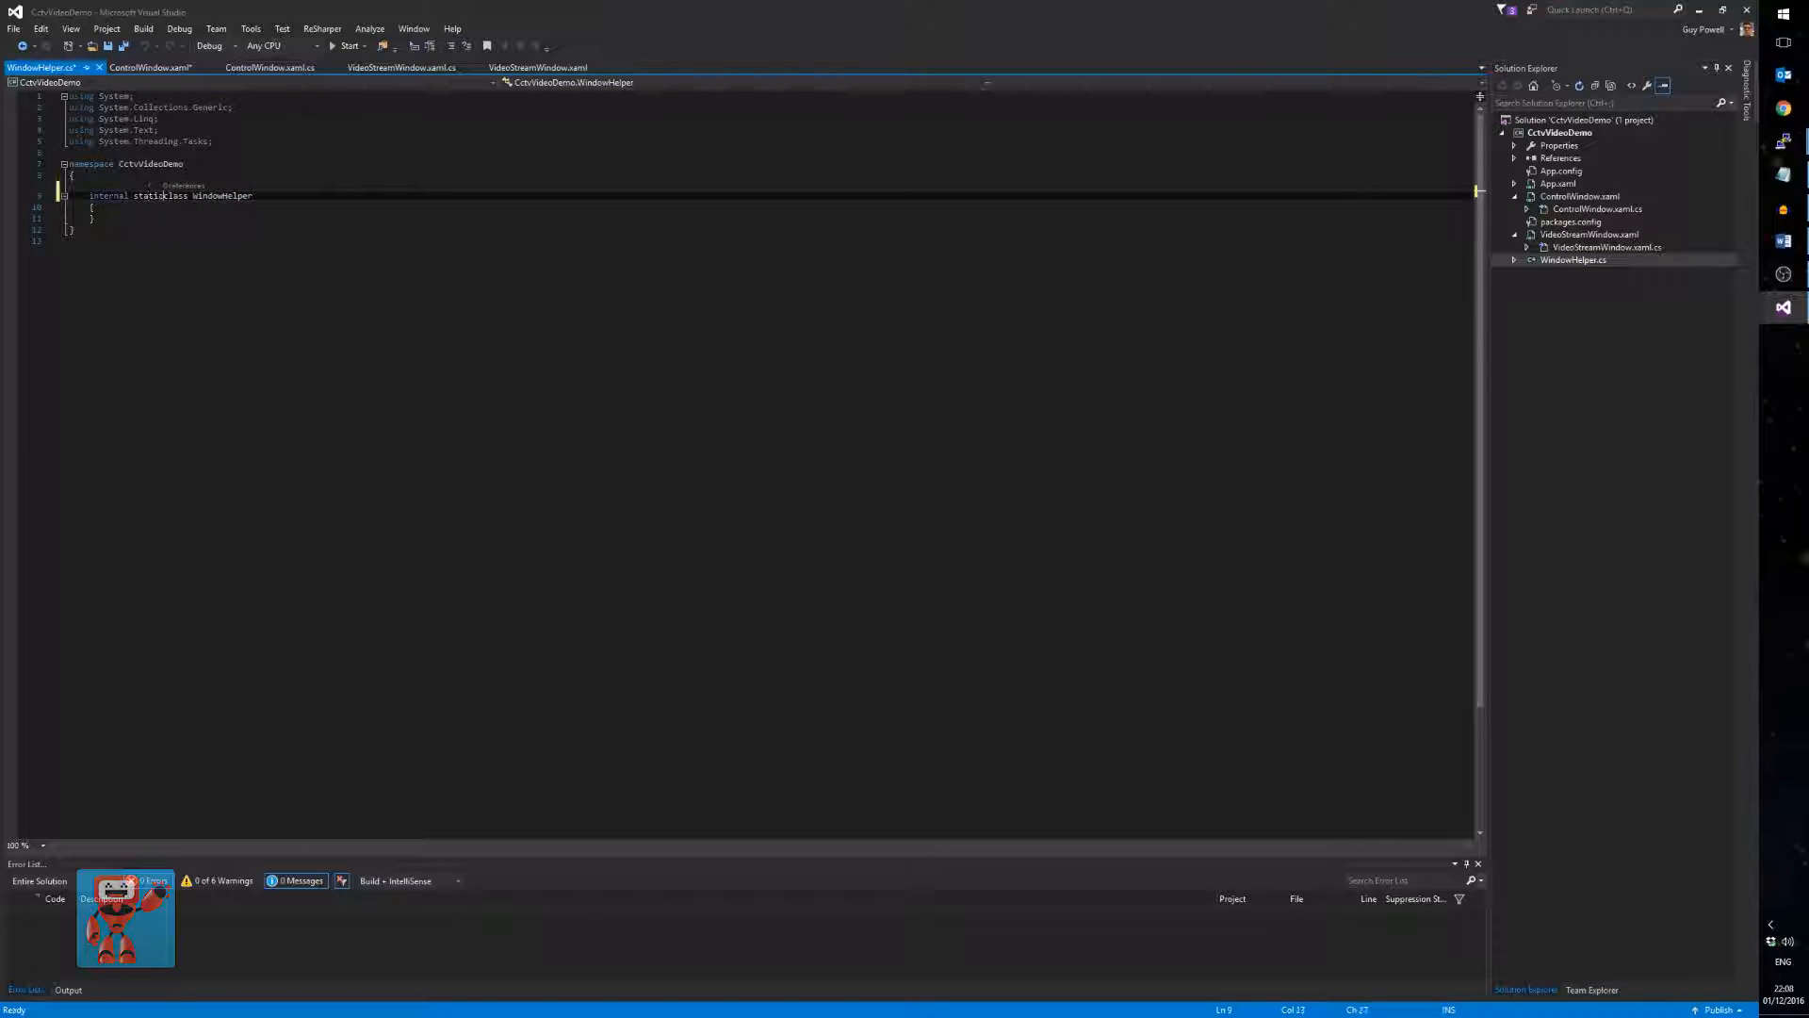
pyautogui.doubleClick(107, 195)
pyautogui.write('/// This class provides common helper functionality for windows.')
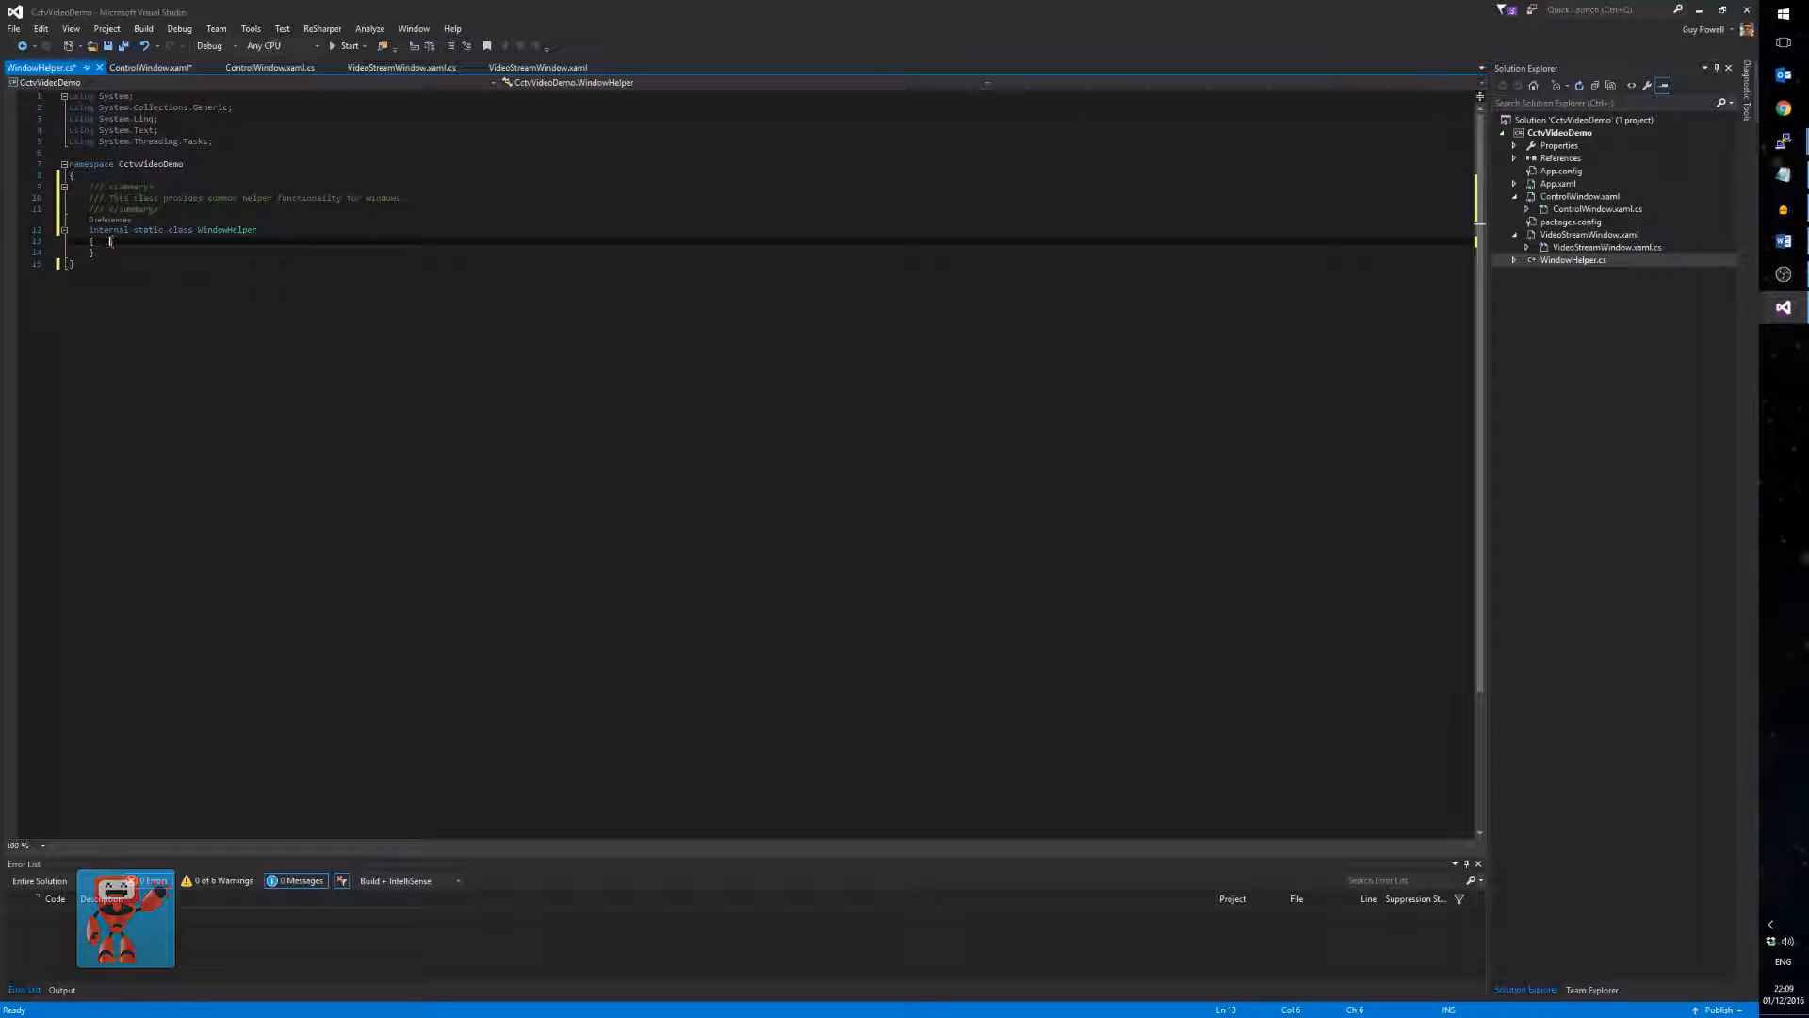
pyautogui.write('public stat')
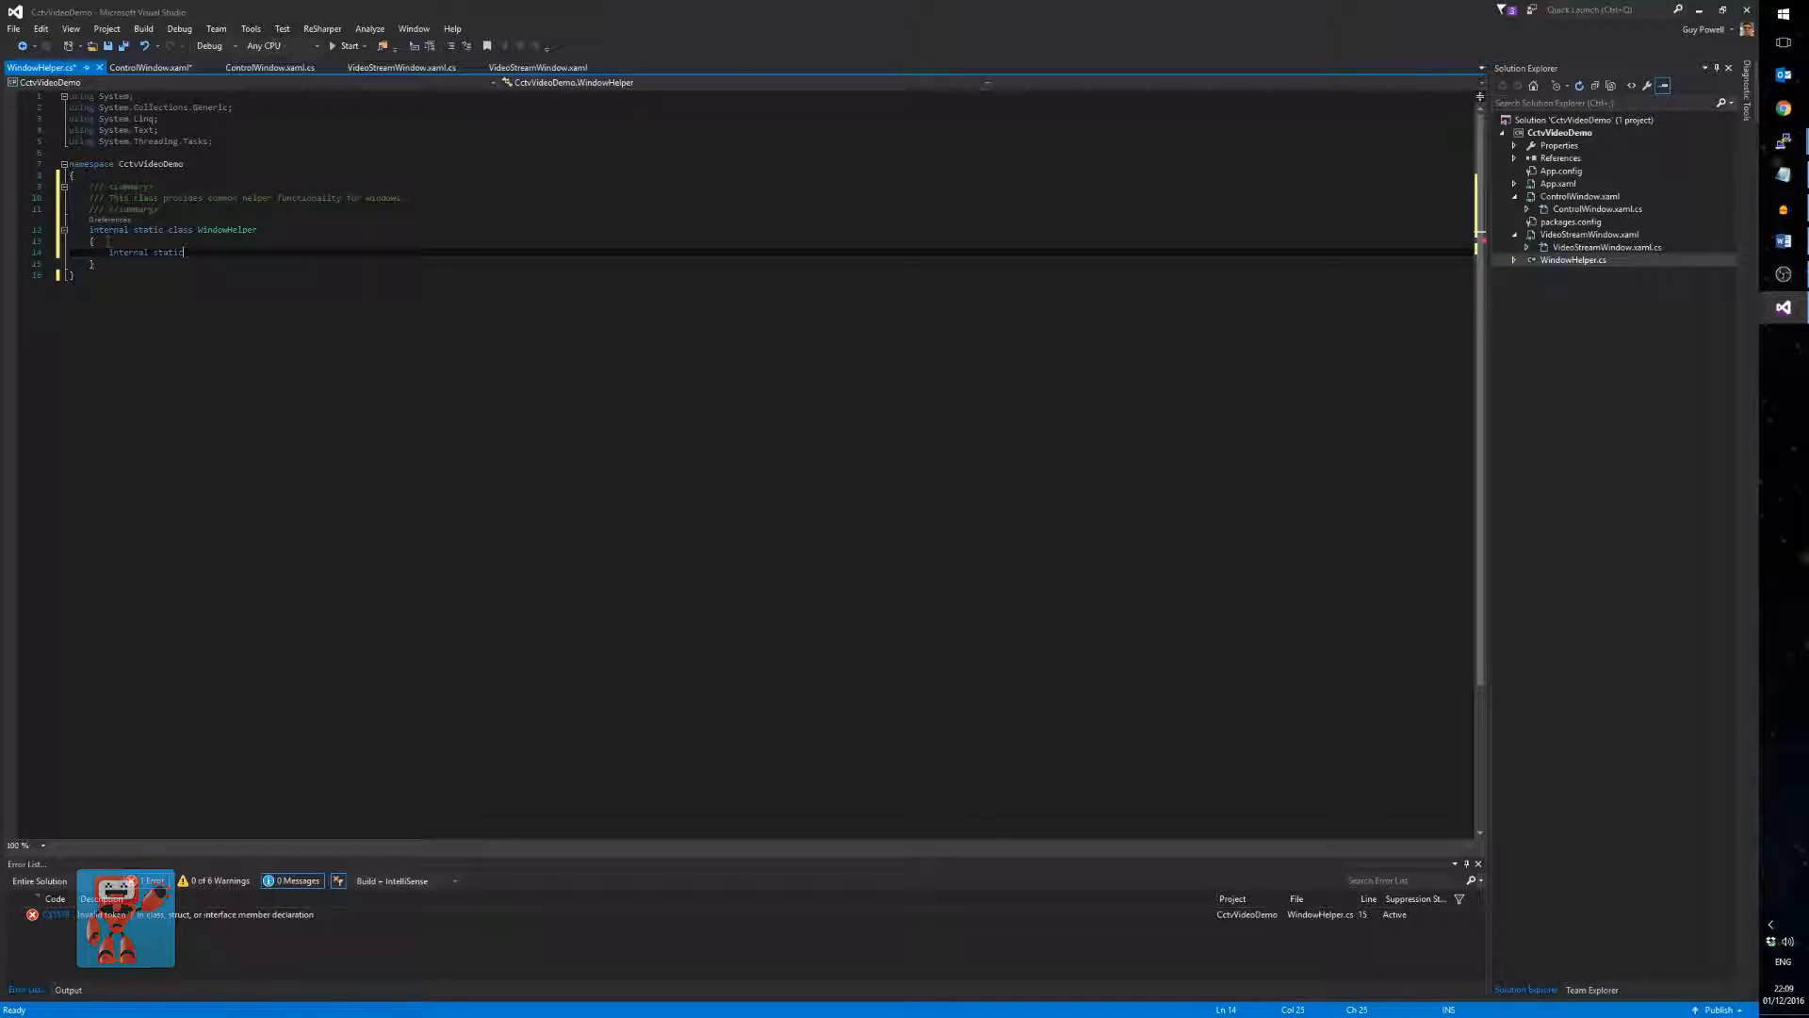
pyautogui.write('void MoveToAssignedMonitor(Windo')
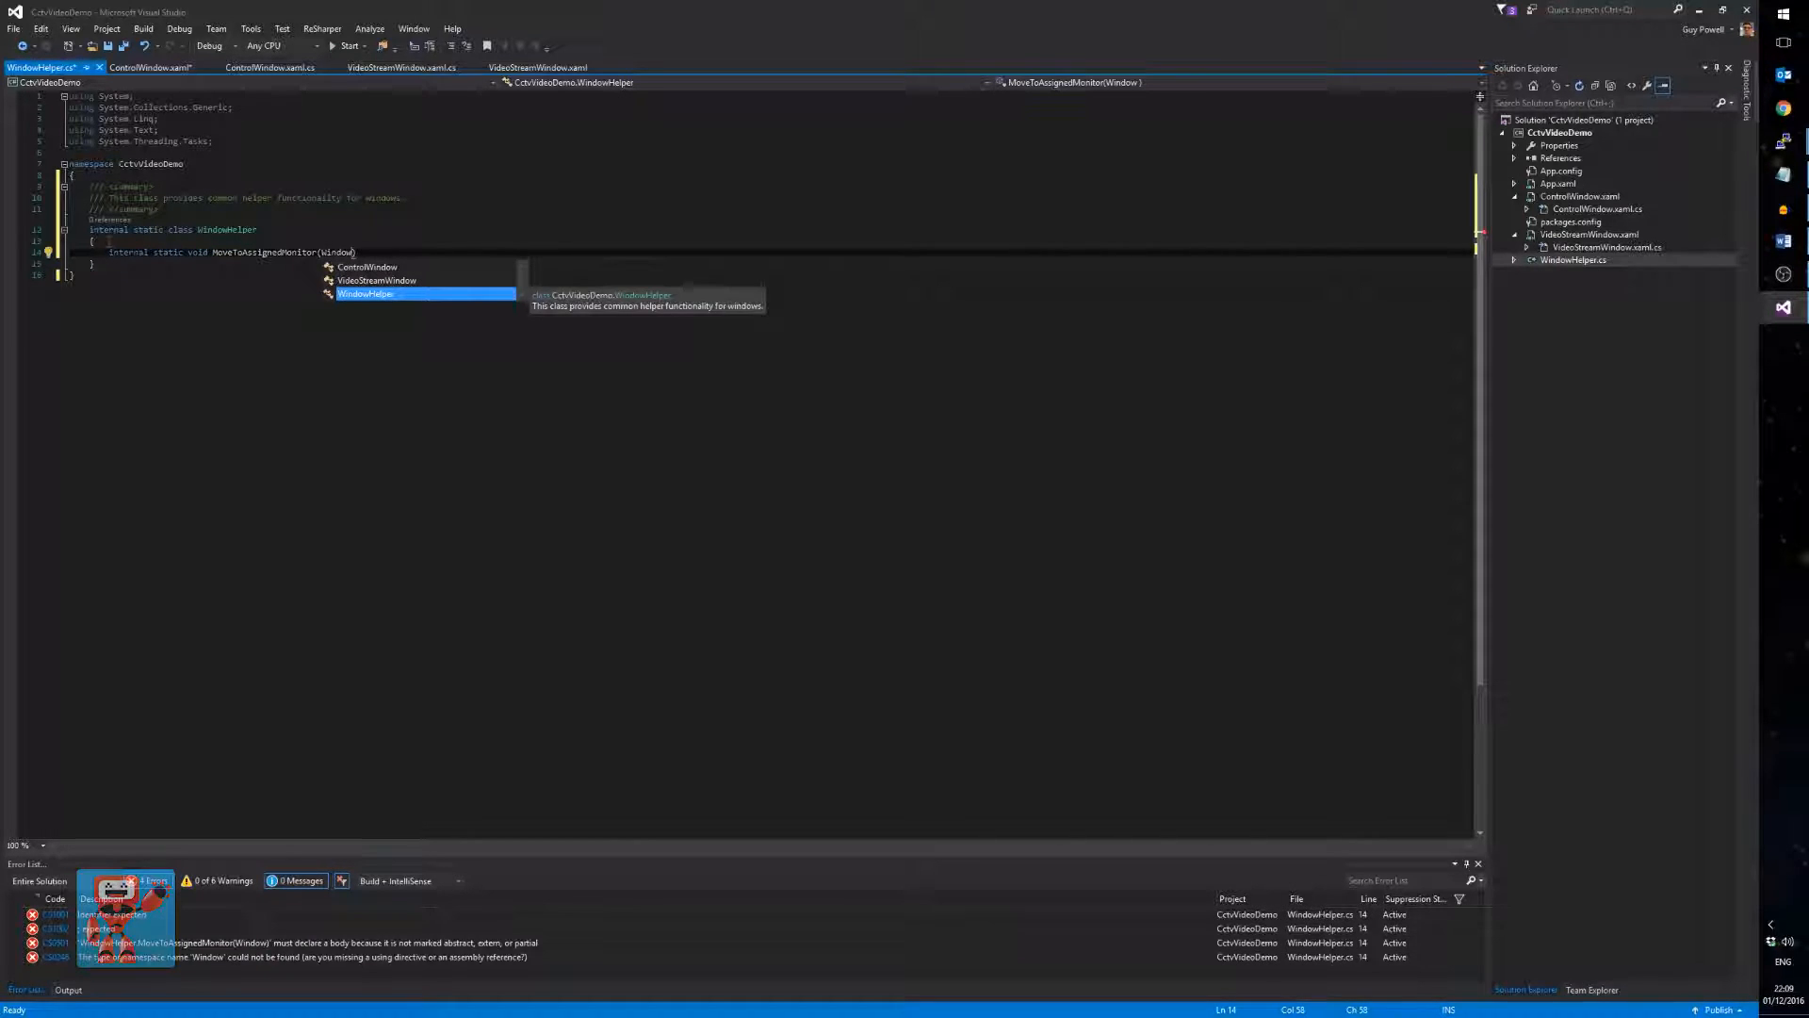
pyautogui.write('window)')
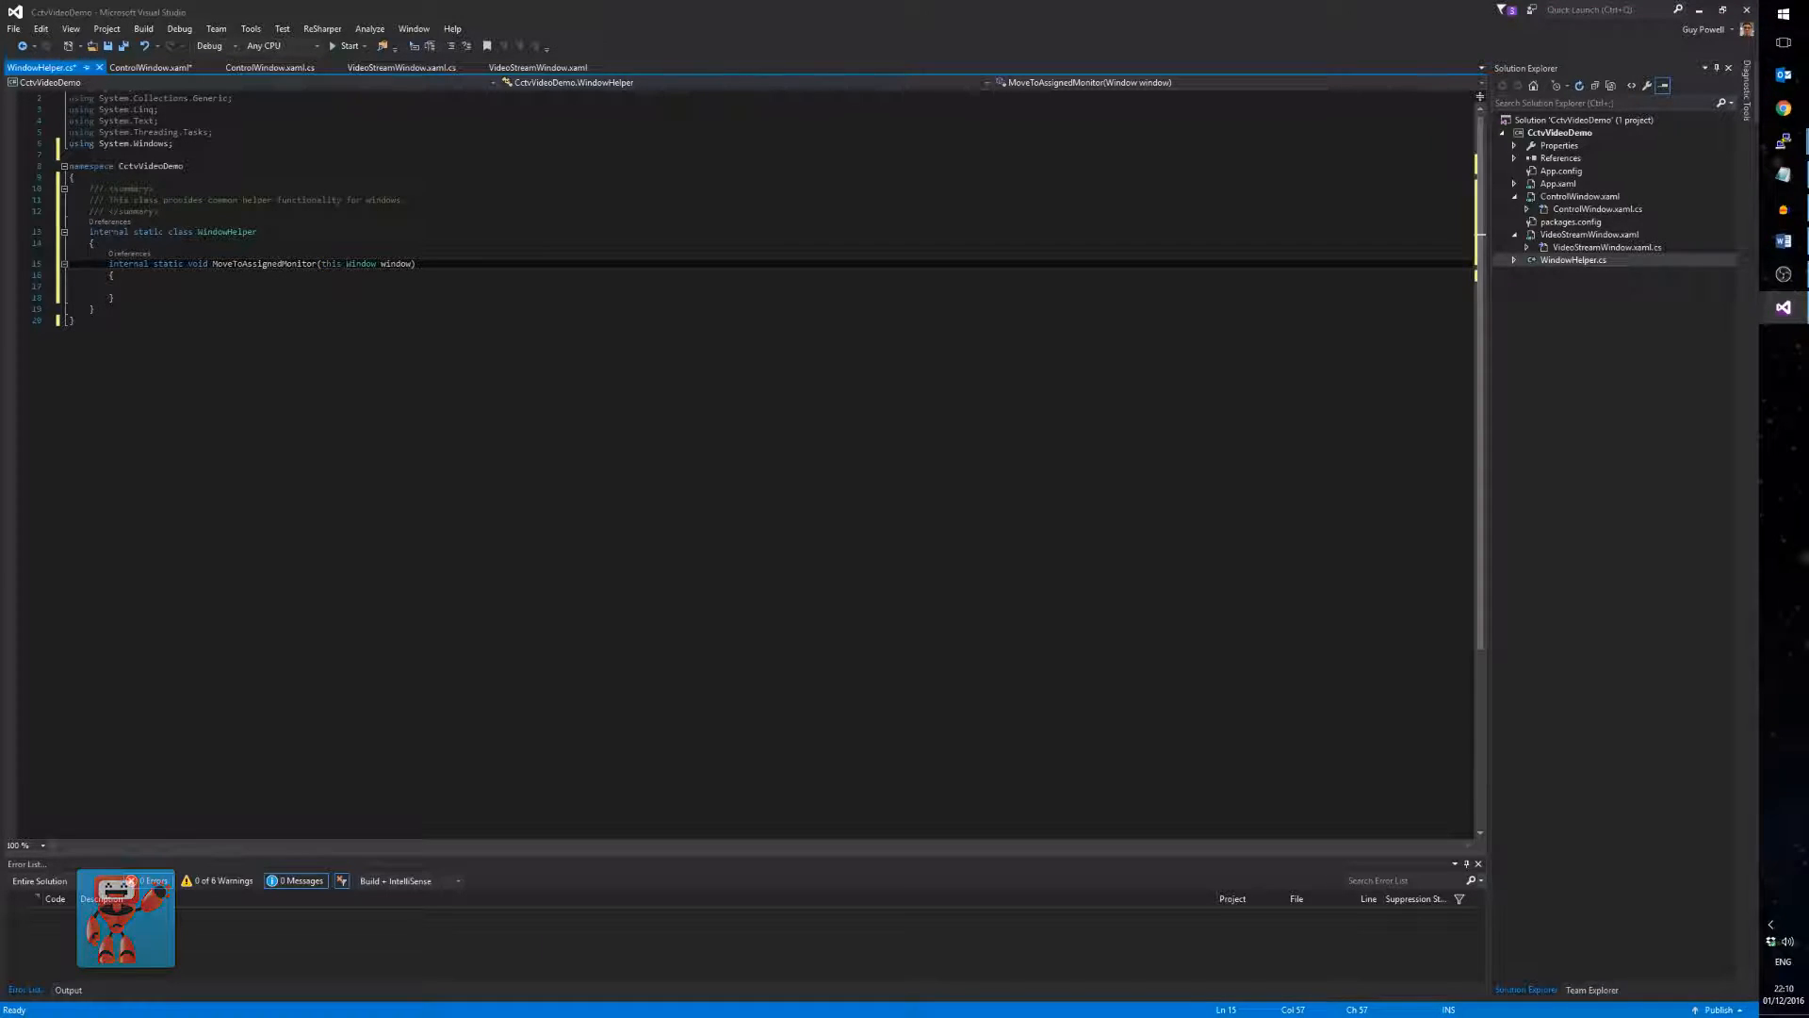
# - Parse the DisplayMonitor app setting into int monitorNumber via ConfigurationManager, then begin the Screen lookup
pyautogui.doubleClick(360, 264)
pyautogui.write('/// Move the specified window to the monitor defined in the config file.')
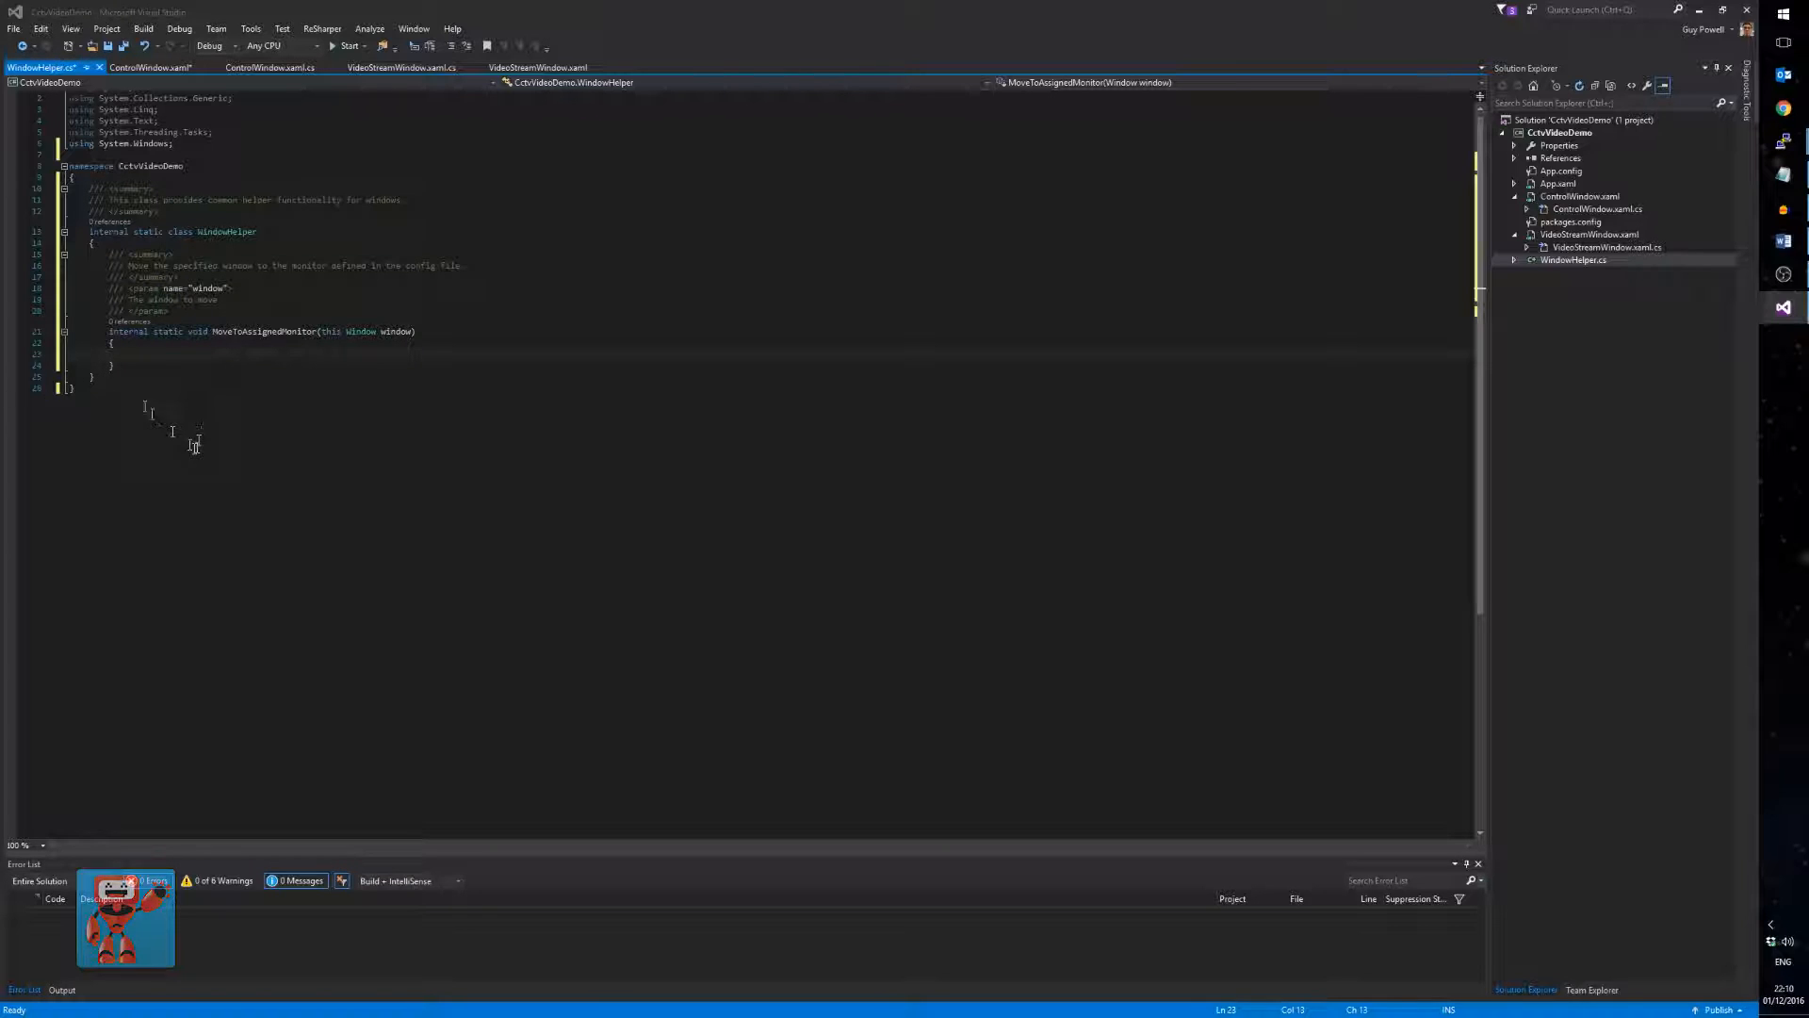
pyautogui.write('ConfigurationManager.AppSettings["DisplayMonitor"])')
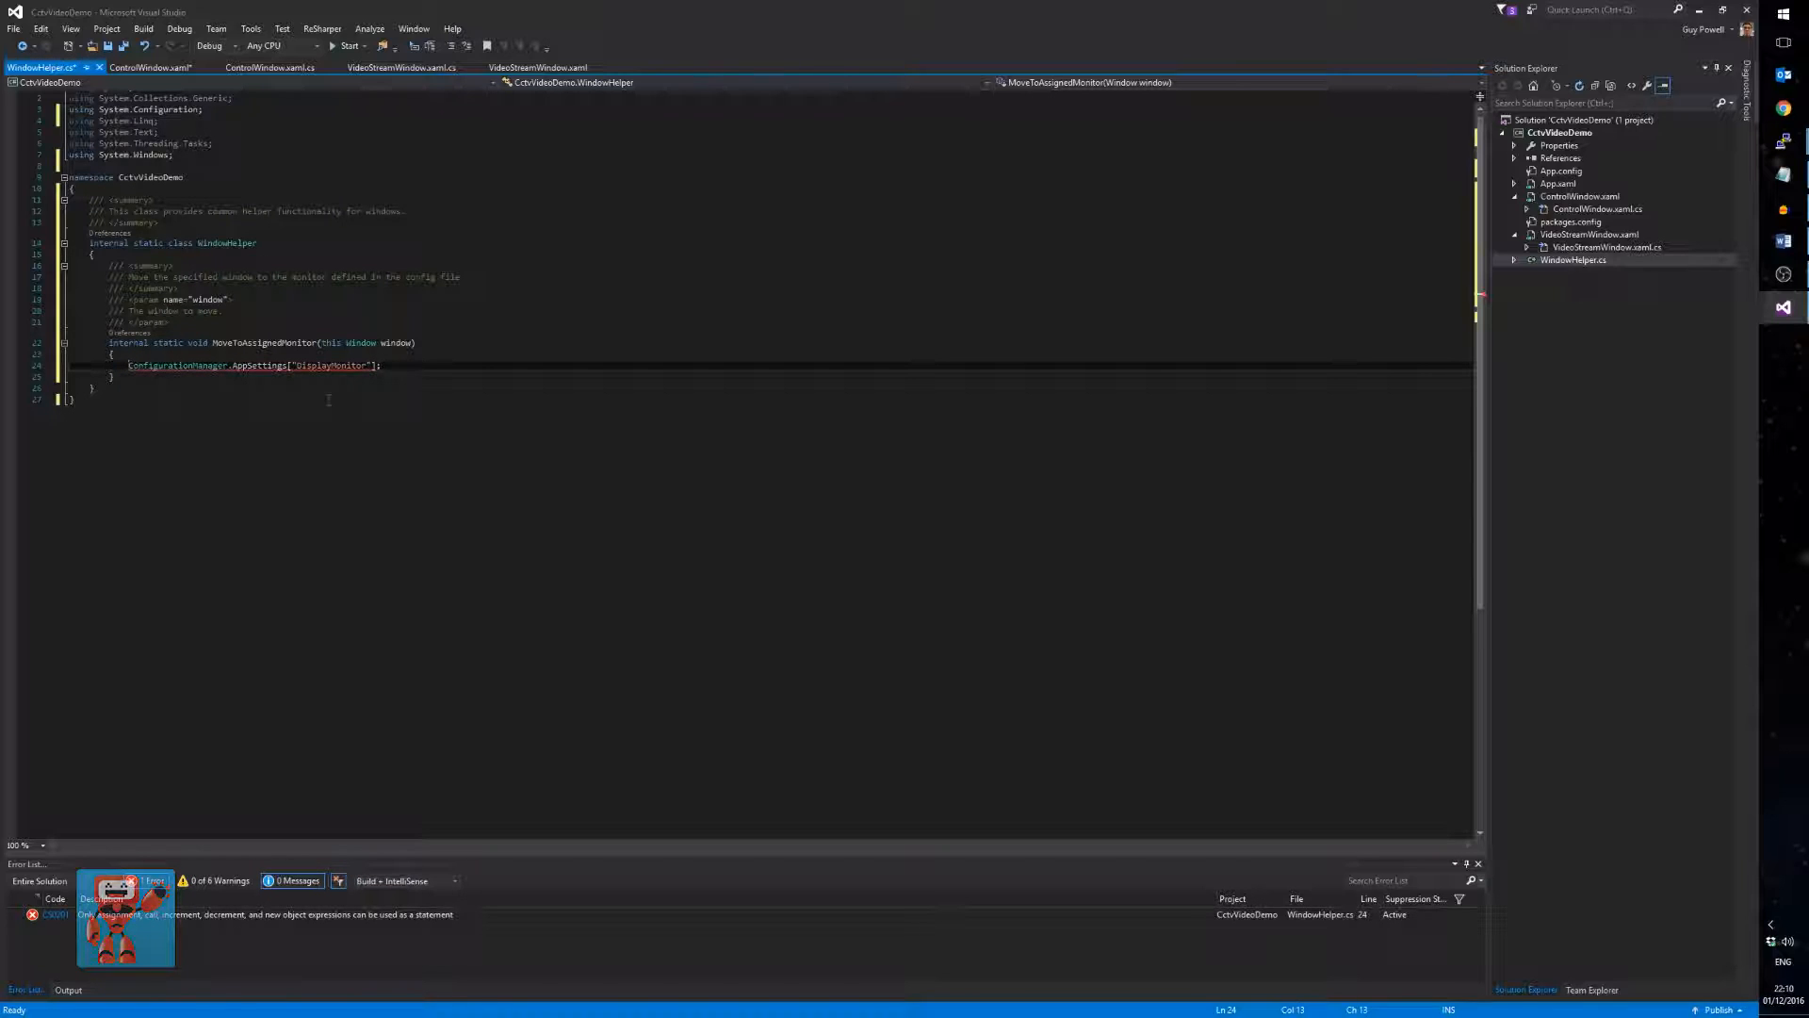
pyautogui.write('int')
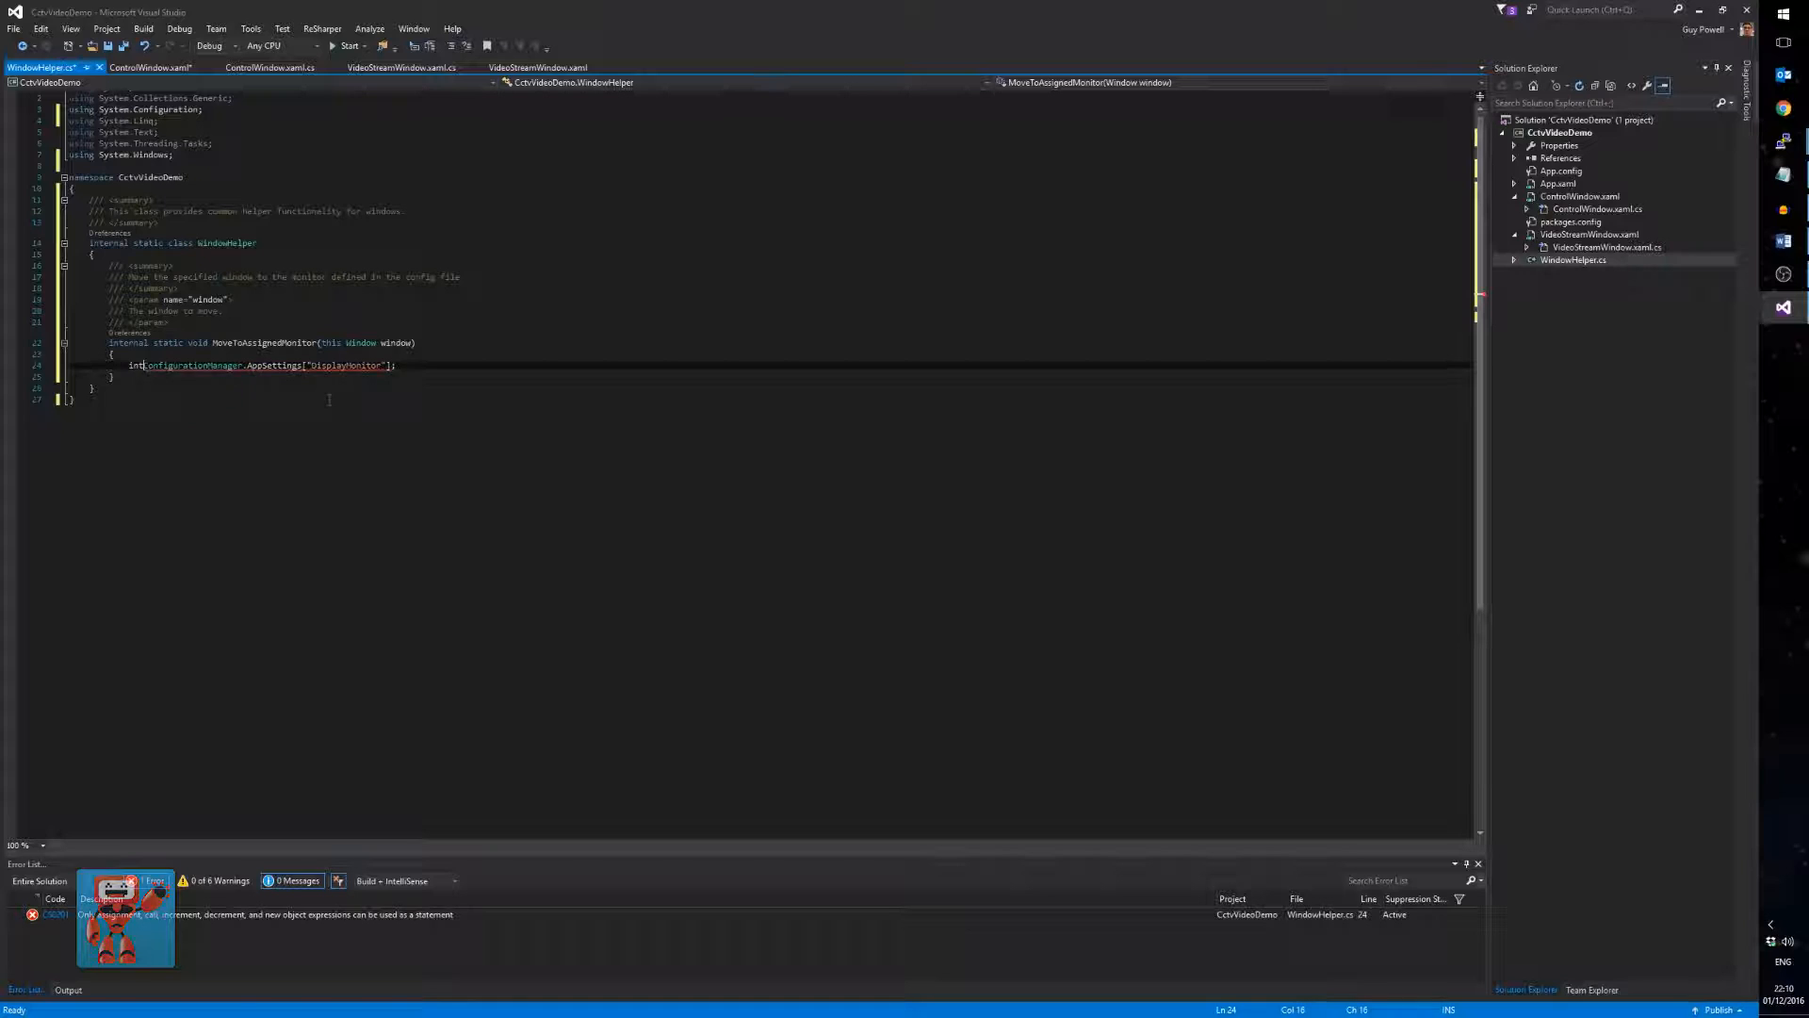
pyautogui.write('monitorNumber =')
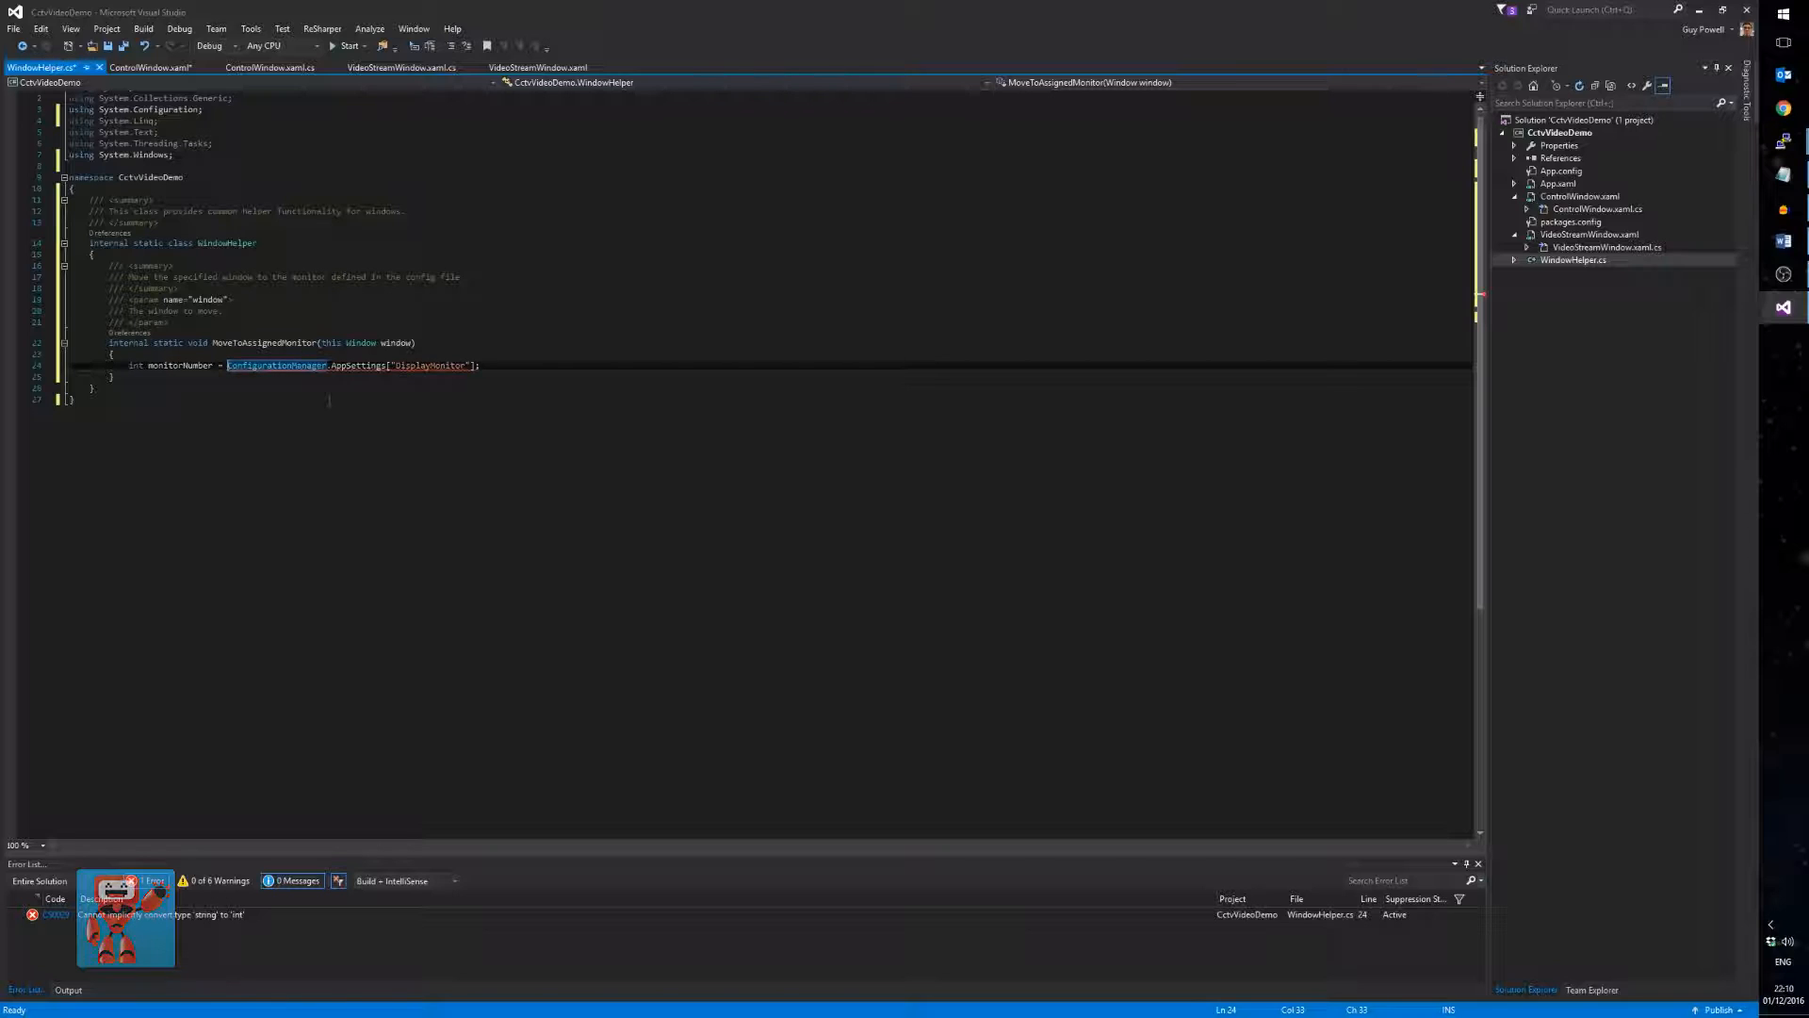
pyautogui.write('int.Parse(')
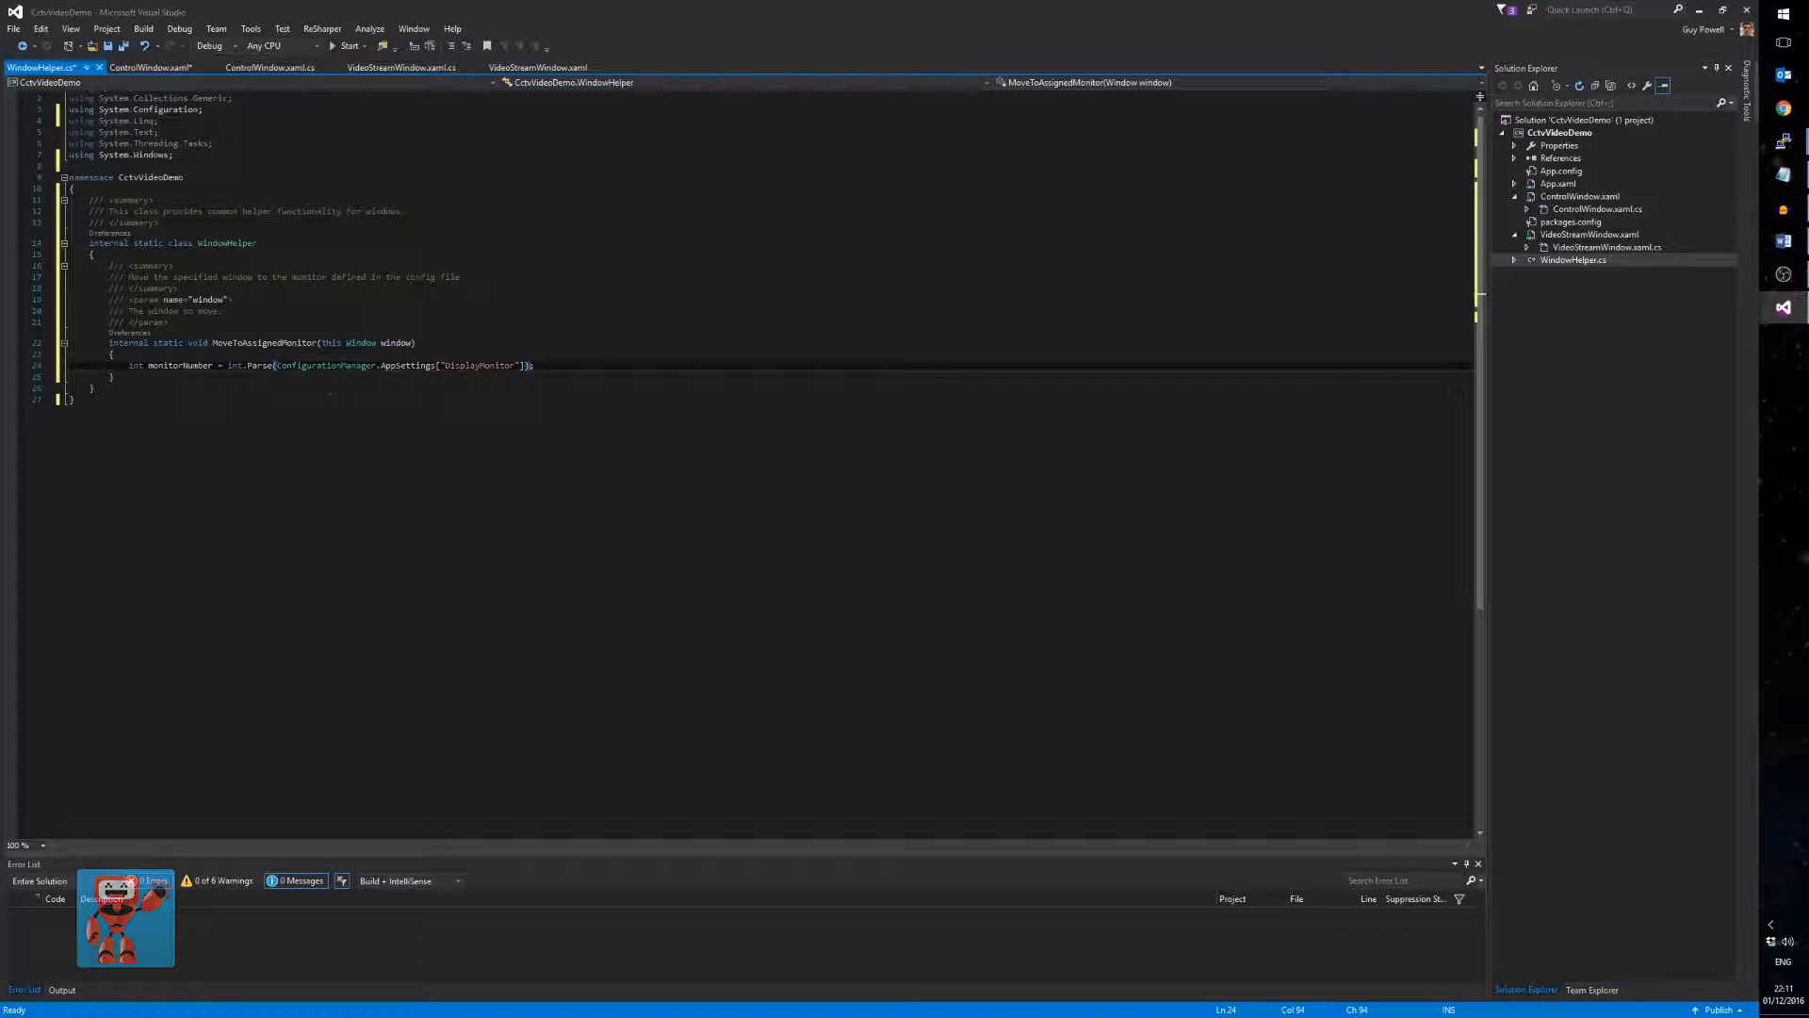
pyautogui.write(';')
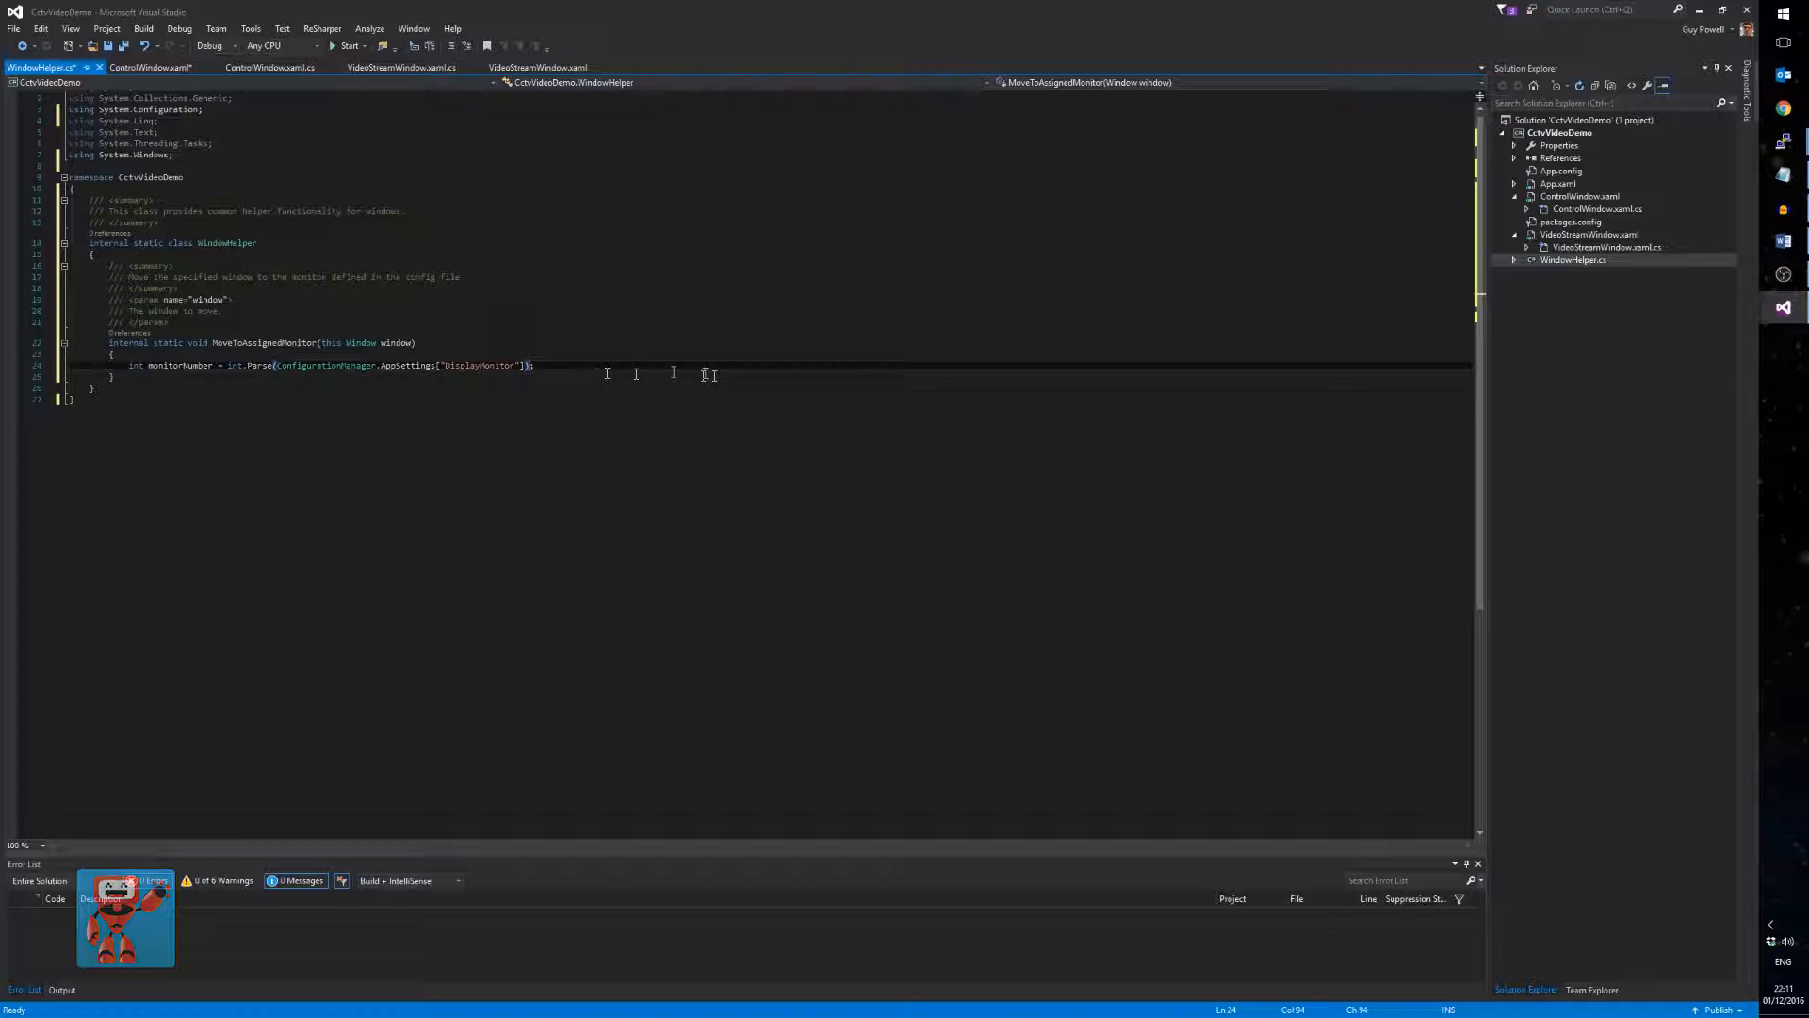
pyautogui.write('Screen screen = screen.AllScreens[')
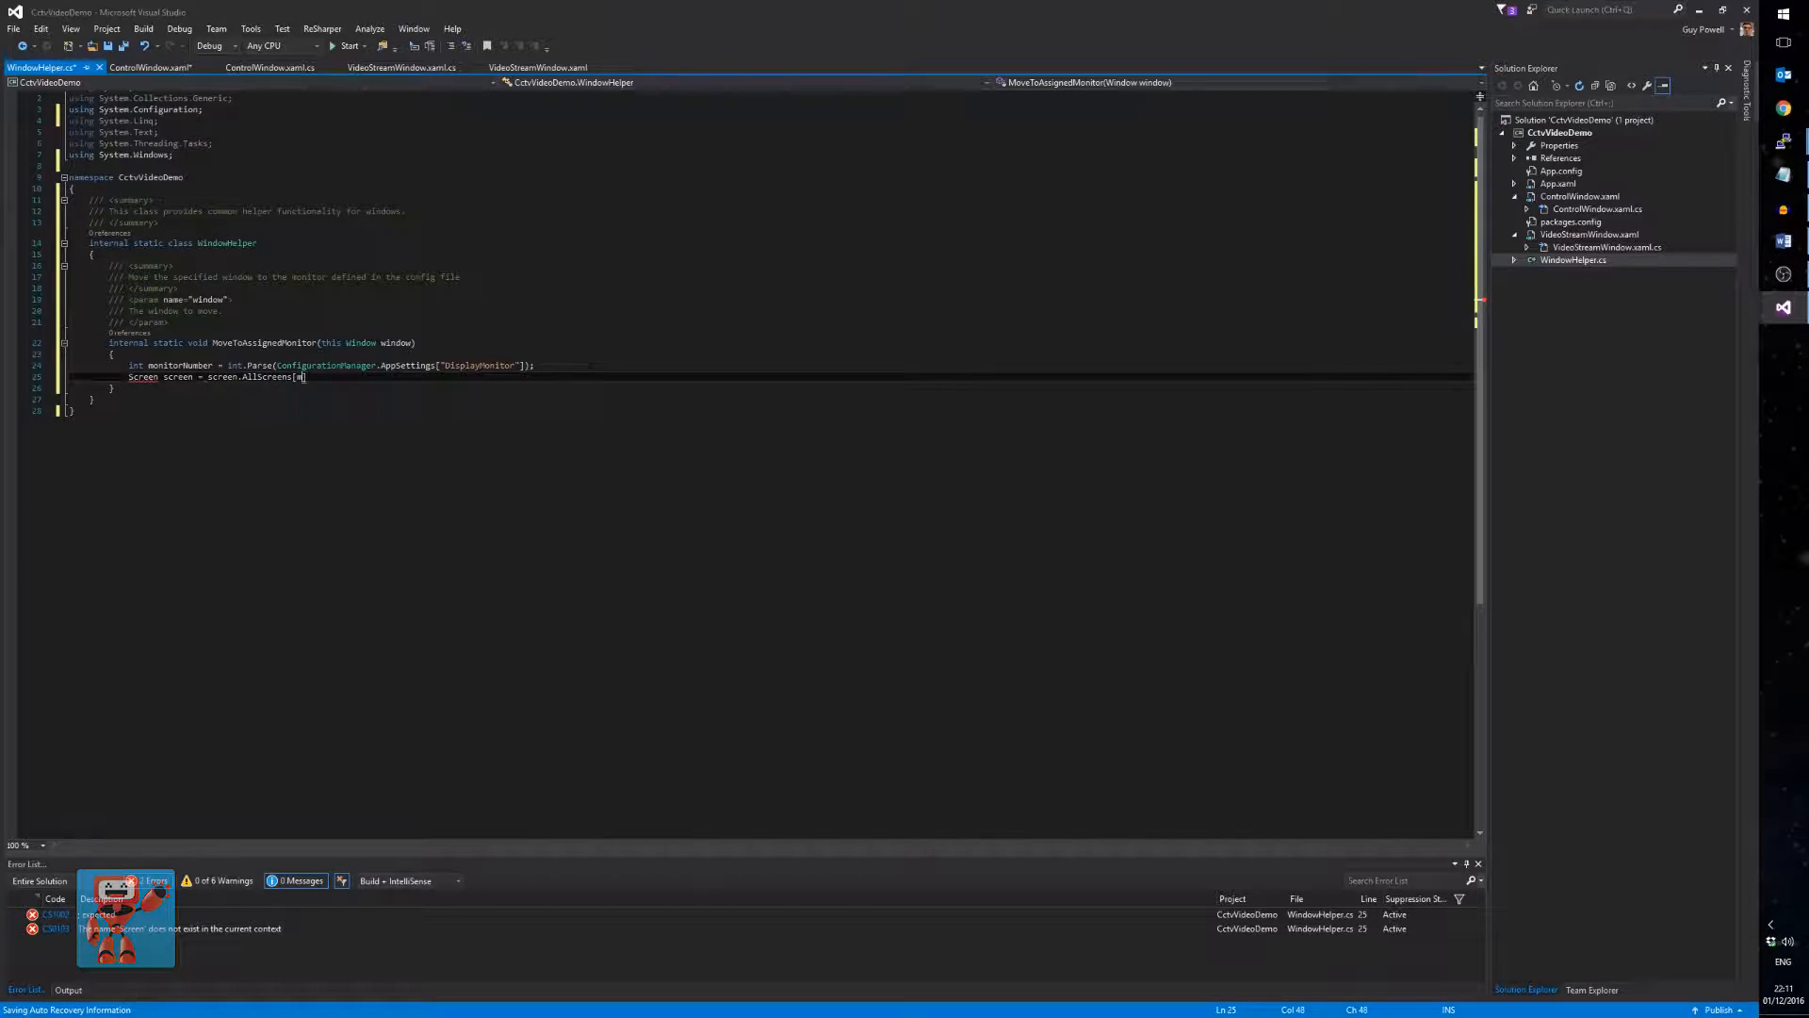
# - Import System.Windows.Forms and size the window from Screen.AllScreens[monitorNumber].Bounds, maximised with NoResize
pyautogui.write('monitorNumber];')
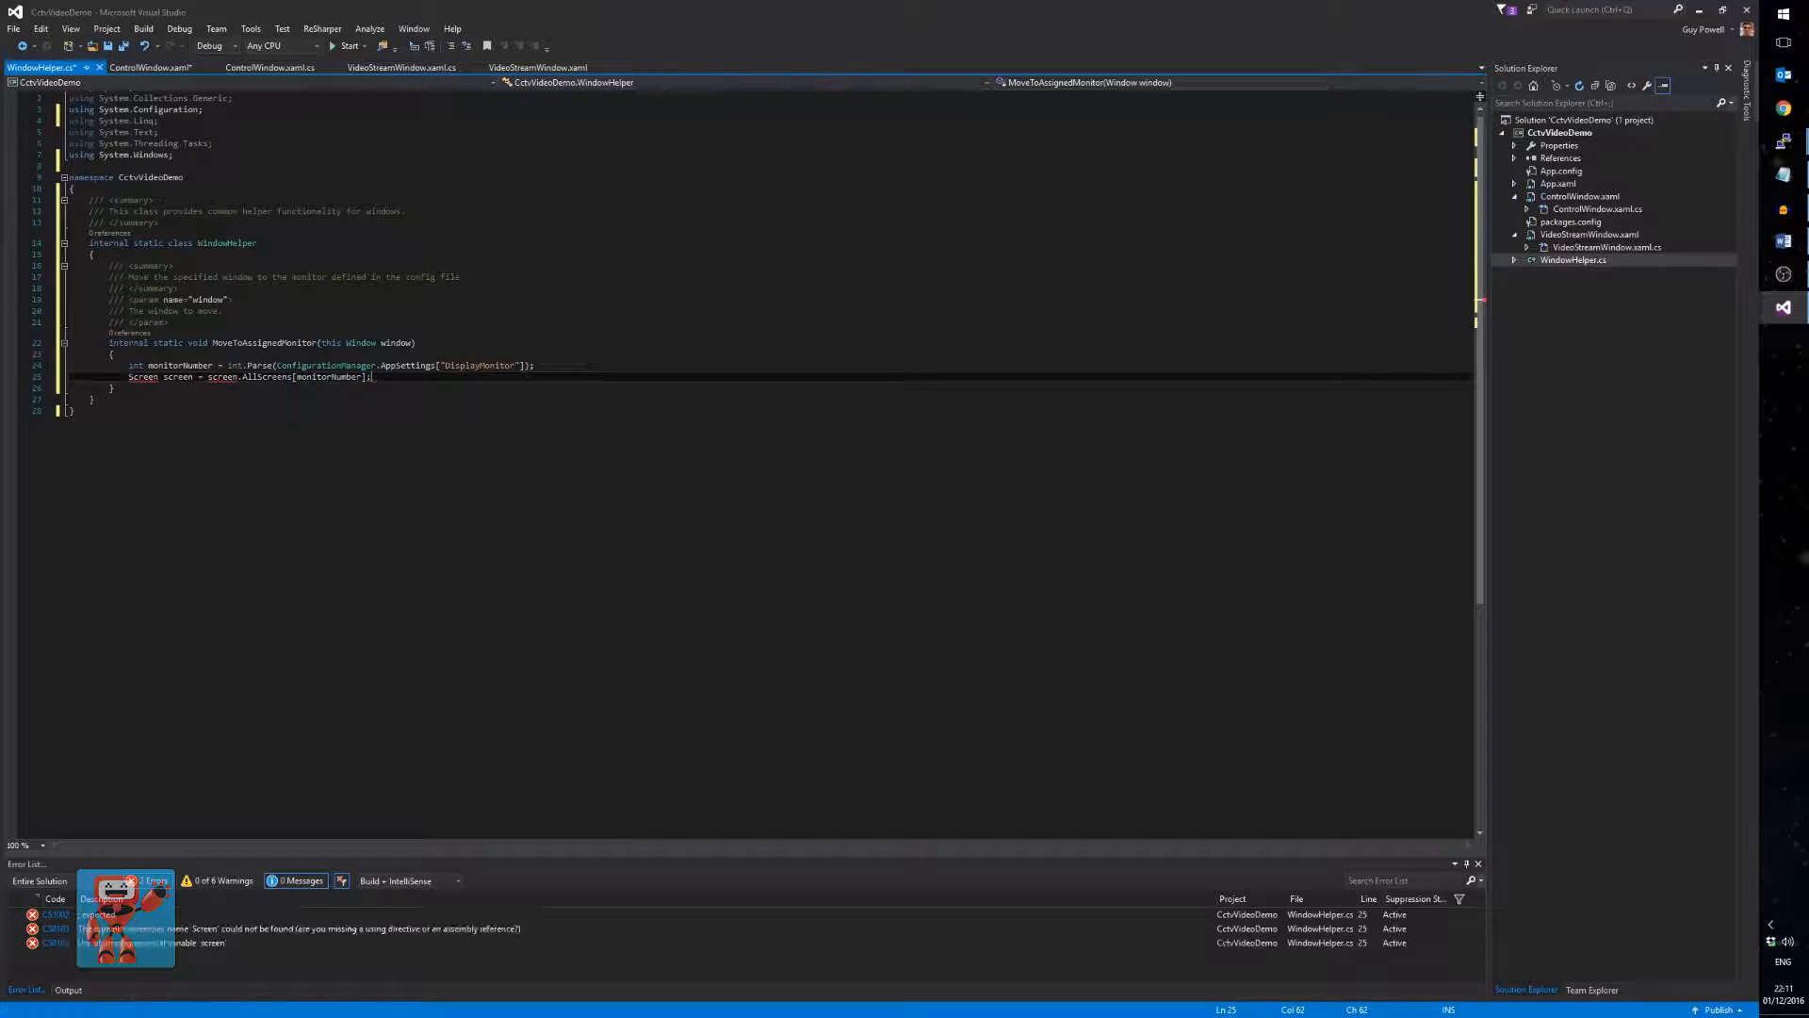
pyautogui.click(51, 377)
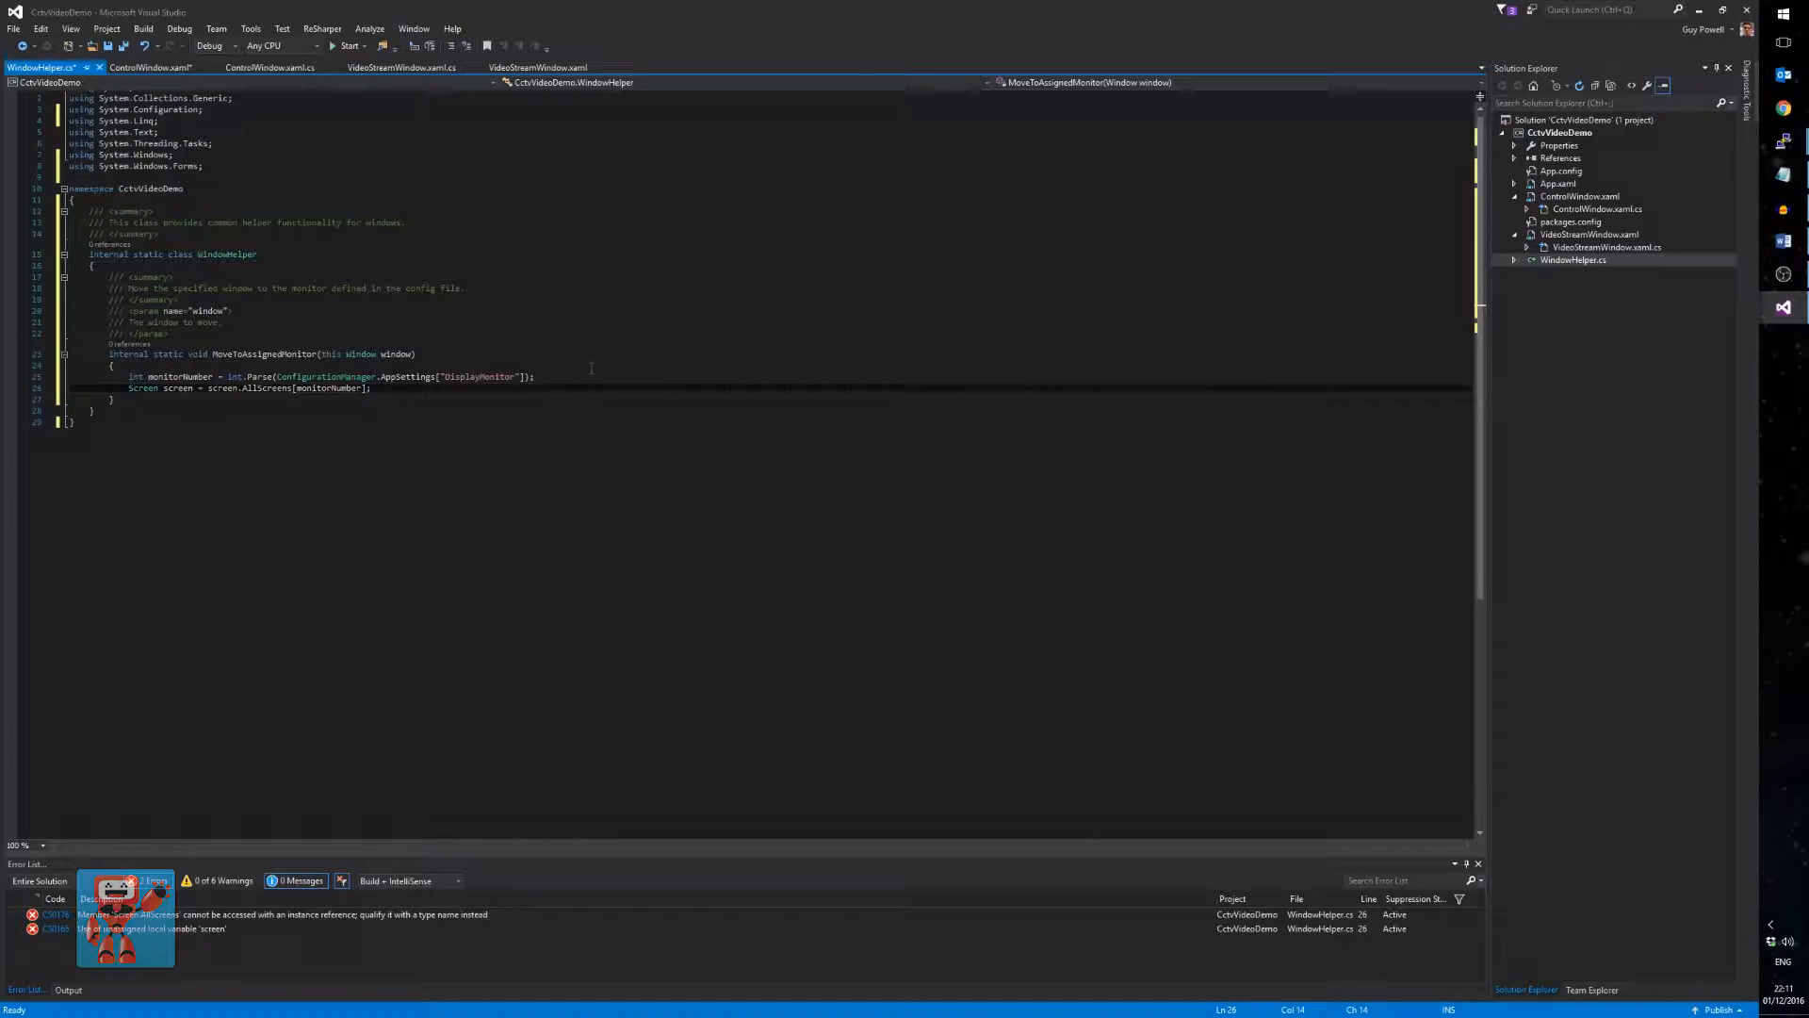
pyautogui.write('window.Left = s')
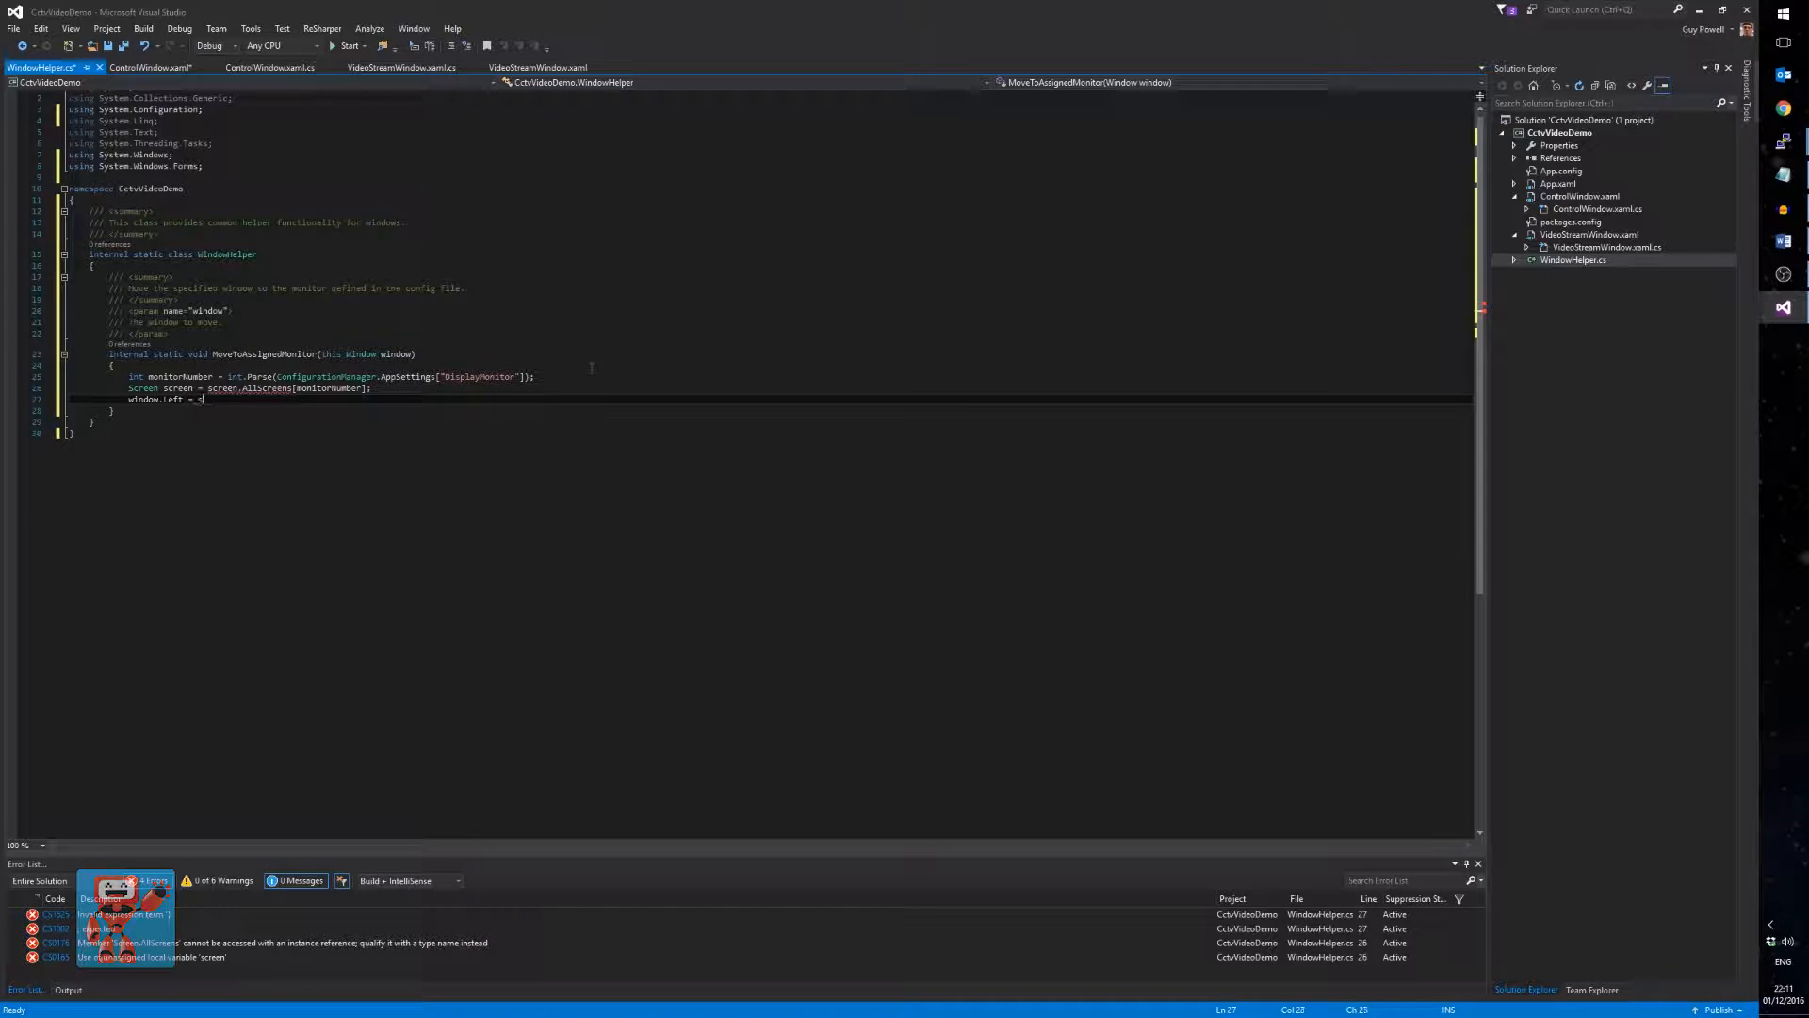
pyautogui.write('creen.Bounds.Left;')
pyautogui.write('window.ResizeMode = ResizeMode.NoResize;')
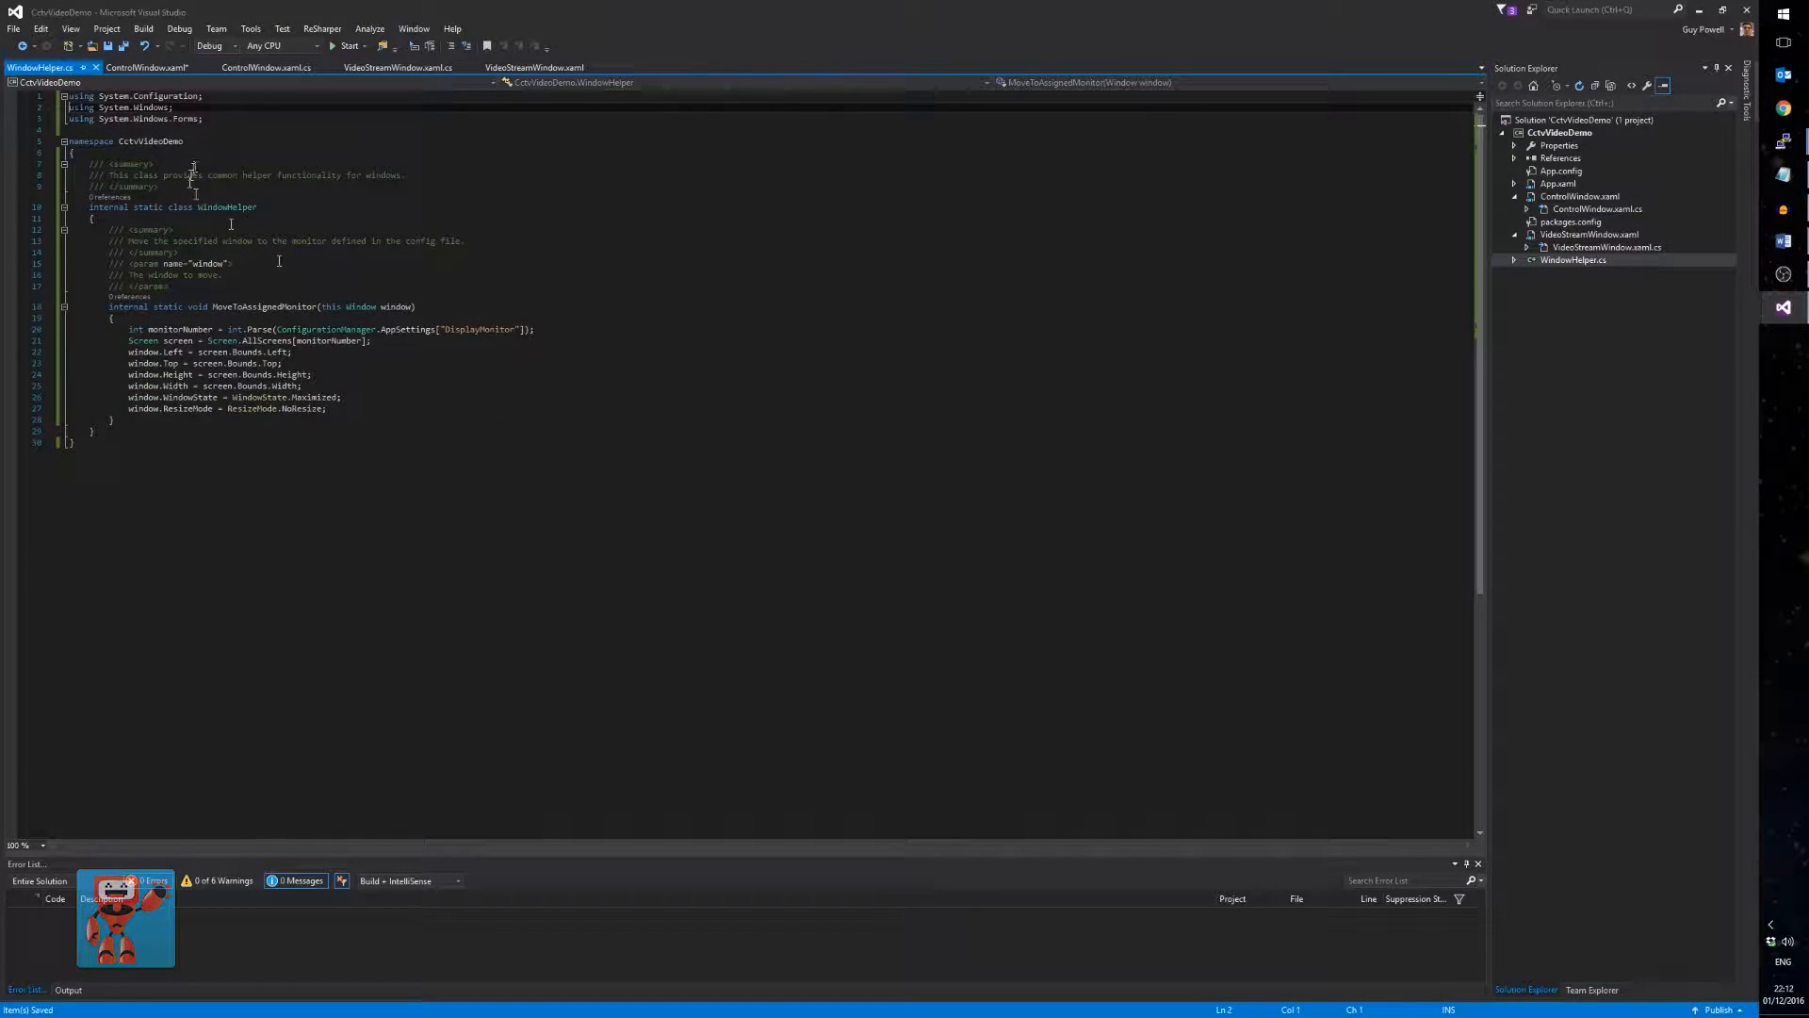
pyautogui.click(145, 68)
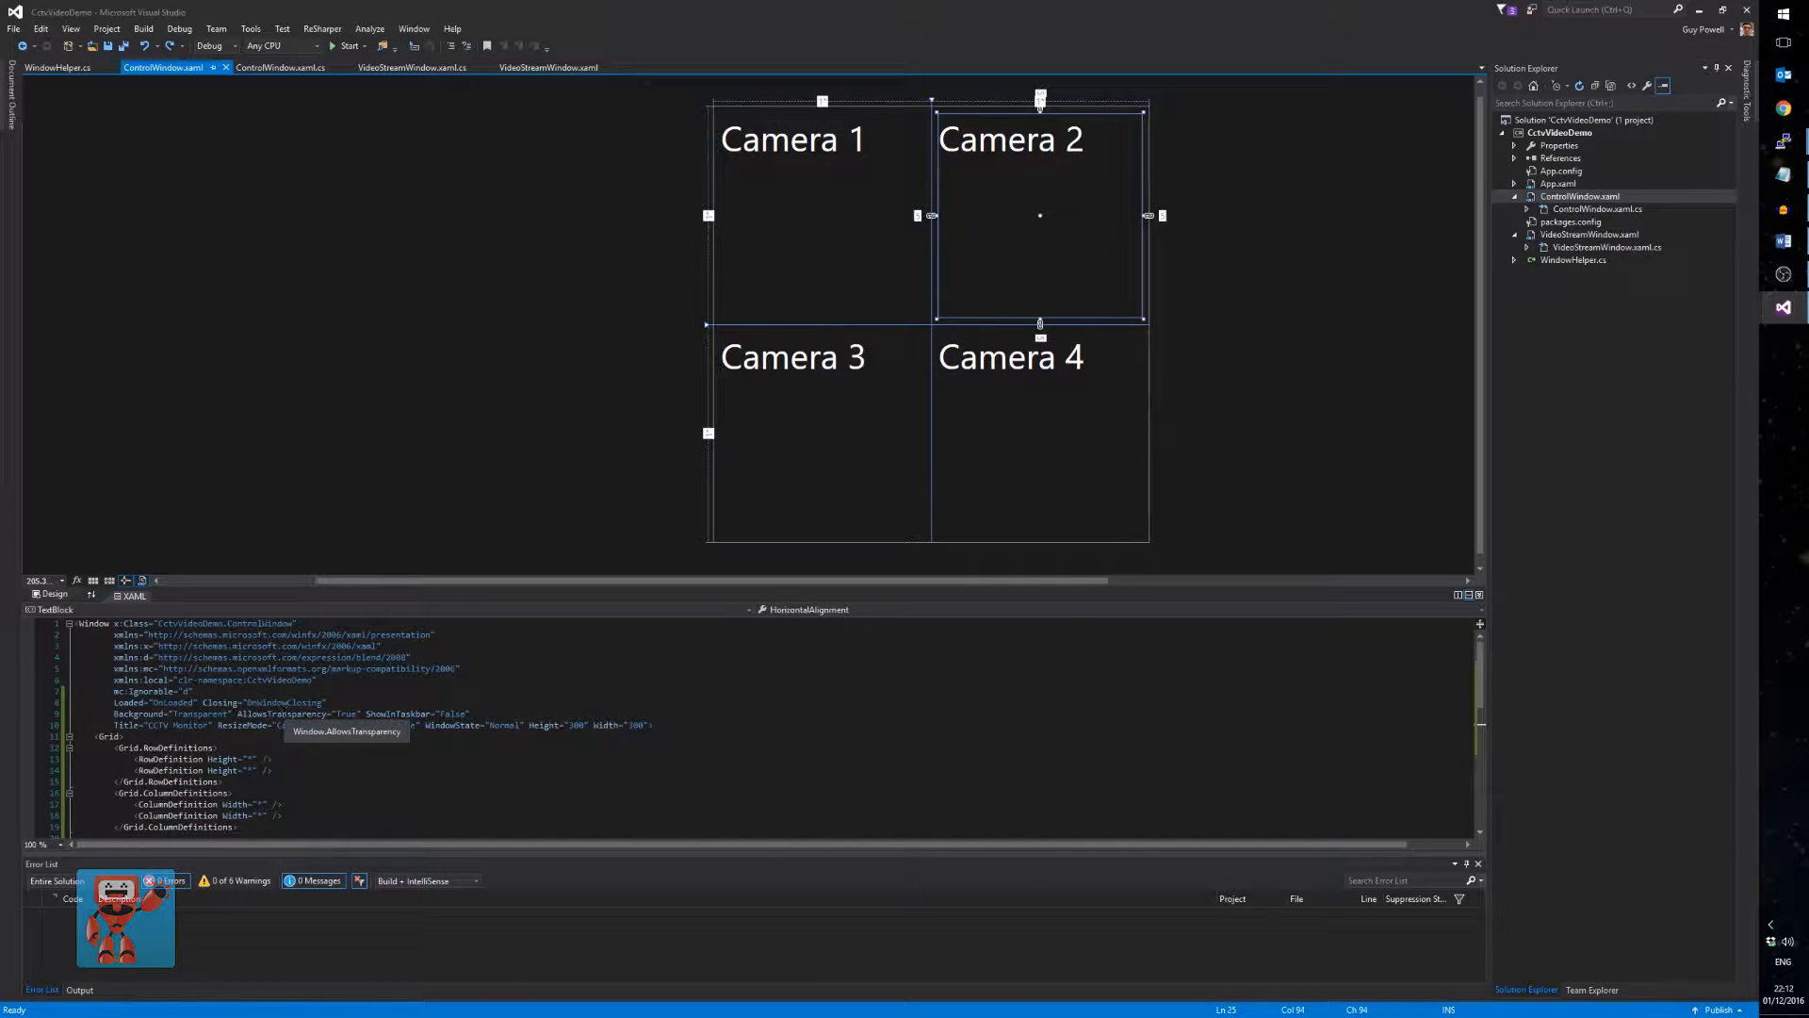
# - Call this.MoveToAssignedMonitor() in ControlWindow's OnLoaded, then move to VideoStreamWindow's code-behind
pyautogui.click(268, 68)
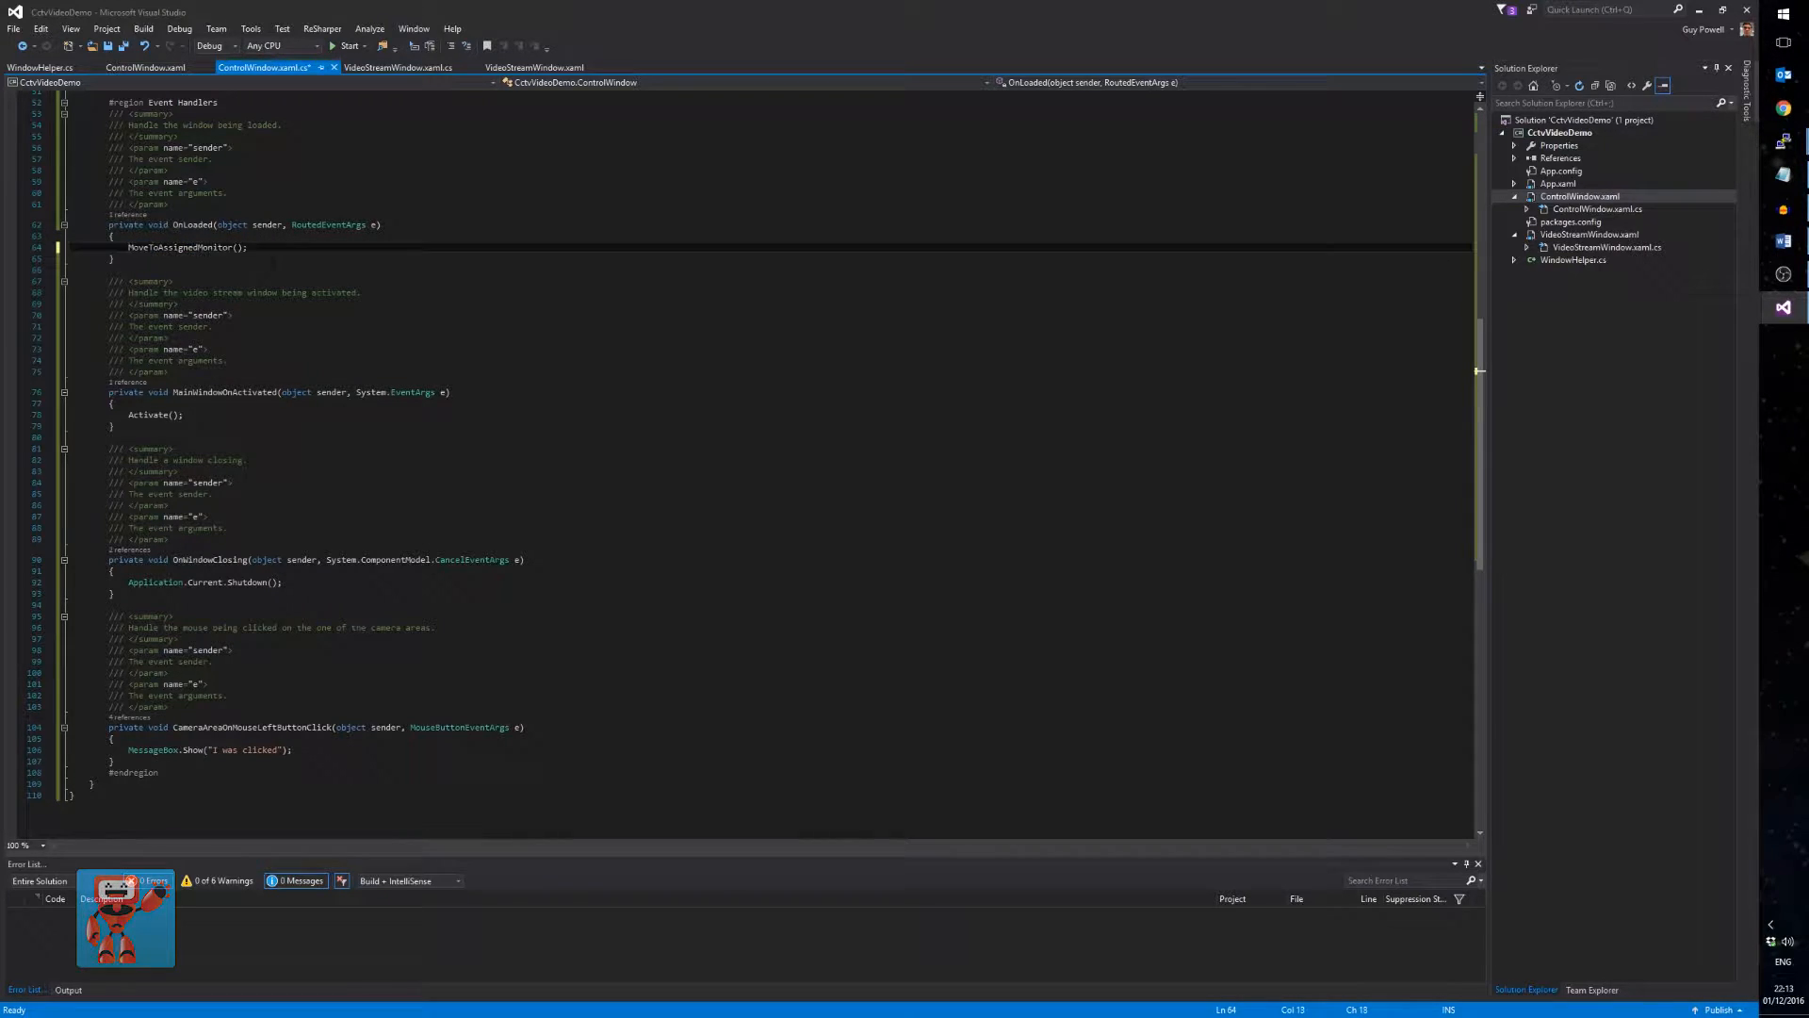
pyautogui.write('WindowHelper.')
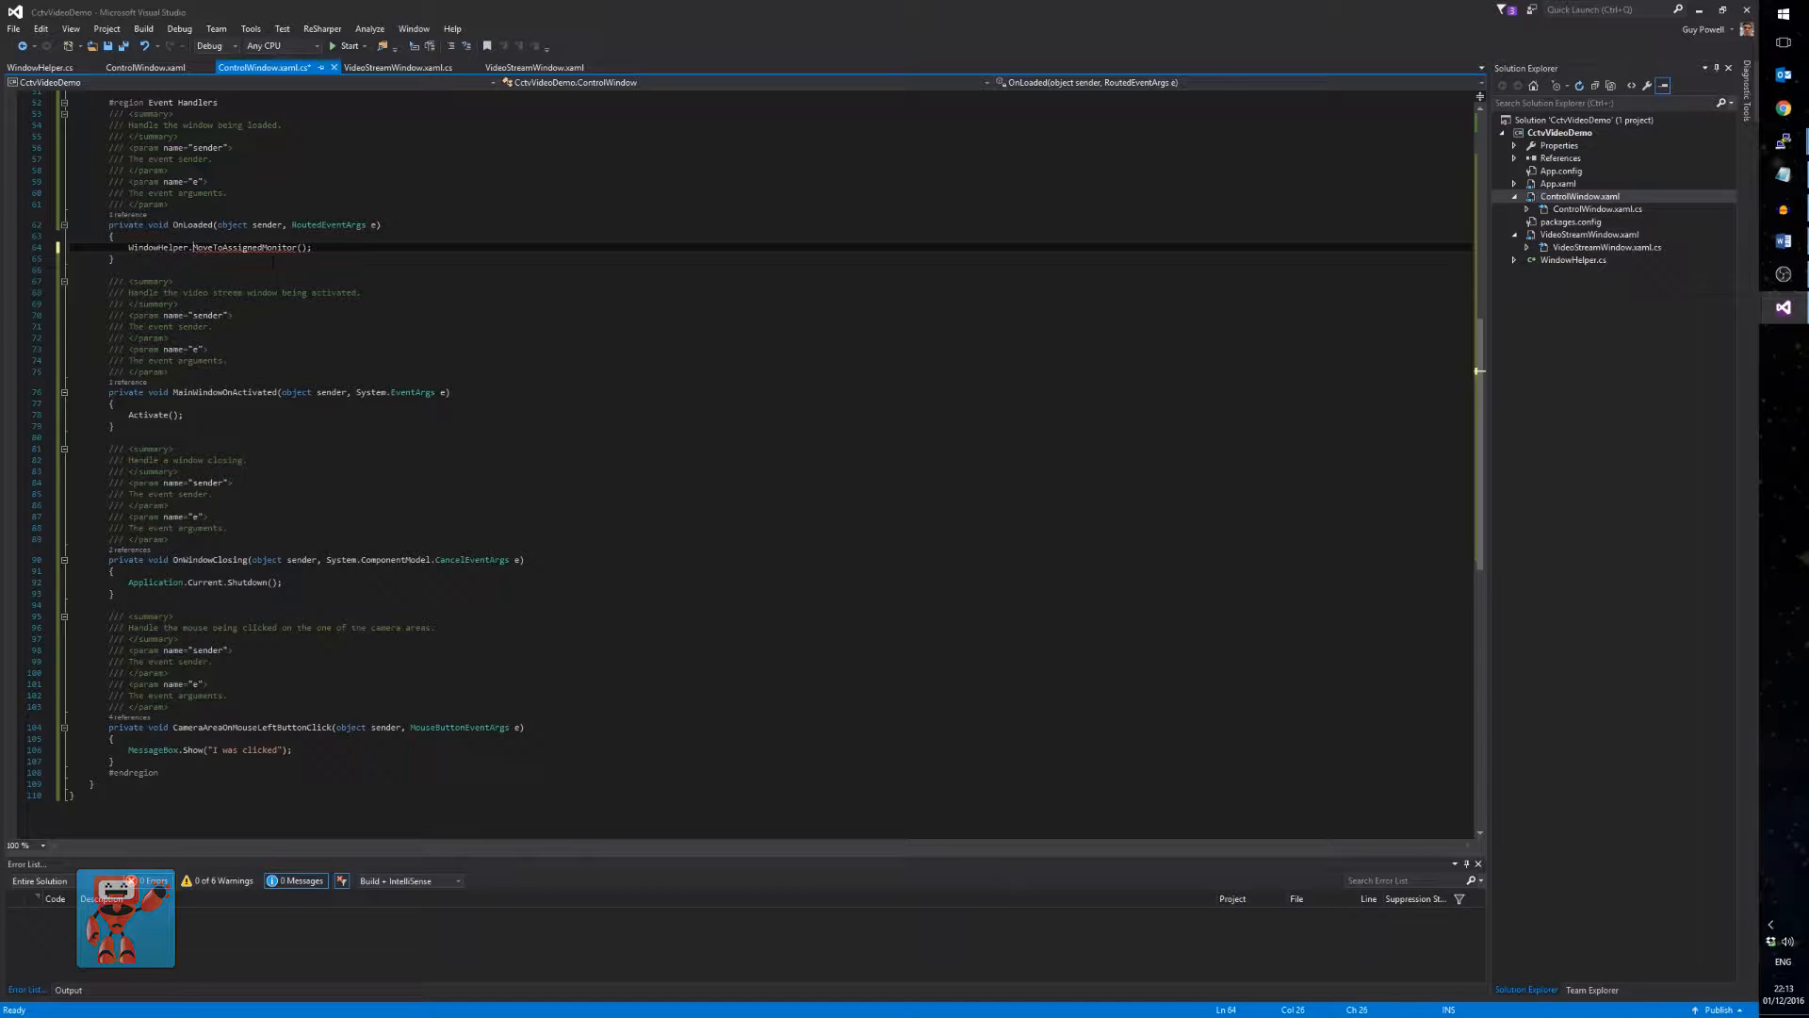
pyautogui.write('this')
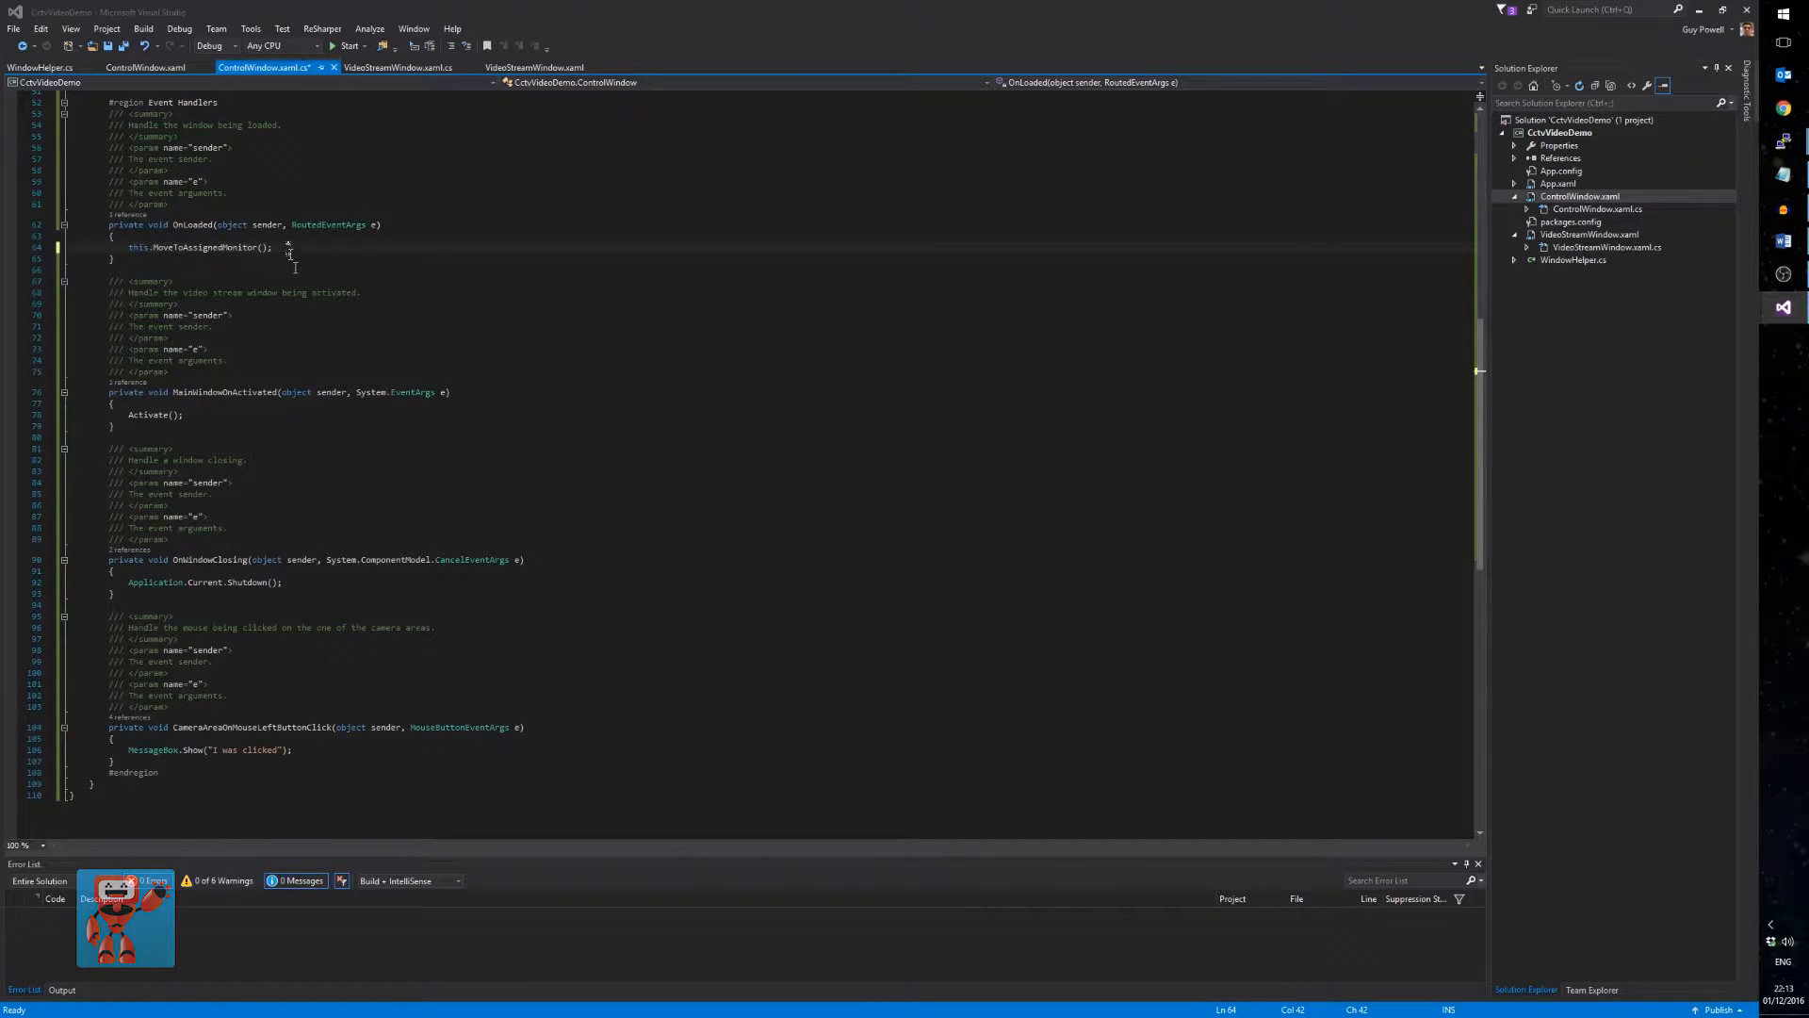
pyautogui.click(396, 67)
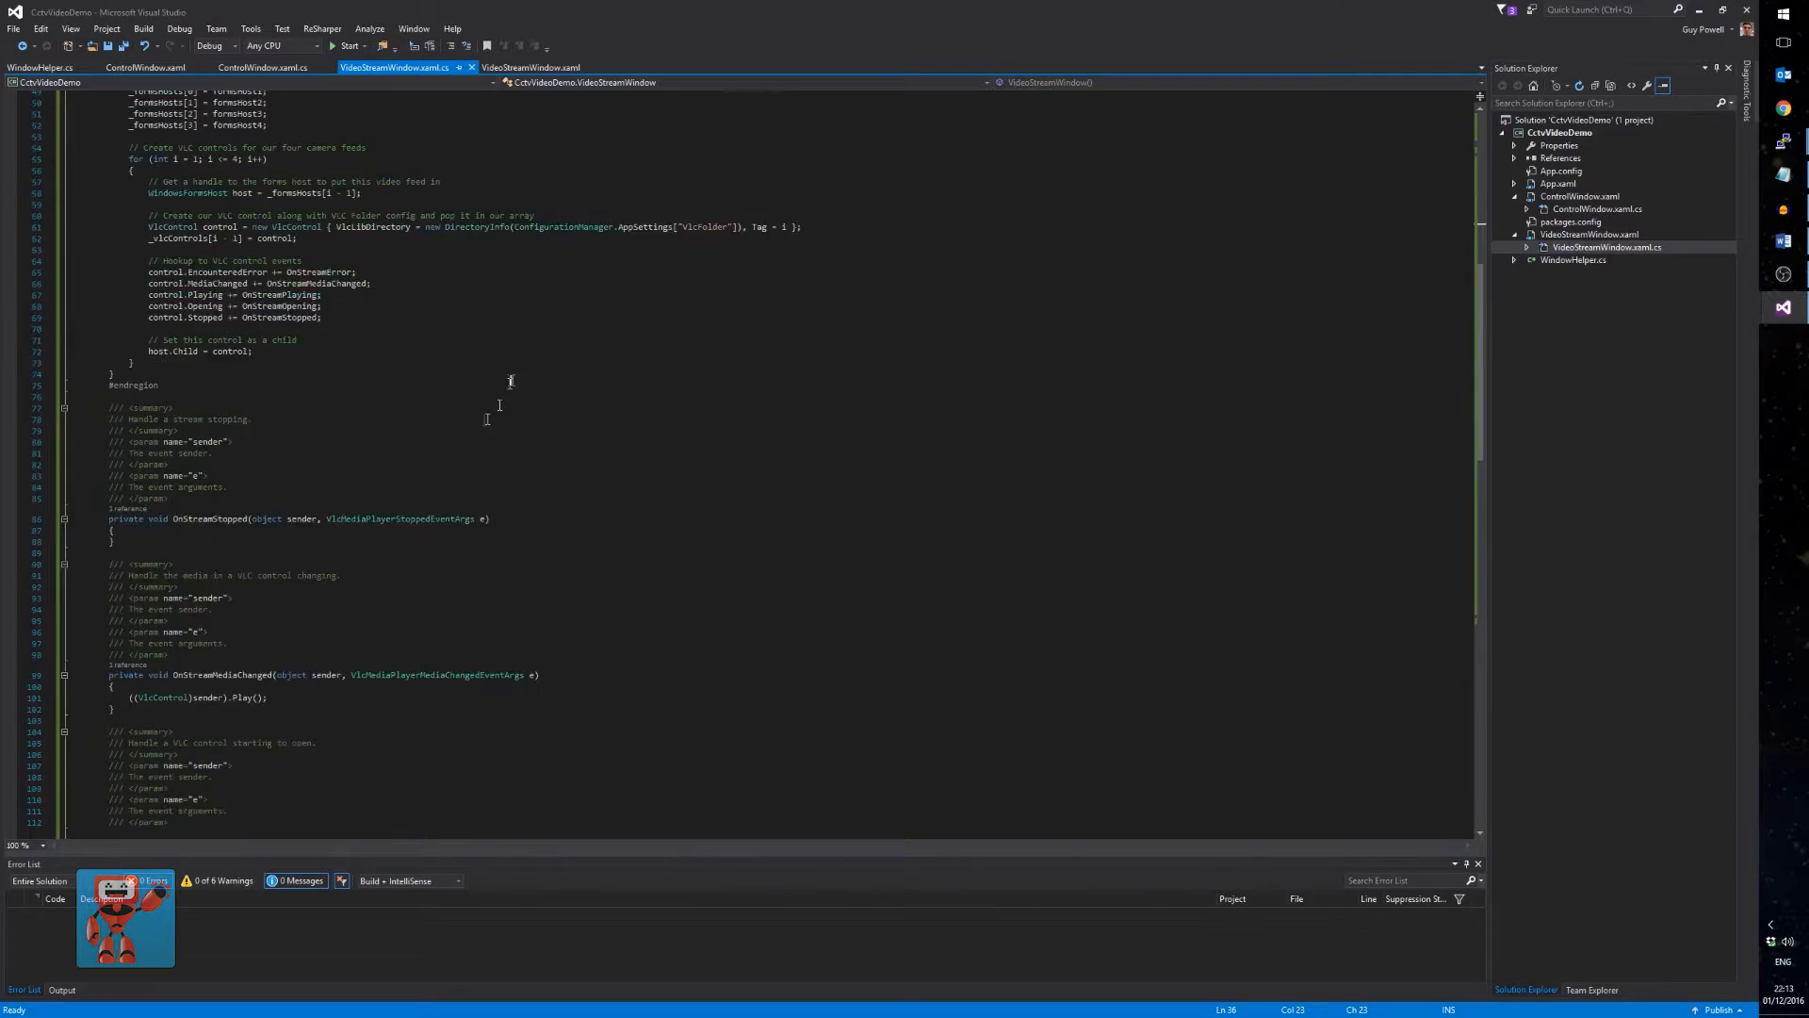
# - Add this.MoveToAssignedMonitor() after the loop in VideoStreamWindow's OnLoaded and start the app
pyautogui.scroll(-3)
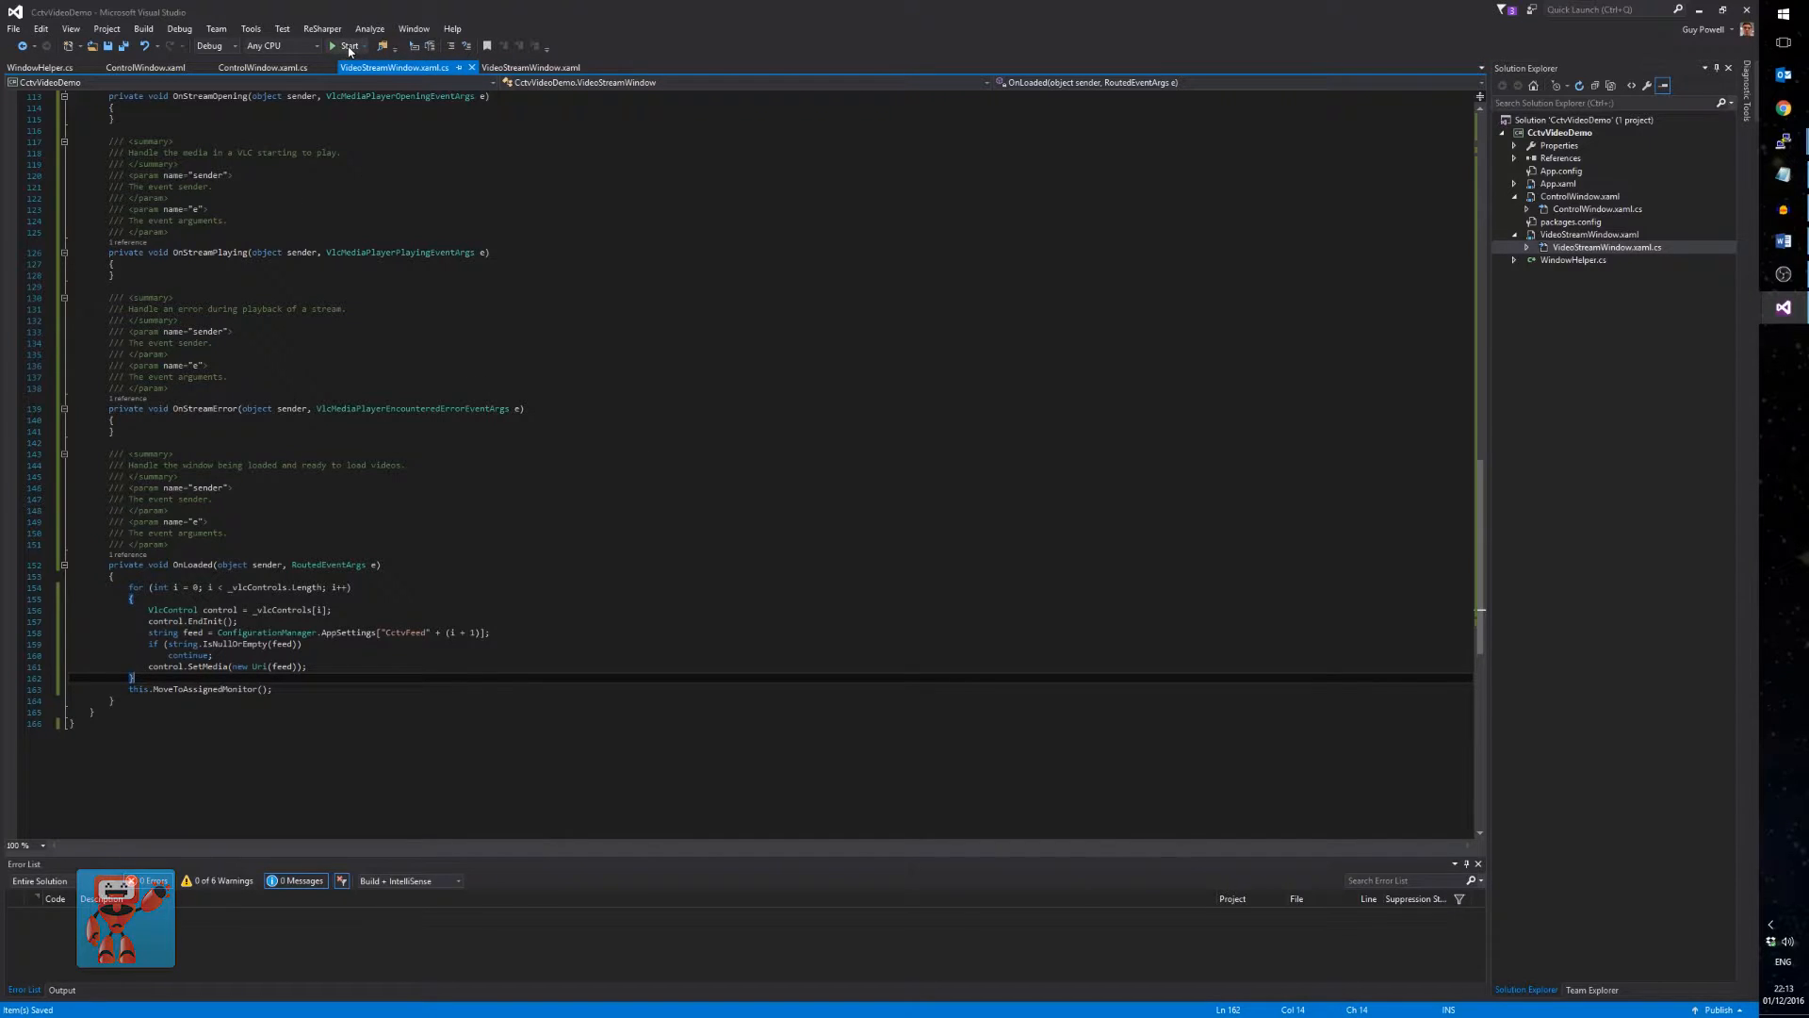
pyautogui.click(345, 45)
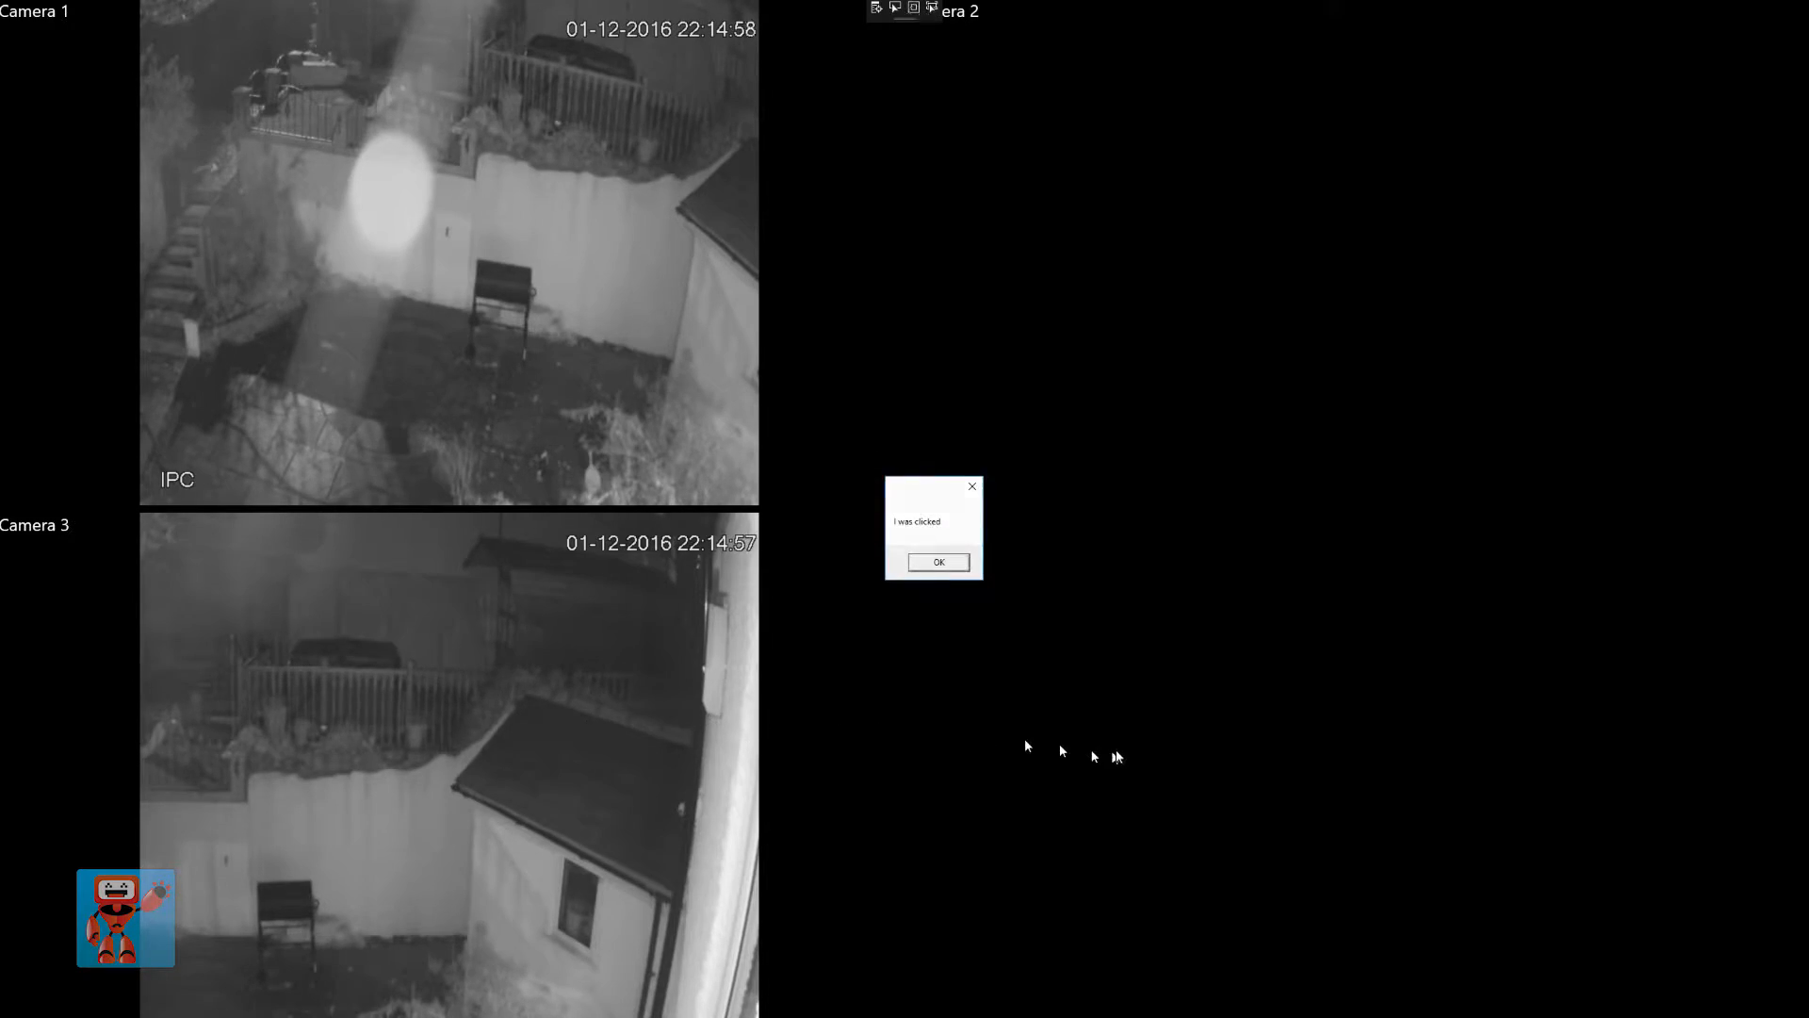
# - Dismiss the 'I was clicked' message over the fullscreen camera feeds
pyautogui.click(936, 562)
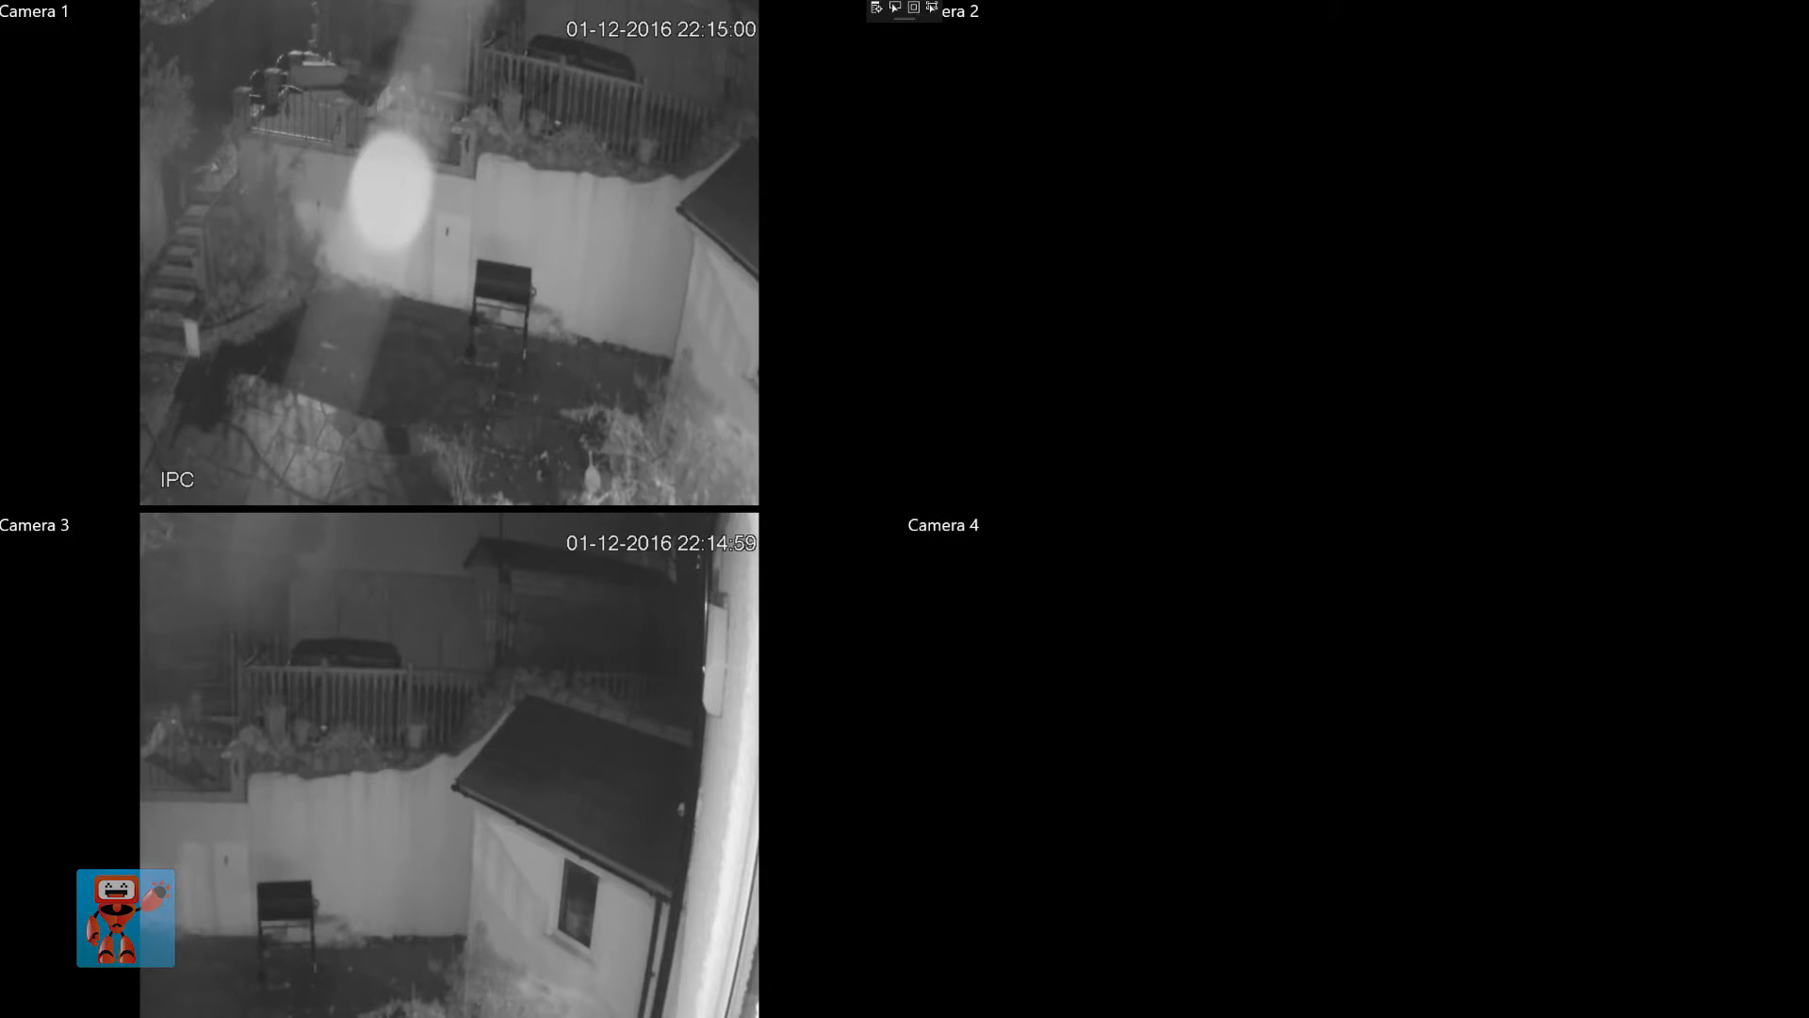